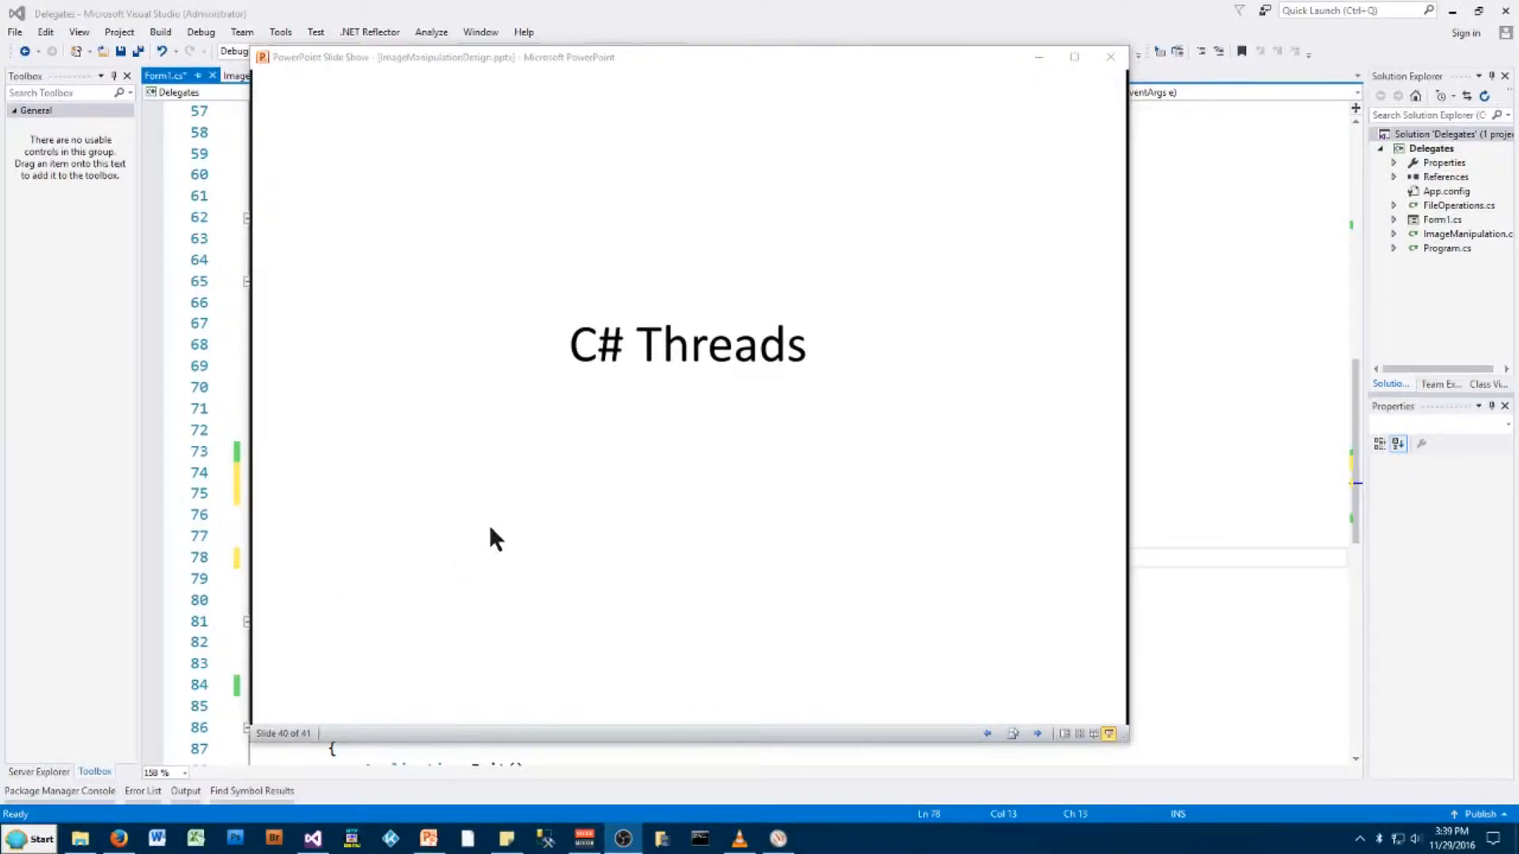
{"action": "mouse_move", "coordinate": [647, 251]}
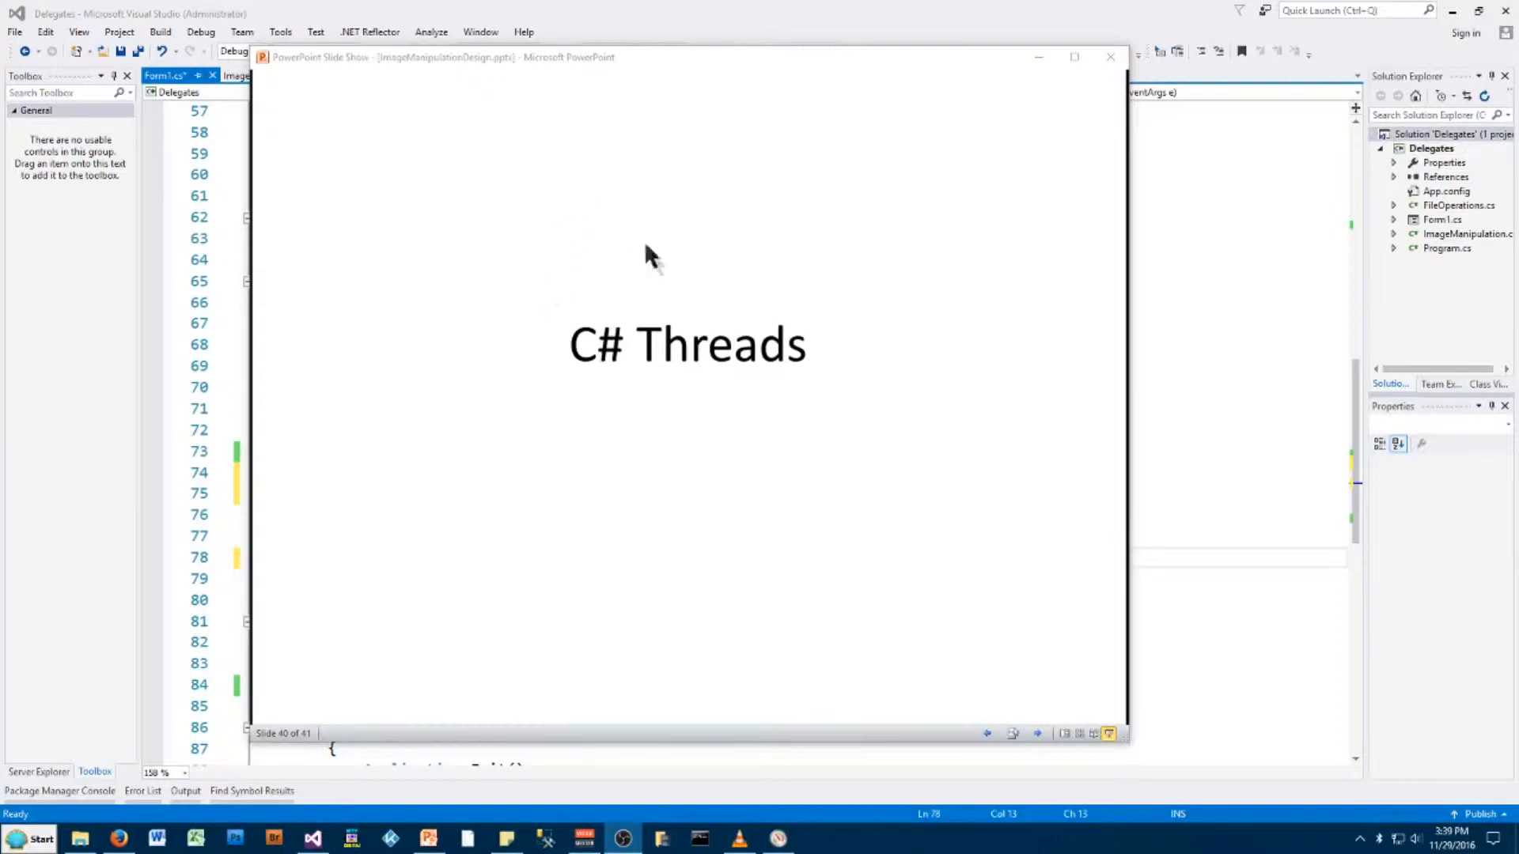
{"action": "mouse_move", "coordinate": [829, 326]}
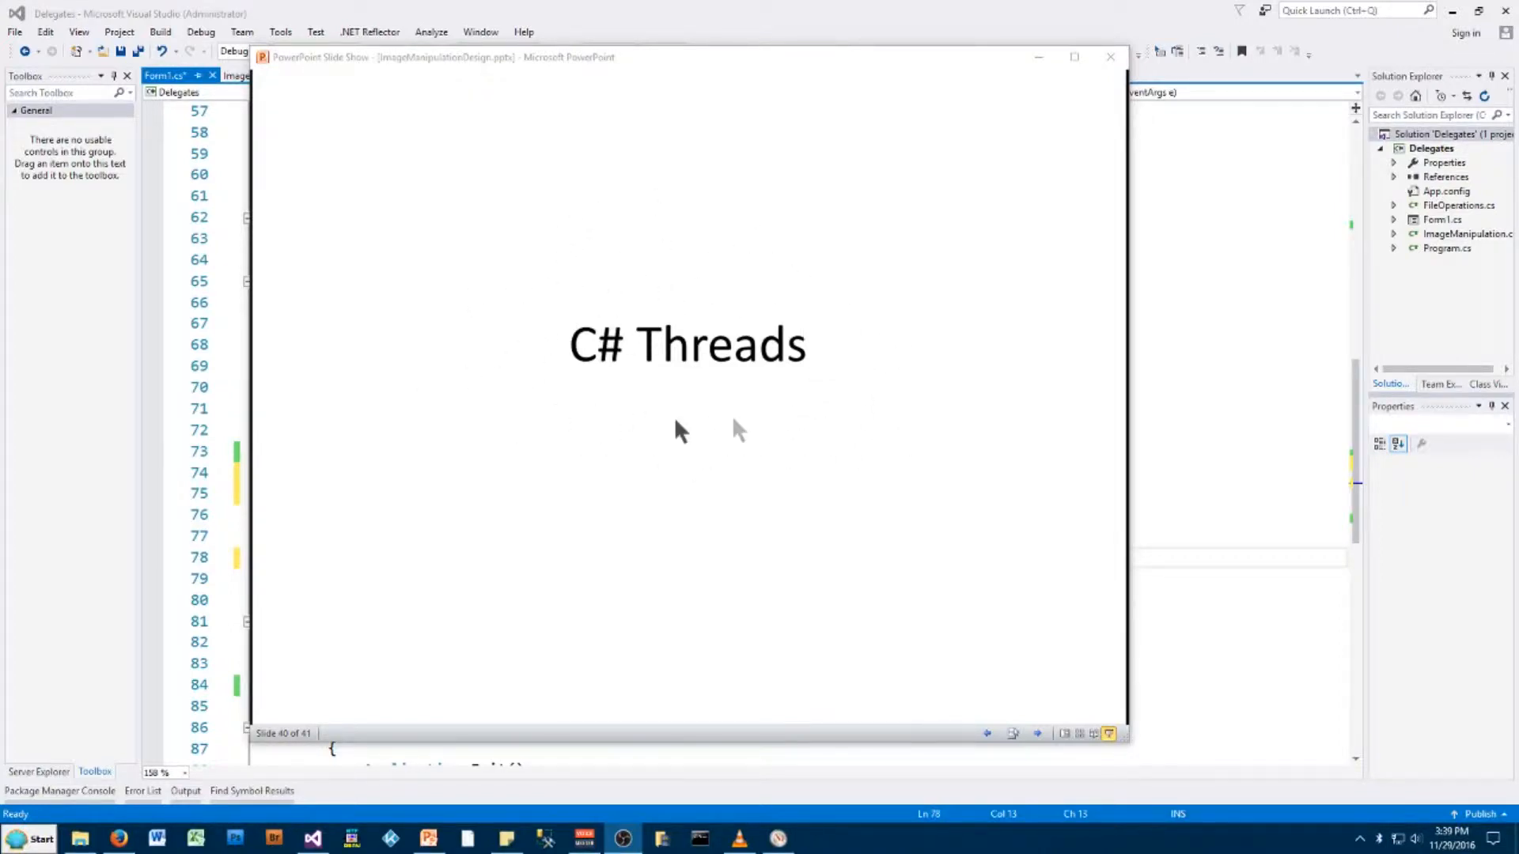
{"action": "mouse_move", "coordinate": [624, 432]}
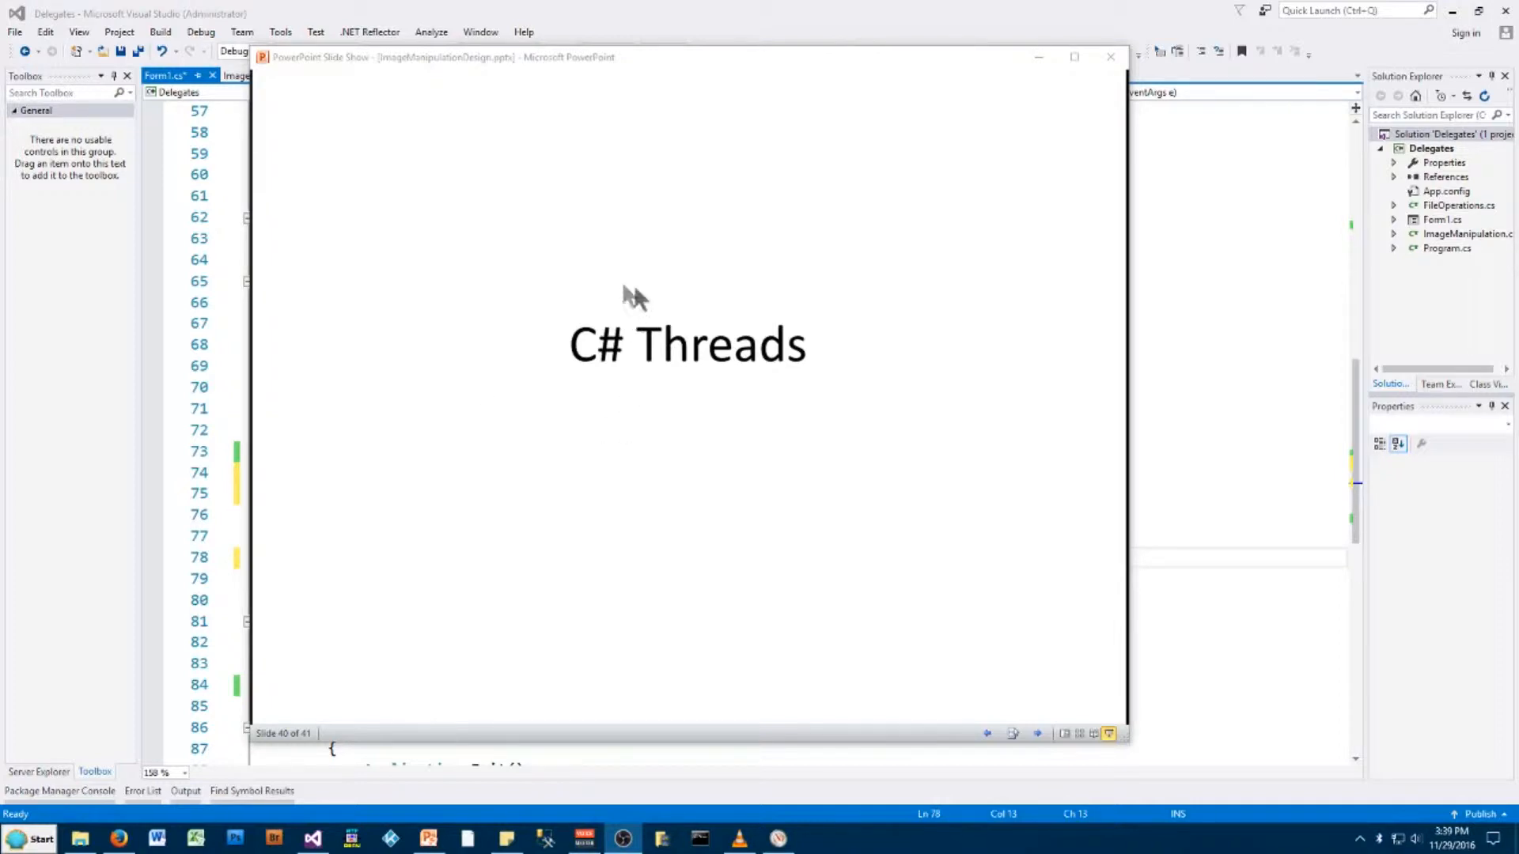
{"action": "mouse_move", "coordinate": [676, 459]}
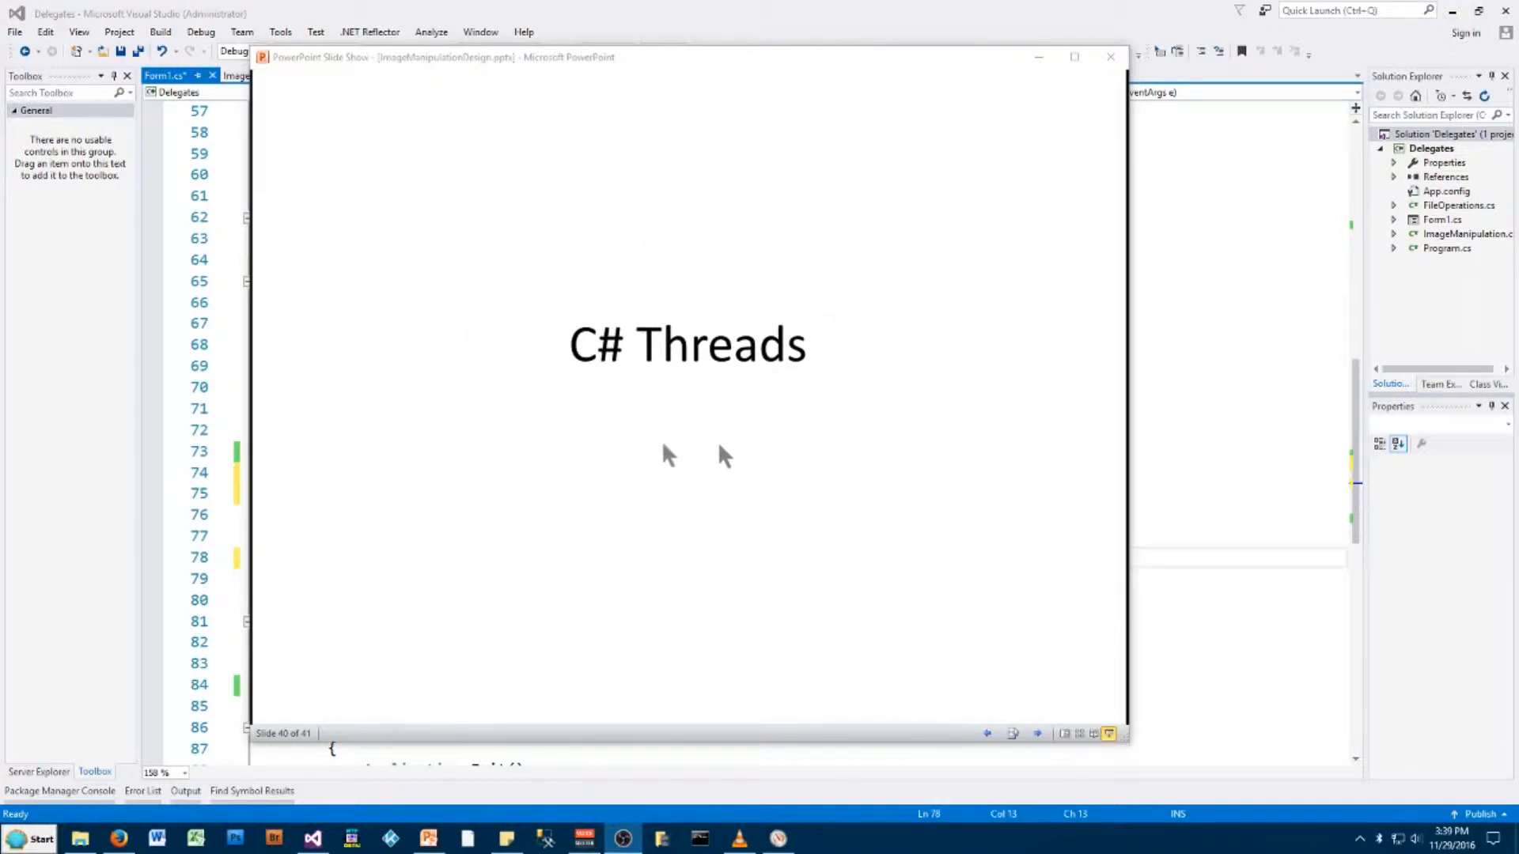
{"action": "mouse_move", "coordinate": [545, 335]}
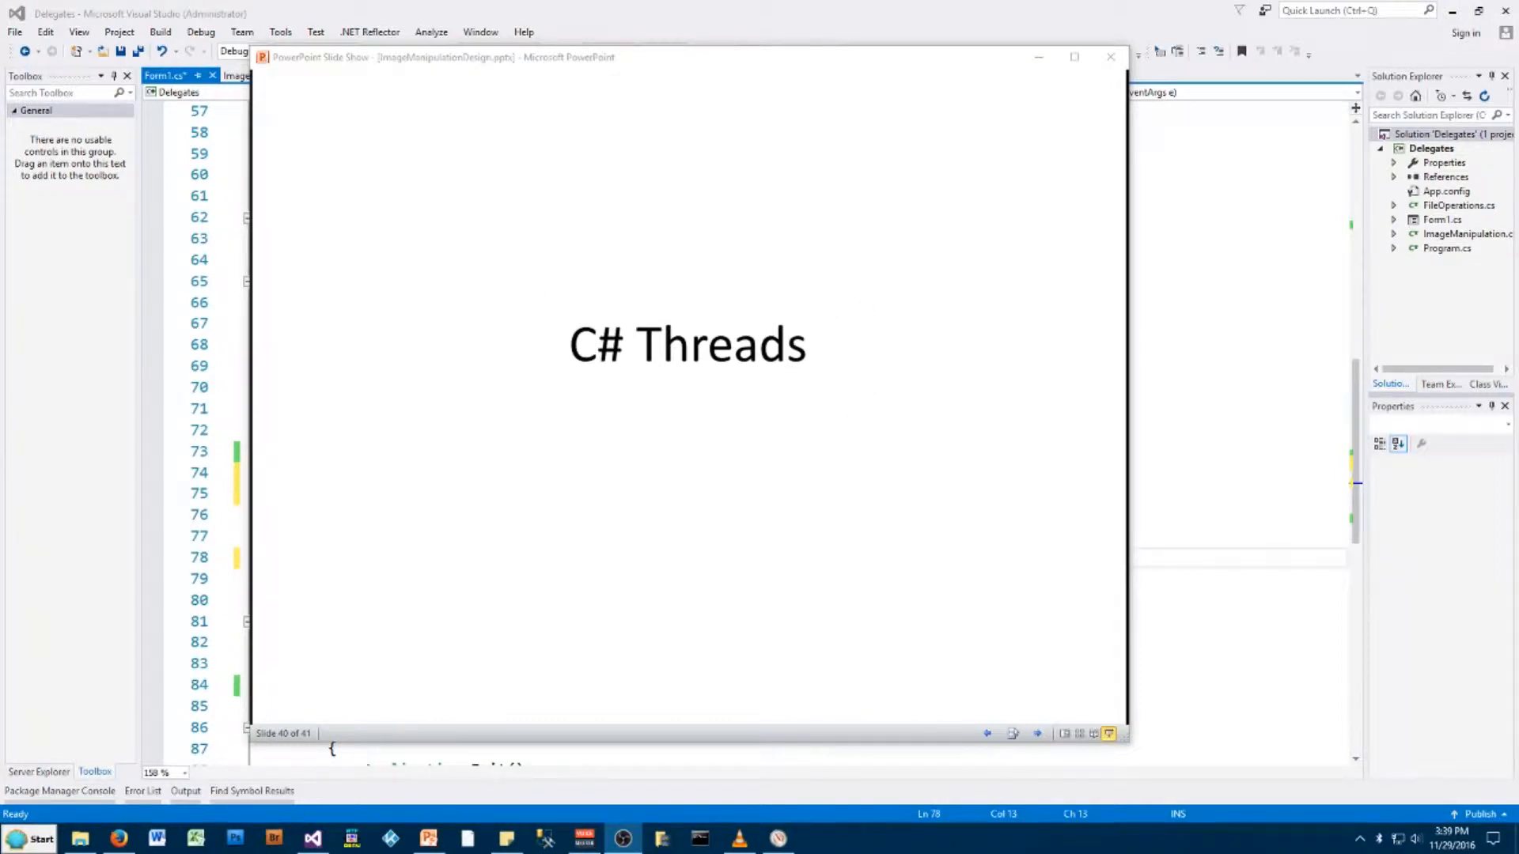
{"action": "mouse_move", "coordinate": [864, 402]}
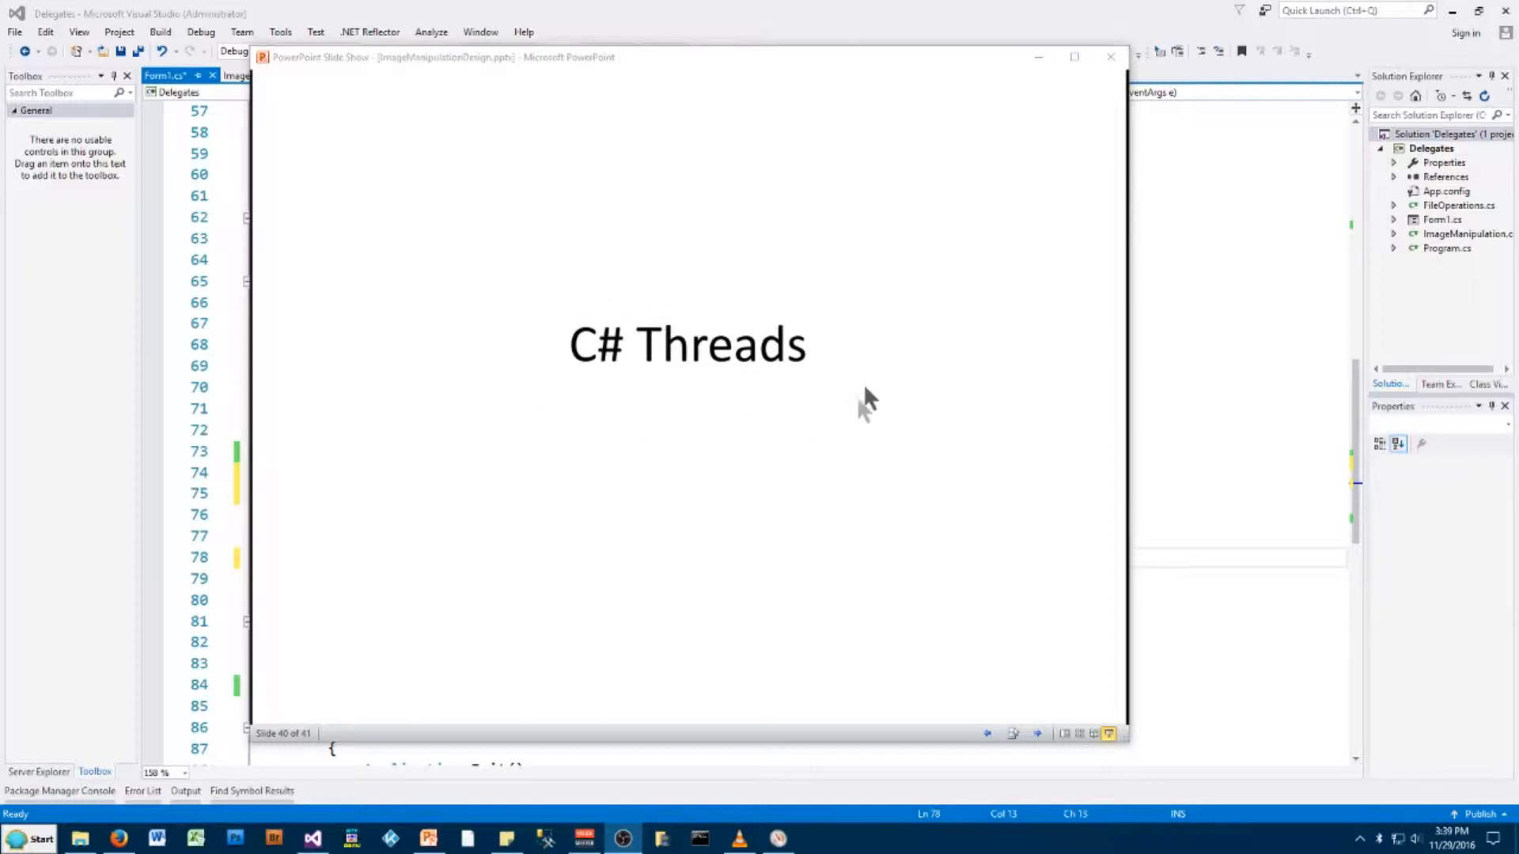
{"action": "mouse_move", "coordinate": [582, 261]}
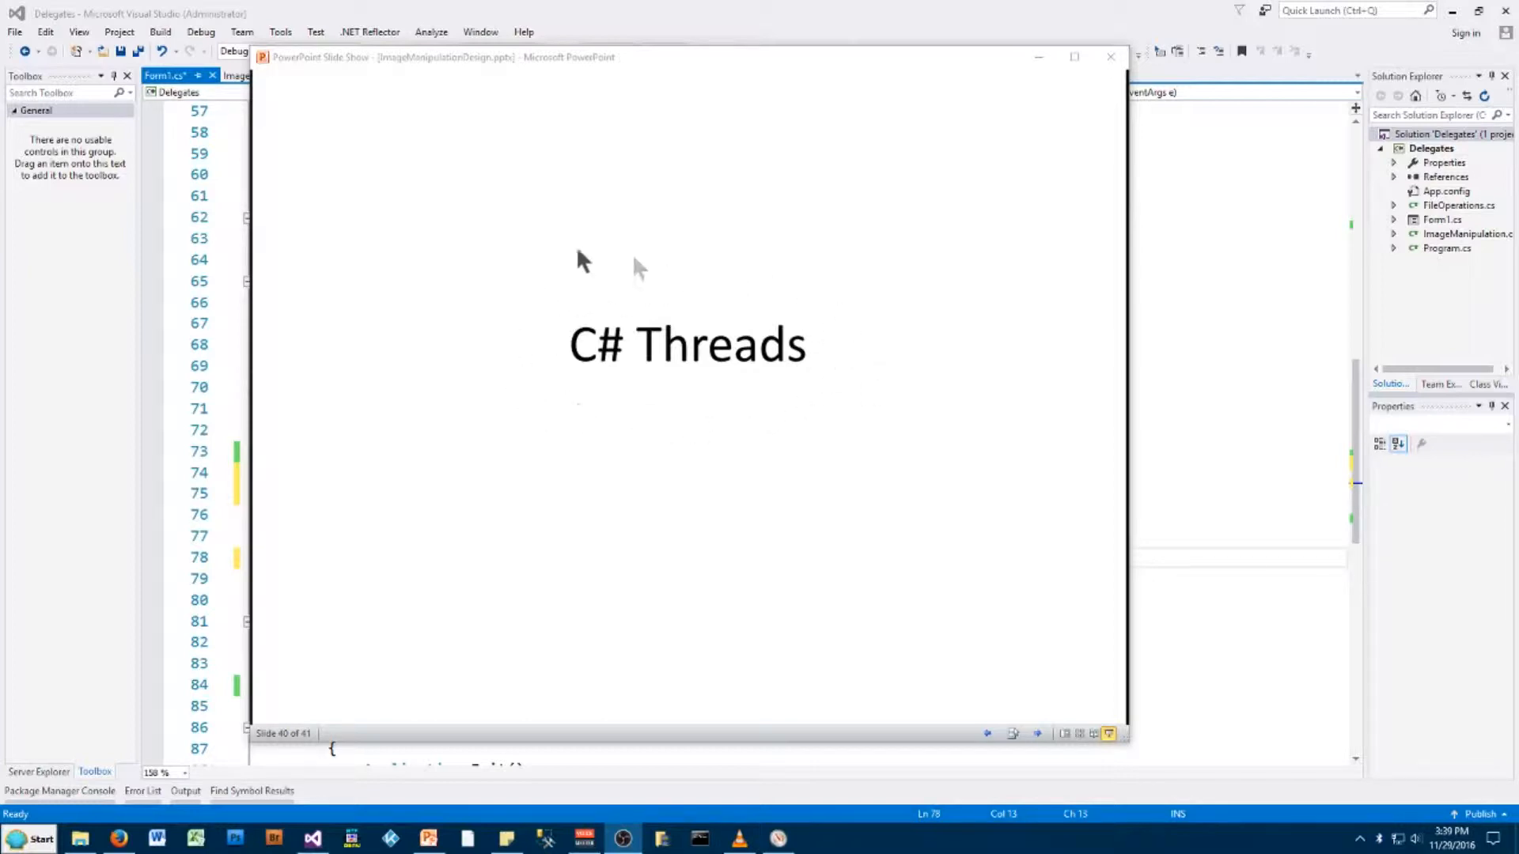
{"action": "mouse_move", "coordinate": [533, 372]}
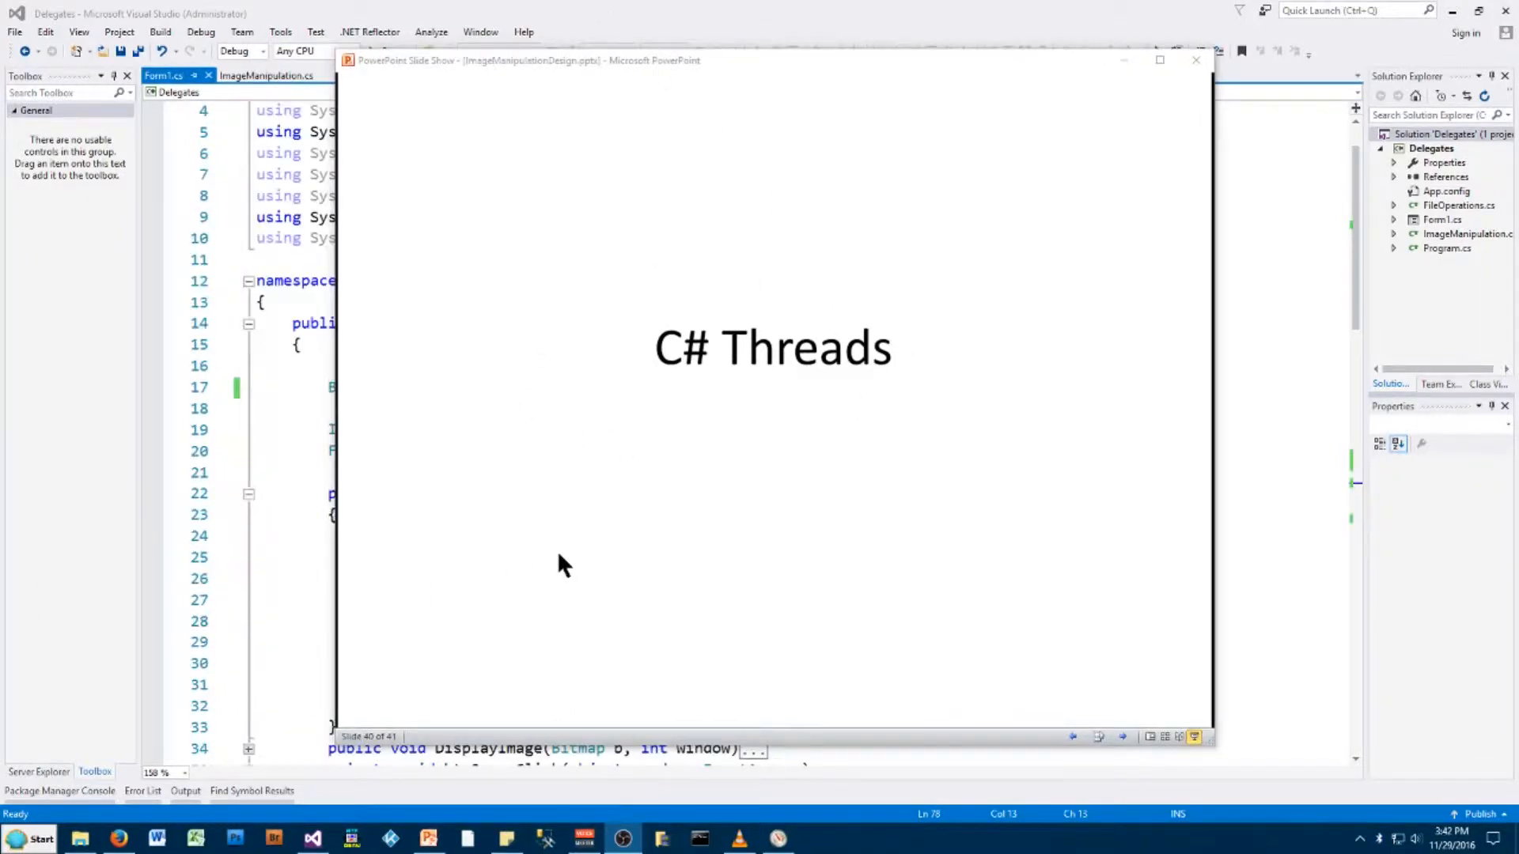
{"action": "mouse_move", "coordinate": [640, 89]}
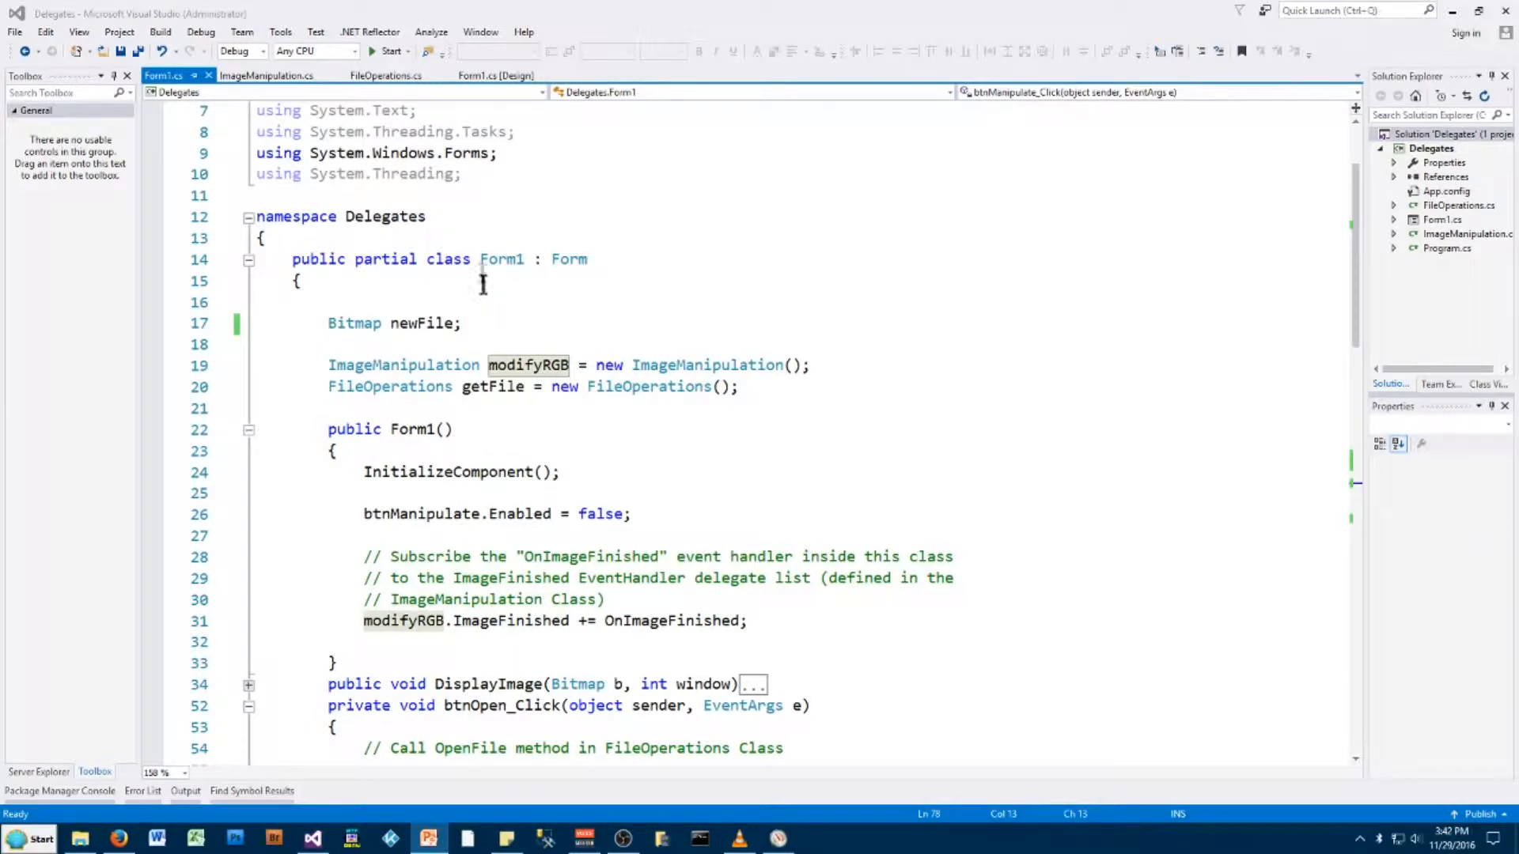
Scroll through Form1.cs before starting the Delegates project
{"action": "scroll", "scroll_direction": "down", "scroll_amount": 3}
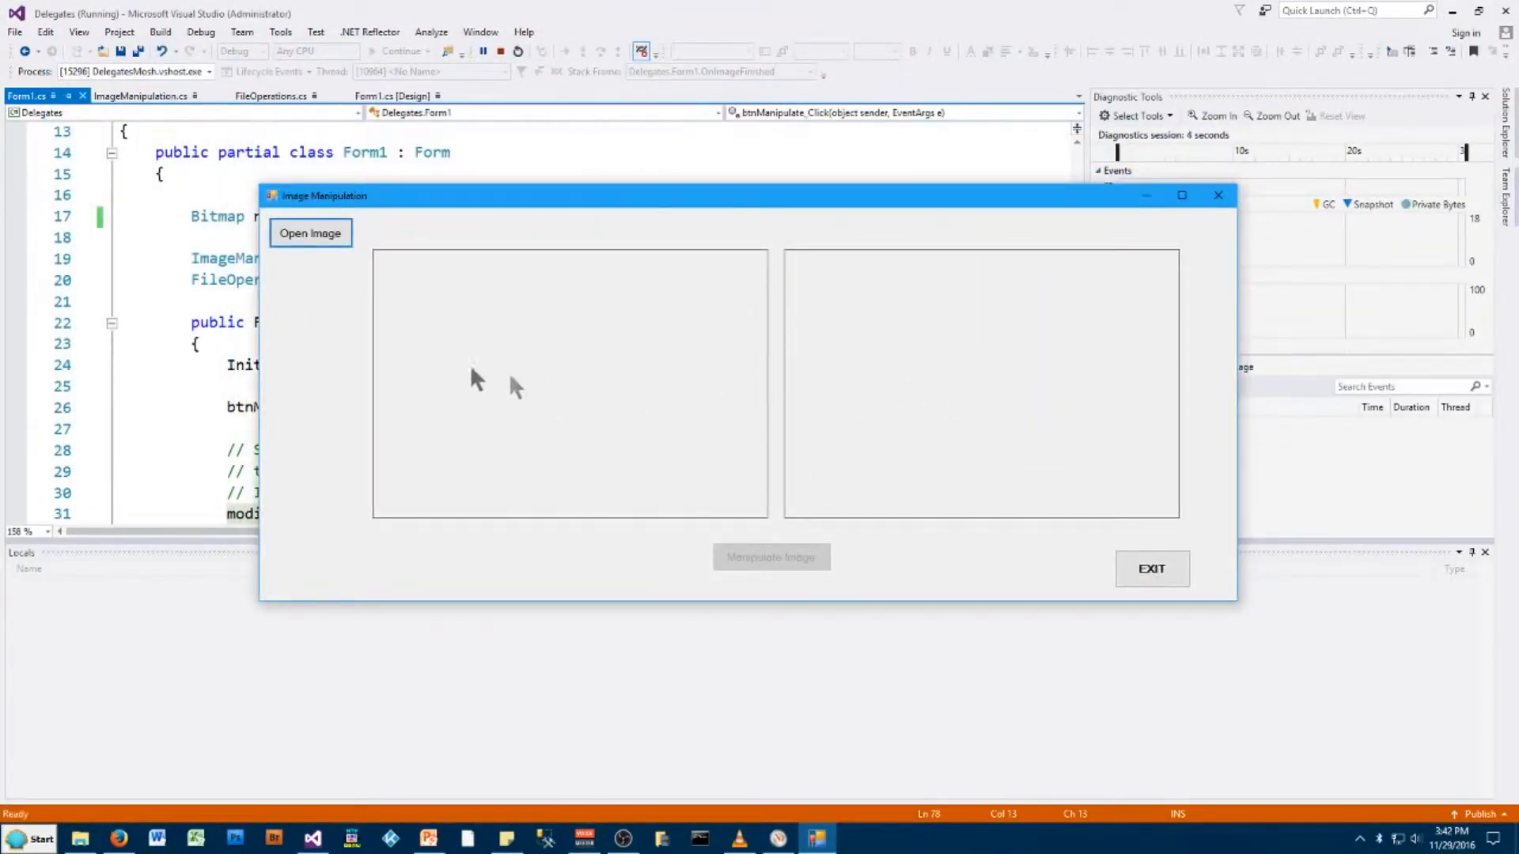
Load HiRes1.jpg, the boardwalk picture, into both image panes
{"action": "left_click", "coordinate": [310, 232]}
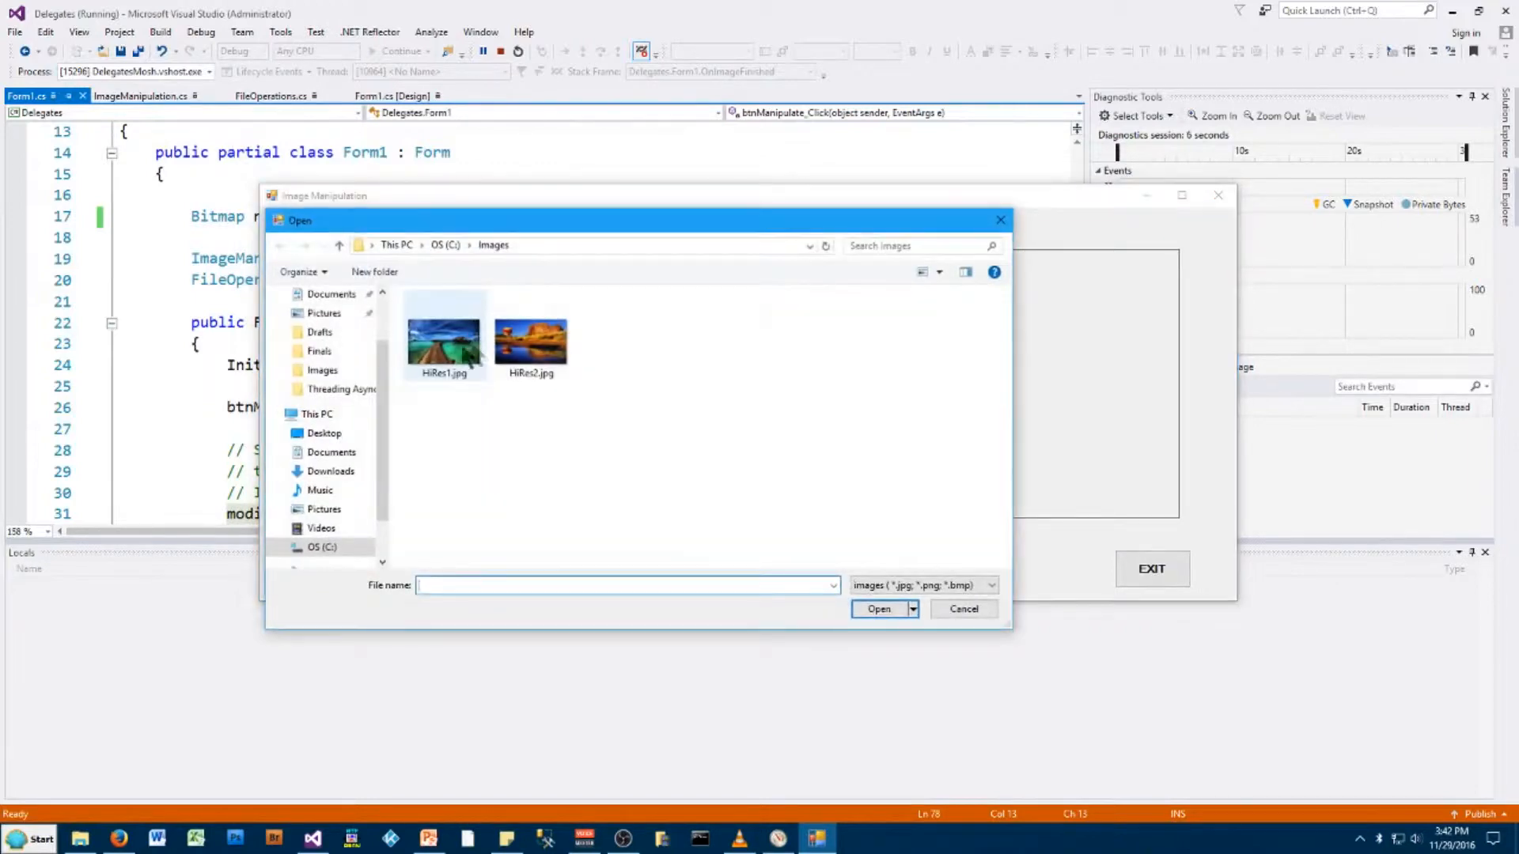
{"action": "left_click", "coordinate": [445, 334]}
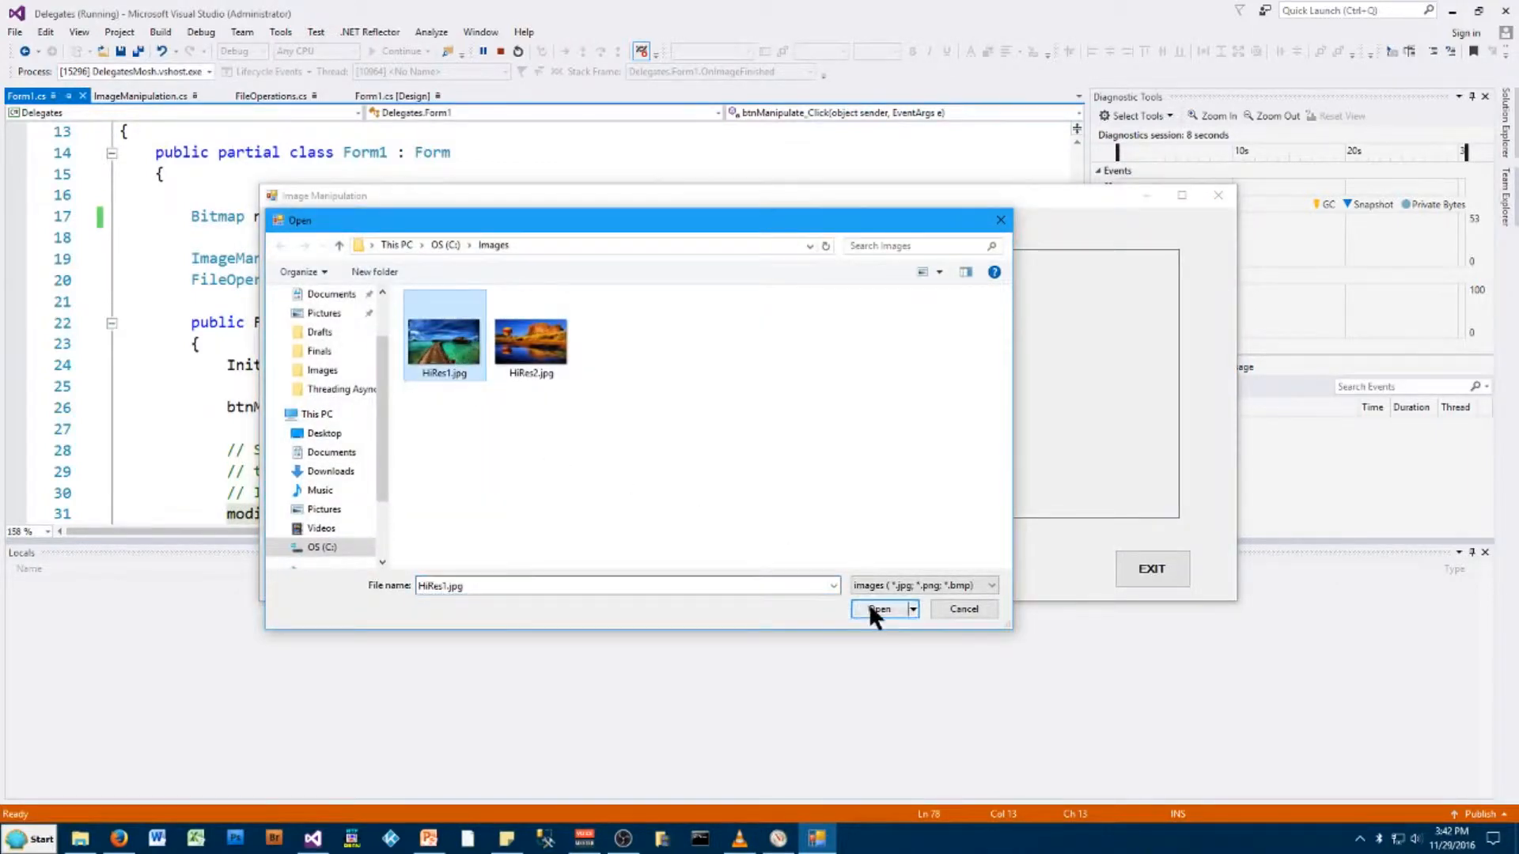
{"action": "left_click", "coordinate": [880, 607]}
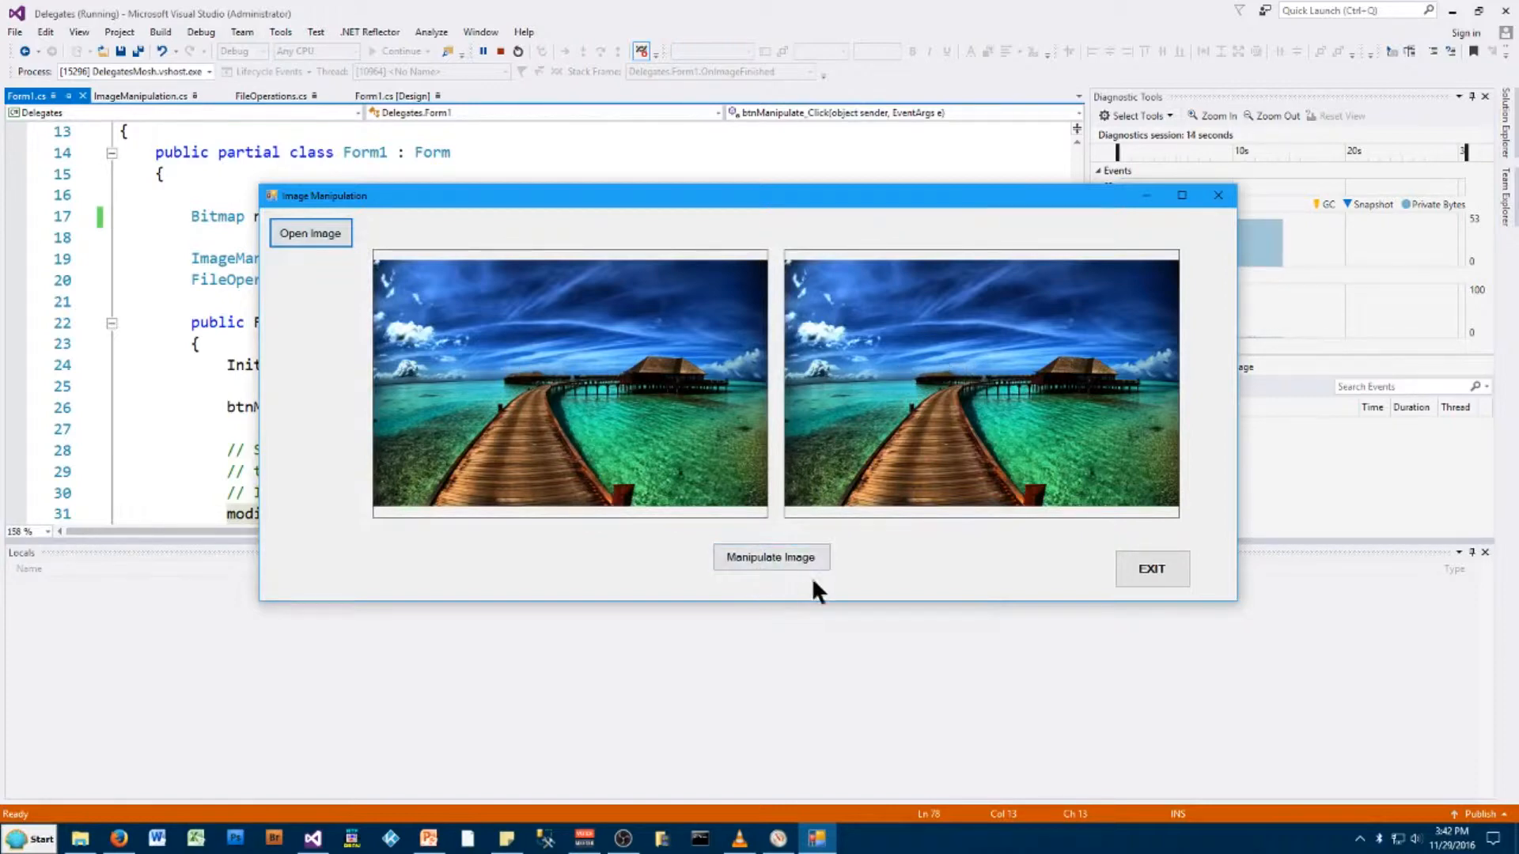
{"action": "mouse_move", "coordinate": [722, 364]}
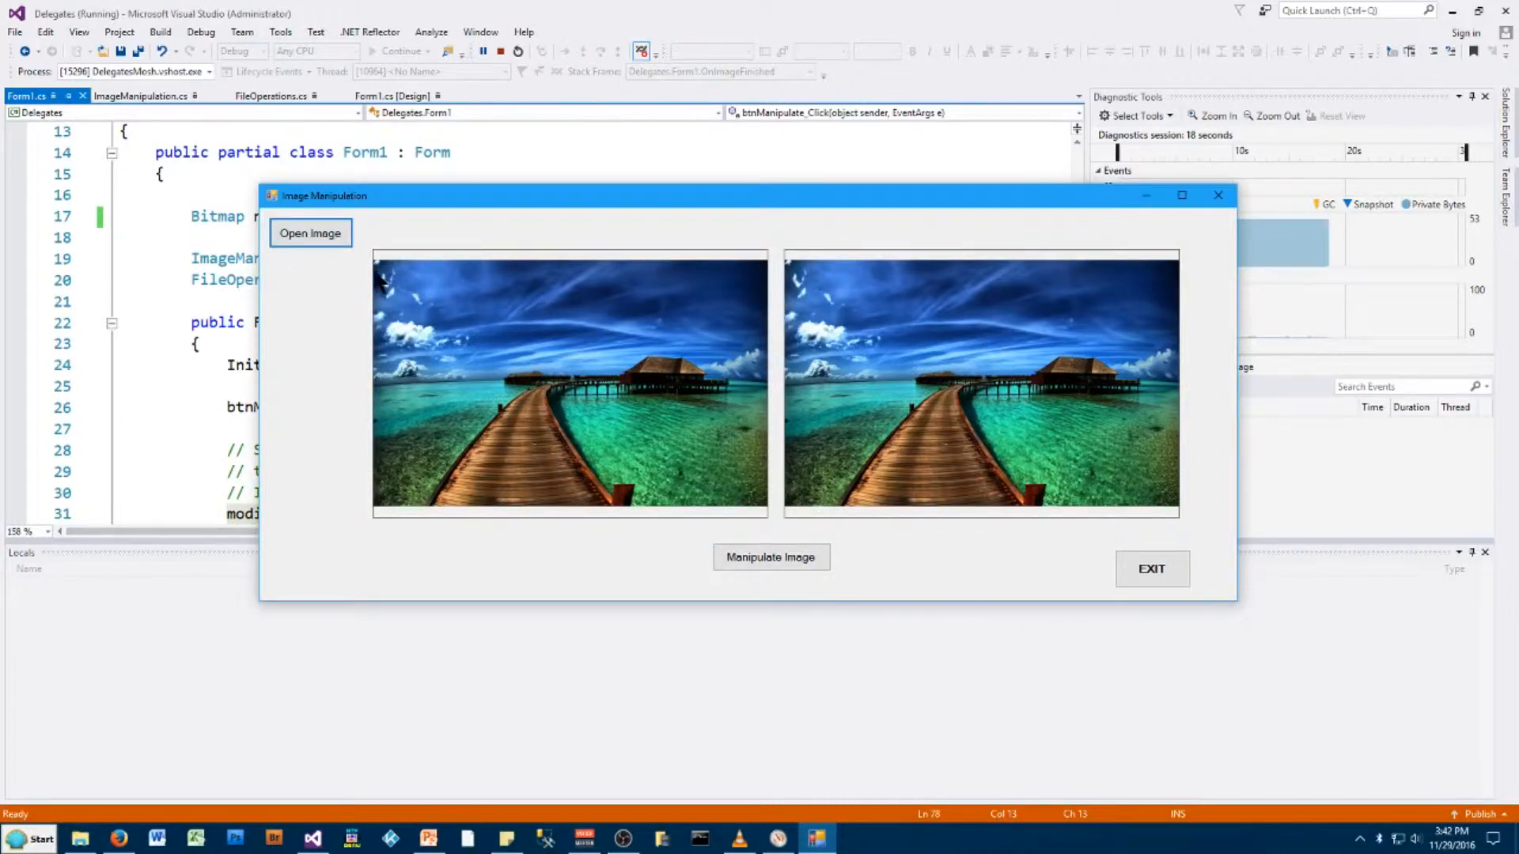
{"action": "mouse_move", "coordinate": [427, 275]}
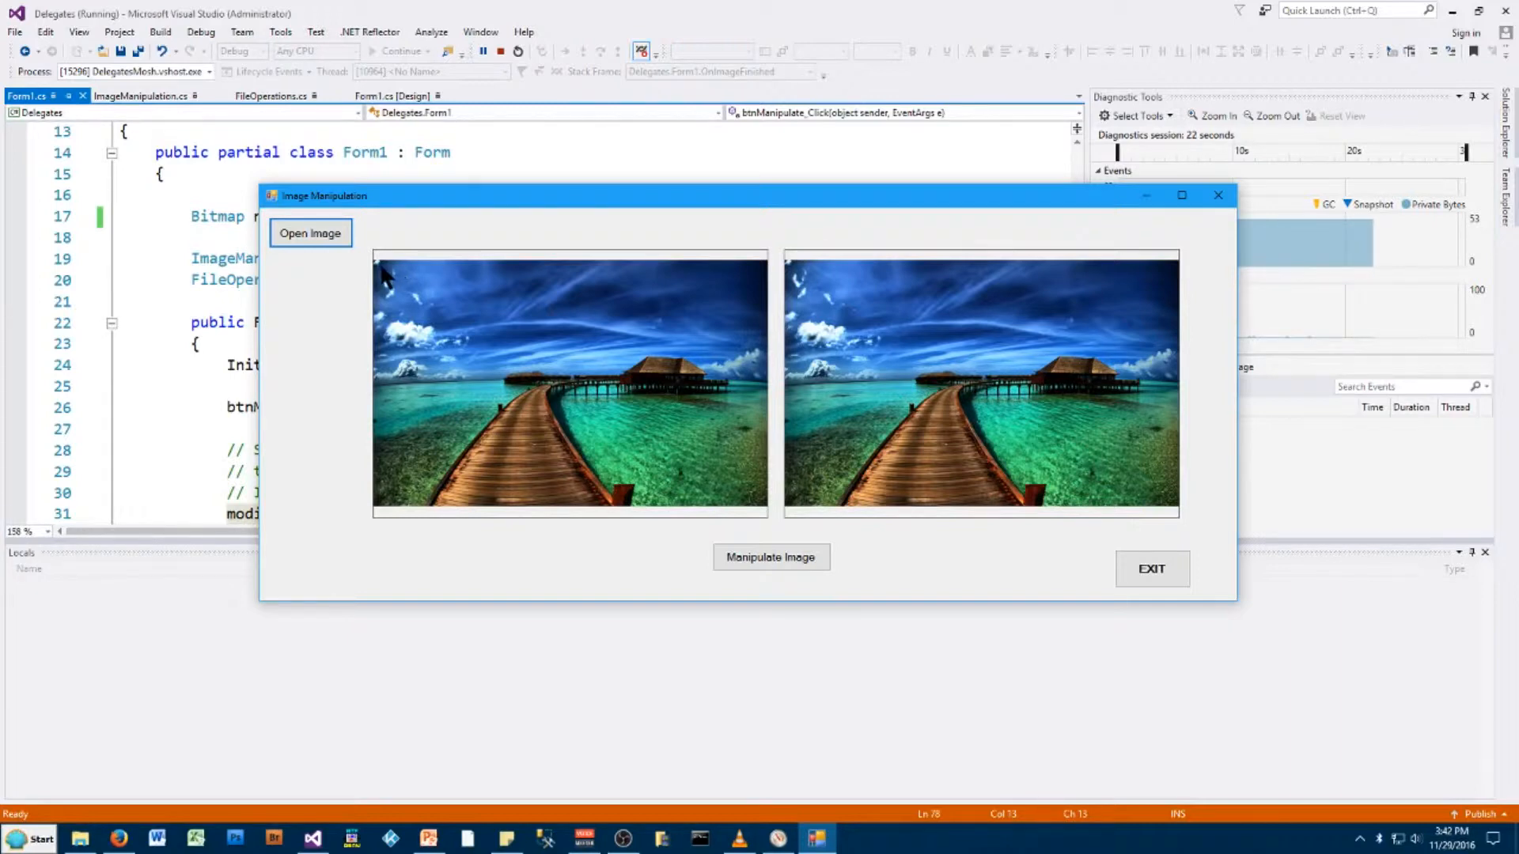
{"action": "mouse_move", "coordinate": [728, 285]}
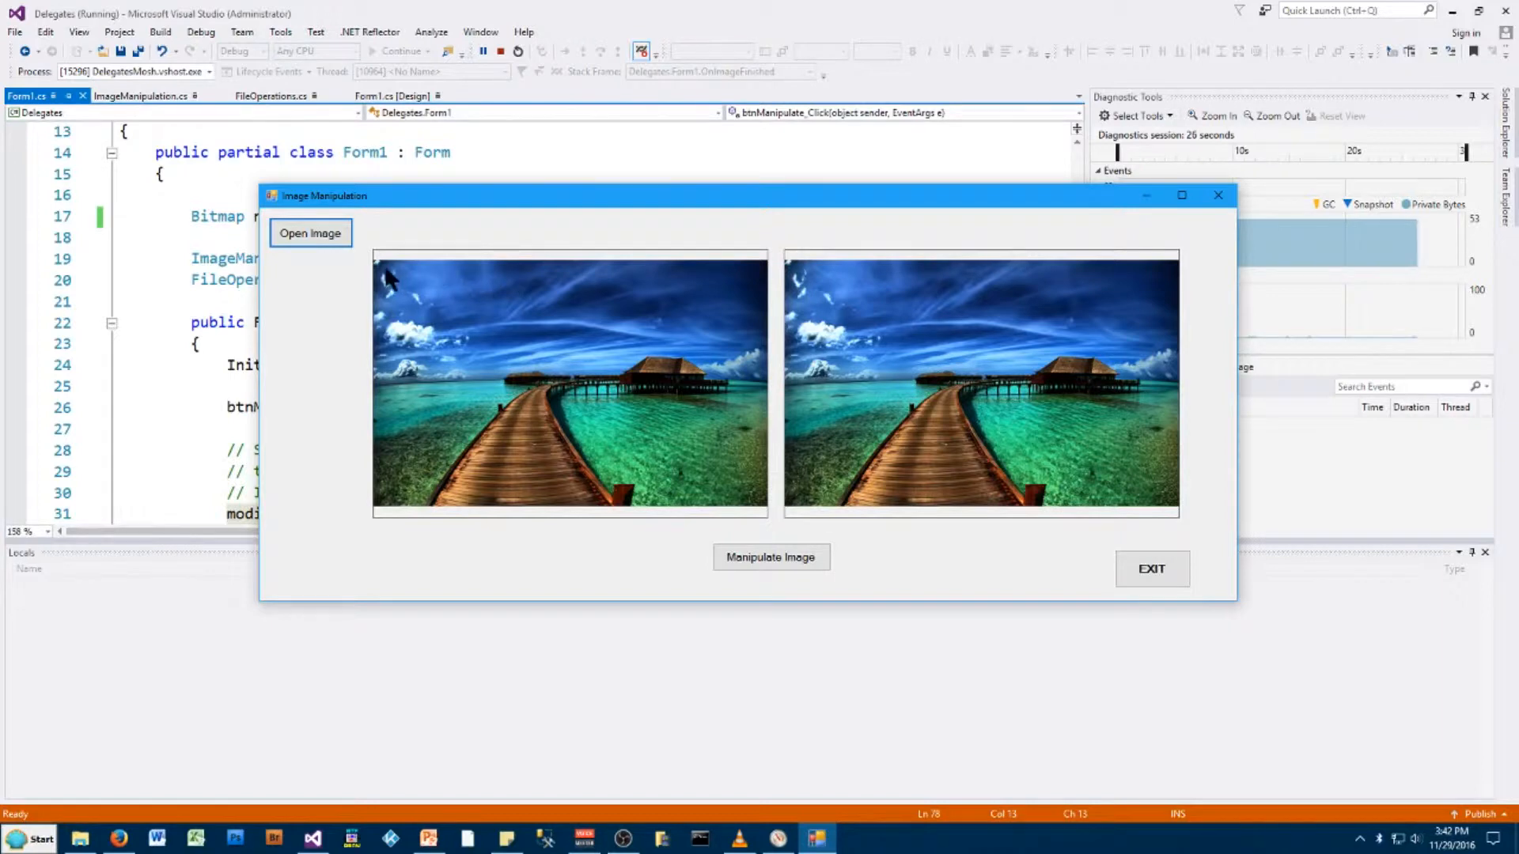
{"action": "mouse_move", "coordinate": [554, 275]}
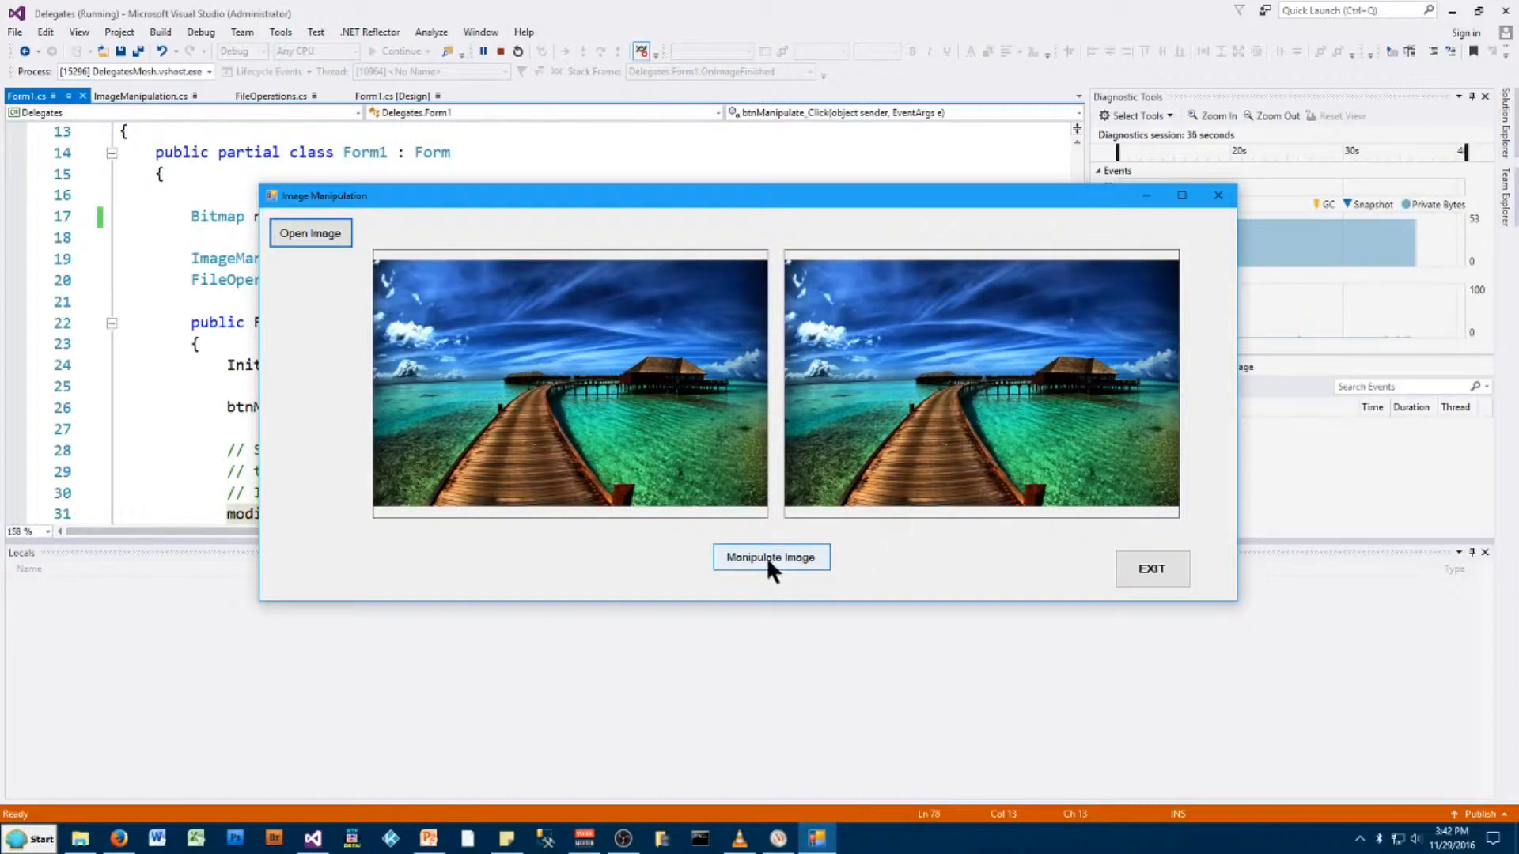
Manipulate the boardwalk picture into a green-tinted copy, then exit the app
{"action": "left_click", "coordinate": [772, 557]}
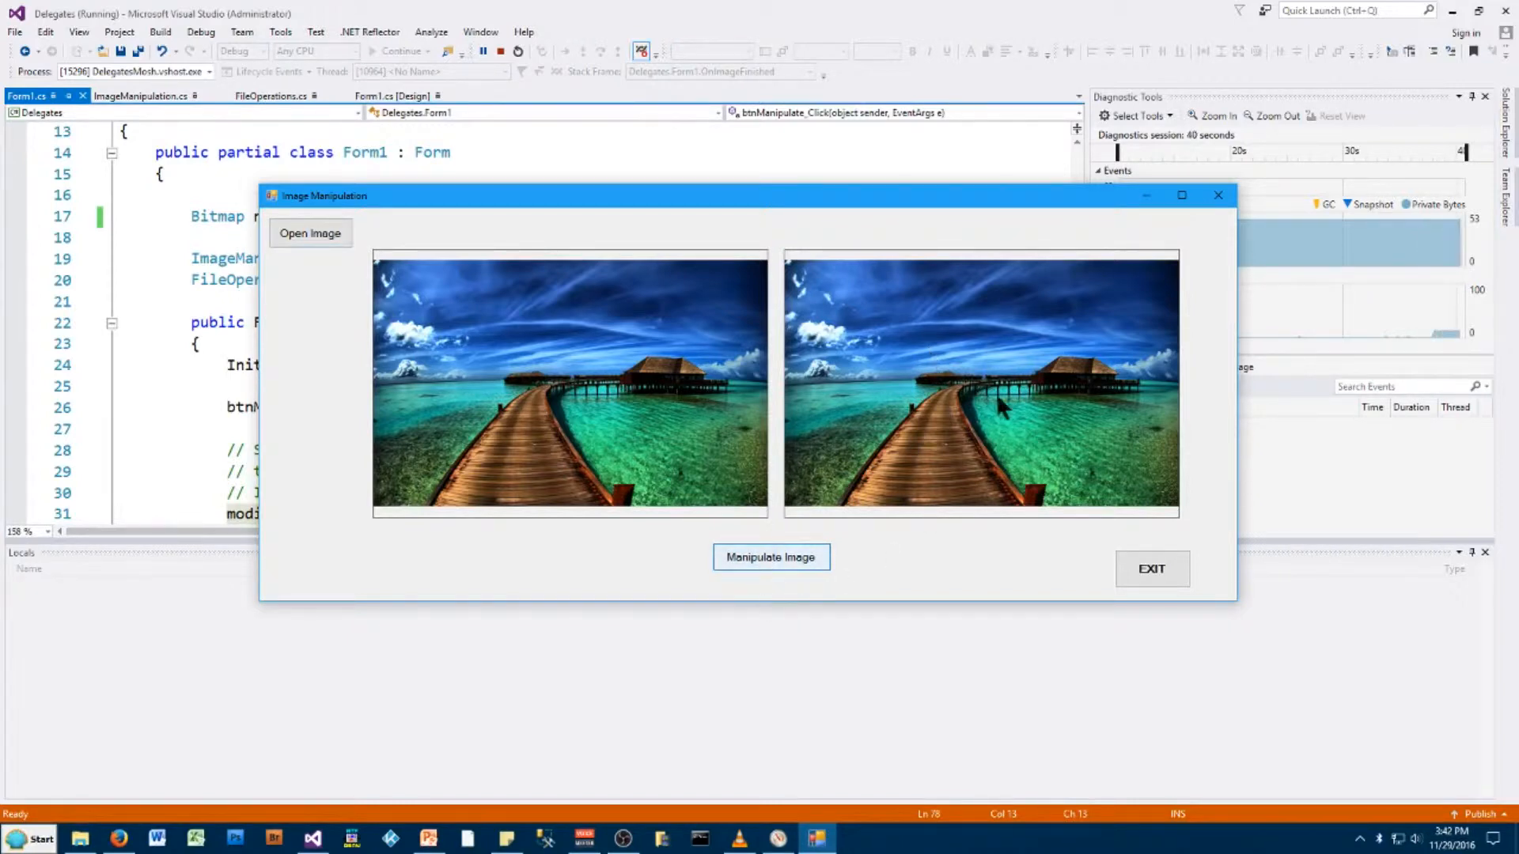
{"action": "left_click", "coordinate": [773, 557]}
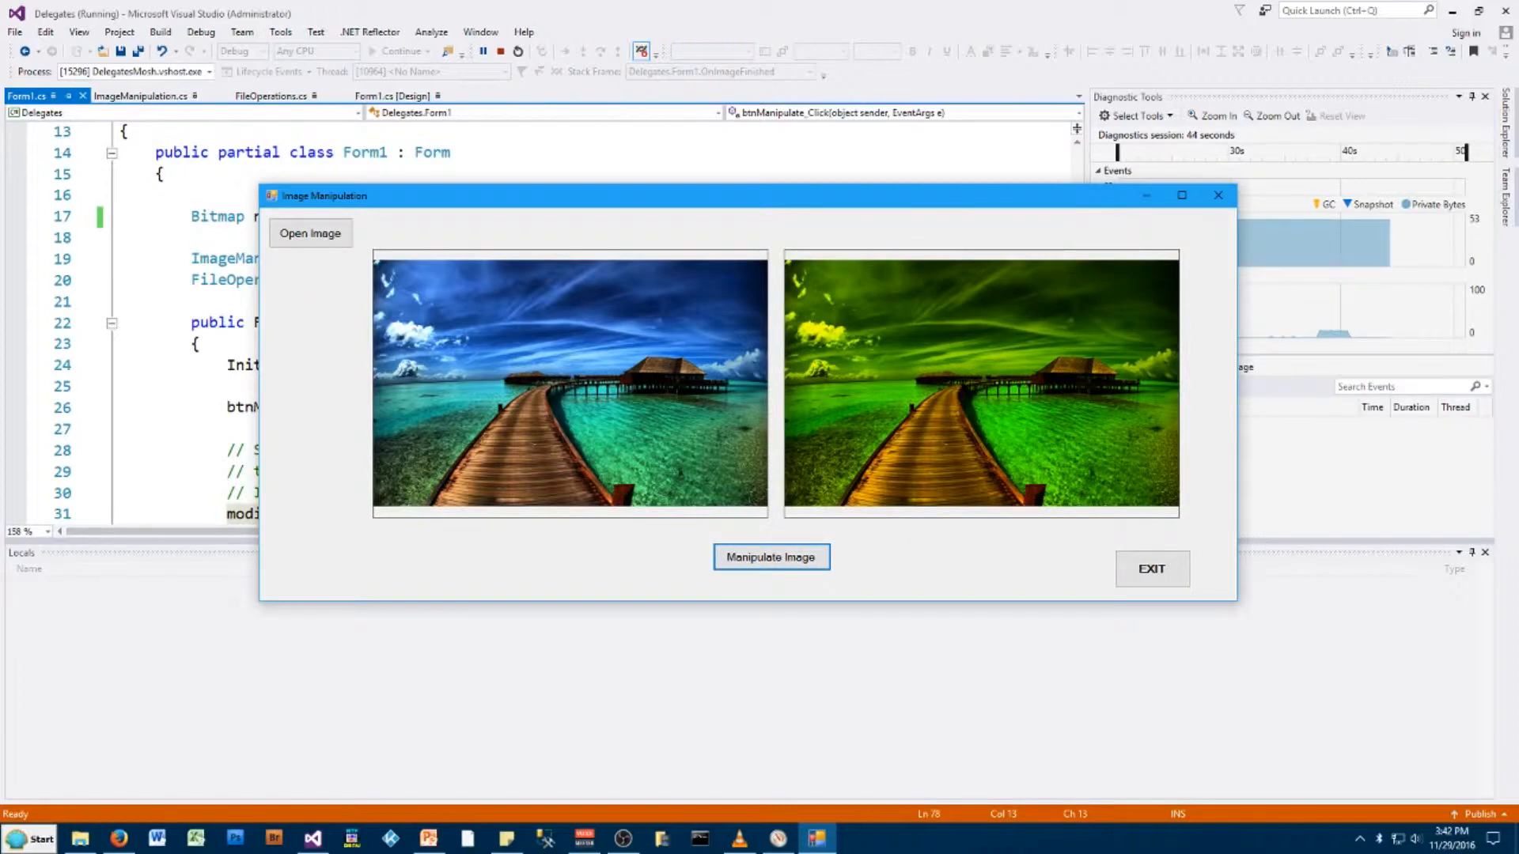
{"action": "left_click", "coordinate": [1152, 568]}
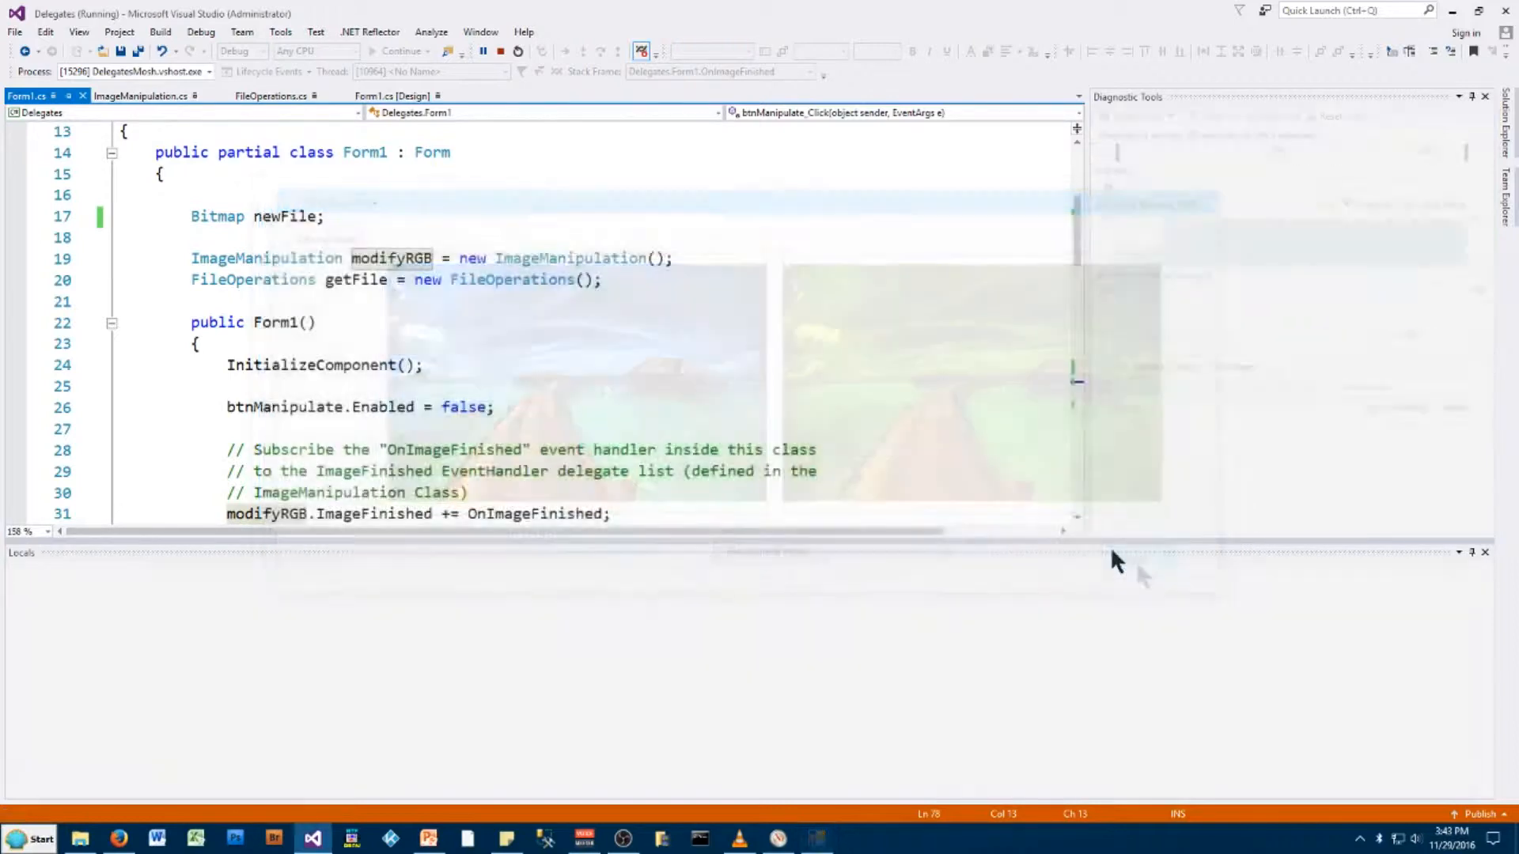
Start the app again and load HiRes2.jpg, the balloon picture
{"action": "left_click", "coordinate": [490, 50]}
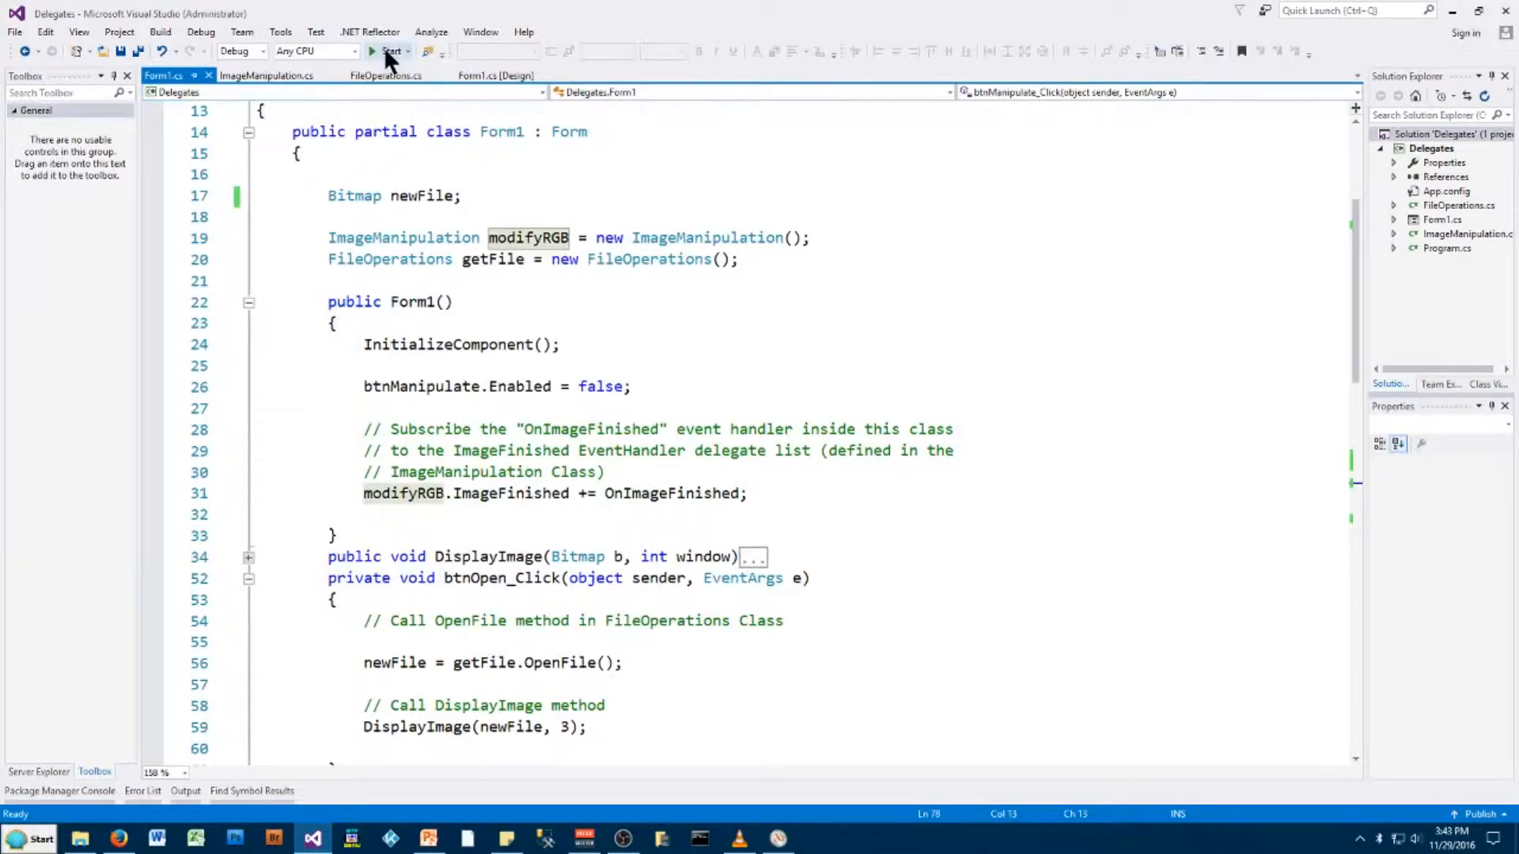
{"action": "left_click", "coordinate": [383, 51]}
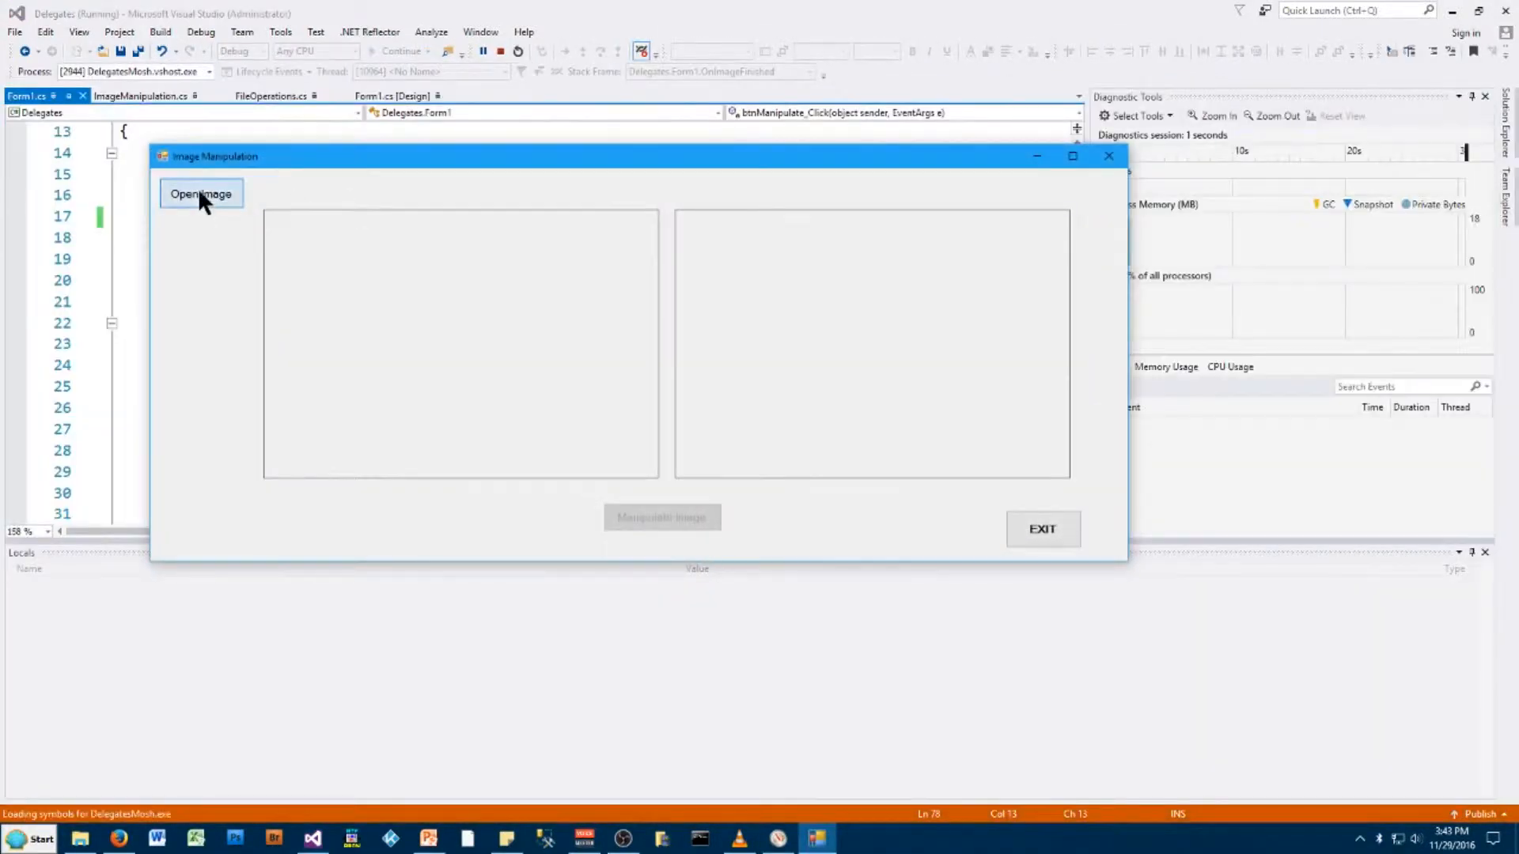
{"action": "left_click", "coordinate": [199, 193]}
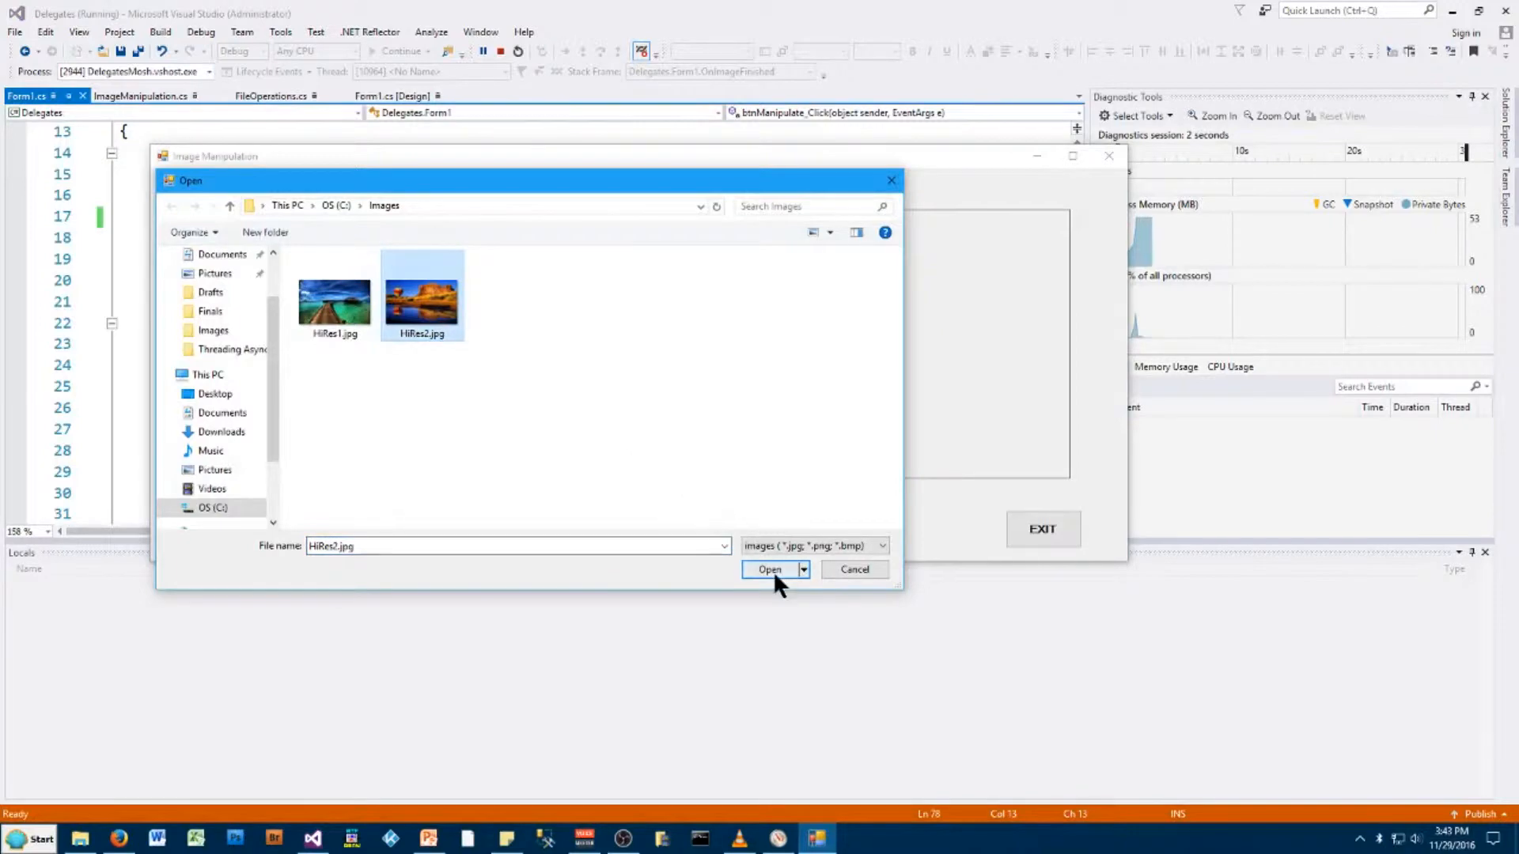
{"action": "left_click", "coordinate": [769, 569]}
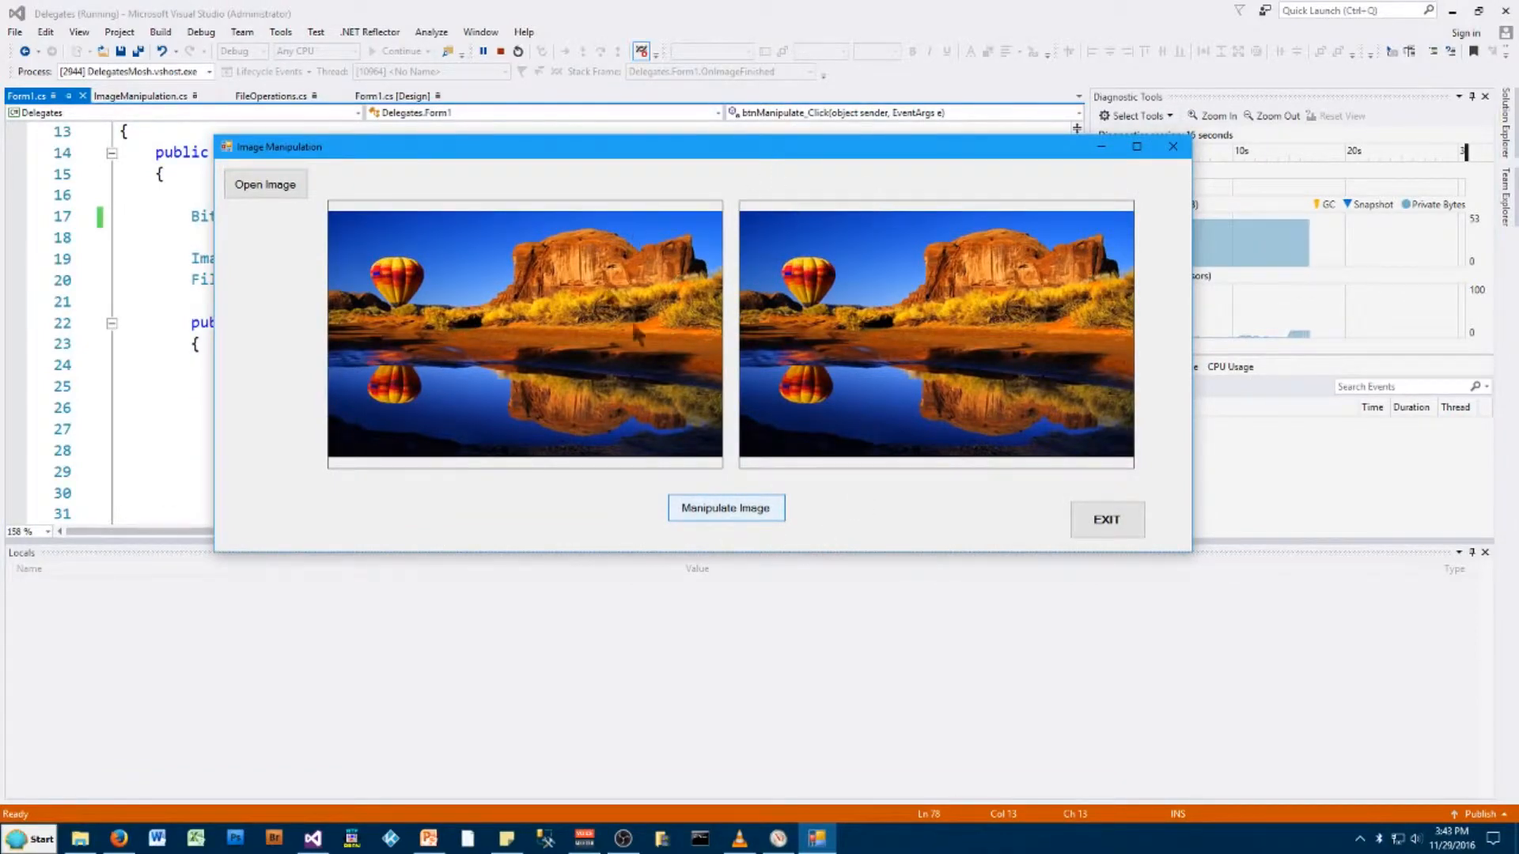
Manipulate the balloon picture into a green-tinted copy, then exit the app
{"action": "left_click", "coordinate": [726, 508]}
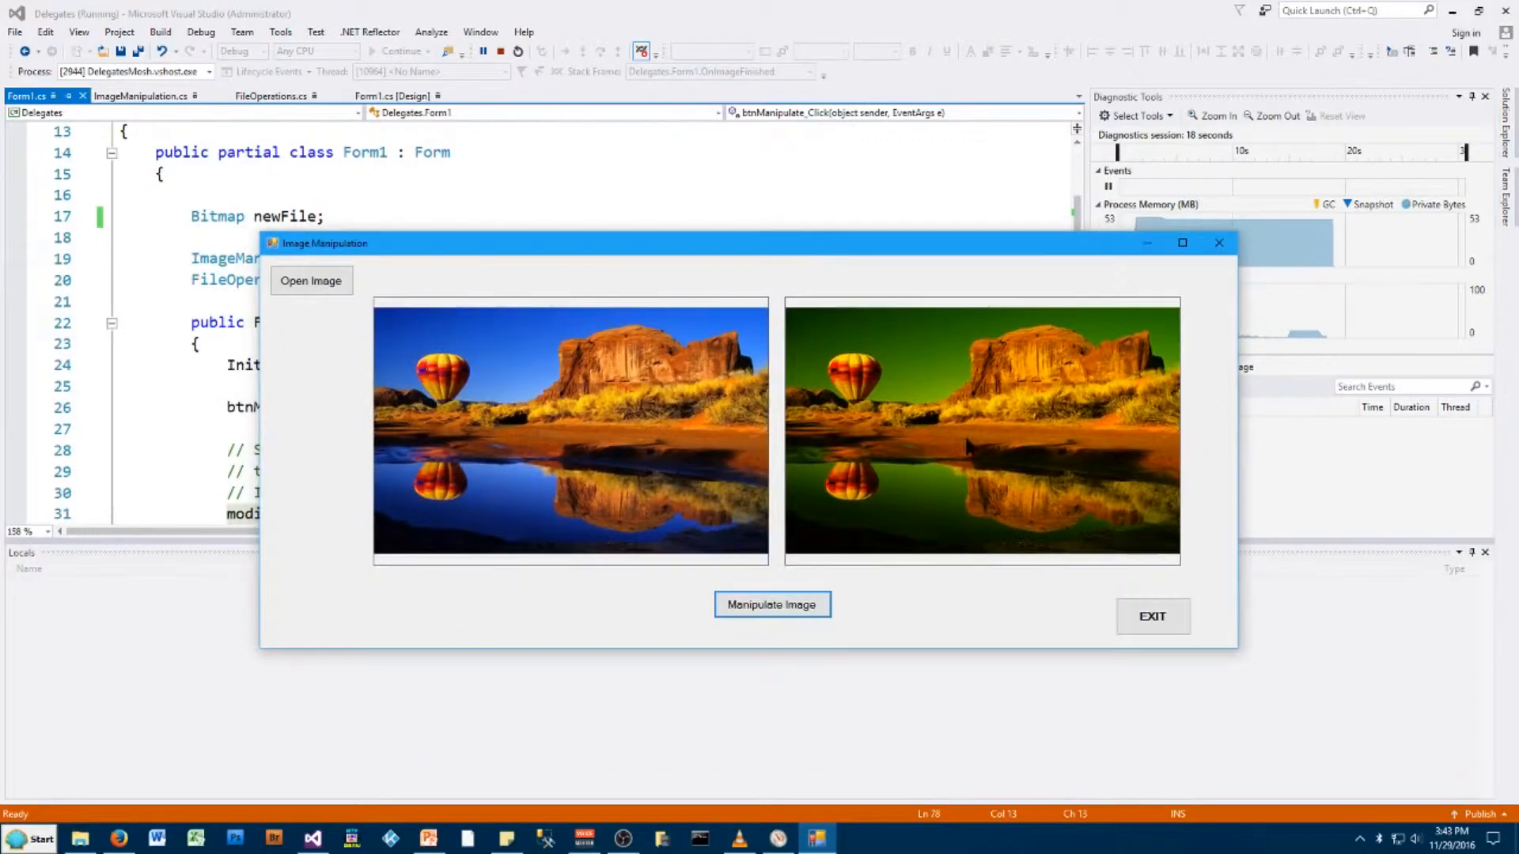
{"action": "mouse_move", "coordinate": [997, 386]}
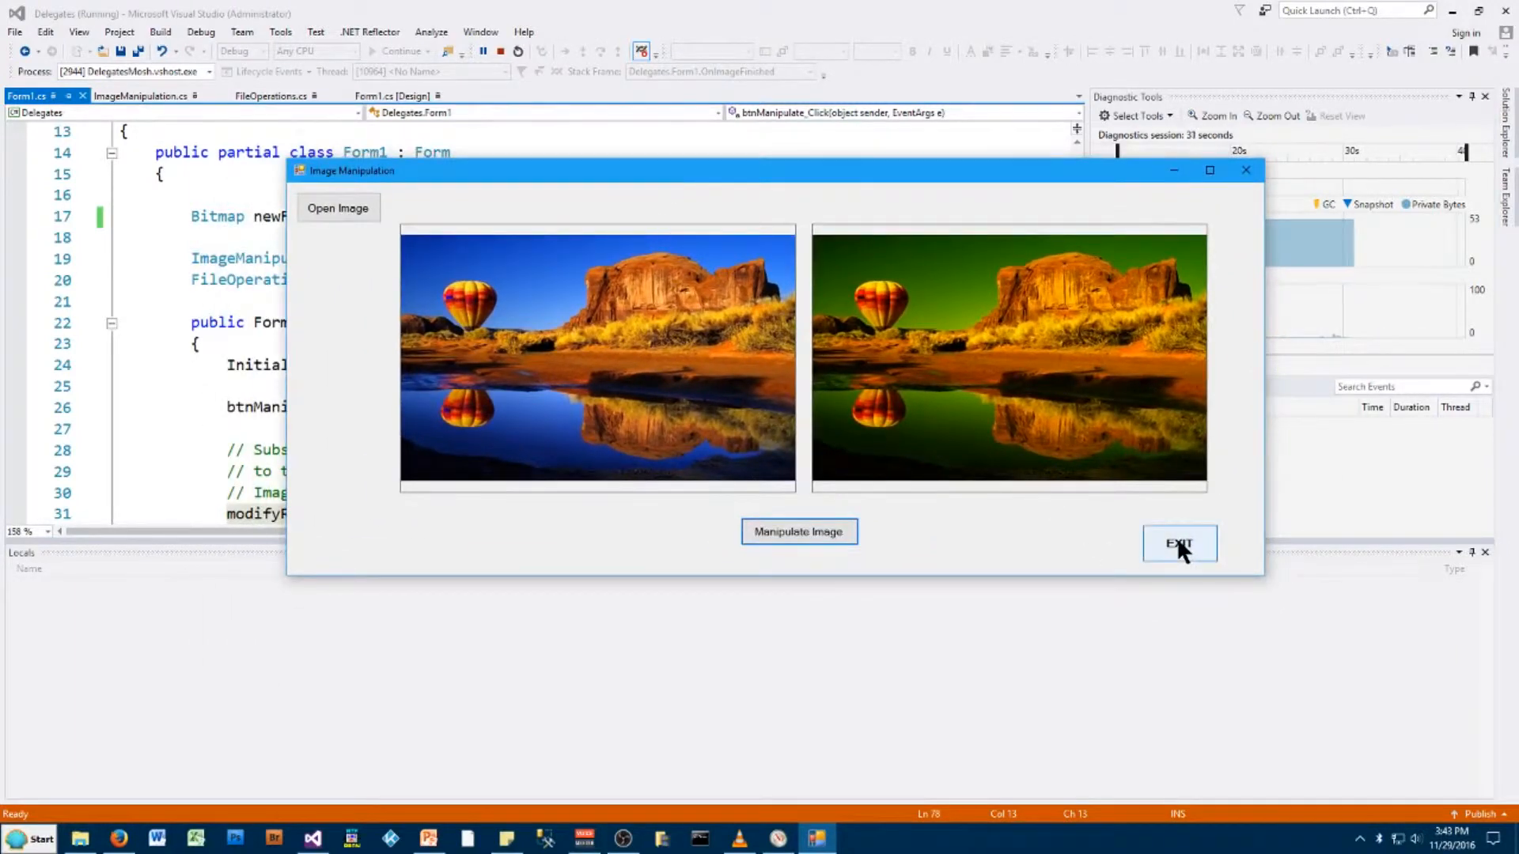
{"action": "left_click", "coordinate": [1179, 544]}
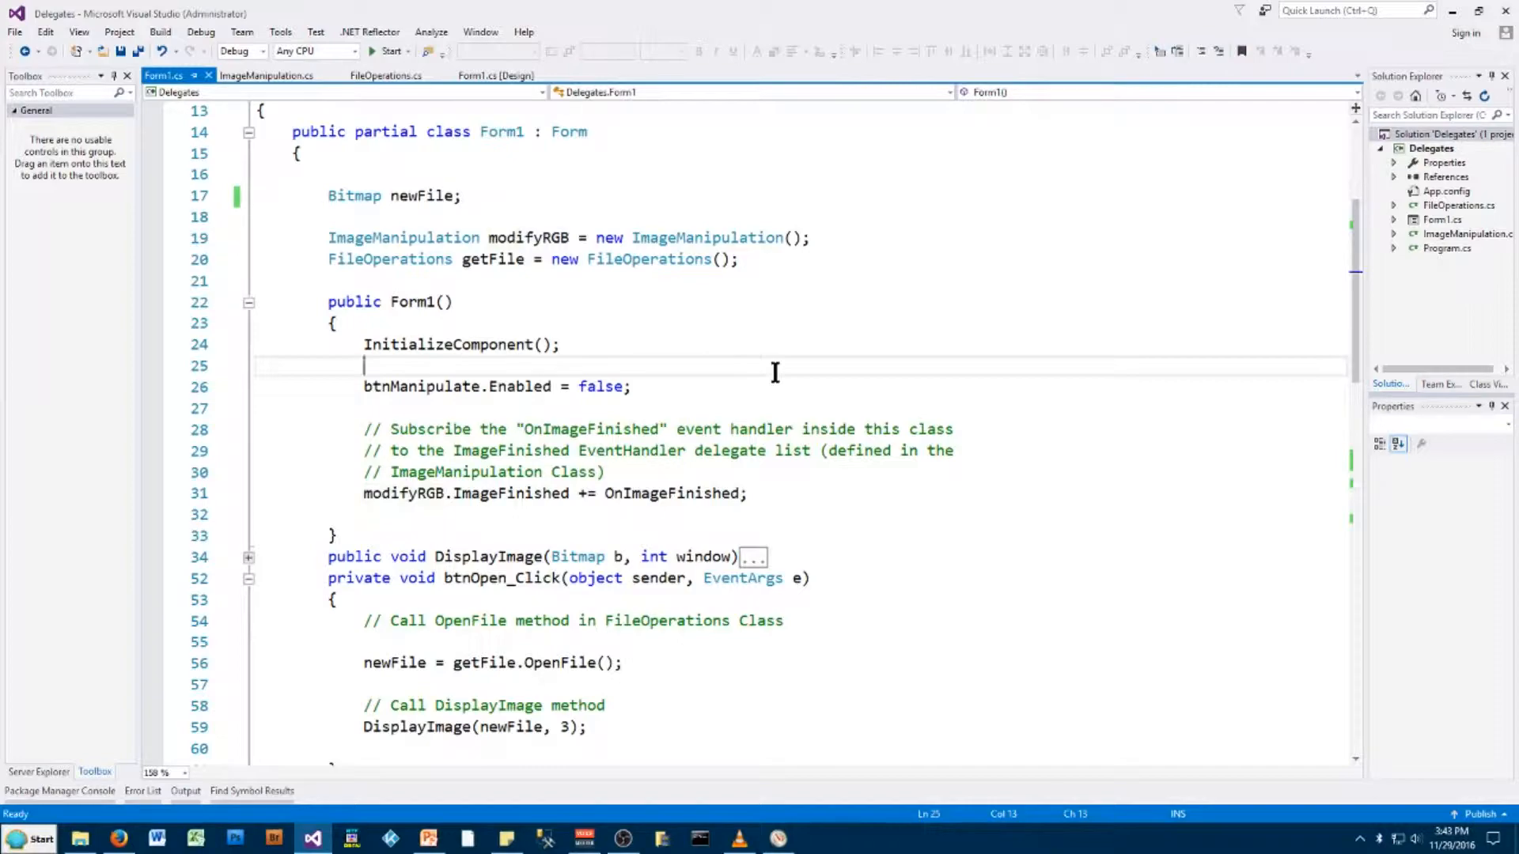
{"action": "scroll", "scroll_direction": "down", "scroll_amount": 3}
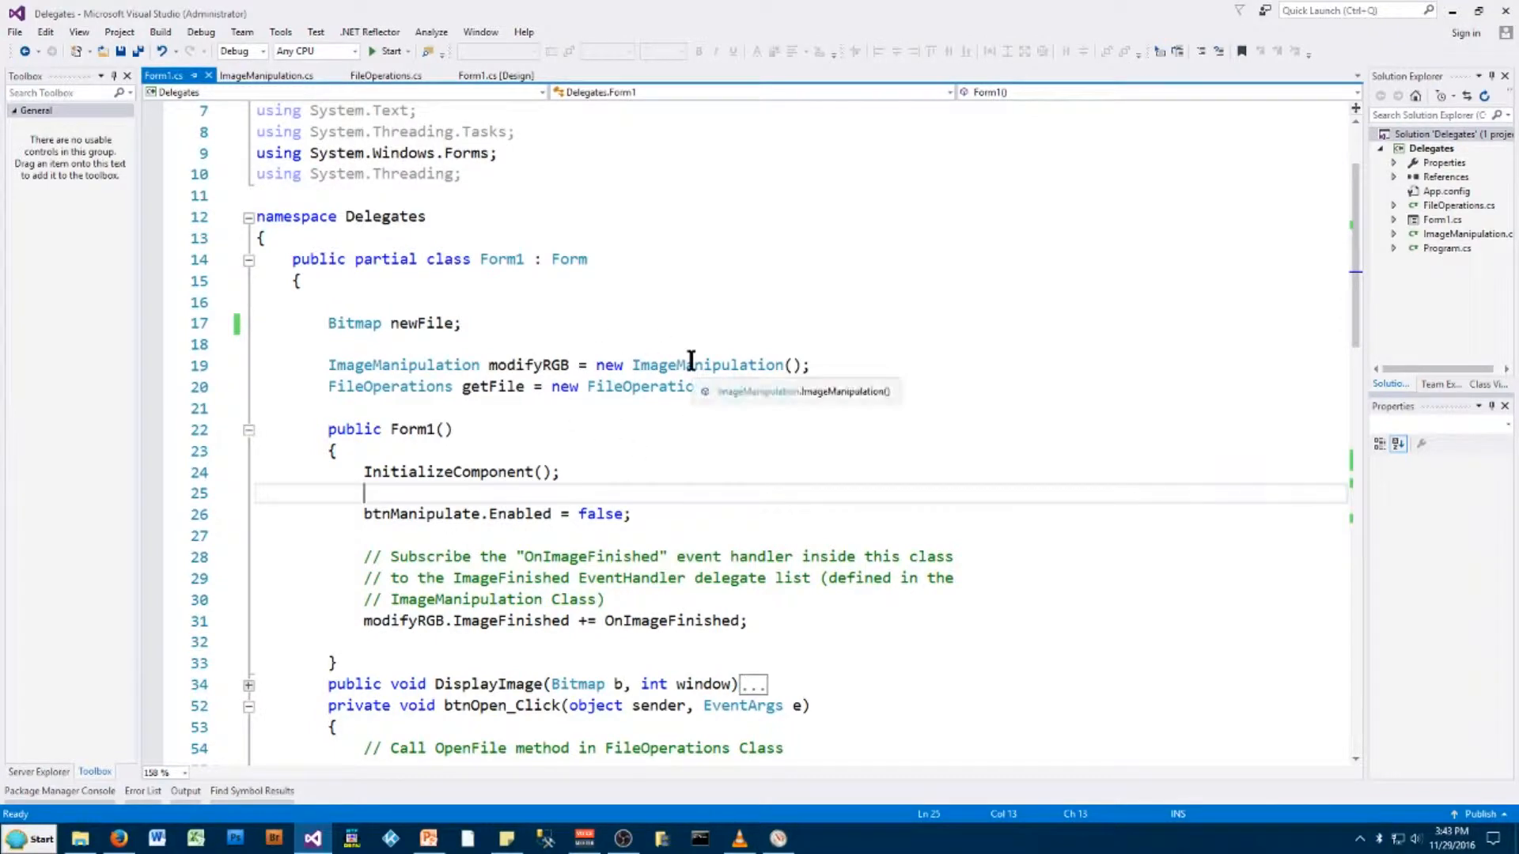
{"action": "mouse_move", "coordinate": [760, 345]}
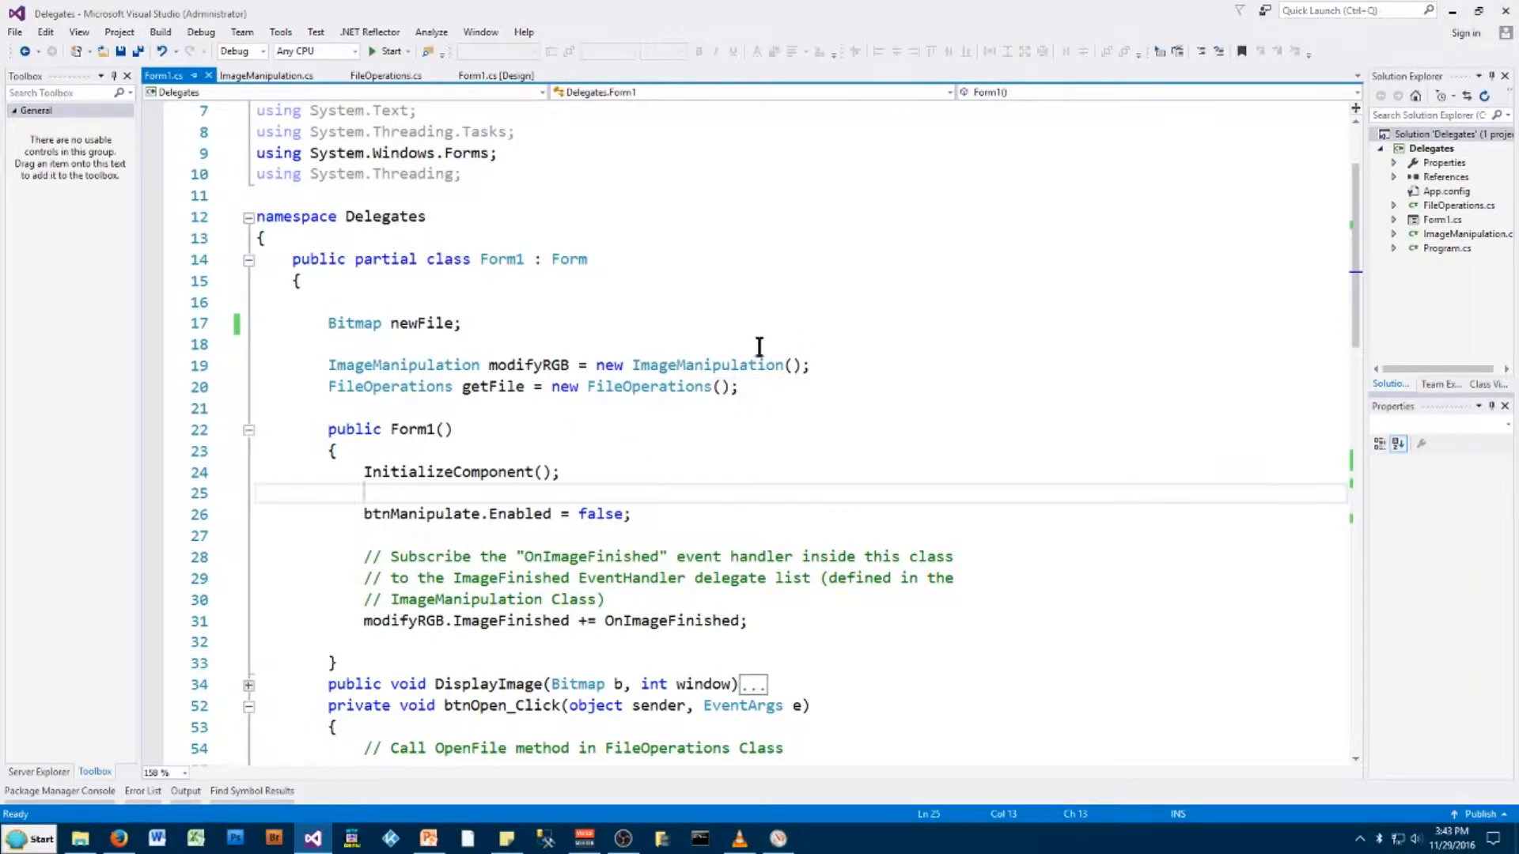
{"action": "scroll", "scroll_direction": "down", "scroll_amount": 3}
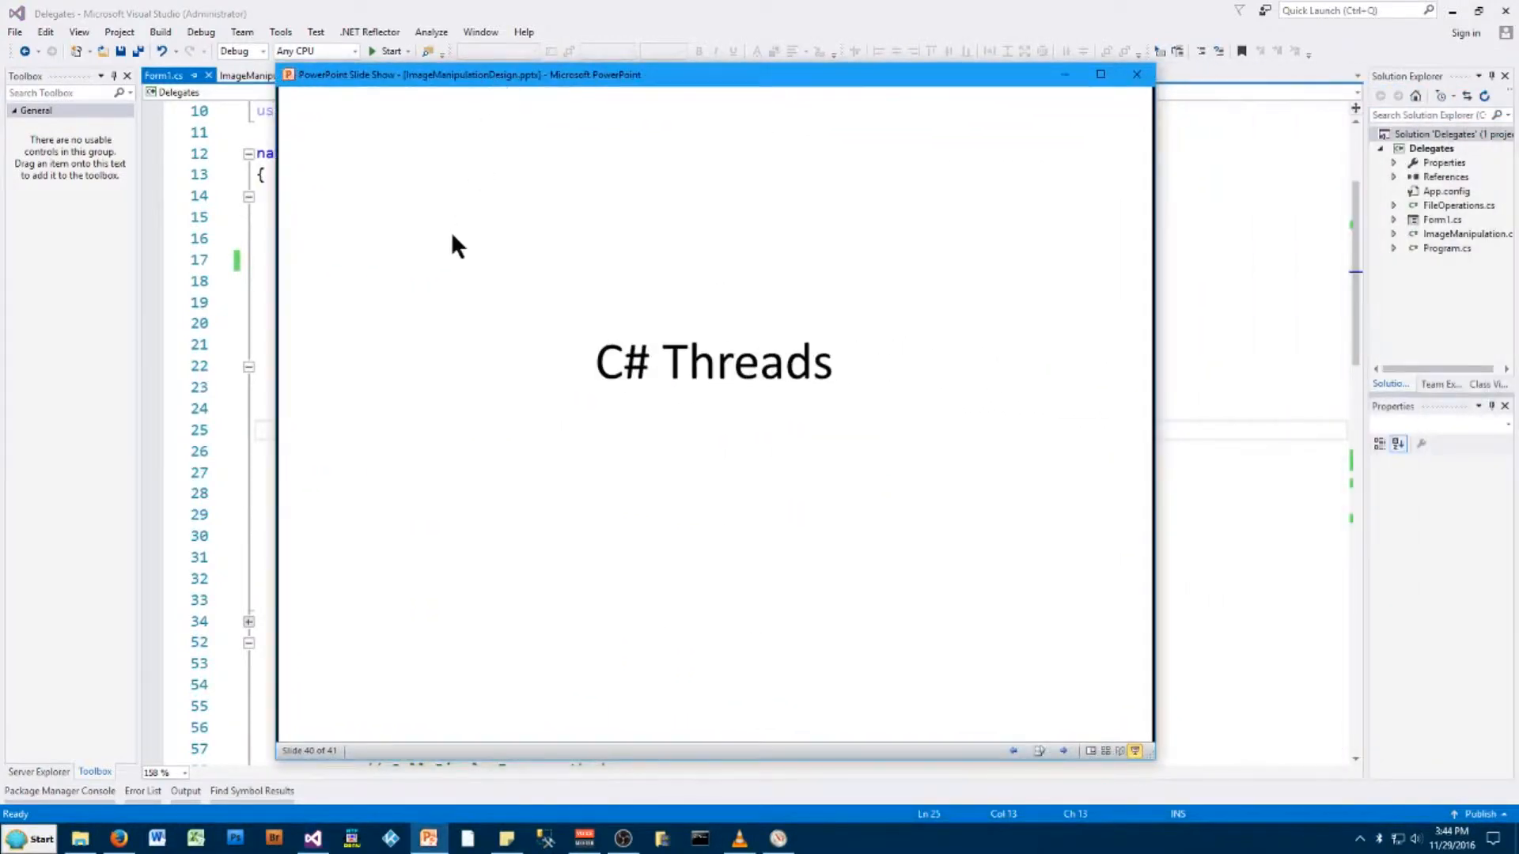
{"action": "key", "text": "right"}
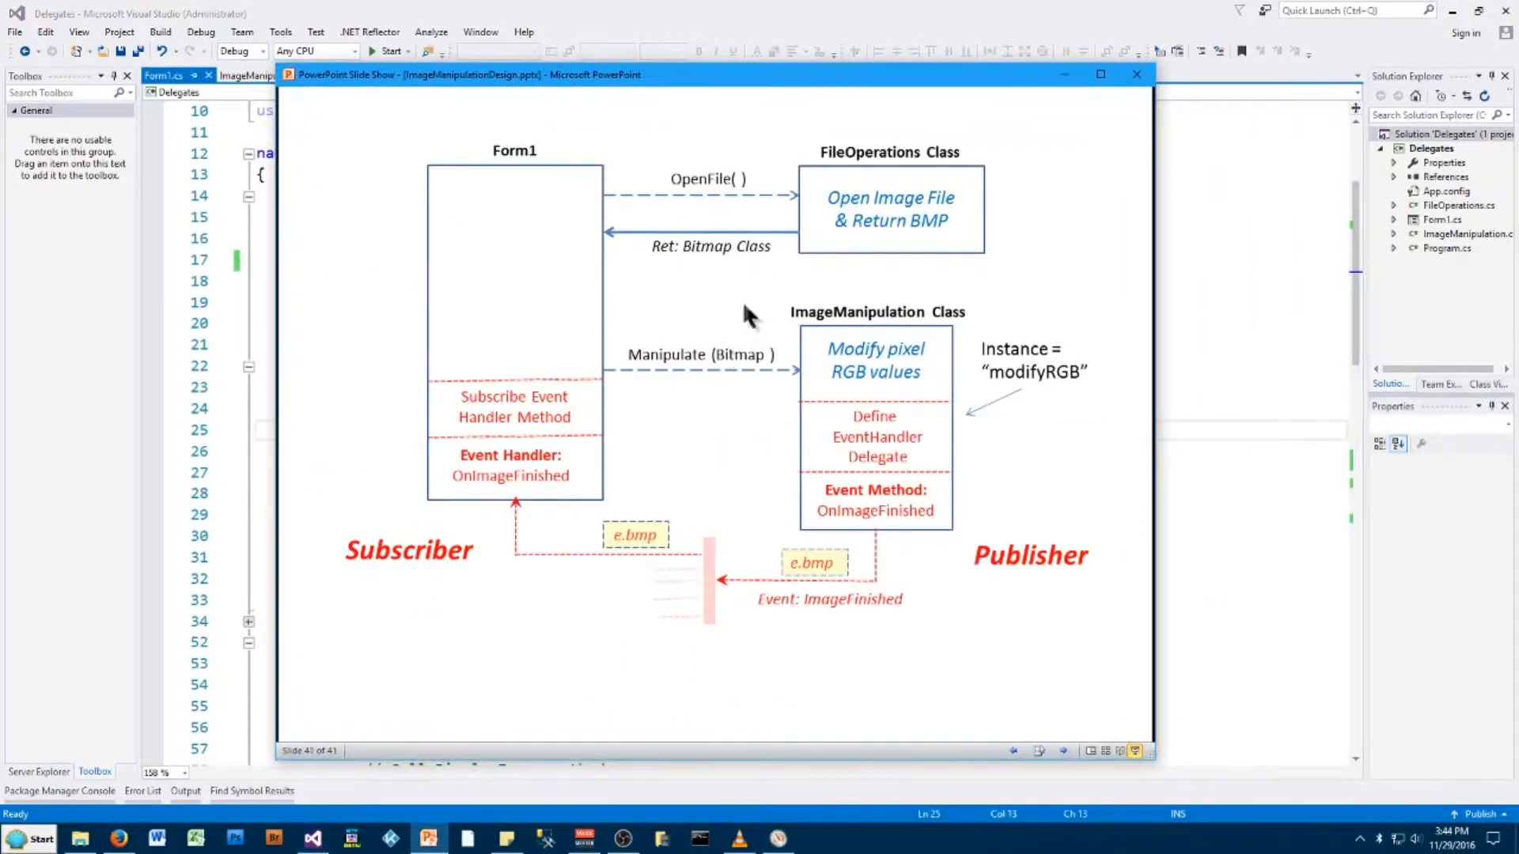
{"action": "mouse_move", "coordinate": [709, 339]}
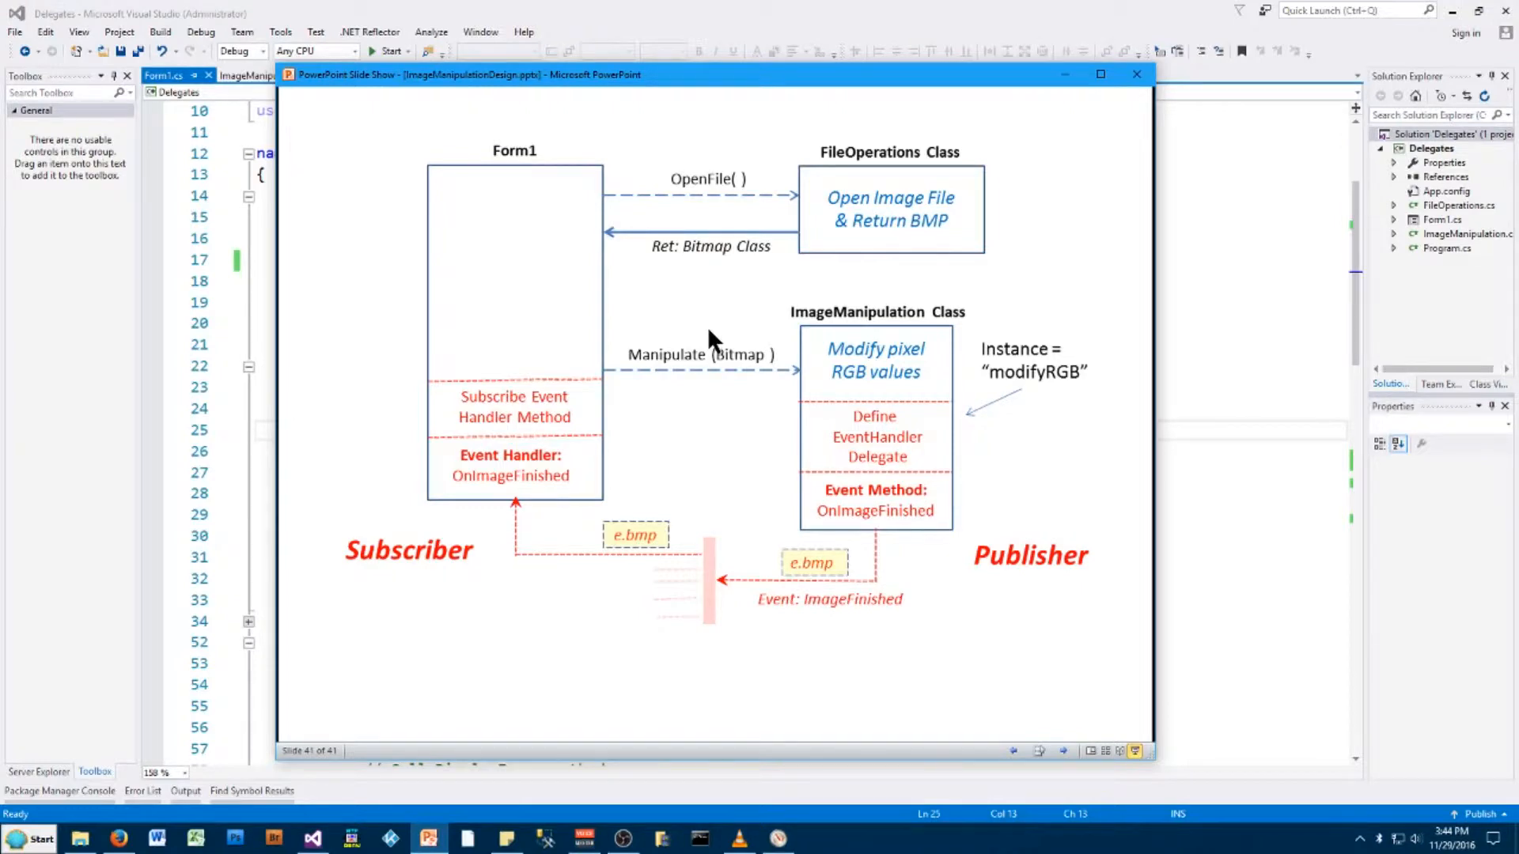
{"action": "mouse_move", "coordinate": [617, 310]}
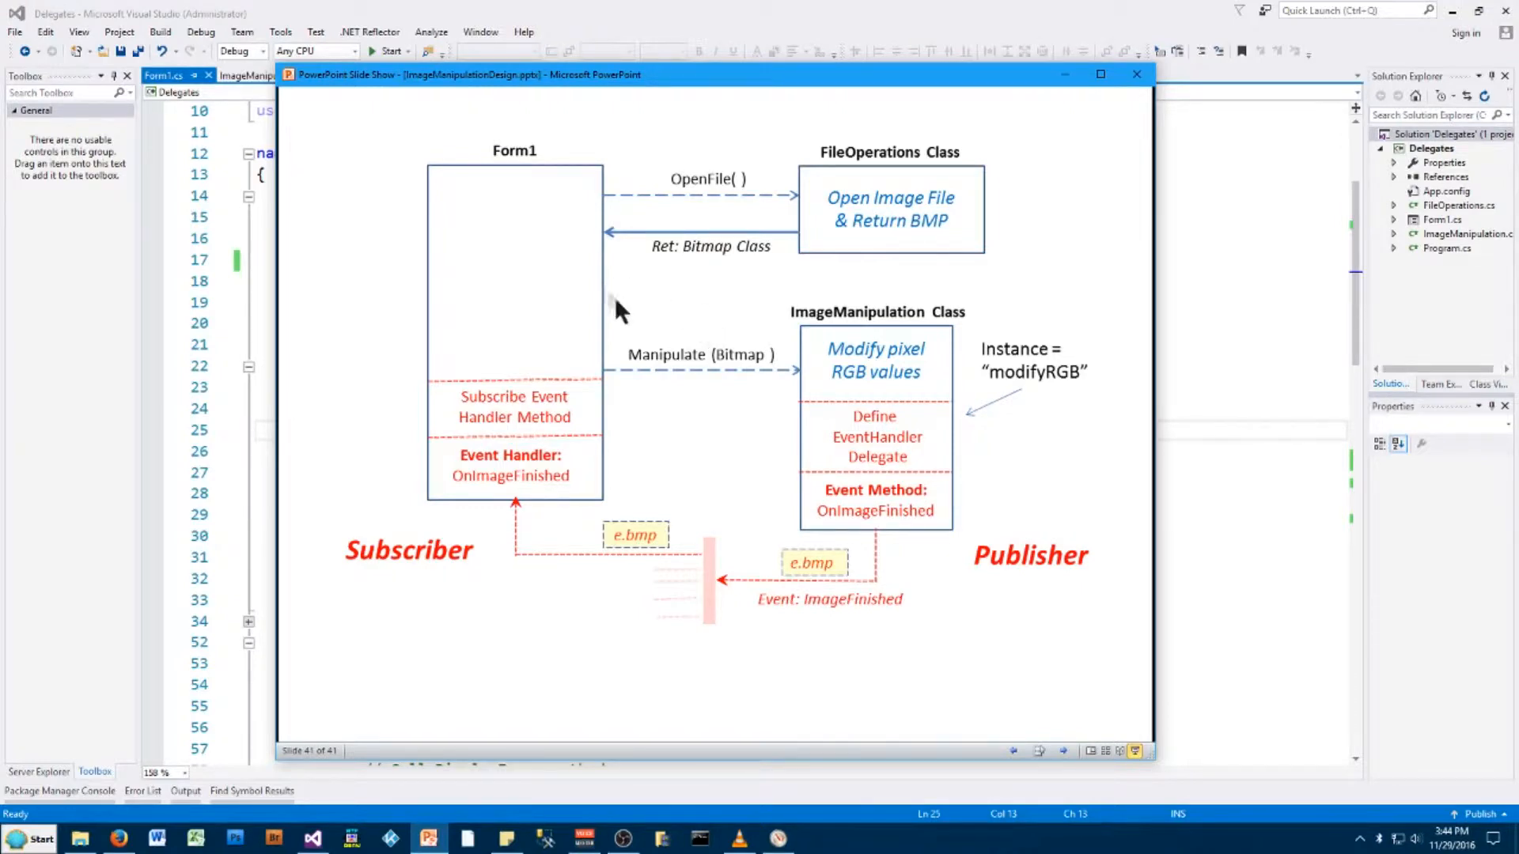
{"action": "mouse_move", "coordinate": [557, 217]}
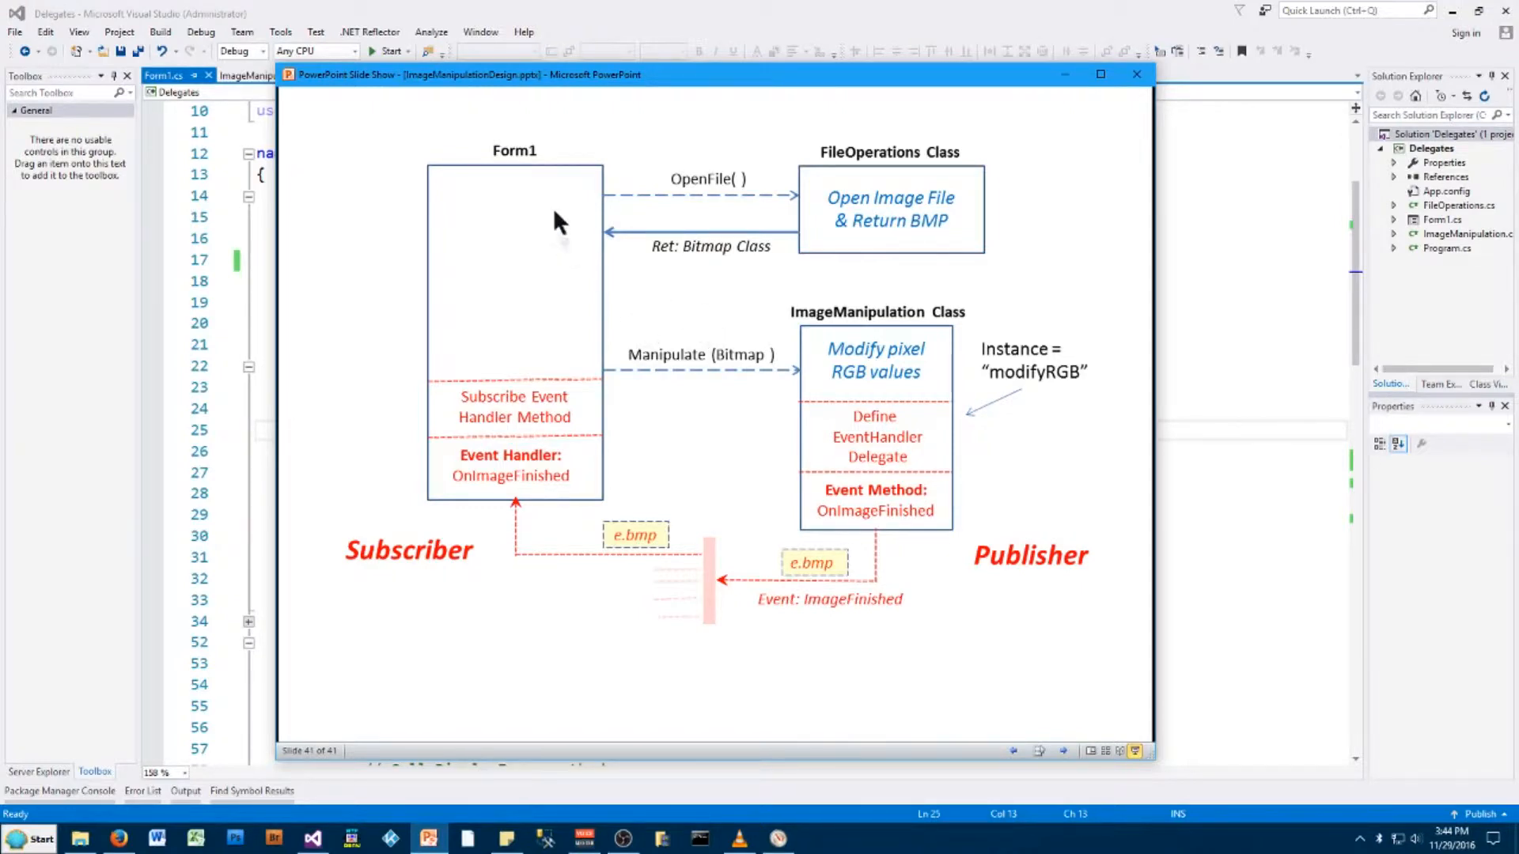
{"action": "mouse_move", "coordinate": [727, 233]}
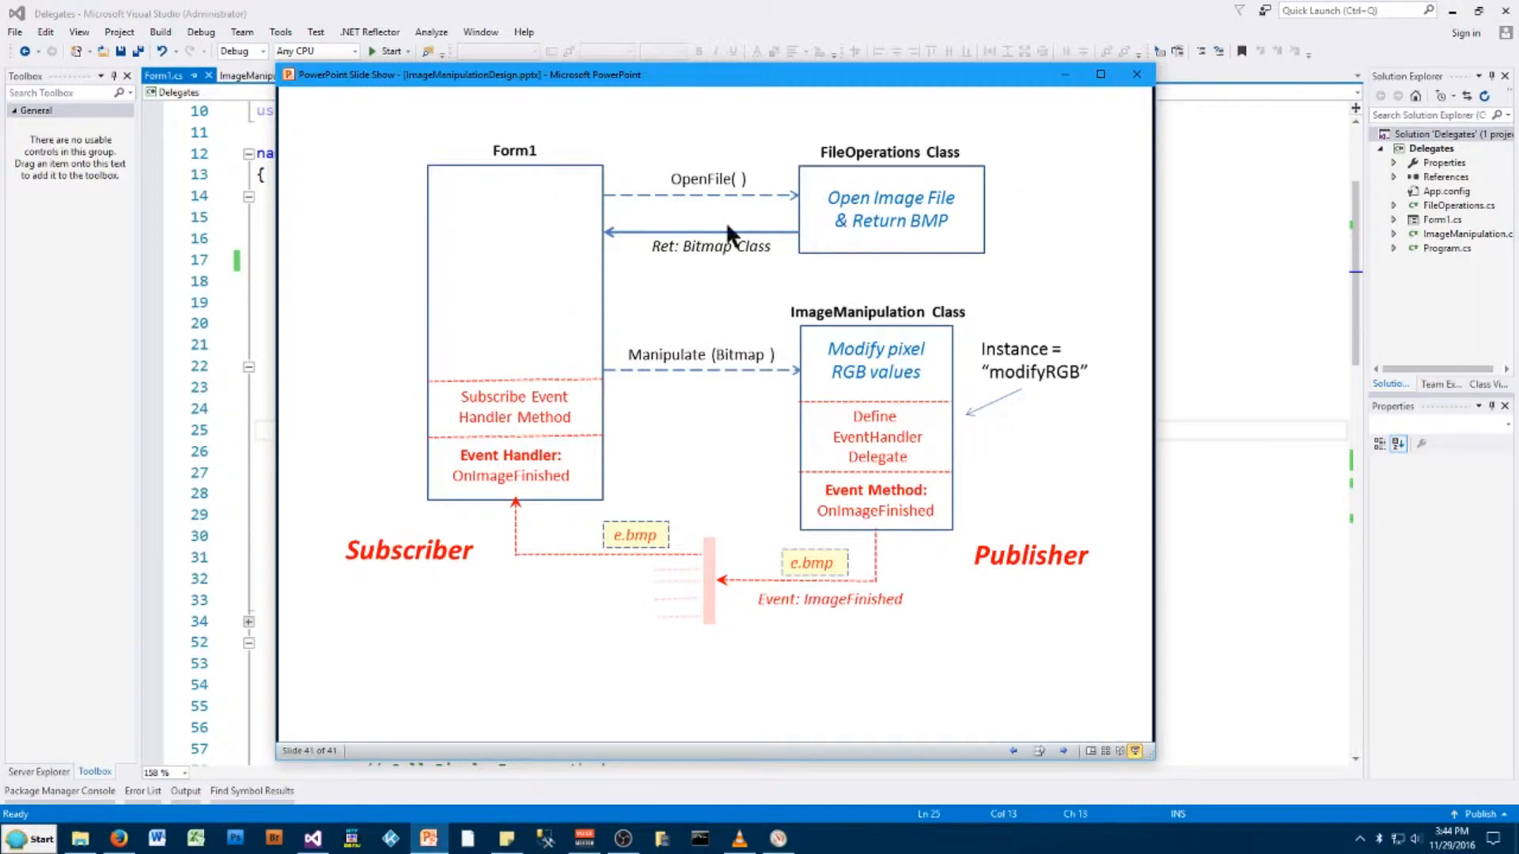
{"action": "mouse_move", "coordinate": [485, 433]}
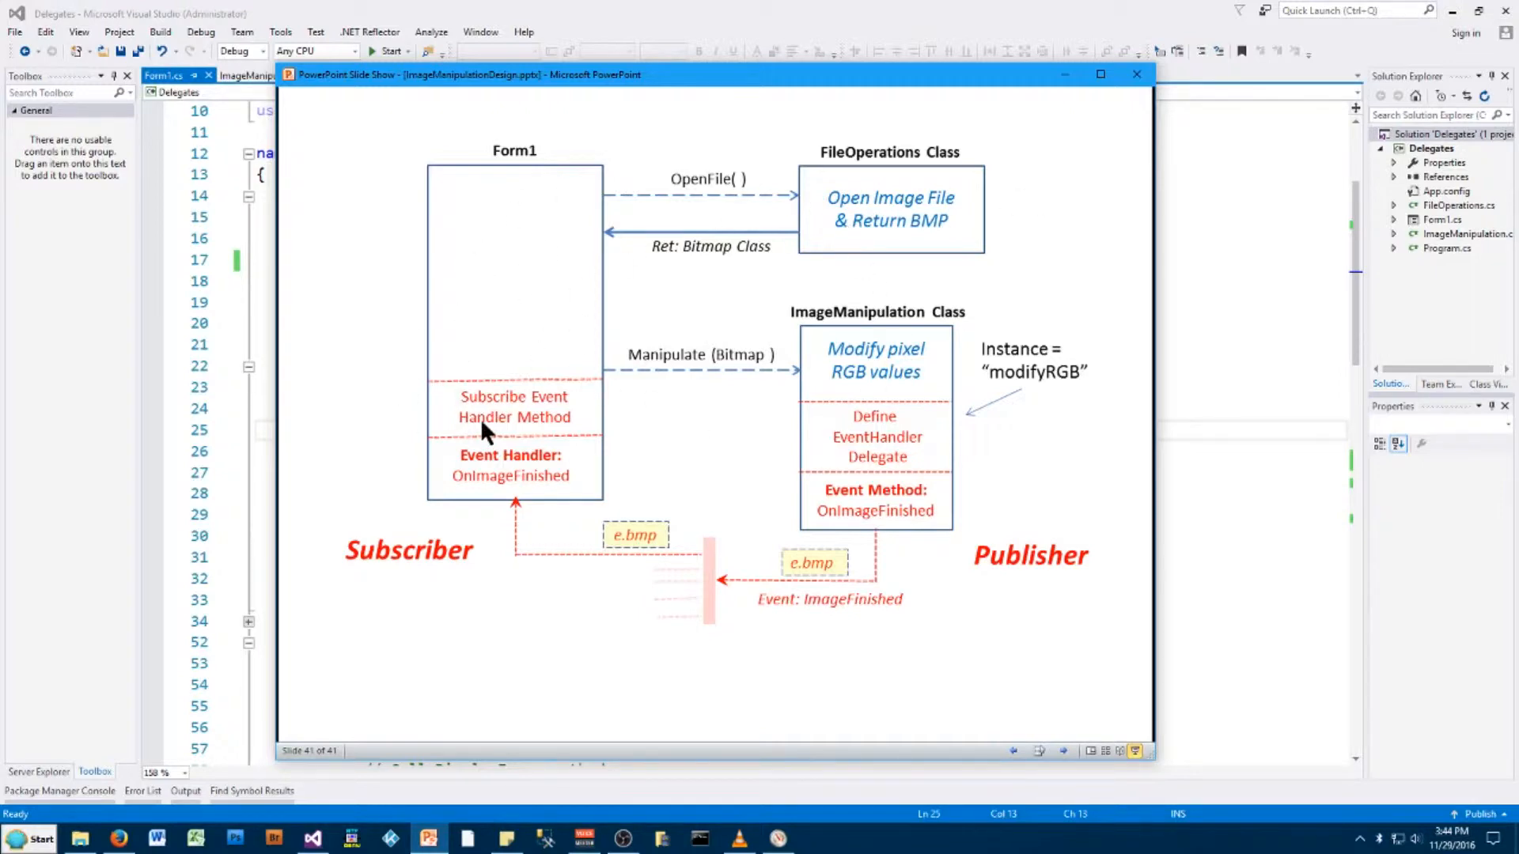
{"action": "mouse_move", "coordinate": [538, 220]}
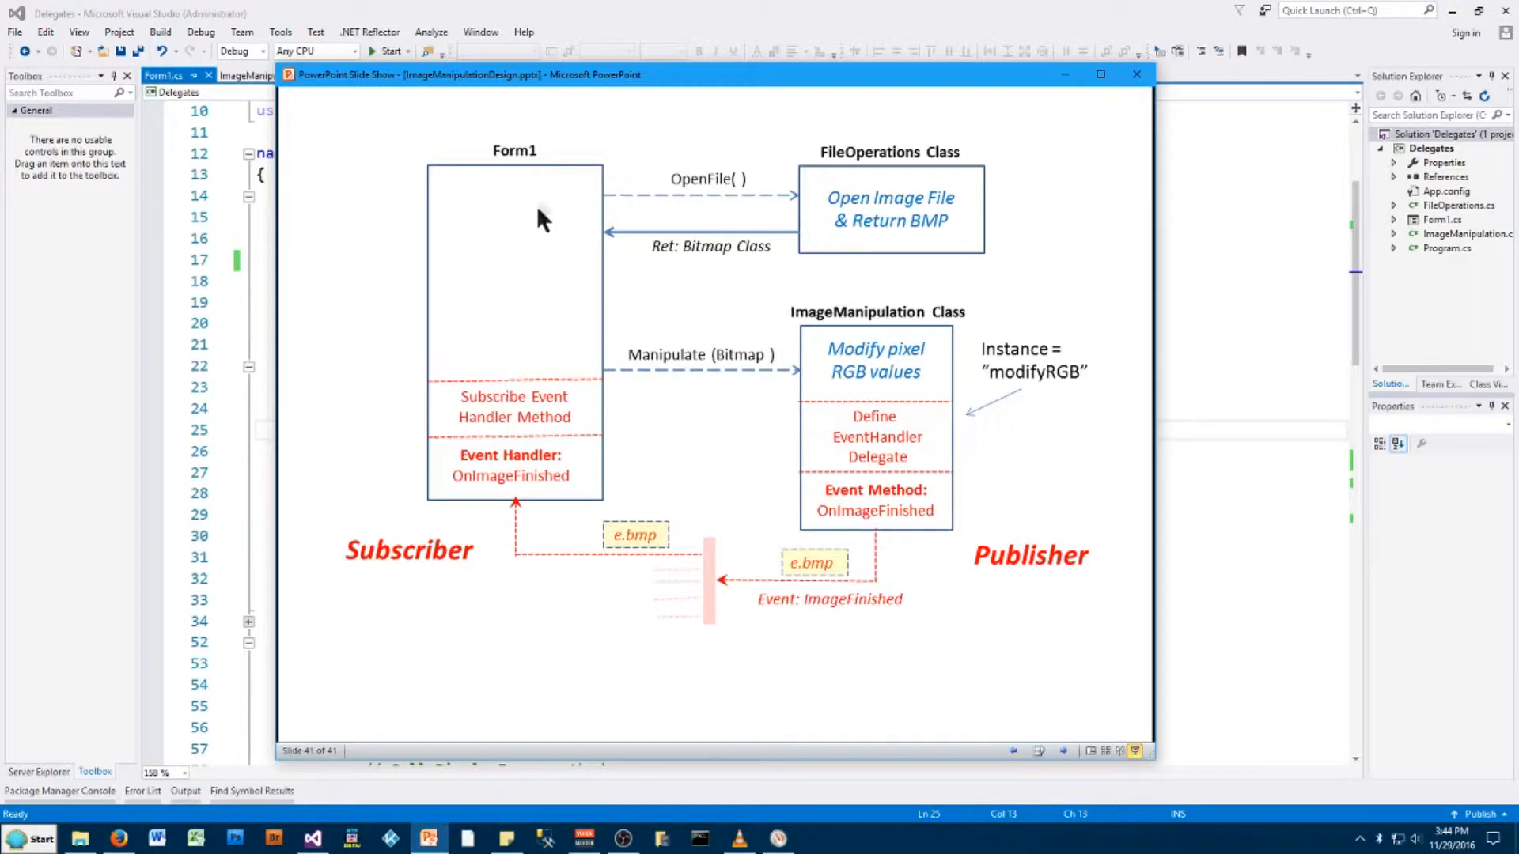
{"action": "mouse_move", "coordinate": [484, 214]}
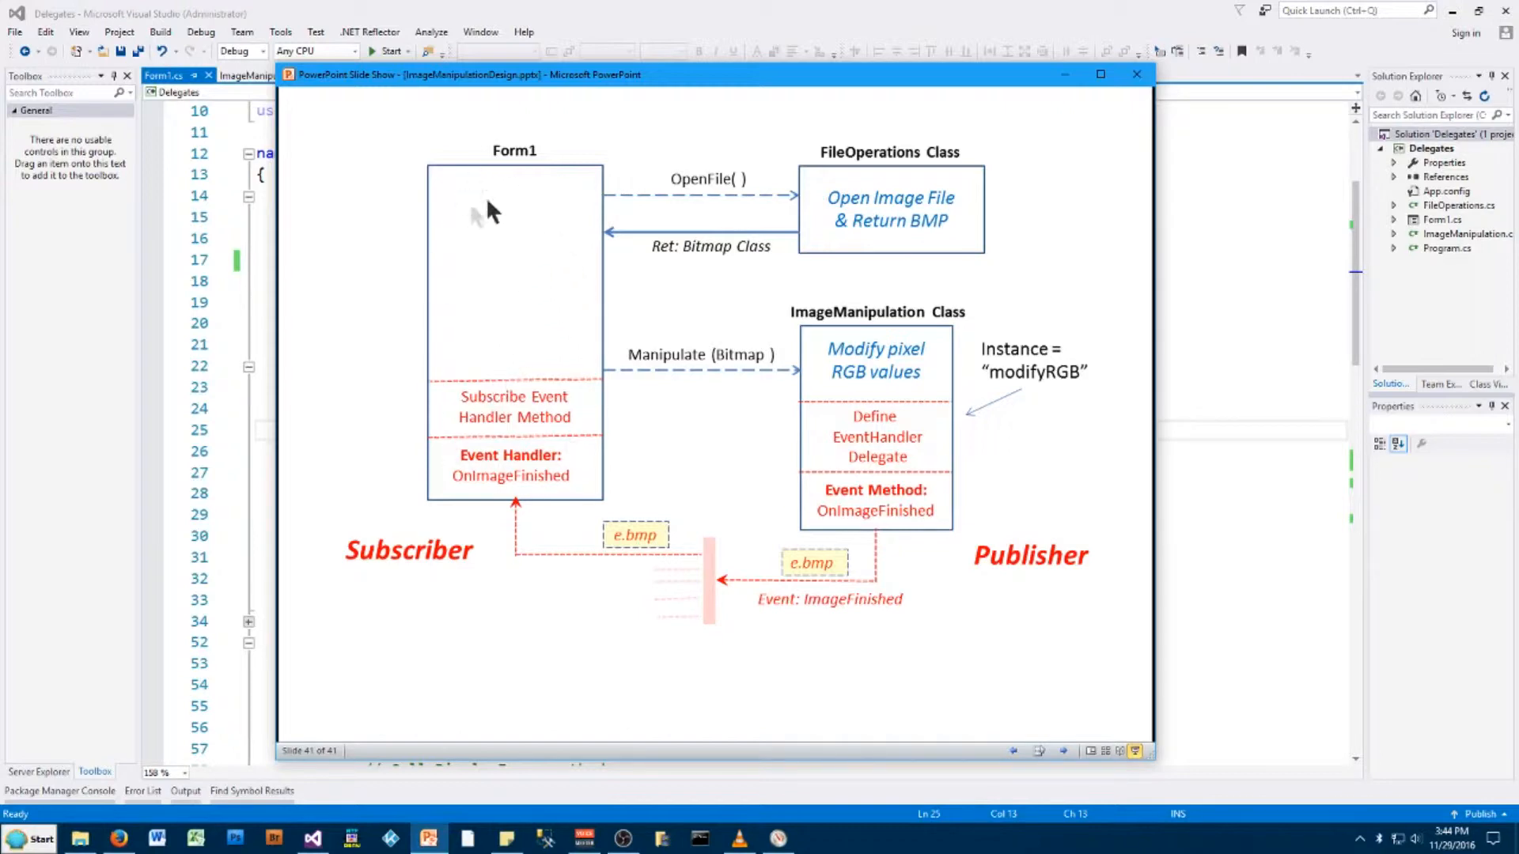
{"action": "mouse_move", "coordinate": [504, 424]}
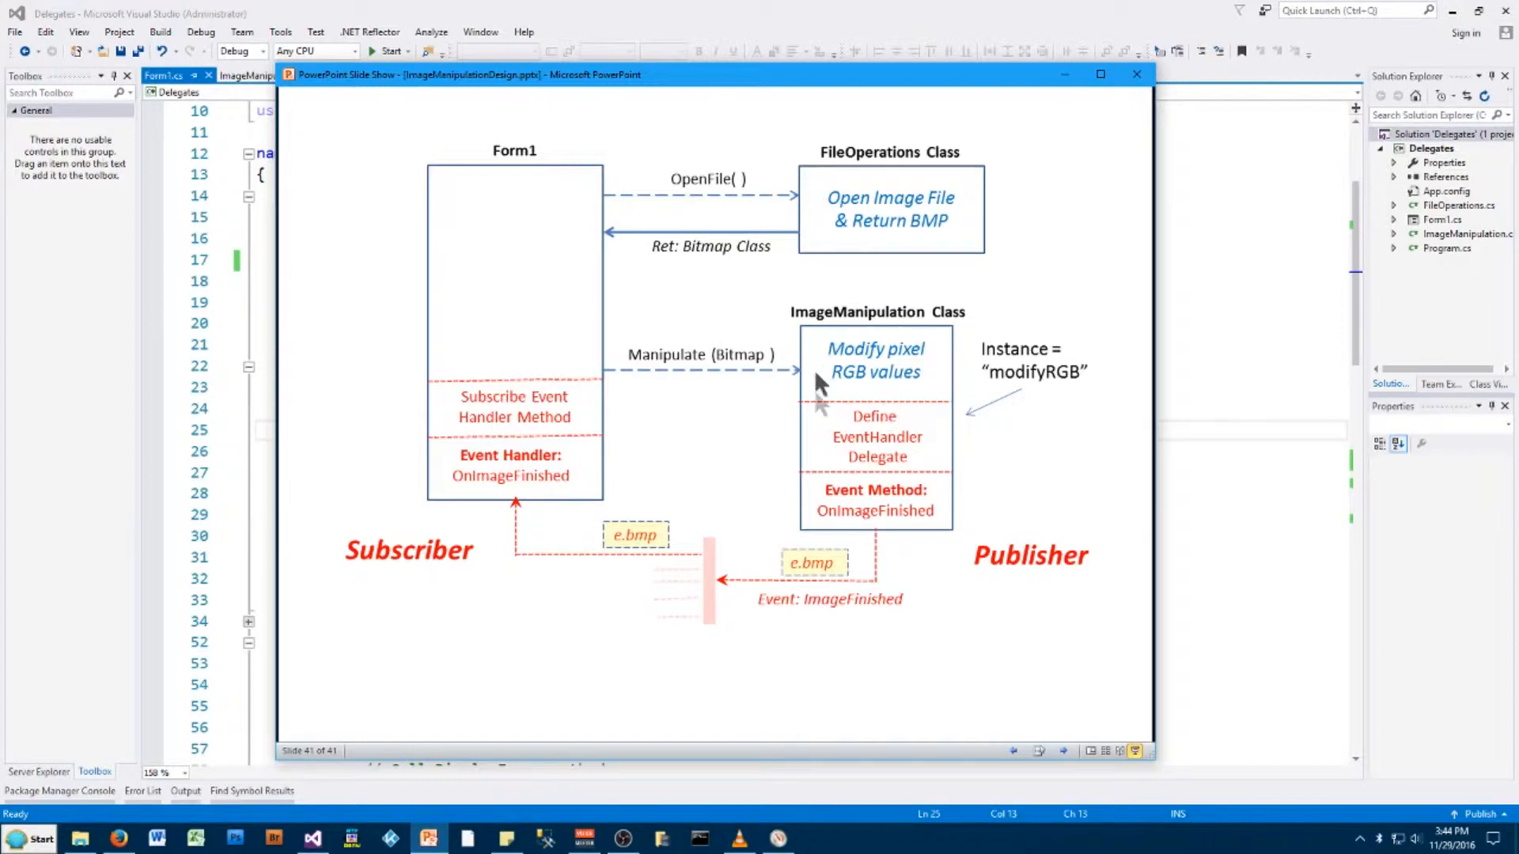
{"action": "mouse_move", "coordinate": [680, 386]}
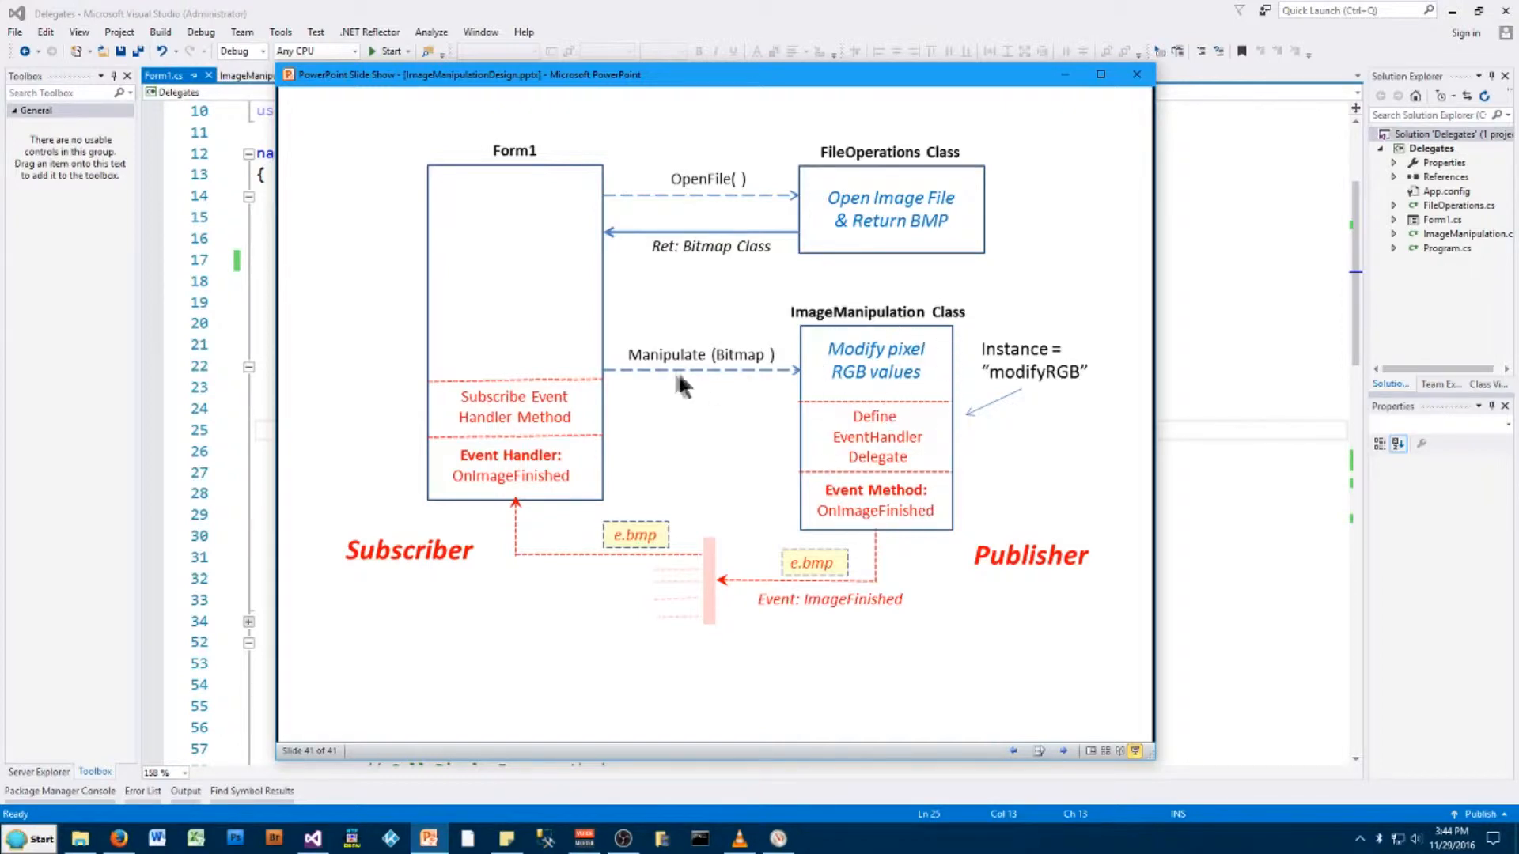
{"action": "mouse_move", "coordinate": [731, 377]}
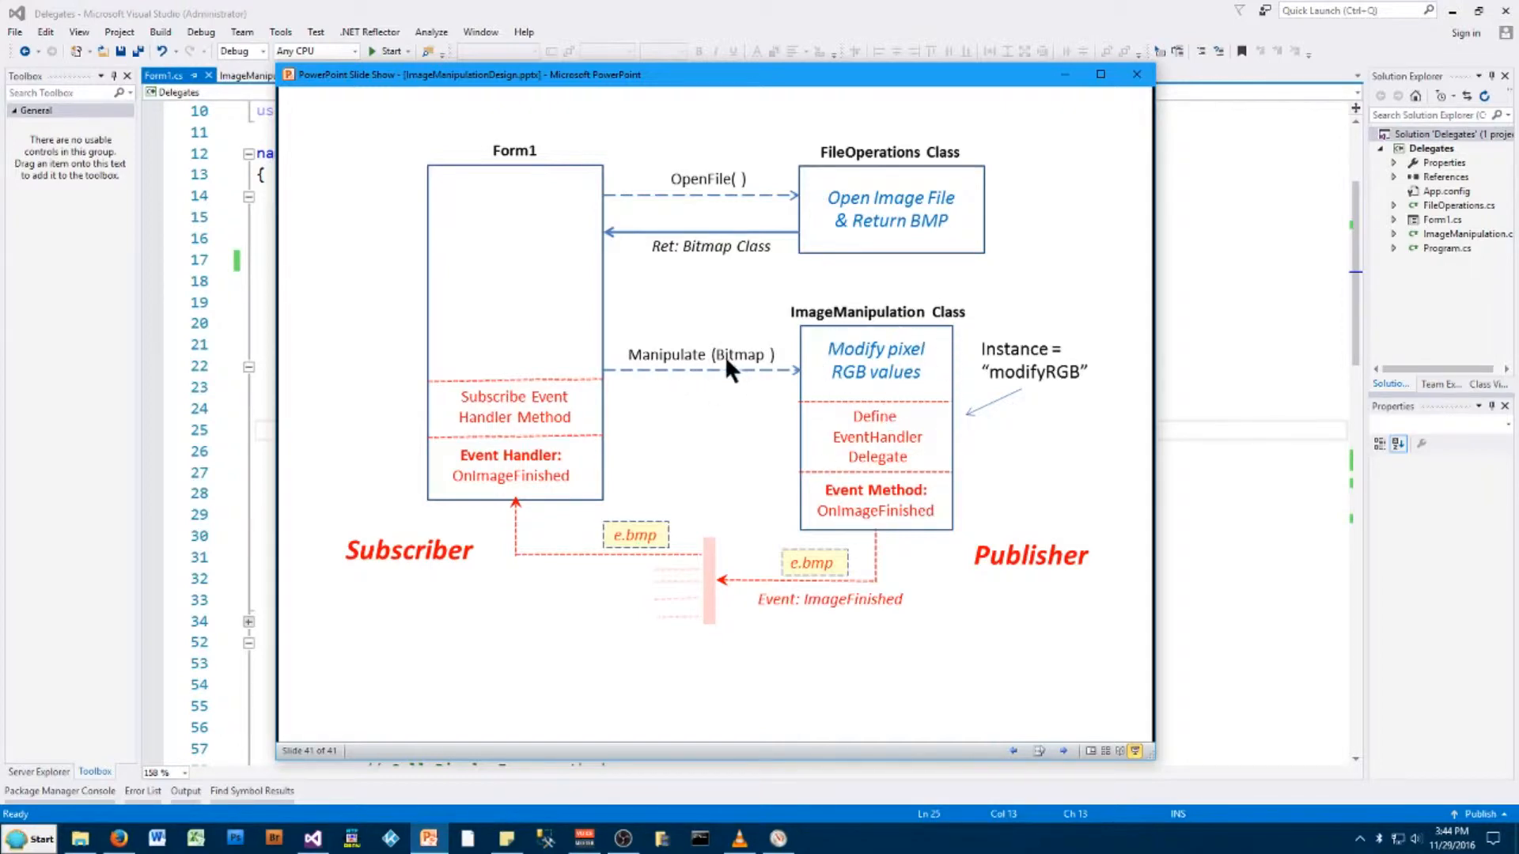
{"action": "mouse_move", "coordinate": [758, 371]}
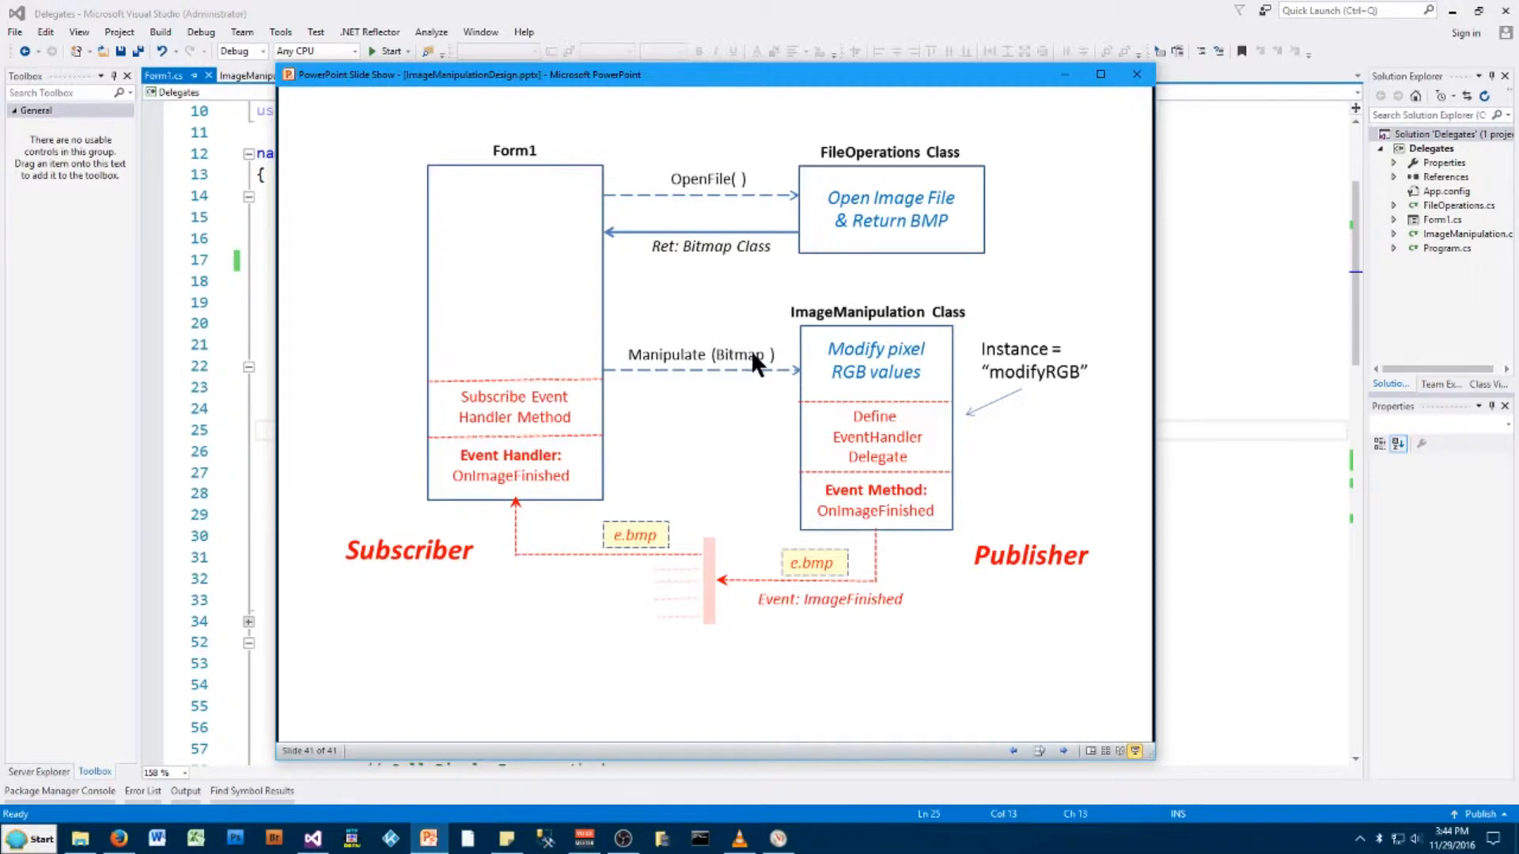
{"action": "mouse_move", "coordinate": [824, 396]}
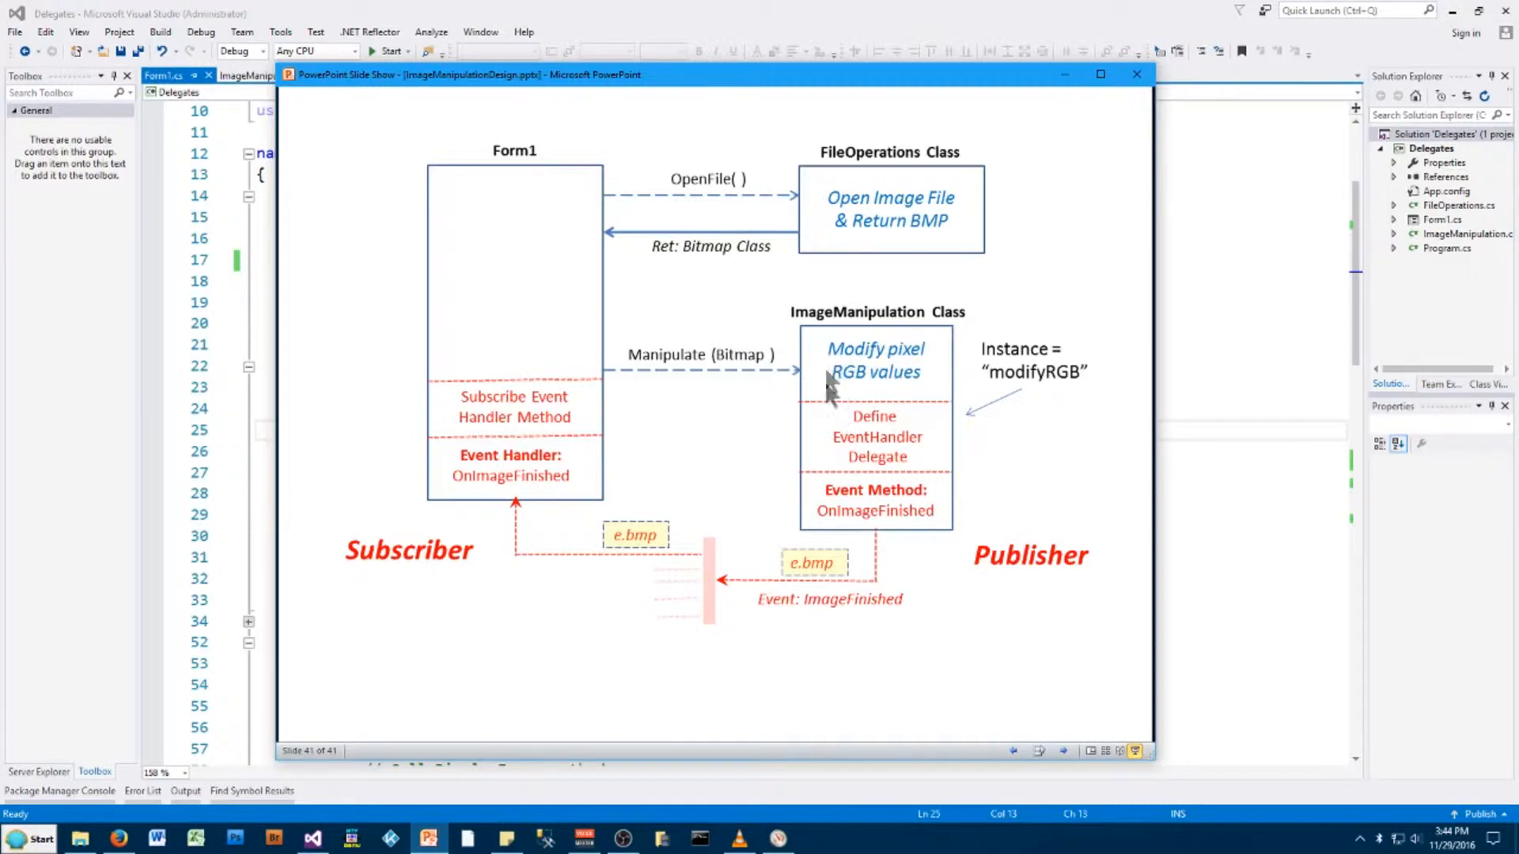
{"action": "mouse_move", "coordinate": [873, 386]}
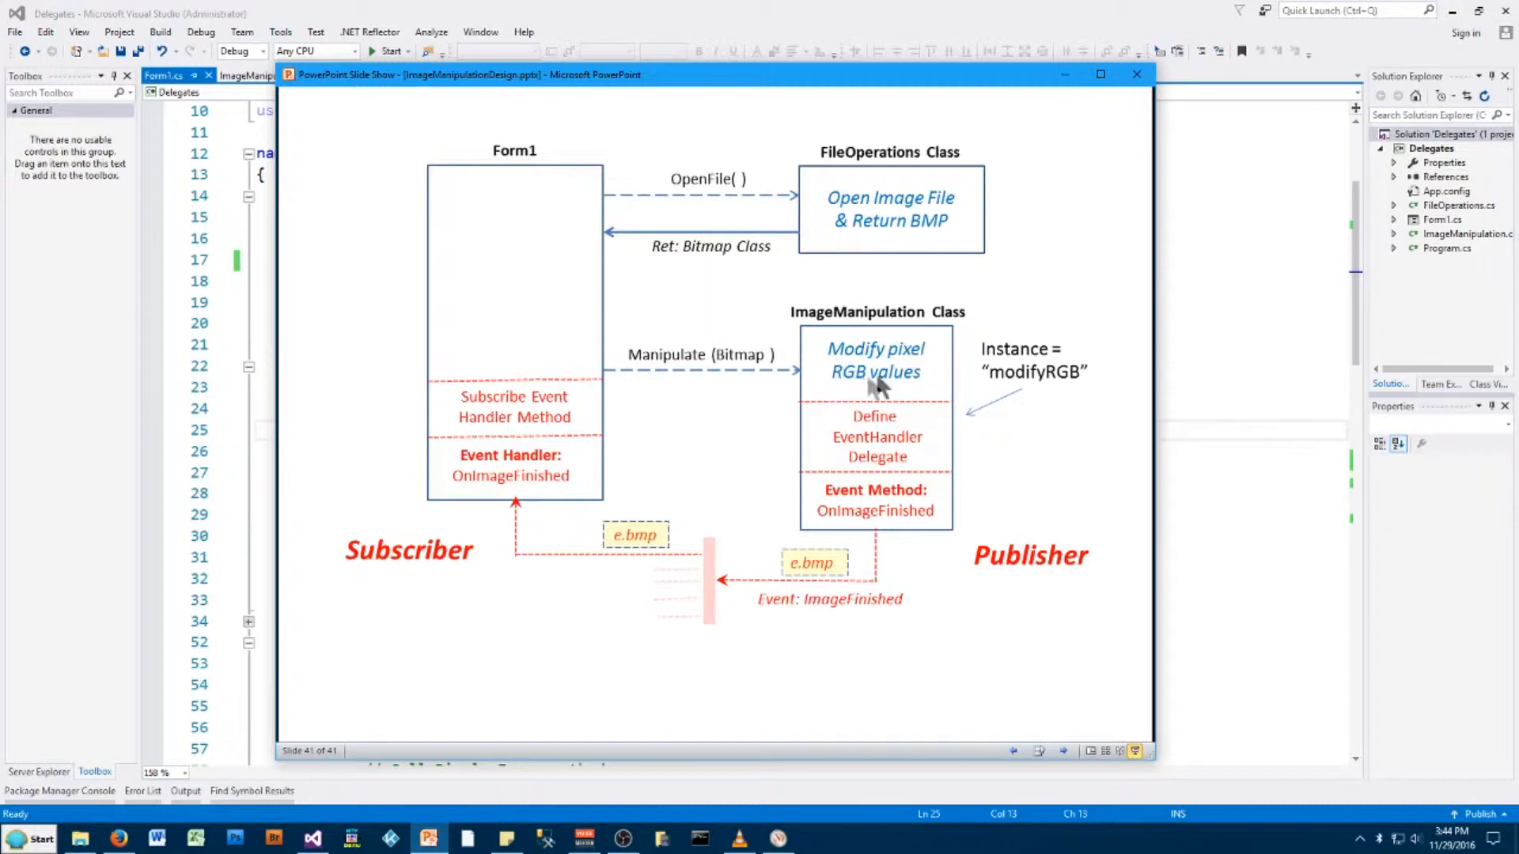
{"action": "mouse_move", "coordinate": [886, 359]}
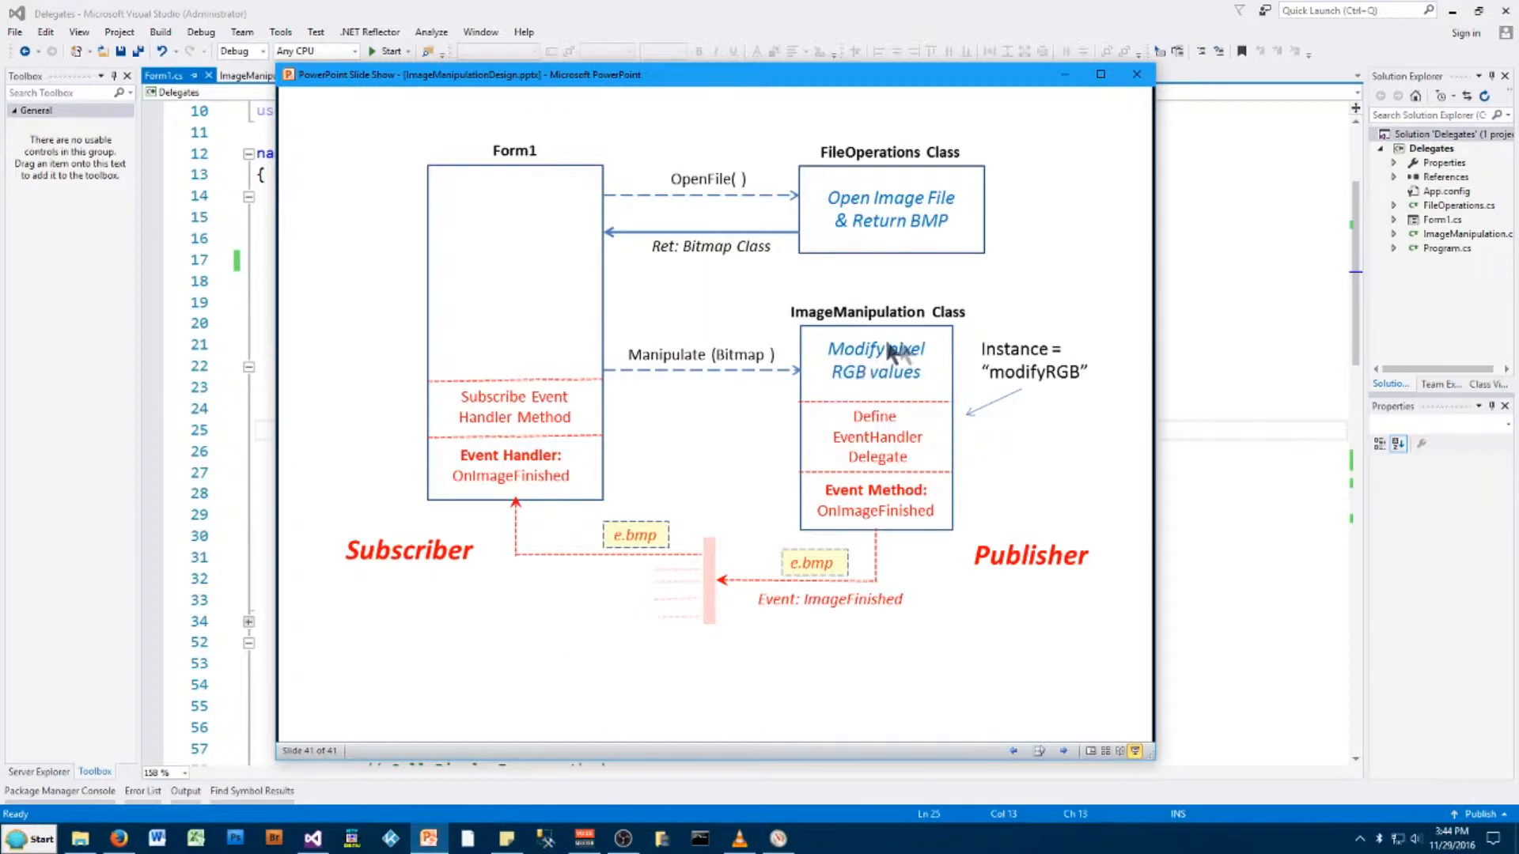
{"action": "mouse_move", "coordinate": [886, 438]}
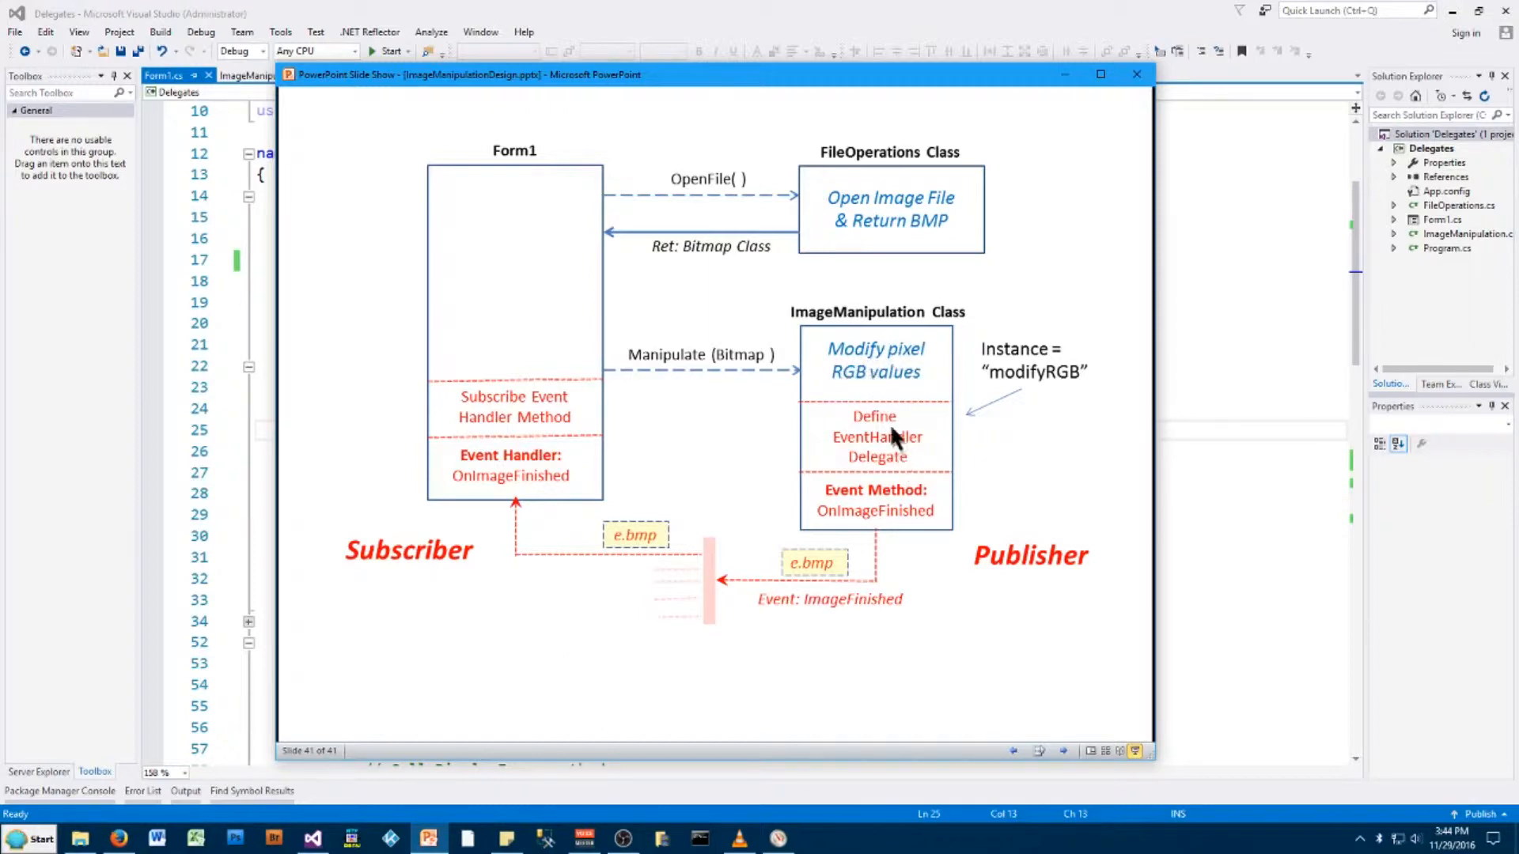
{"action": "mouse_move", "coordinate": [684, 592]}
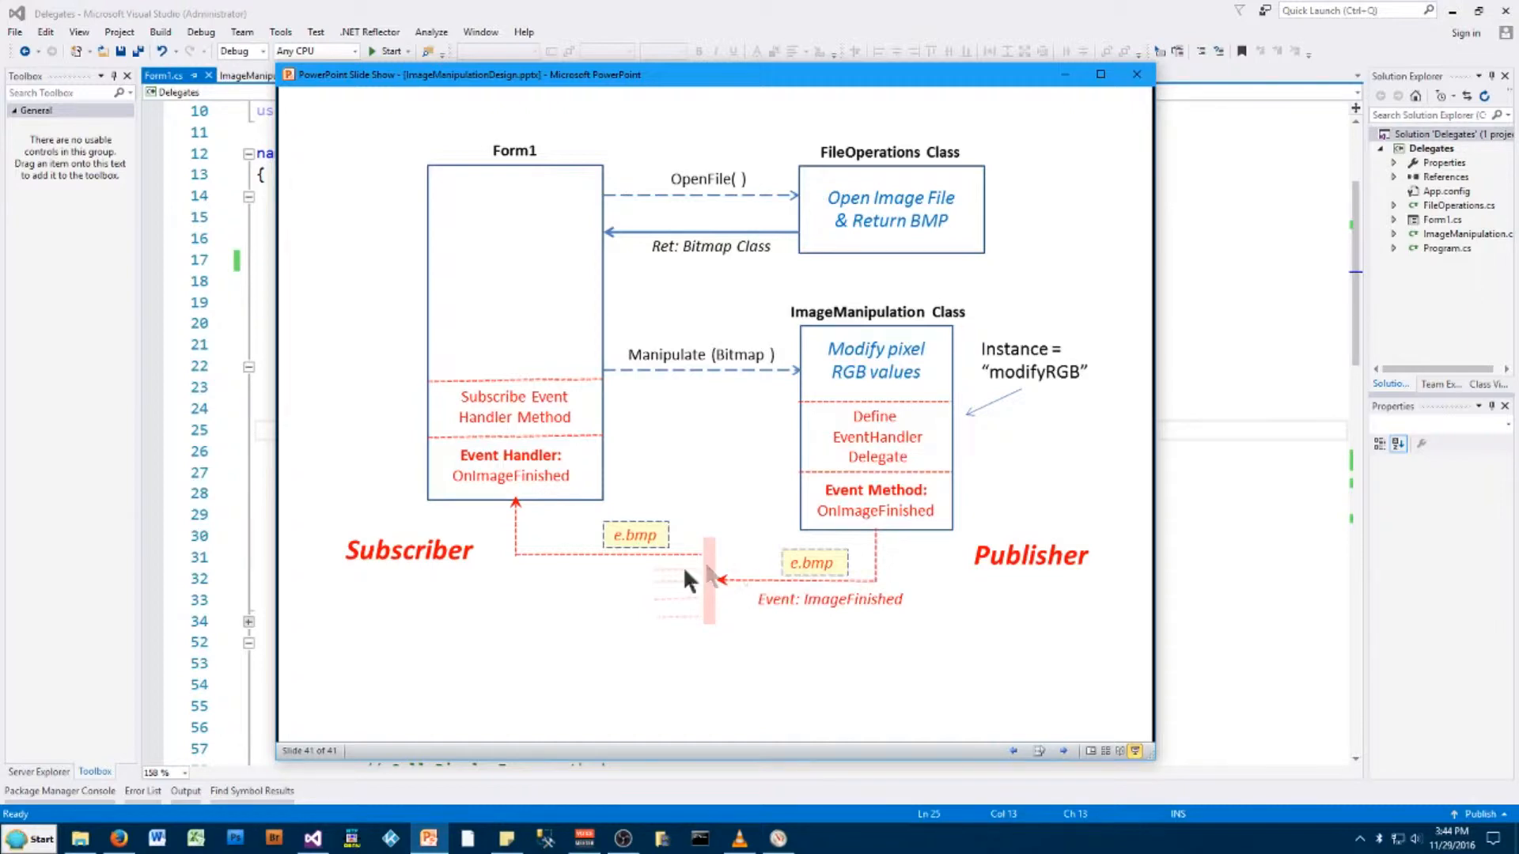
{"action": "mouse_move", "coordinate": [502, 515]}
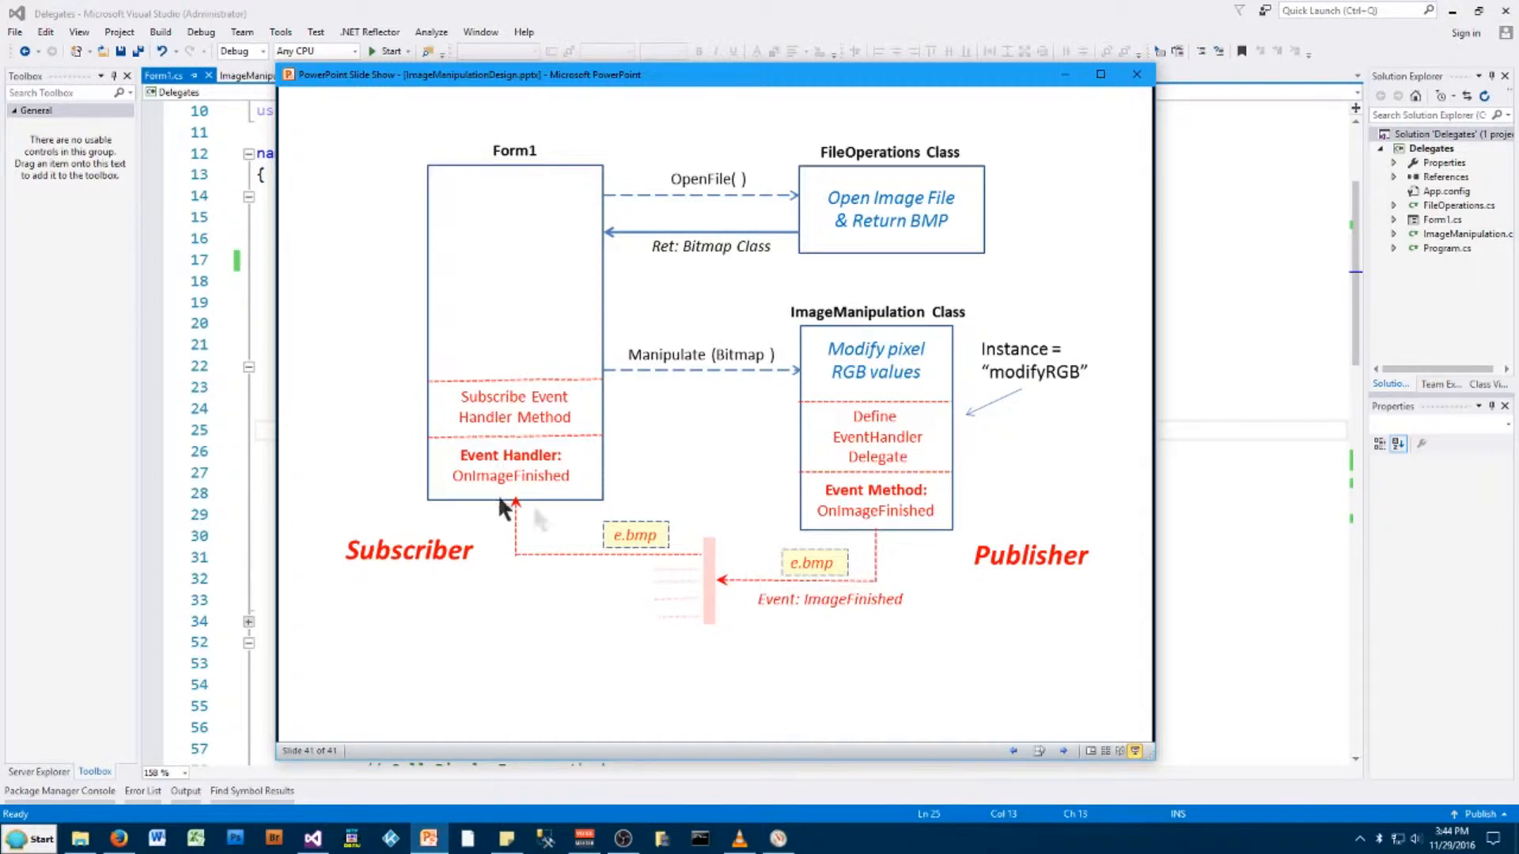
{"action": "mouse_move", "coordinate": [661, 471]}
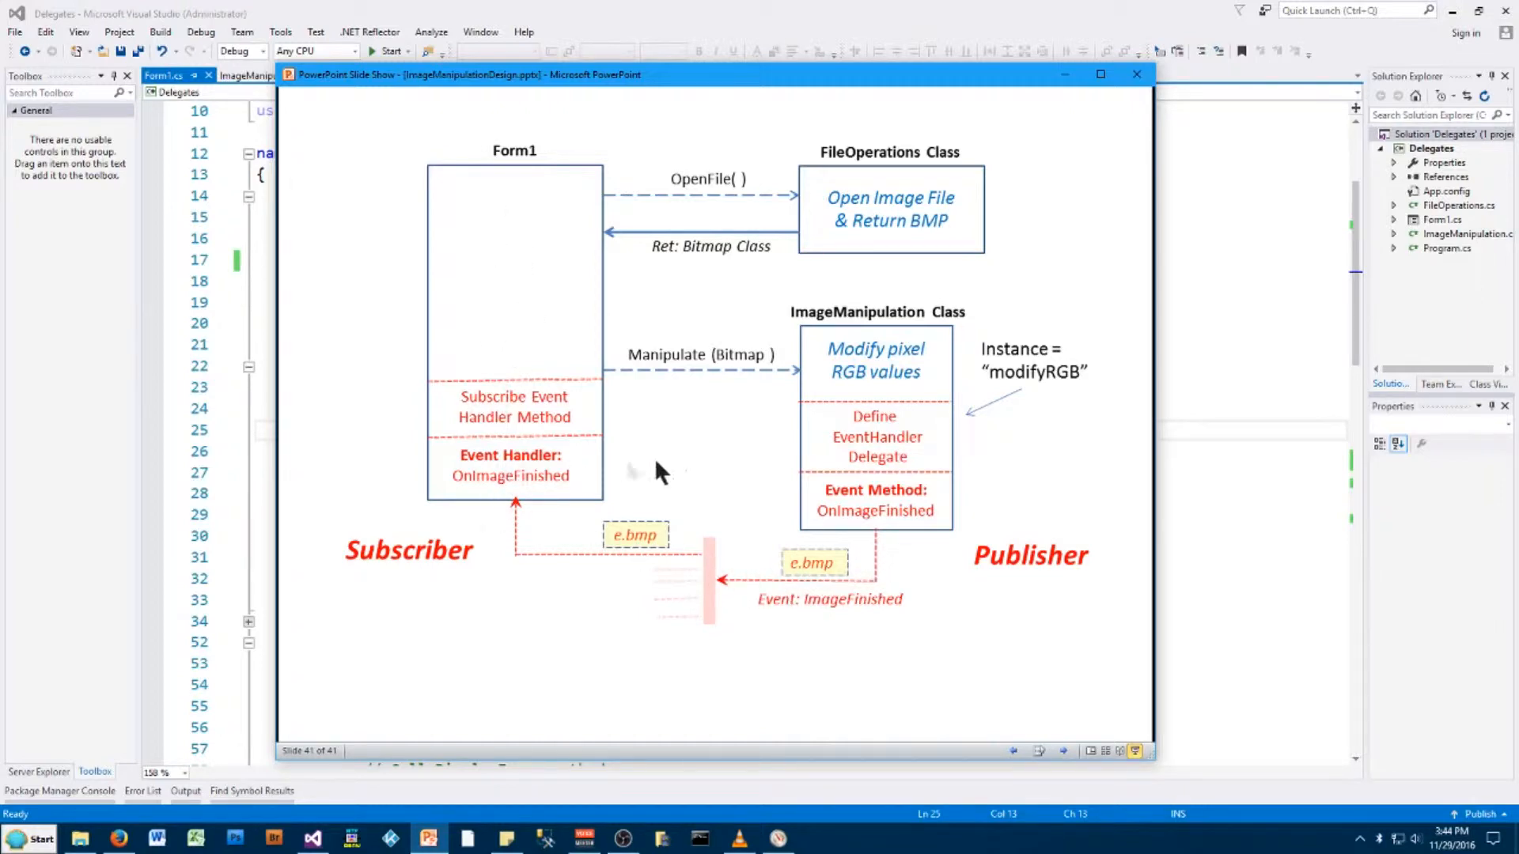
{"action": "mouse_move", "coordinate": [483, 484]}
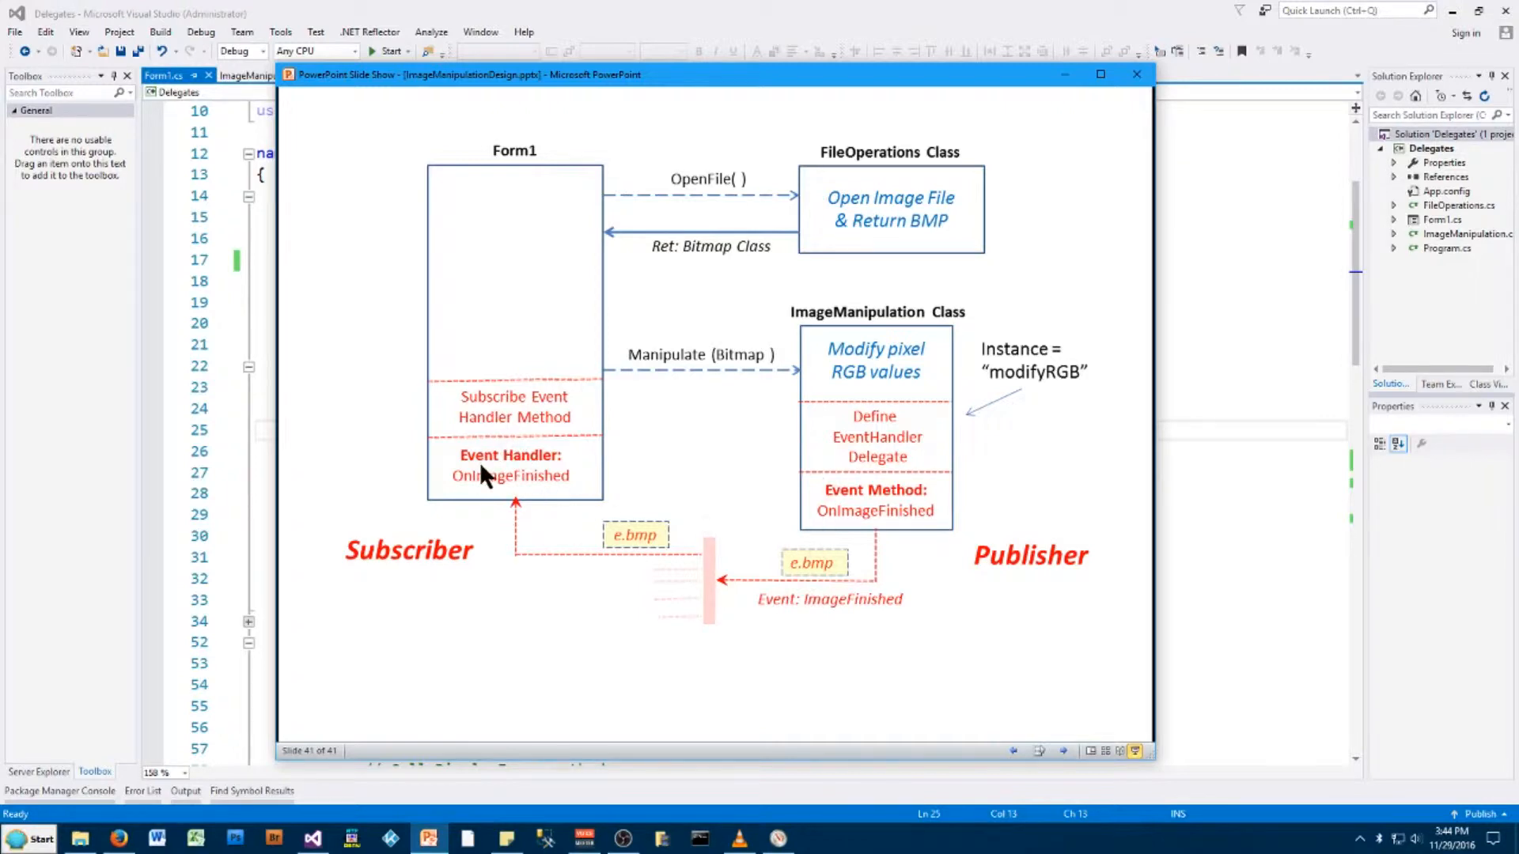
{"action": "mouse_move", "coordinate": [513, 459]}
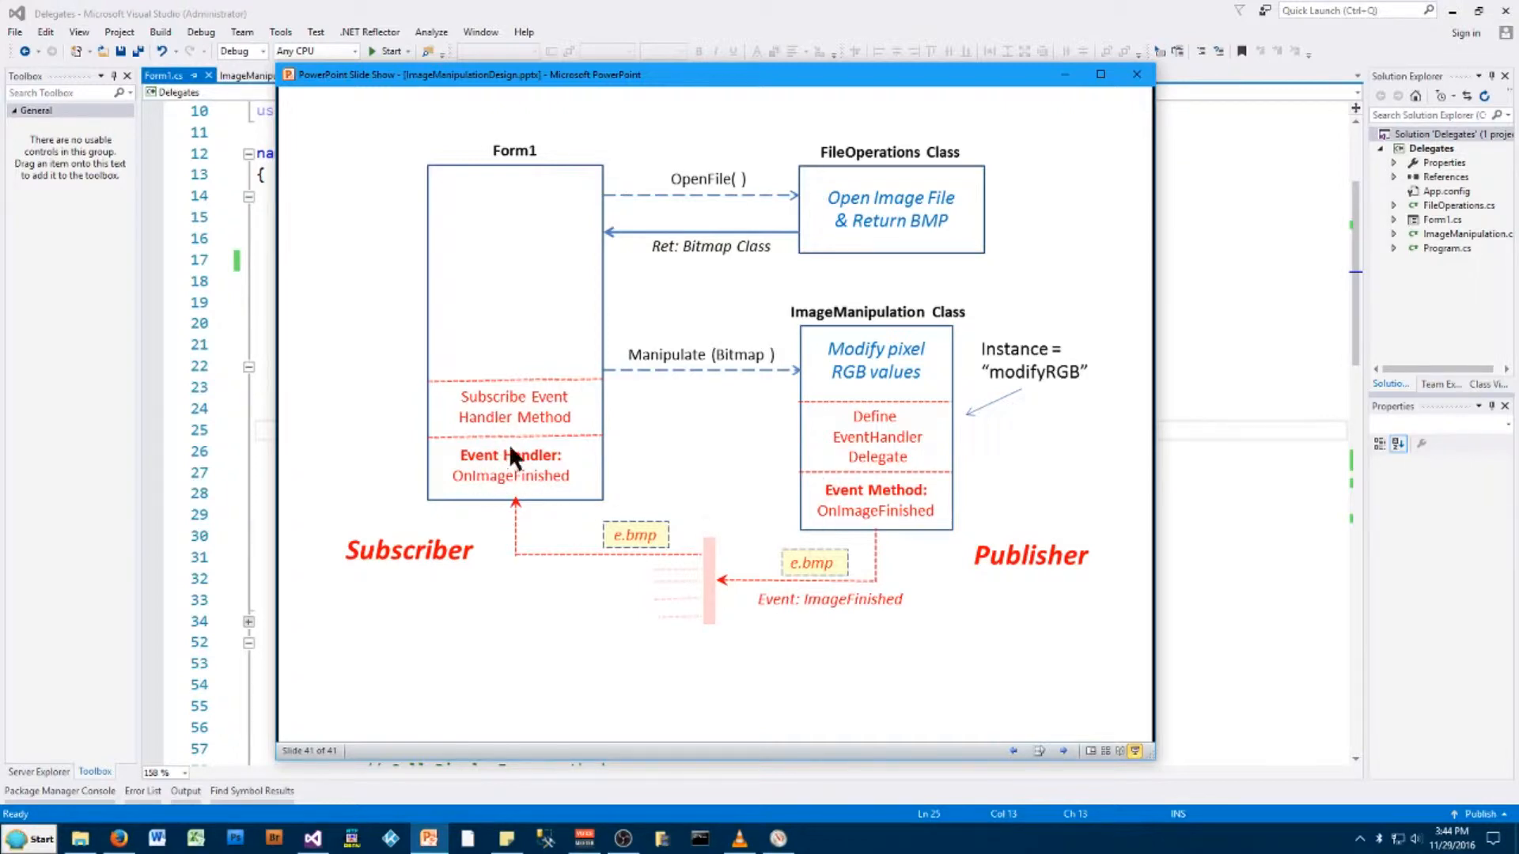
{"action": "mouse_move", "coordinate": [495, 481]}
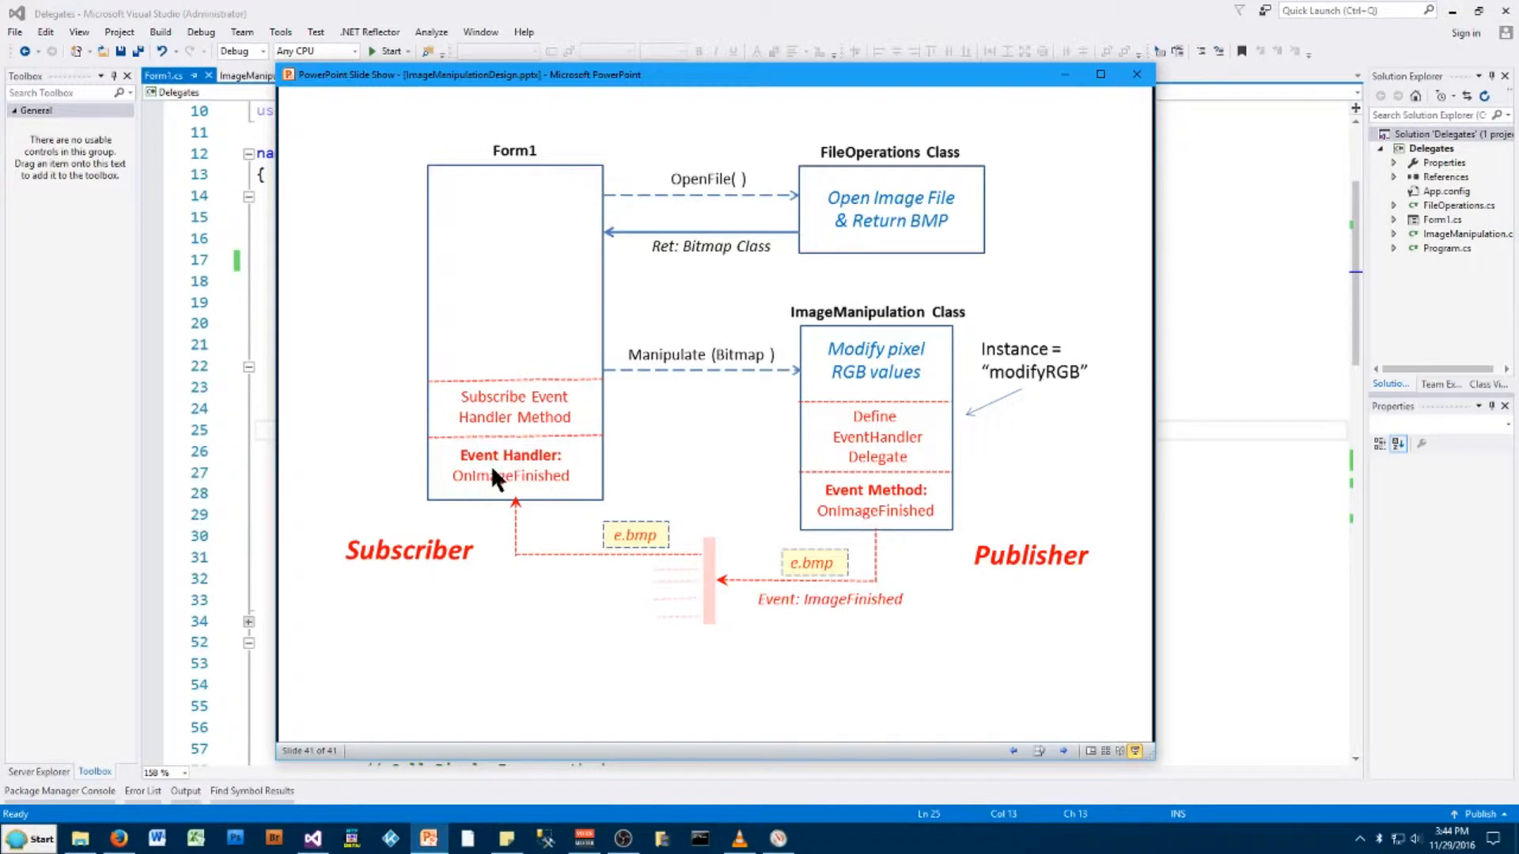
{"action": "mouse_move", "coordinate": [513, 475]}
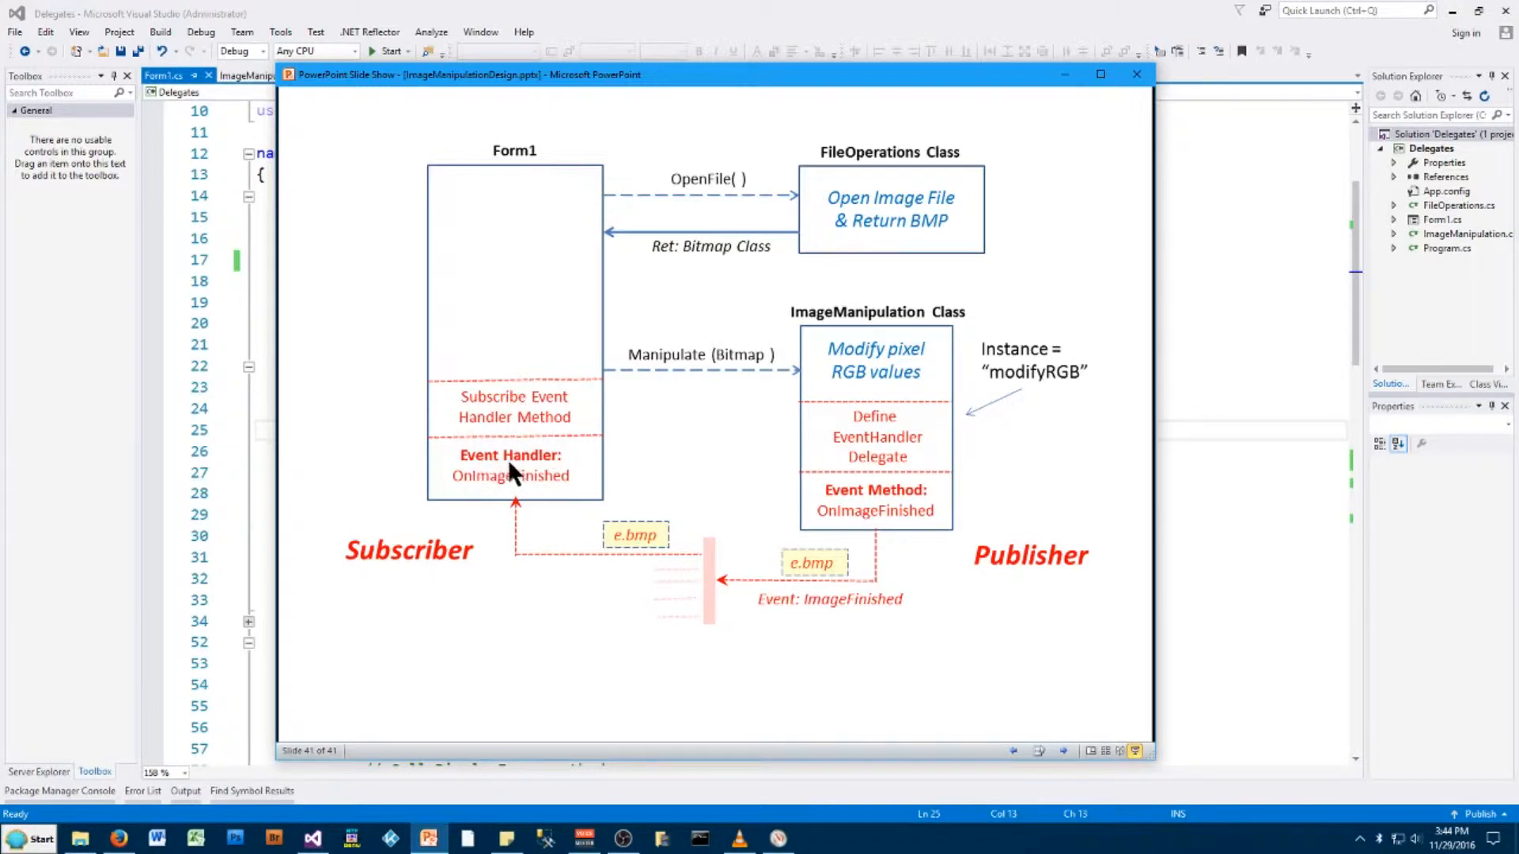
{"action": "mouse_move", "coordinate": [586, 461]}
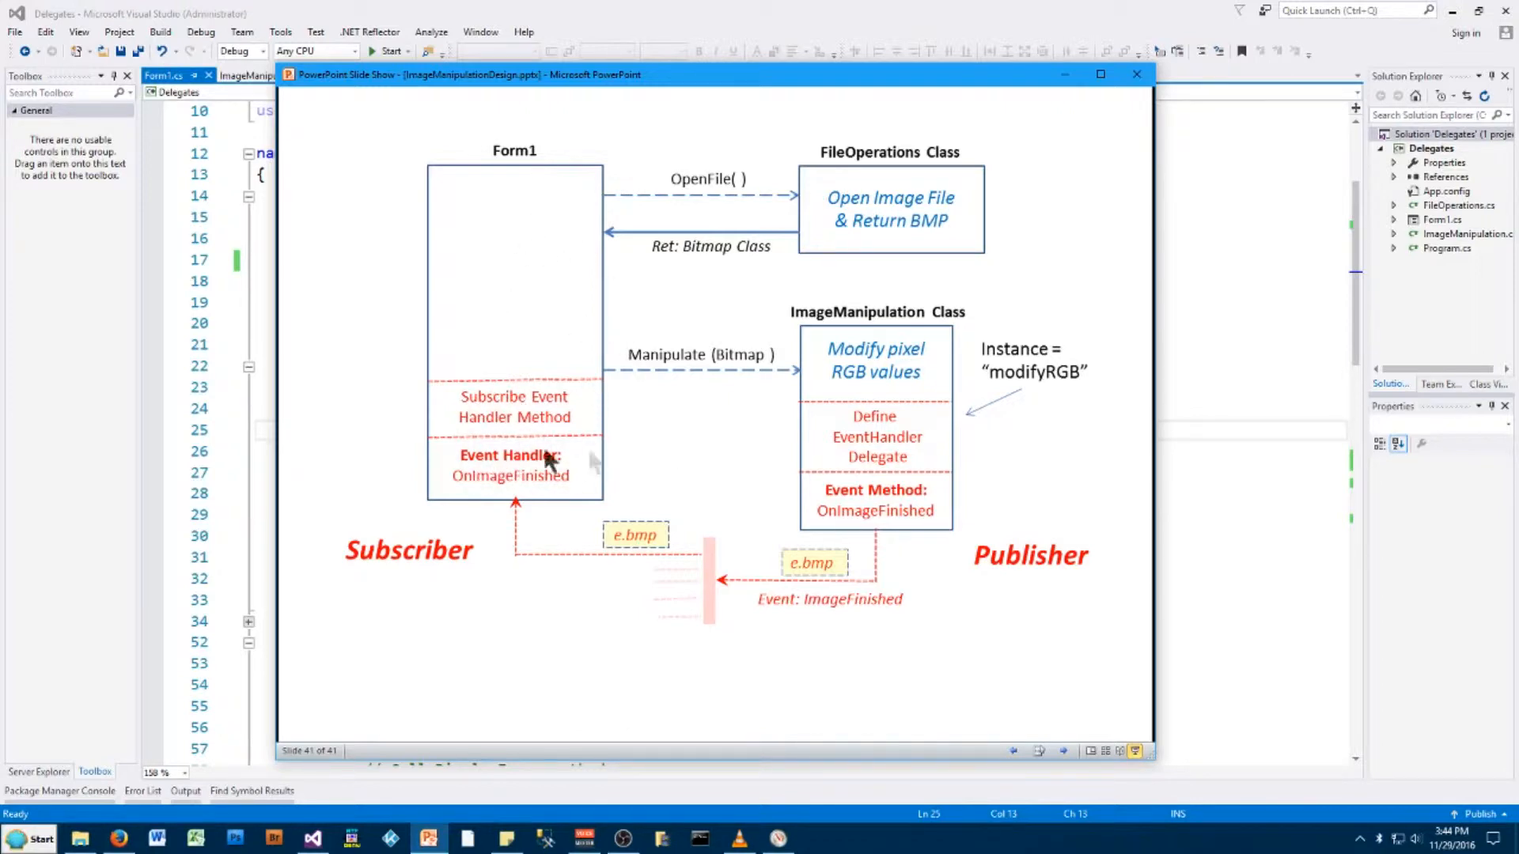
{"action": "mouse_move", "coordinate": [921, 430]}
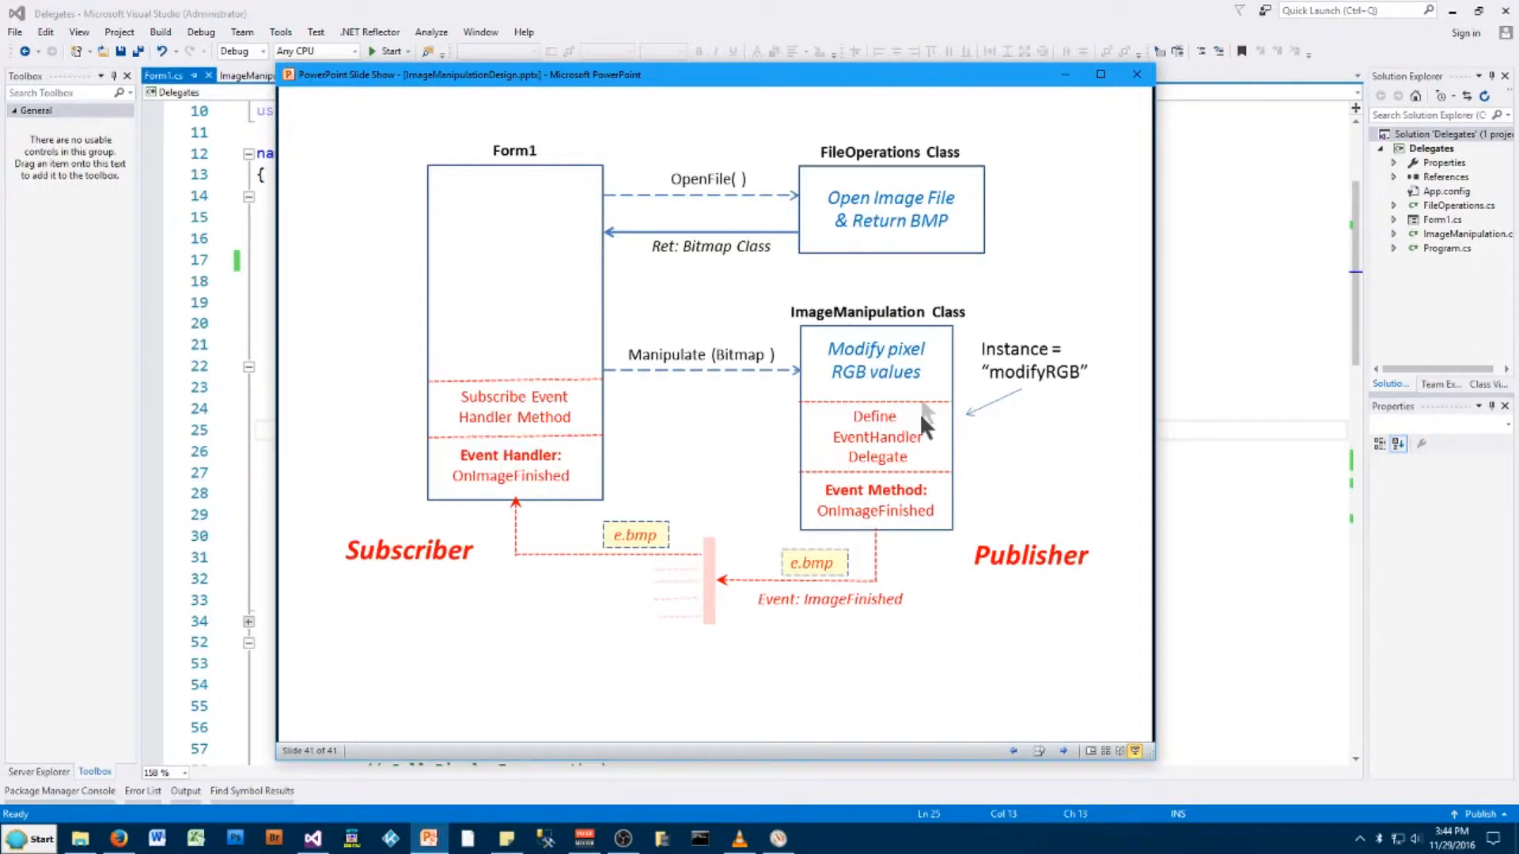
{"action": "mouse_move", "coordinate": [615, 387]}
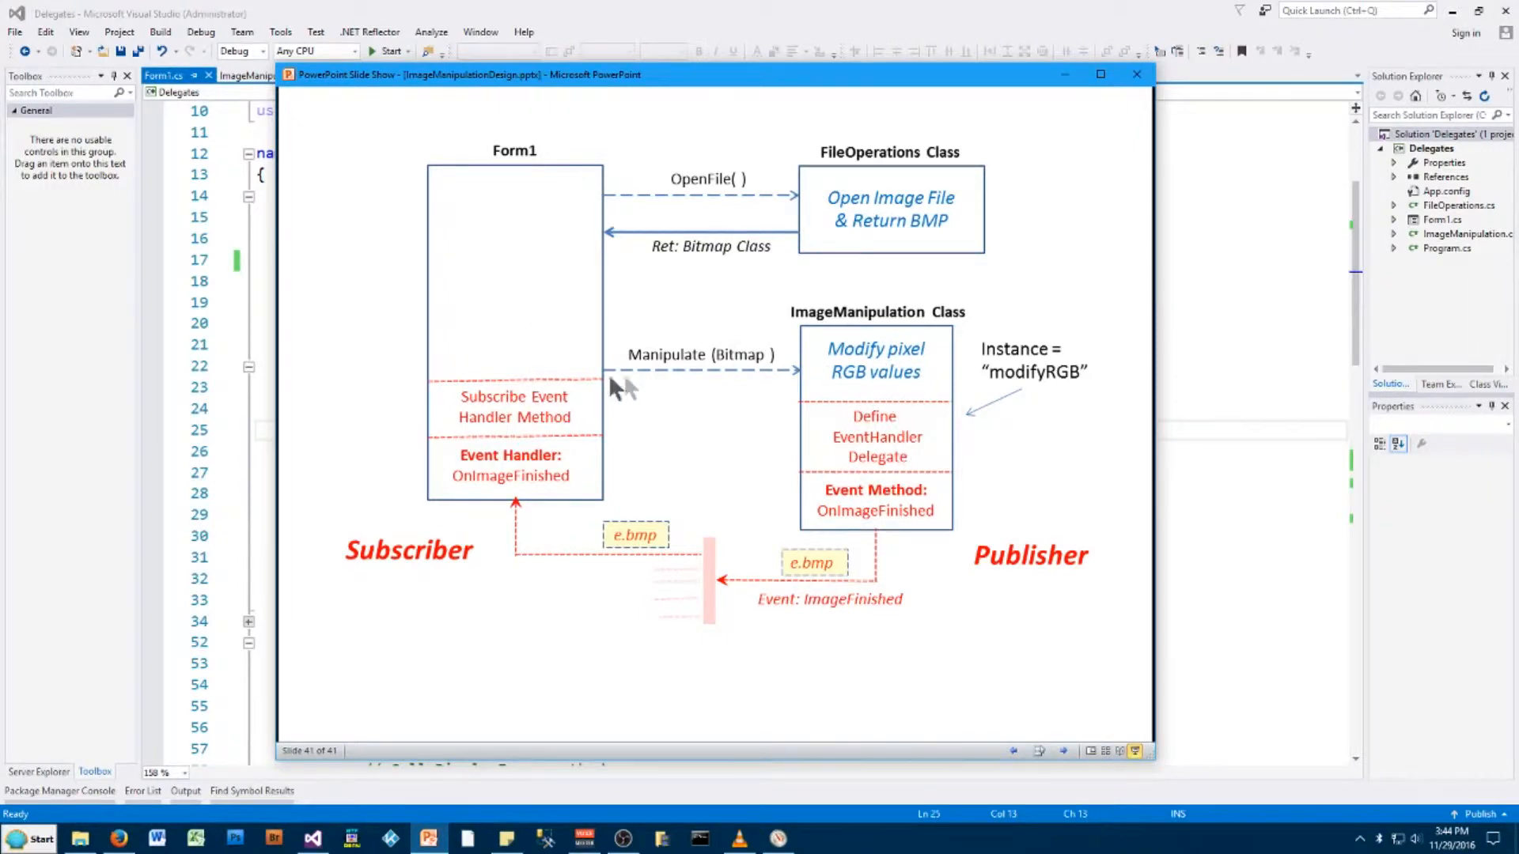
{"action": "mouse_move", "coordinate": [575, 380]}
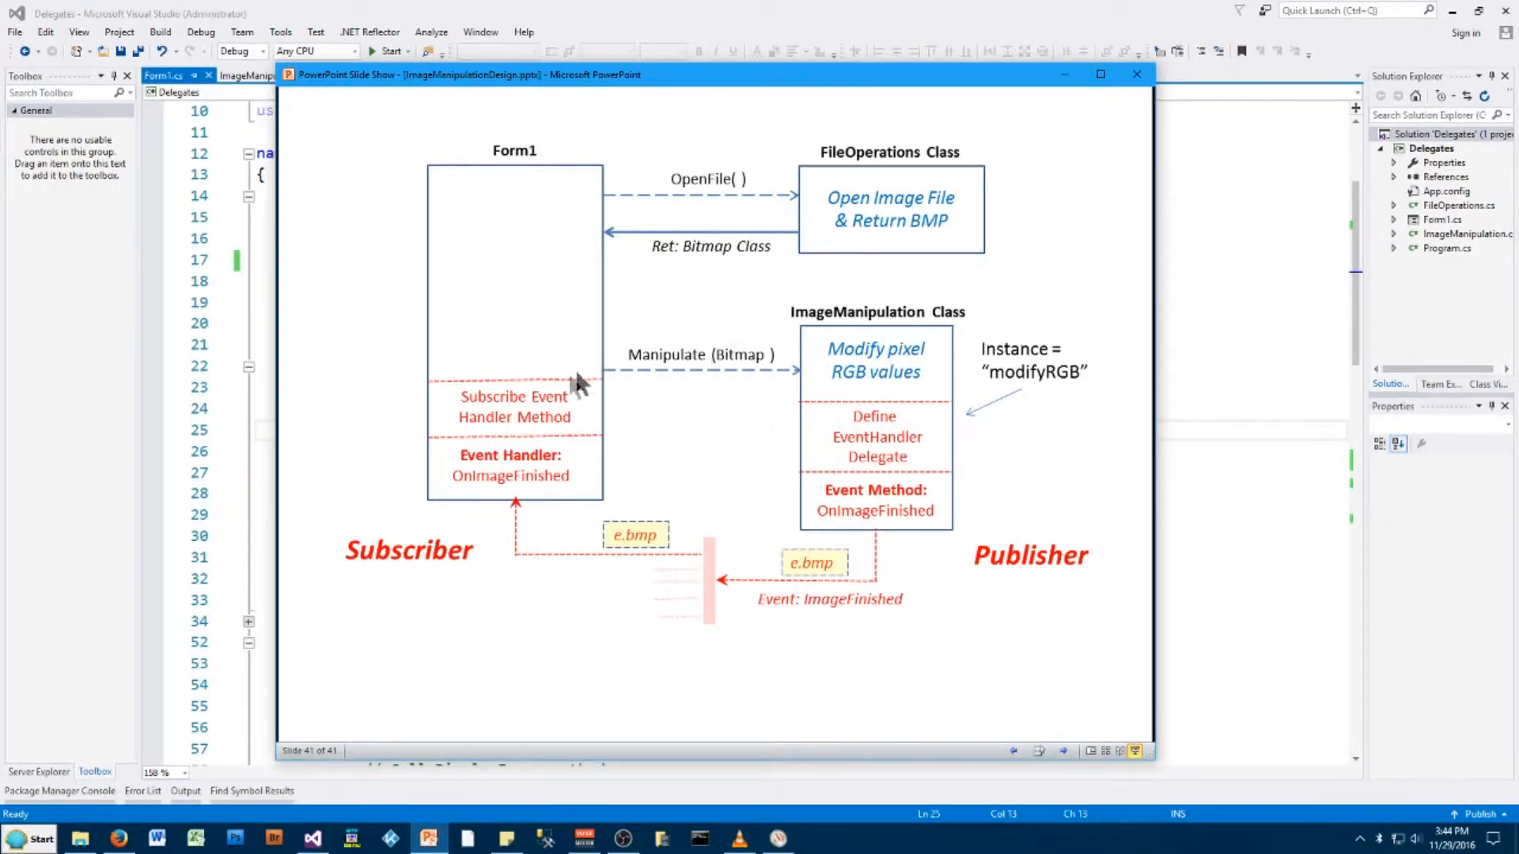
{"action": "mouse_move", "coordinate": [869, 387]}
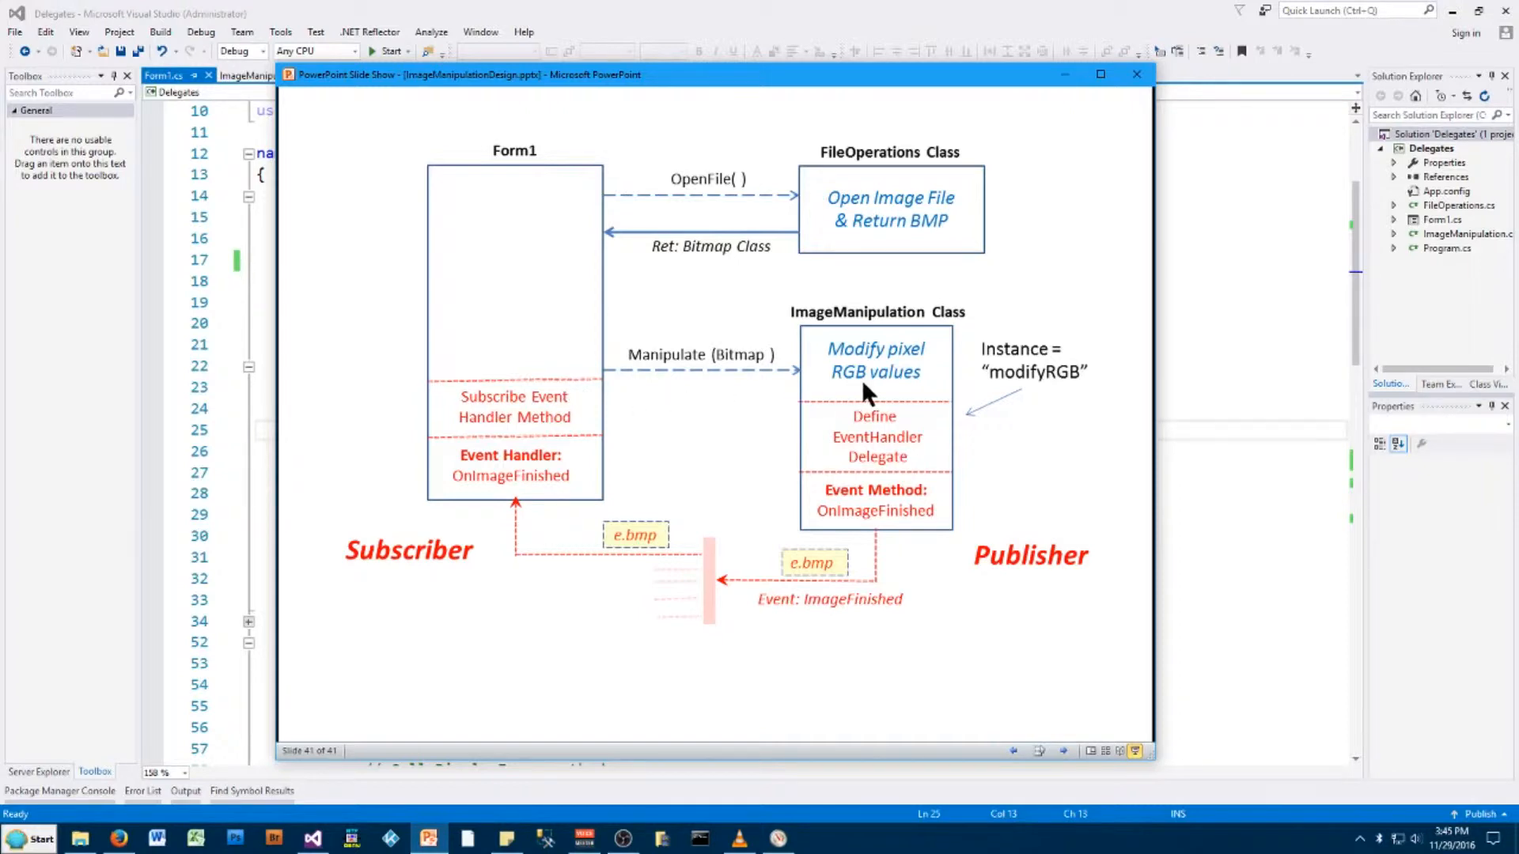
{"action": "mouse_move", "coordinate": [896, 481]}
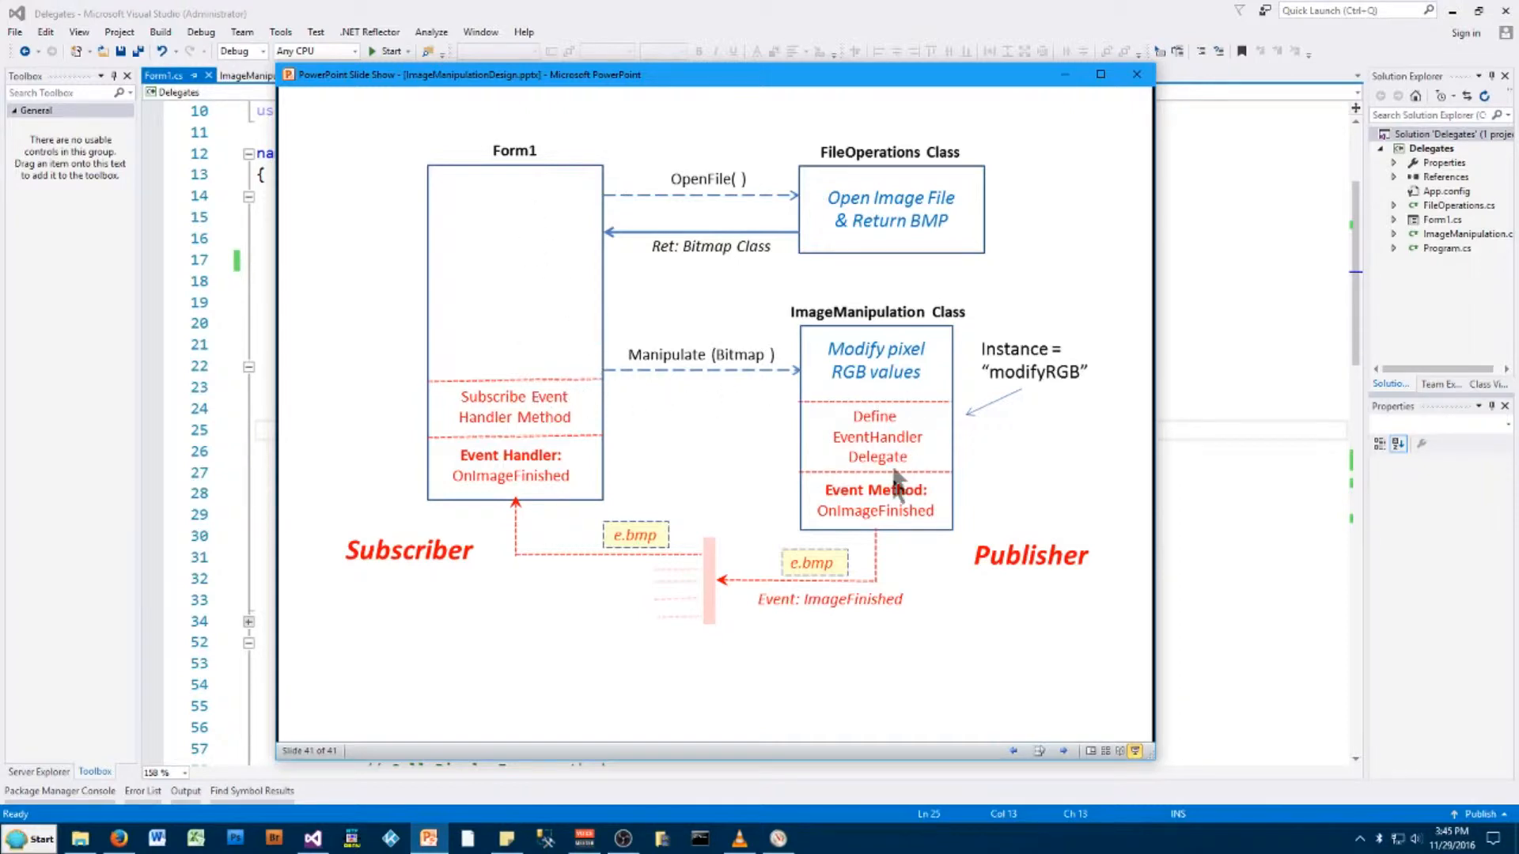
{"action": "mouse_move", "coordinate": [522, 430]}
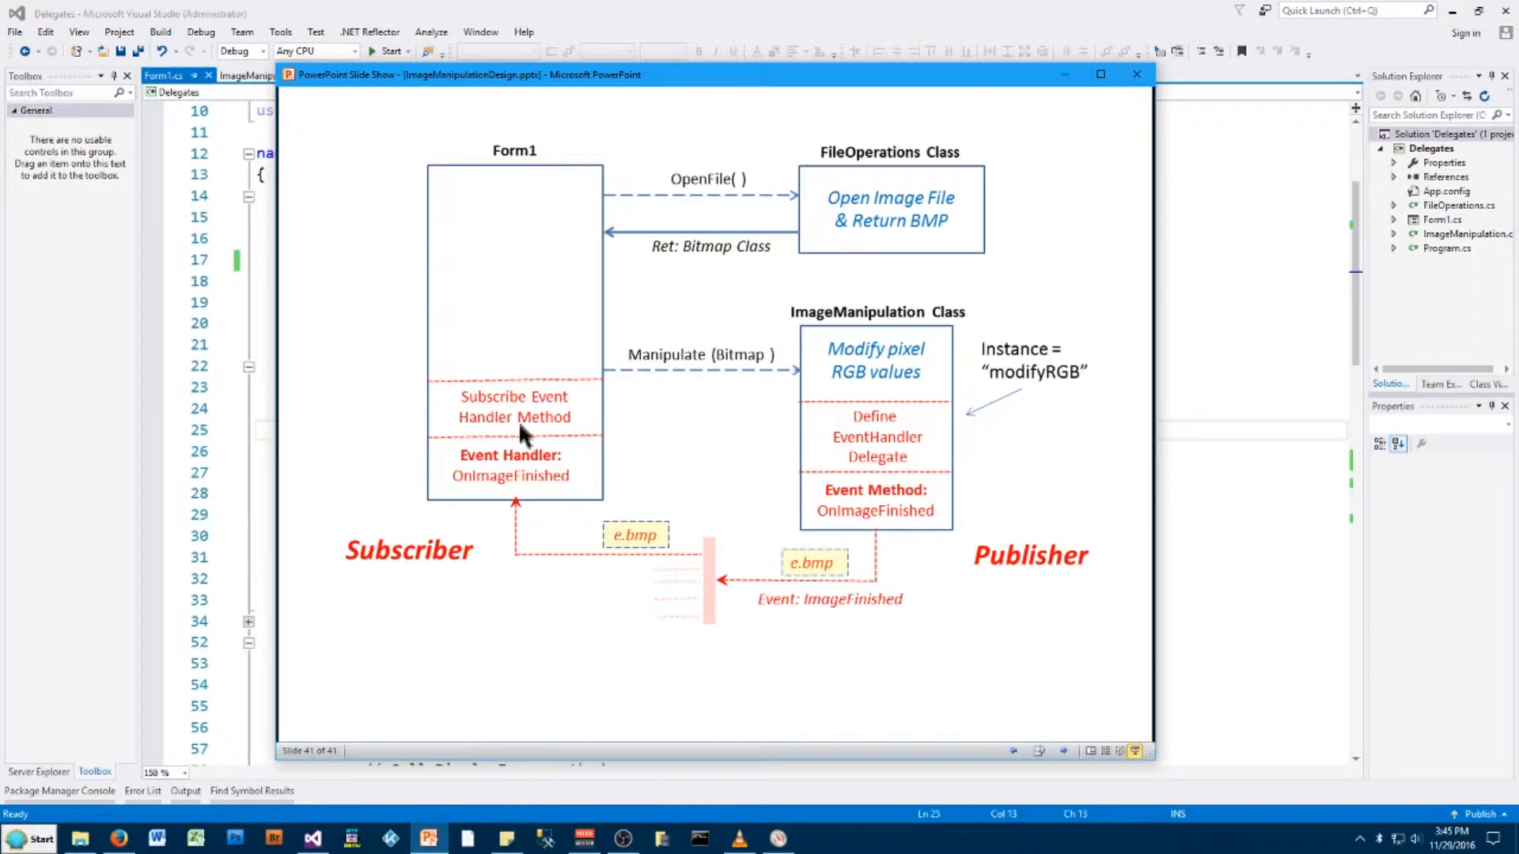
{"action": "mouse_move", "coordinate": [490, 424]}
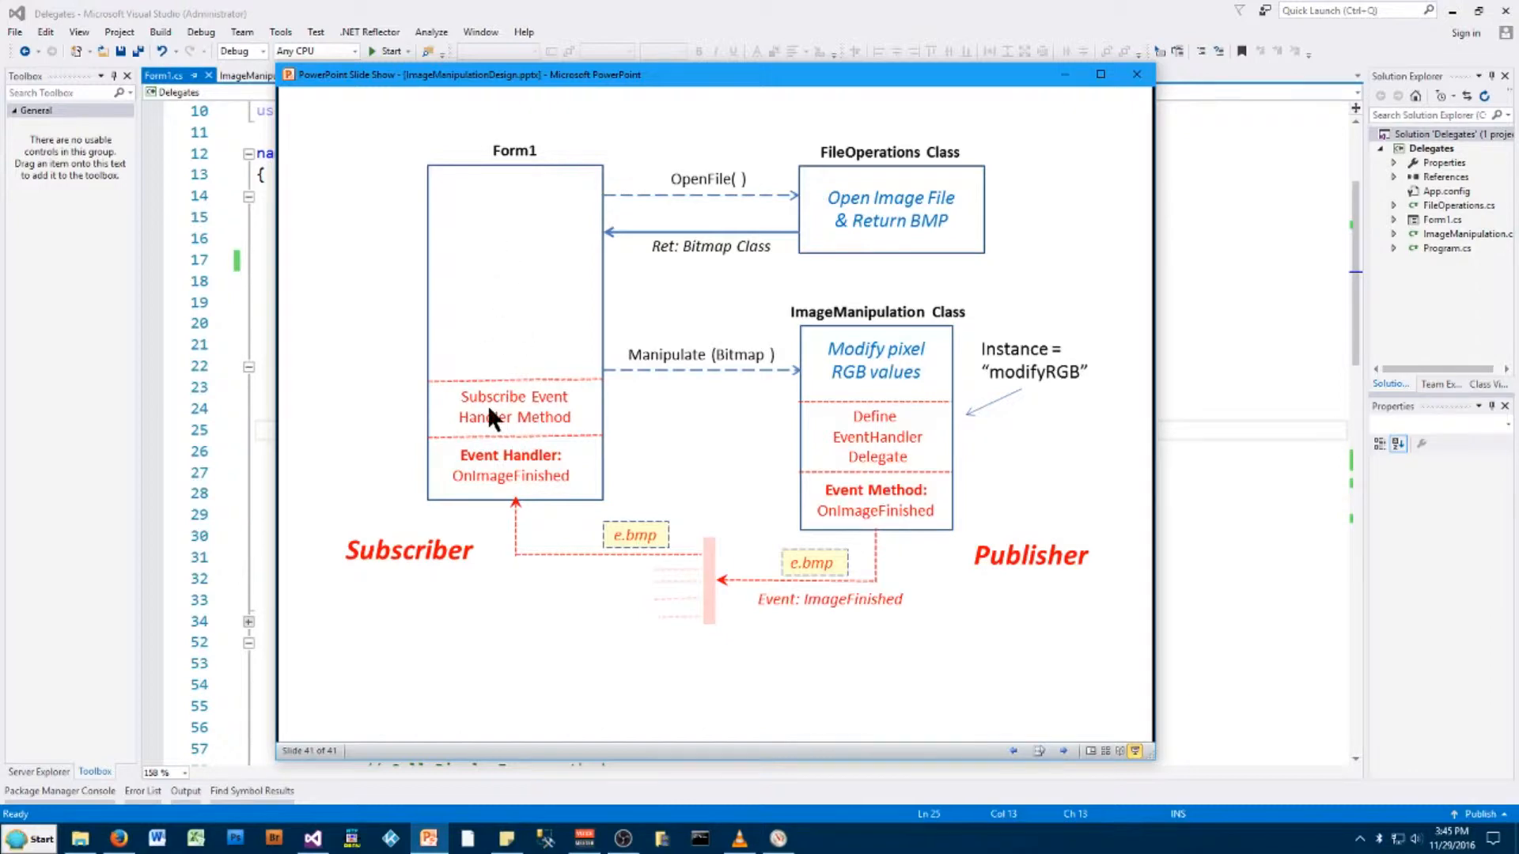
{"action": "mouse_move", "coordinate": [839, 104]}
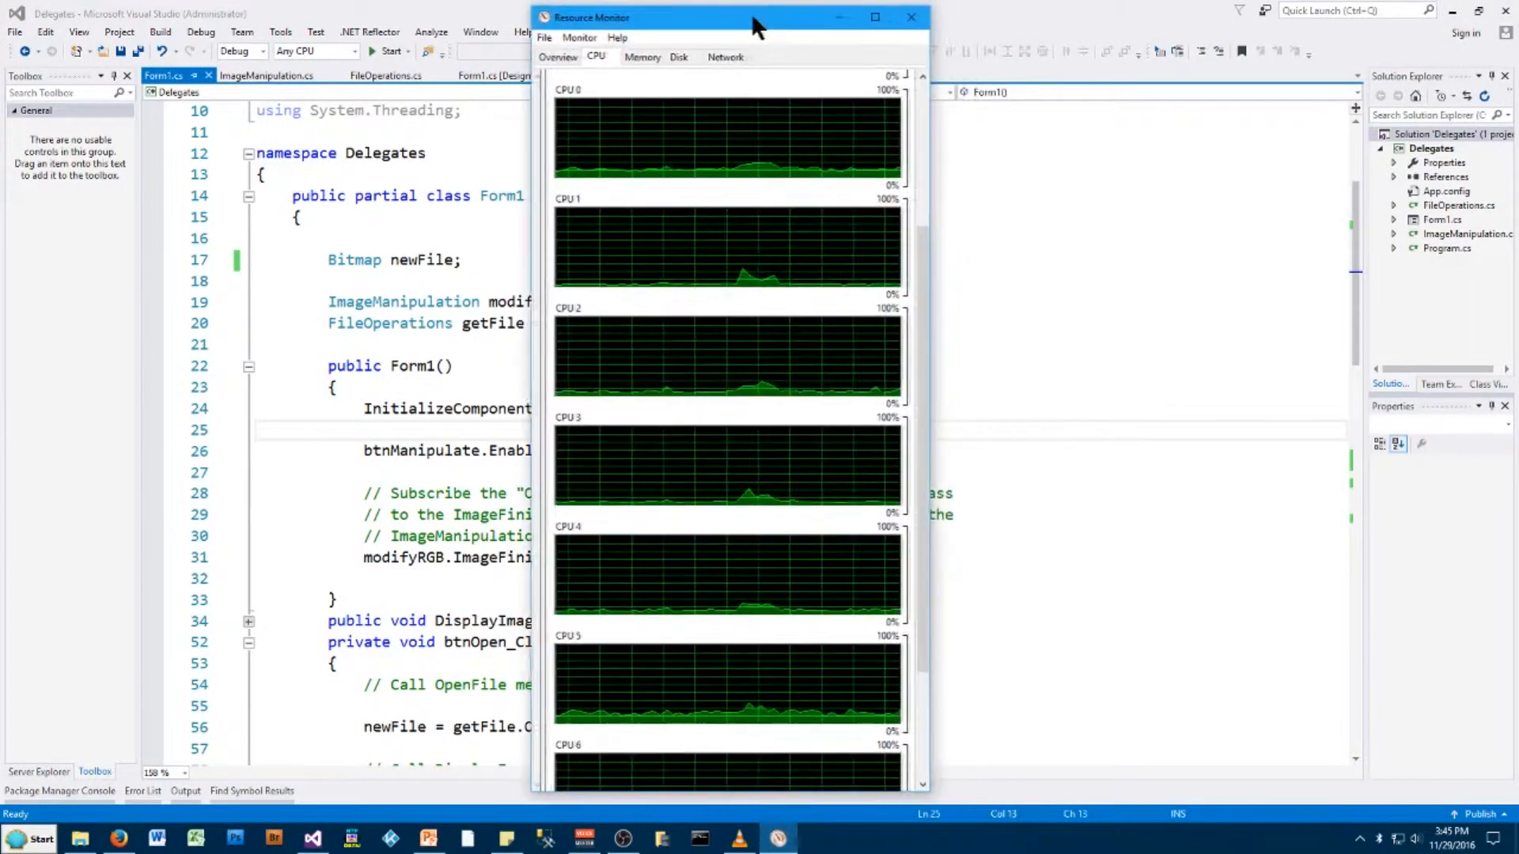
{"action": "mouse_move", "coordinate": [872, 197]}
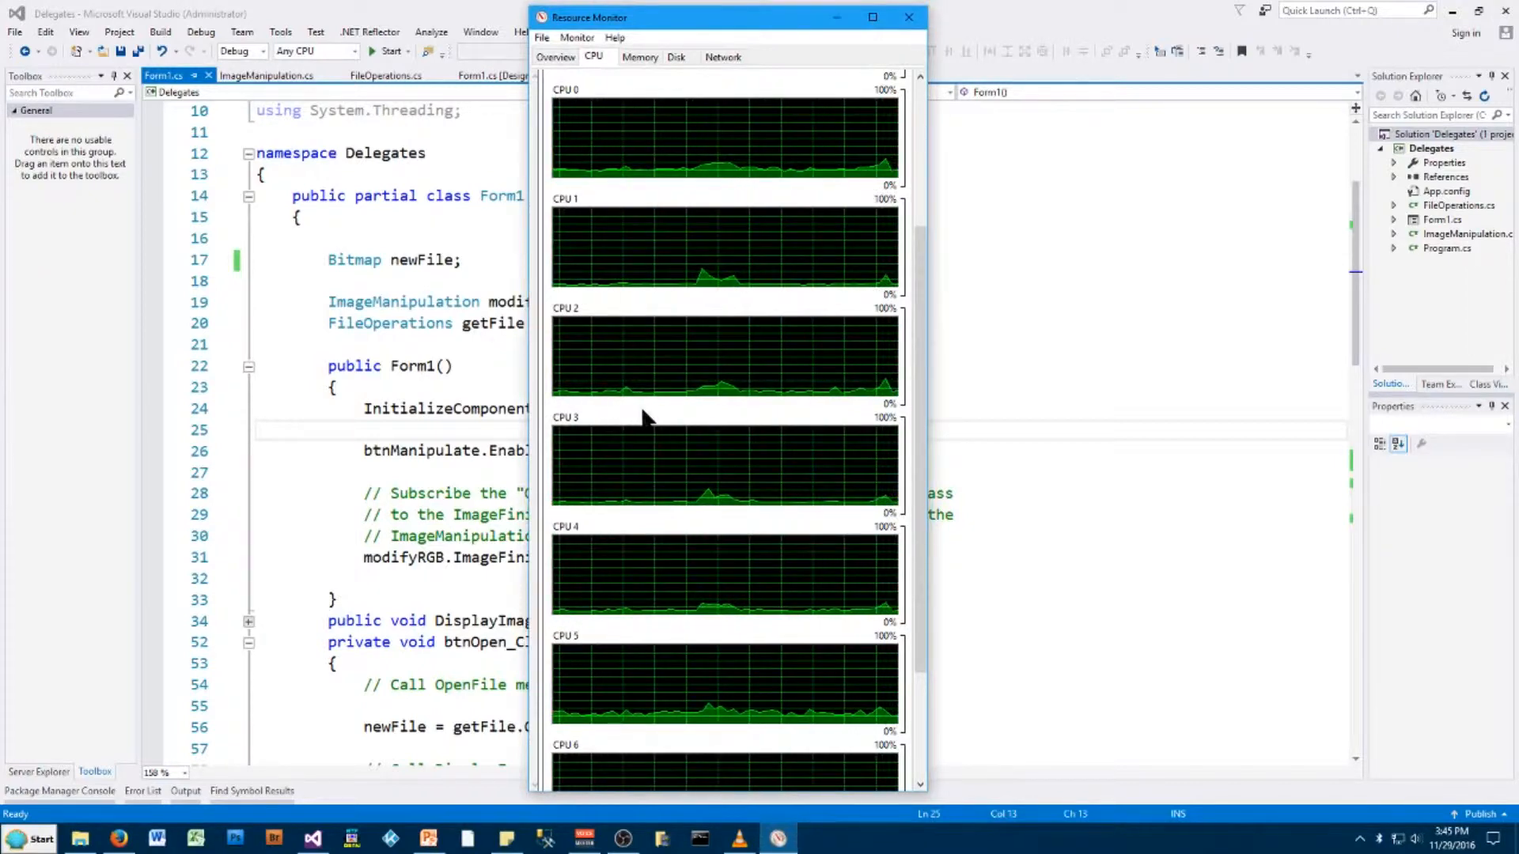
Drag the Resource Monitor CPU graphs to the right edge of the screen
{"action": "scroll", "scroll_direction": "down", "scroll_amount": 3}
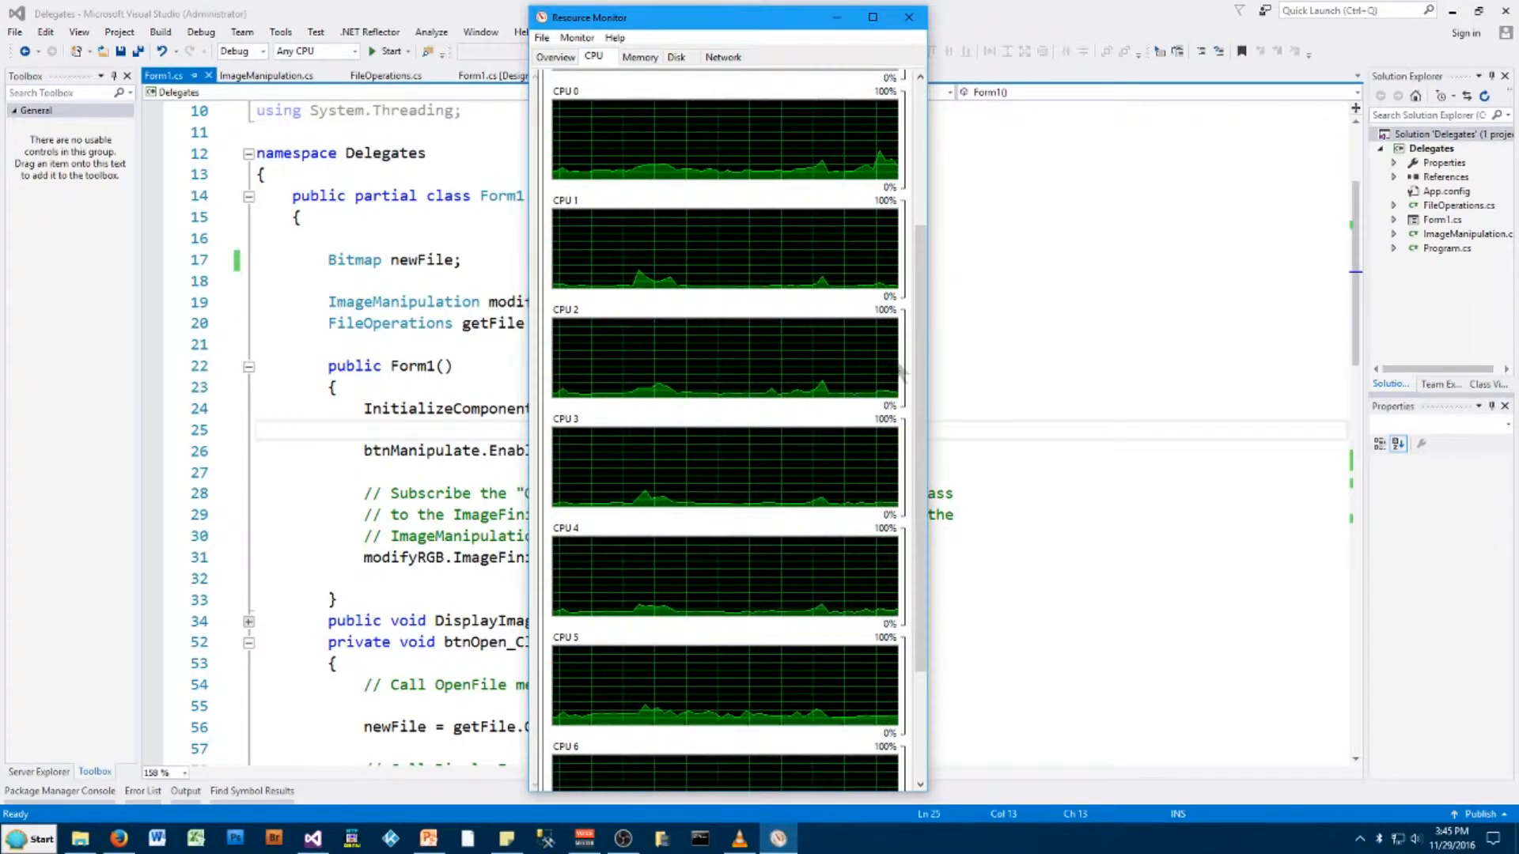
{"action": "left_click_drag", "start_coordinate": [724, 18], "coordinate": [973, 17]}
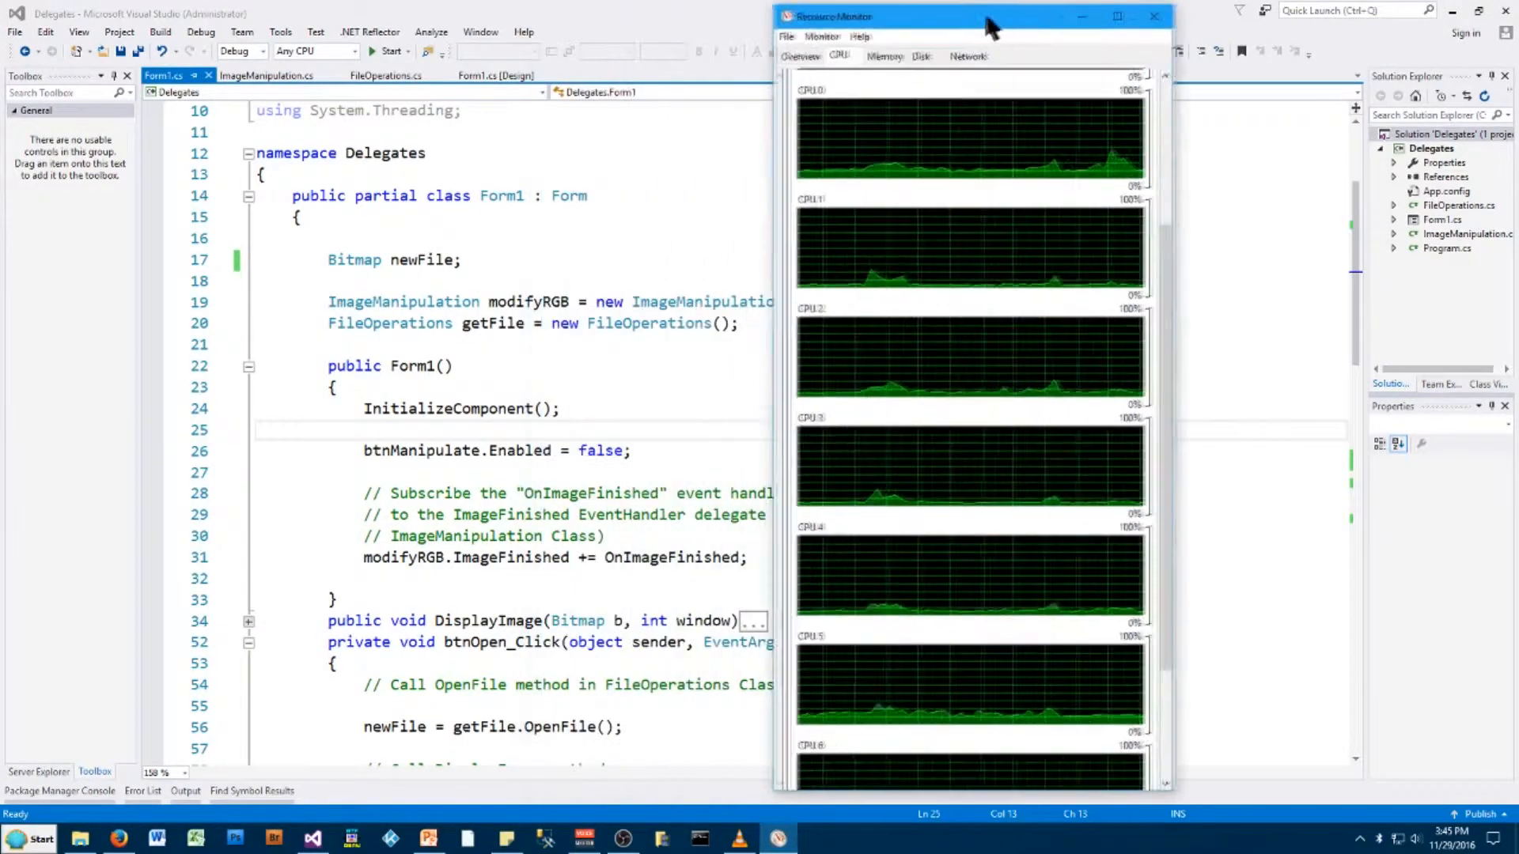
{"action": "left_click_drag", "start_coordinate": [978, 16], "coordinate": [1073, 11]}
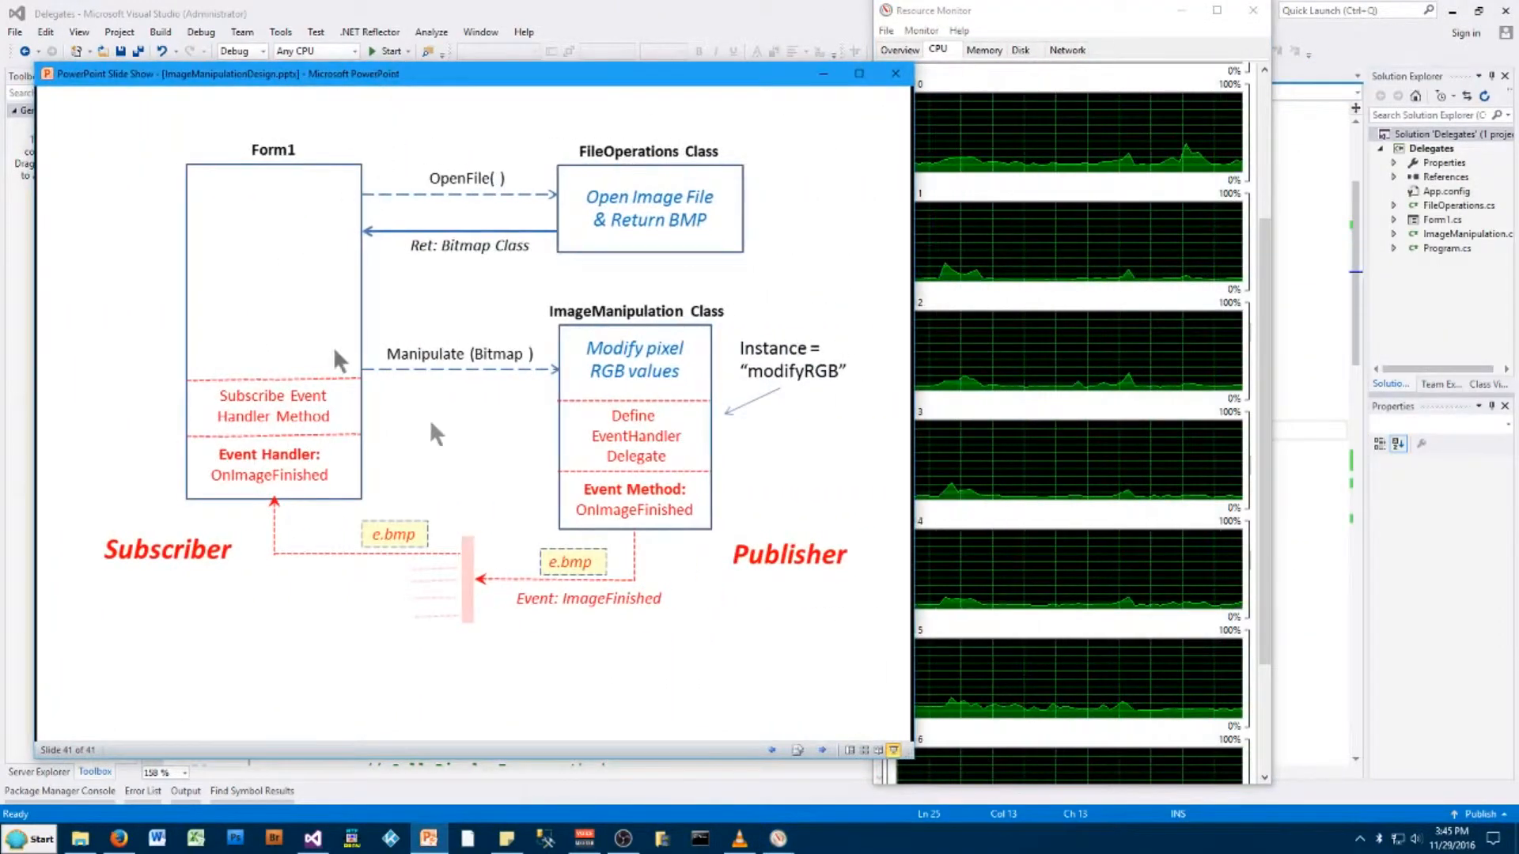
{"action": "mouse_move", "coordinate": [681, 462]}
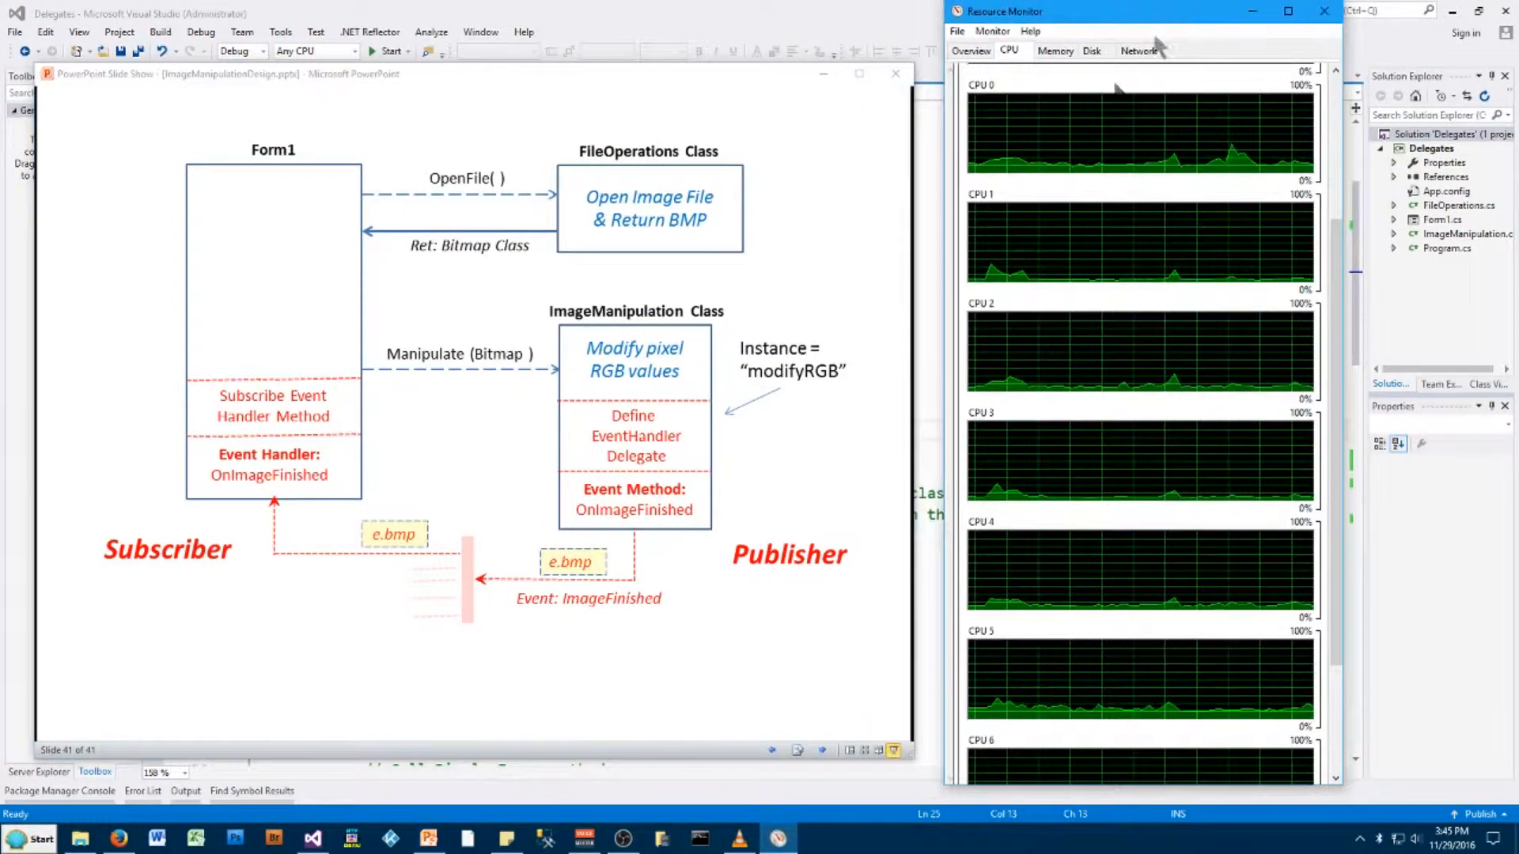
{"action": "mouse_move", "coordinate": [891, 240]}
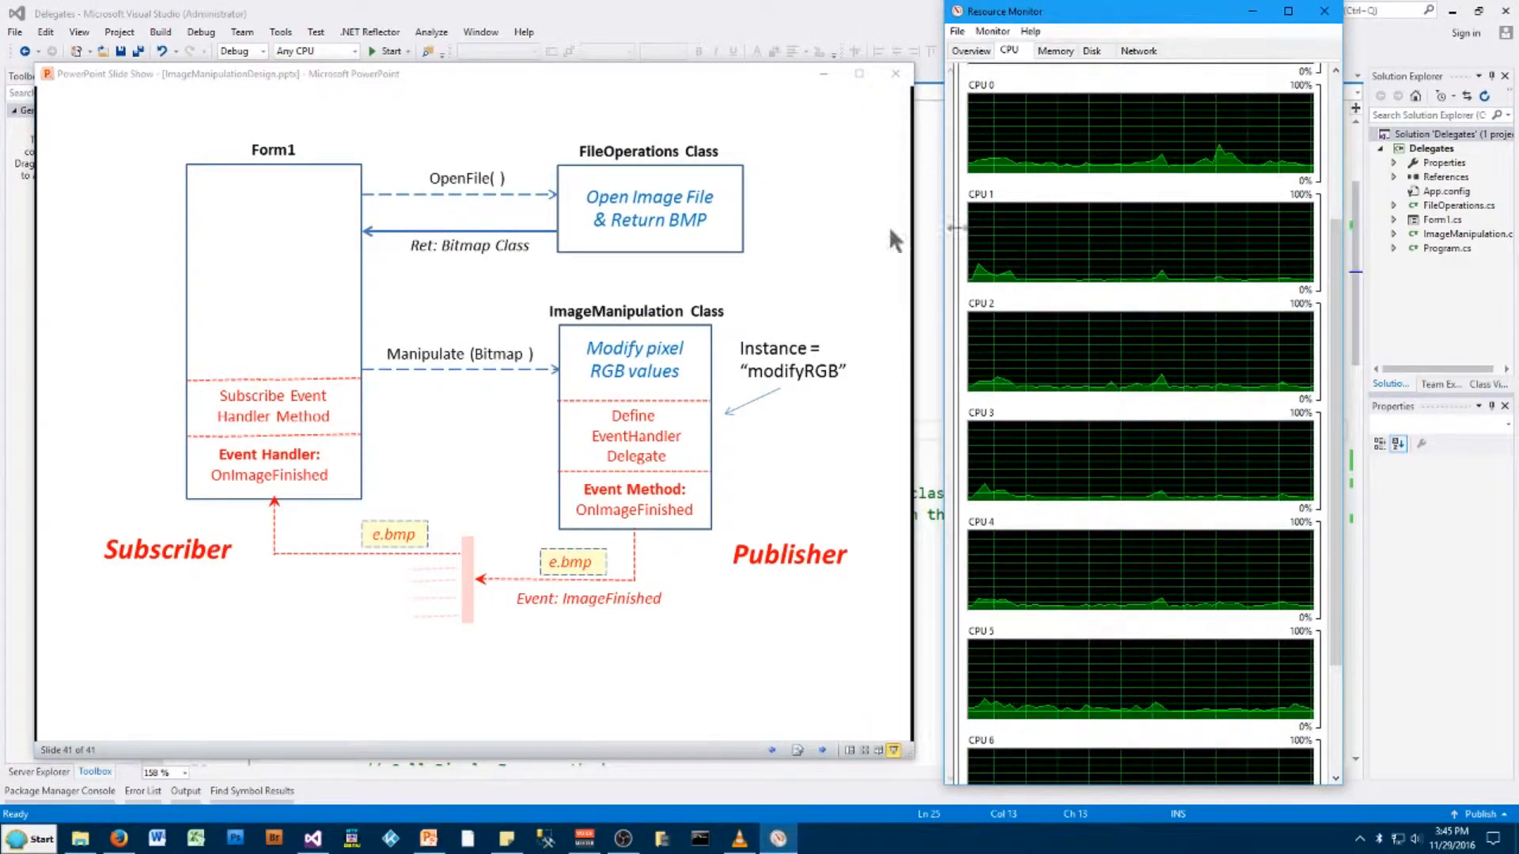
{"action": "mouse_move", "coordinate": [256, 183]}
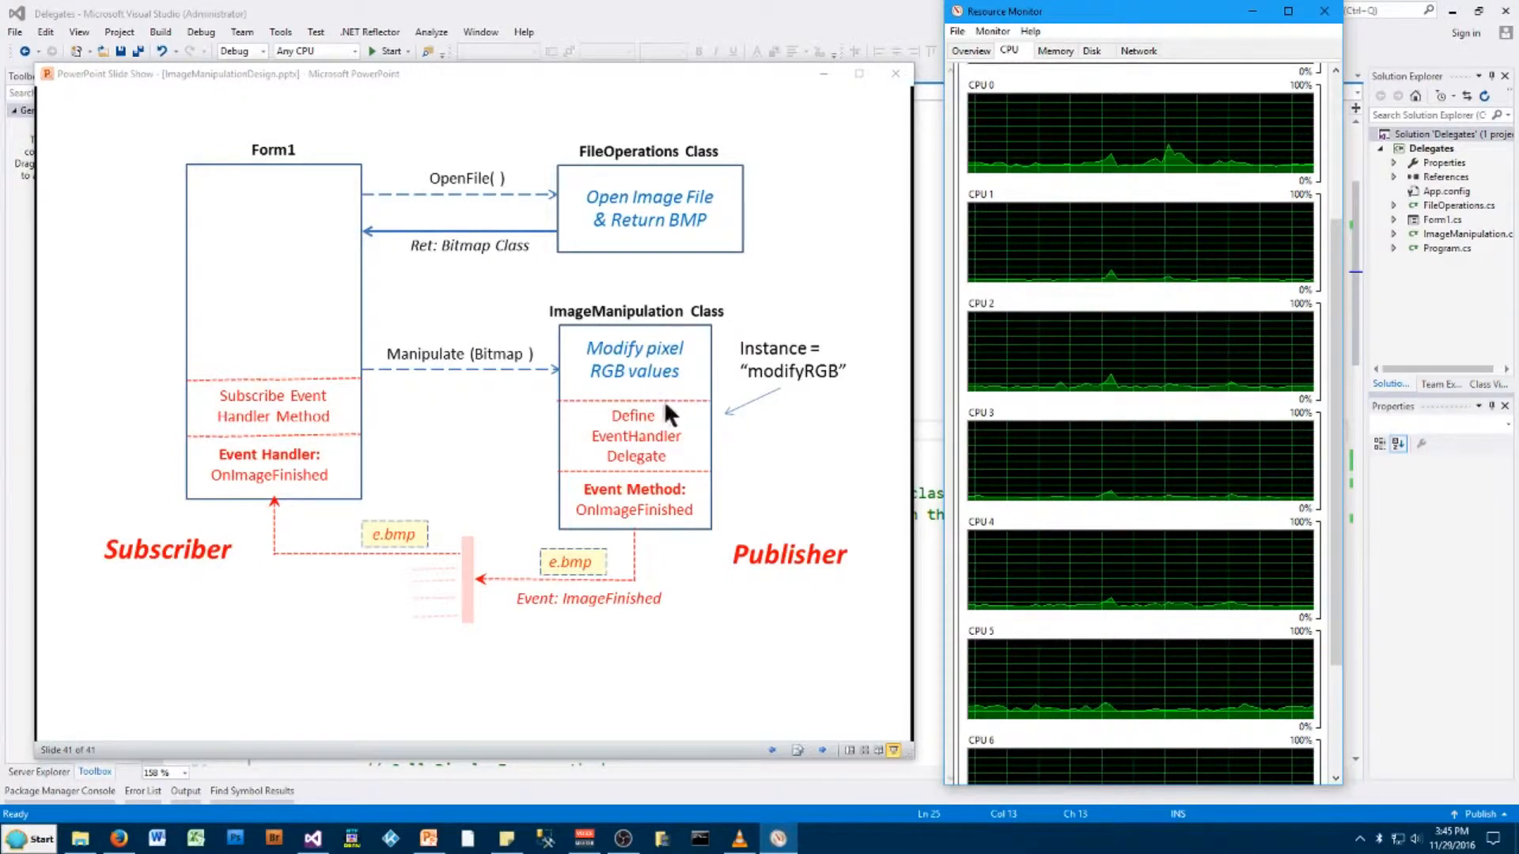
{"action": "mouse_move", "coordinate": [1110, 18]}
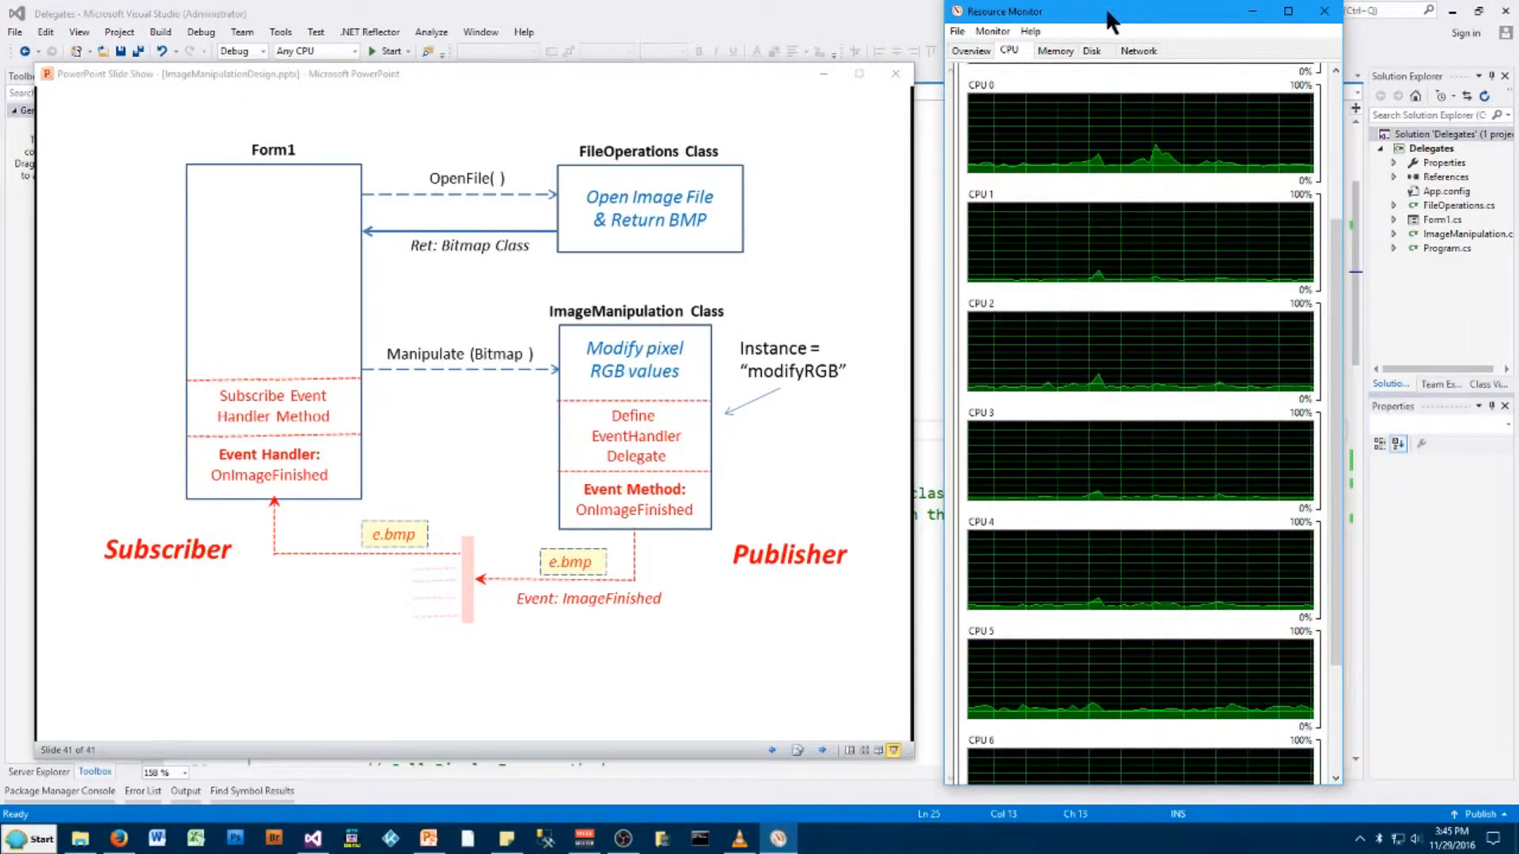
Bring the Visual Studio Form1.cs code back to the front
{"action": "left_click", "coordinate": [1320, 11]}
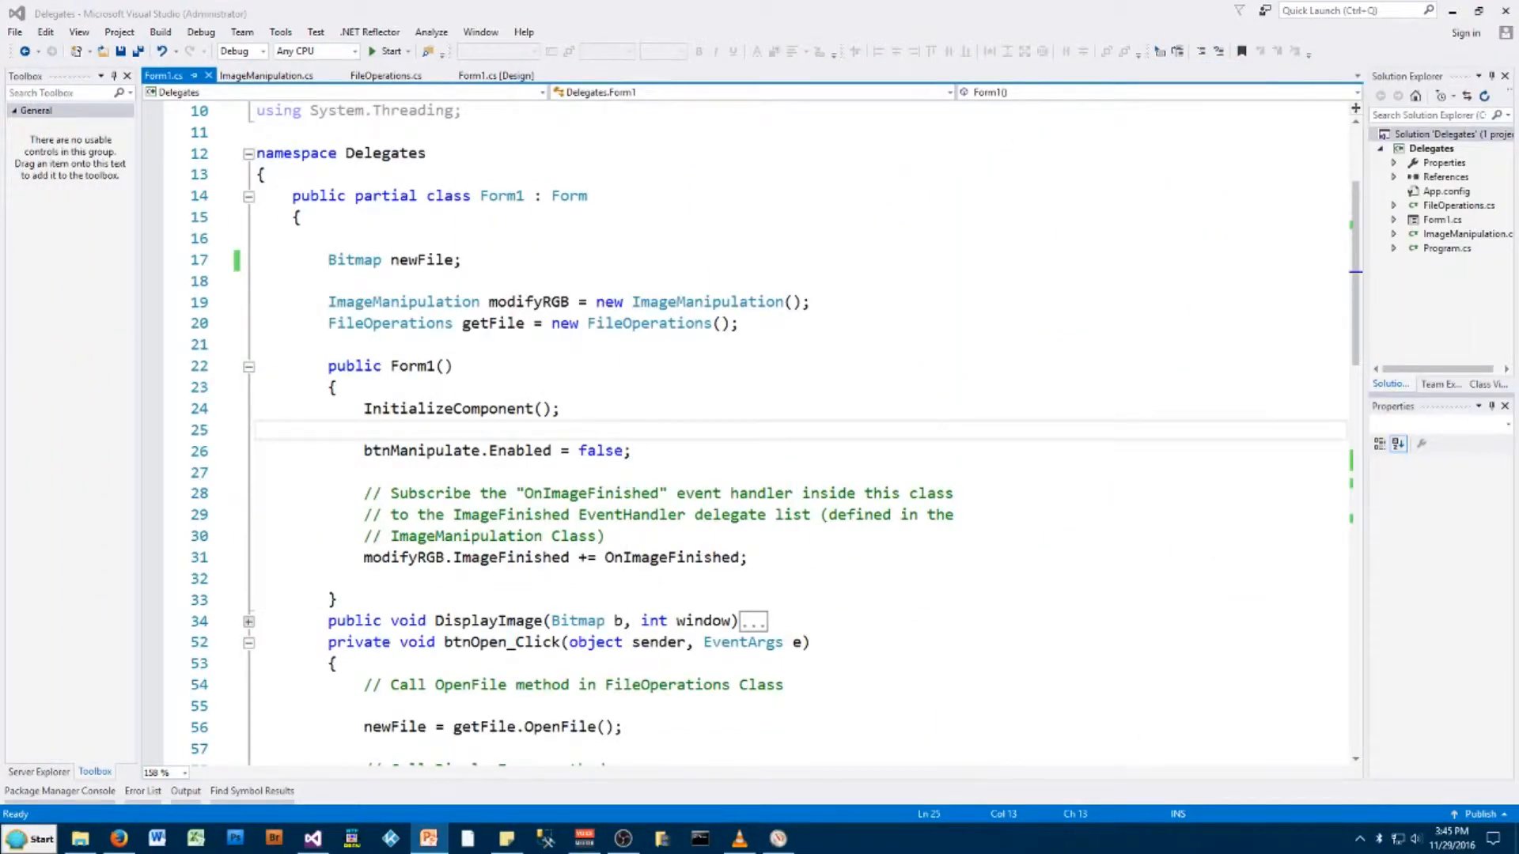
{"action": "mouse_move", "coordinate": [714, 380]}
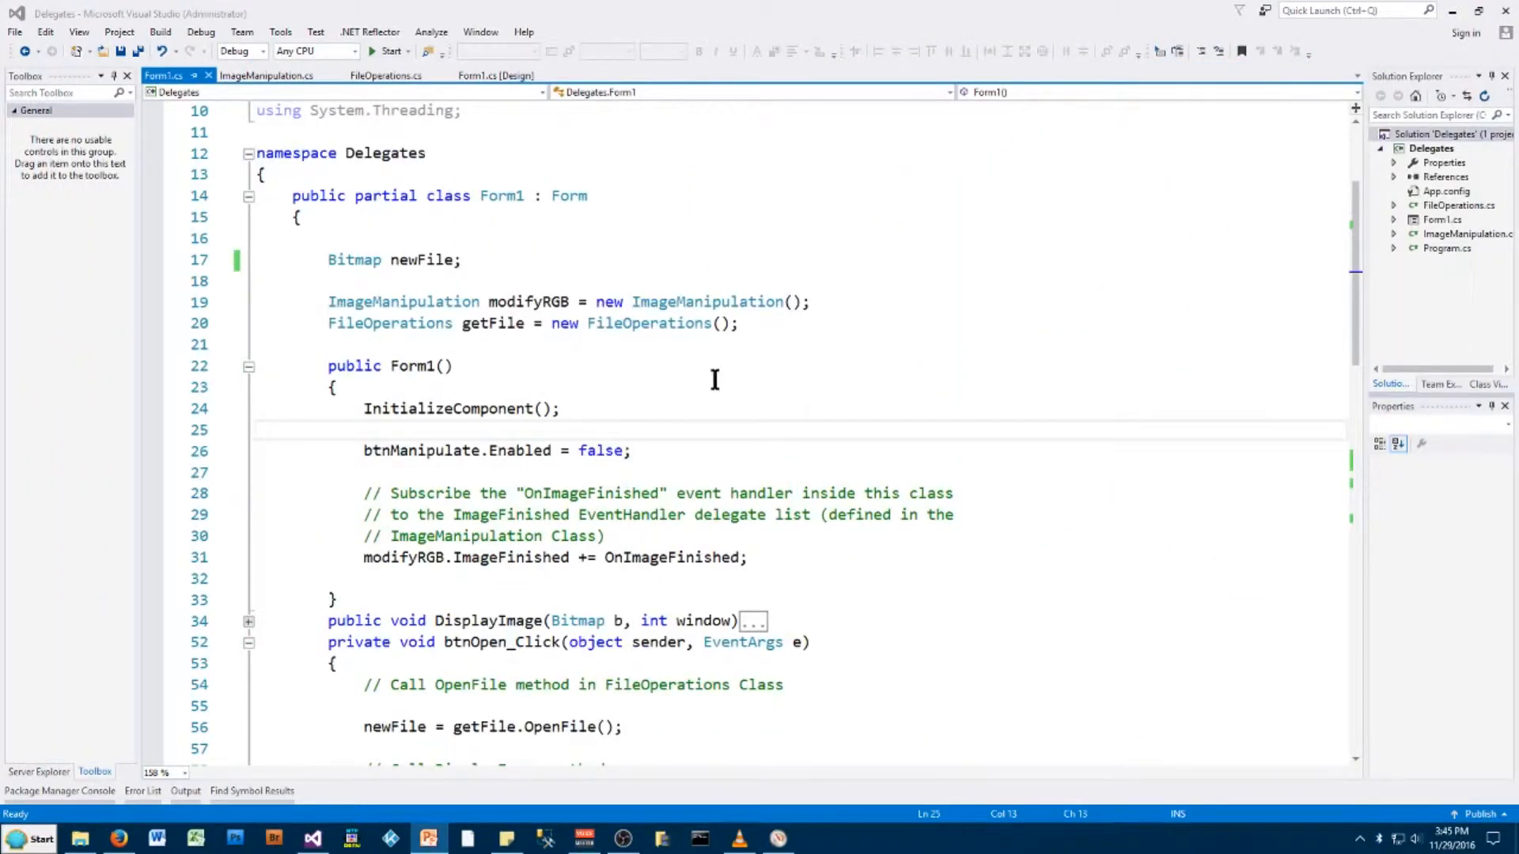
{"action": "mouse_move", "coordinate": [547, 361]}
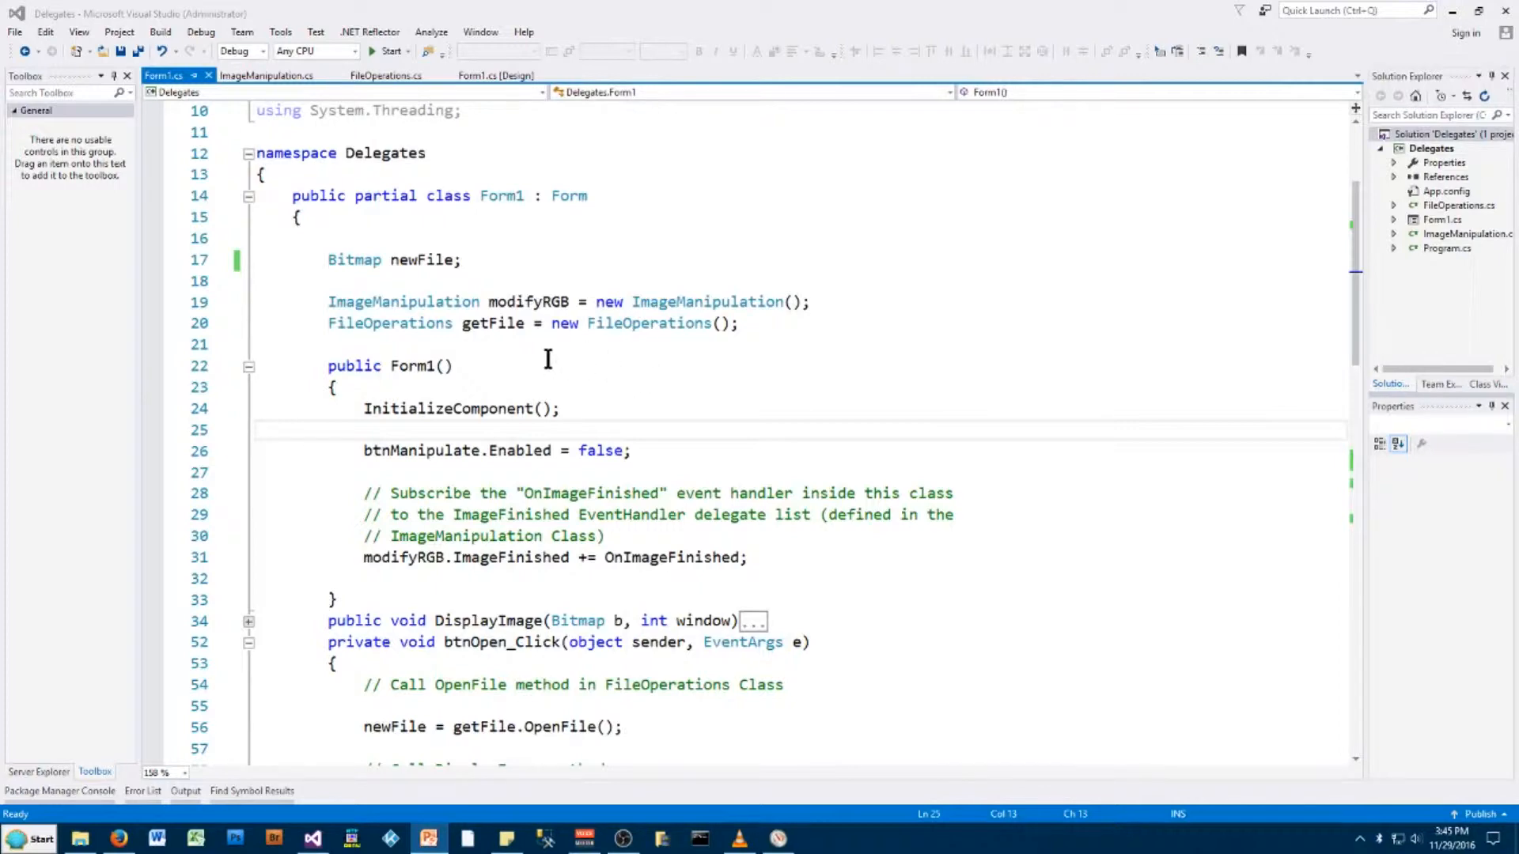
Scroll Form1.cs past btnManipulate_Click, then switch to ImageManipulation.cs
{"action": "scroll", "scroll_direction": "down", "scroll_amount": 3}
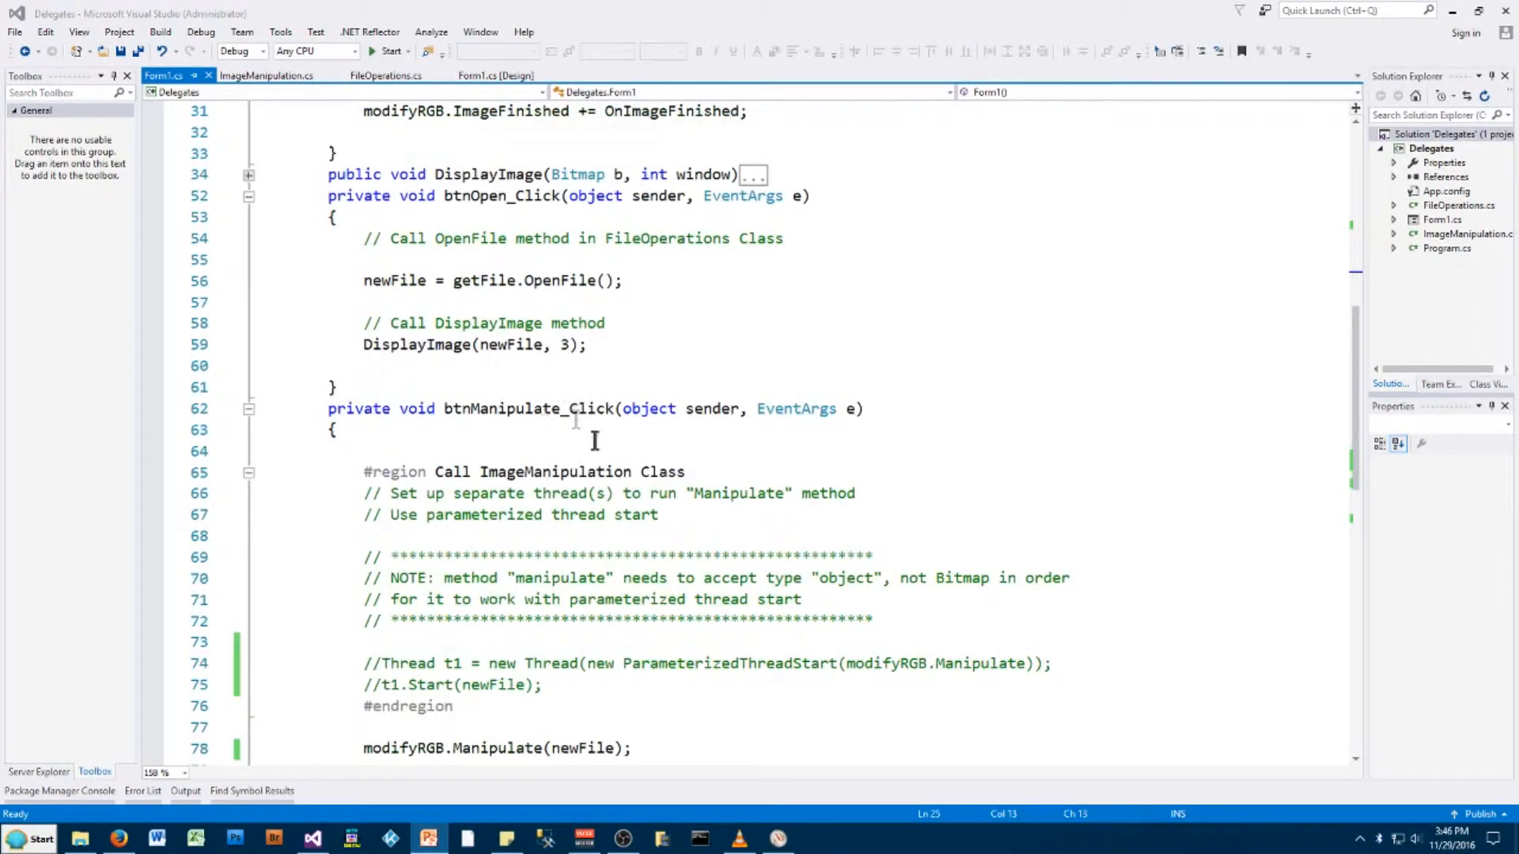
{"action": "scroll", "scroll_direction": "down", "scroll_amount": 3}
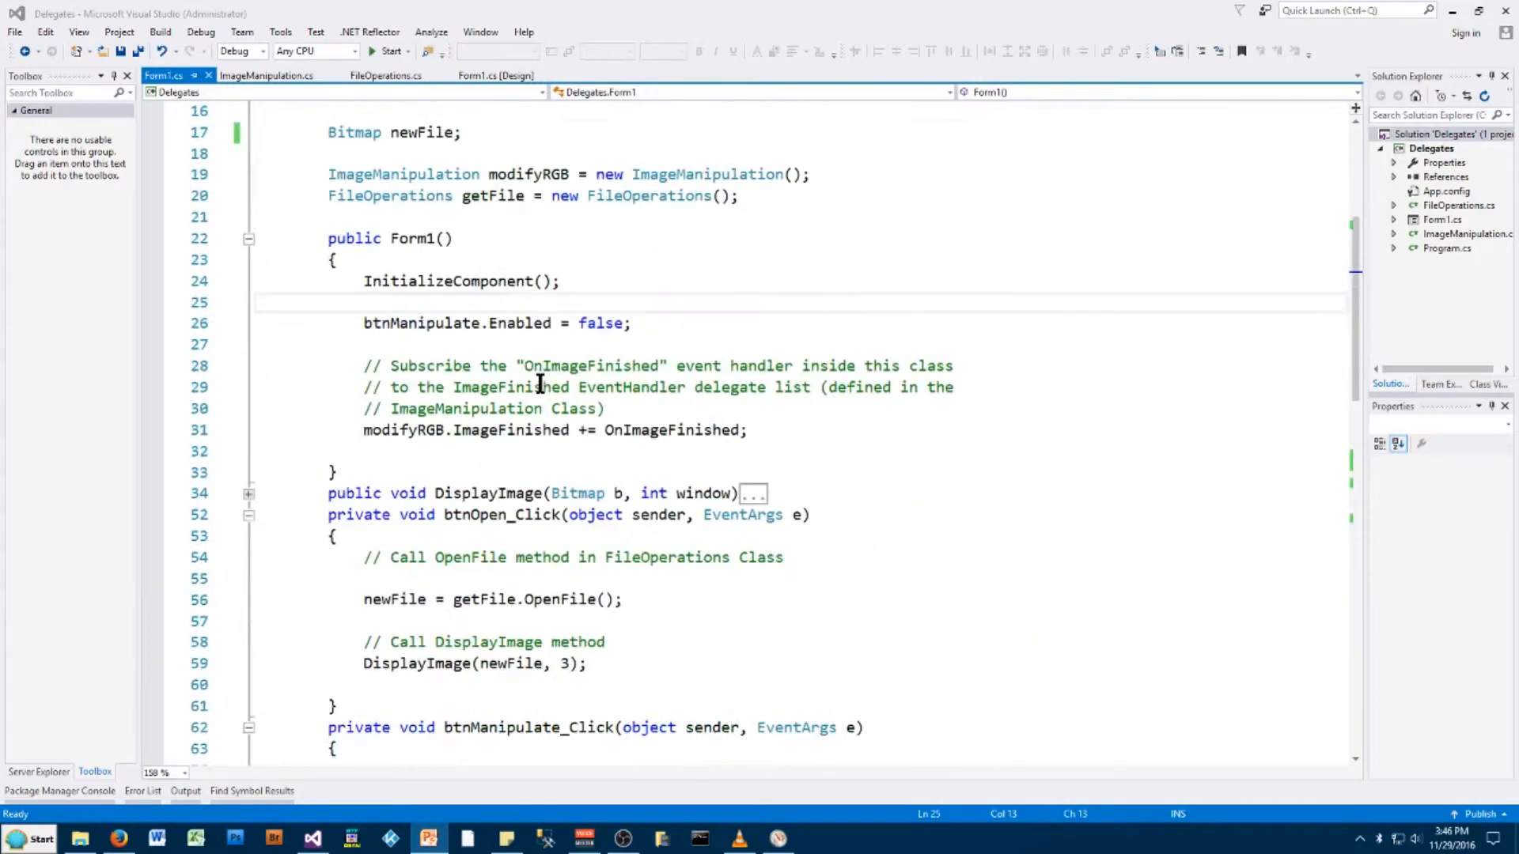
{"action": "left_click", "coordinate": [269, 74]}
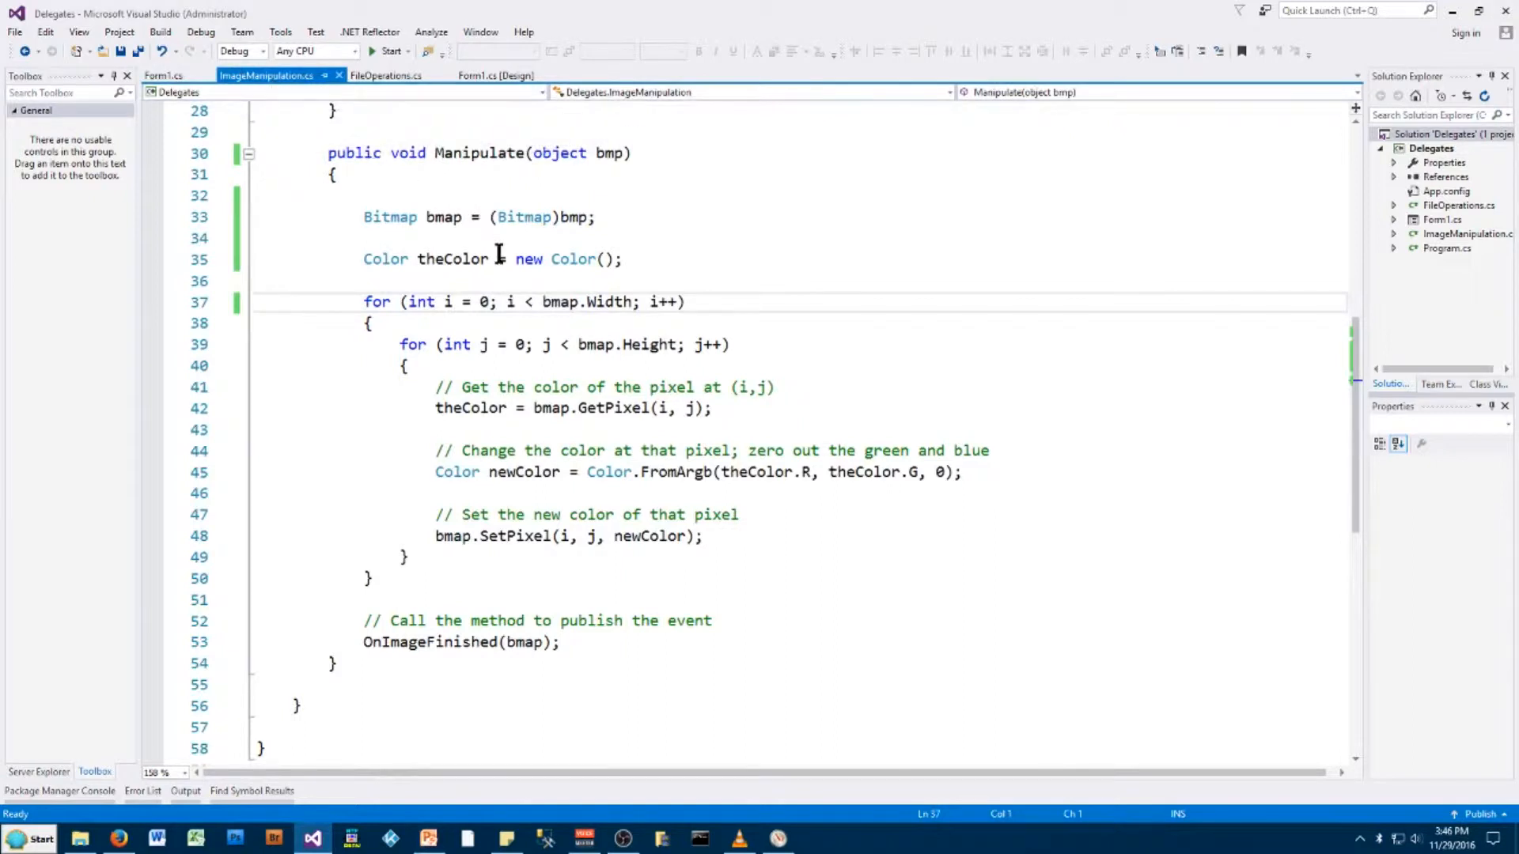
{"action": "mouse_move", "coordinate": [574, 366]}
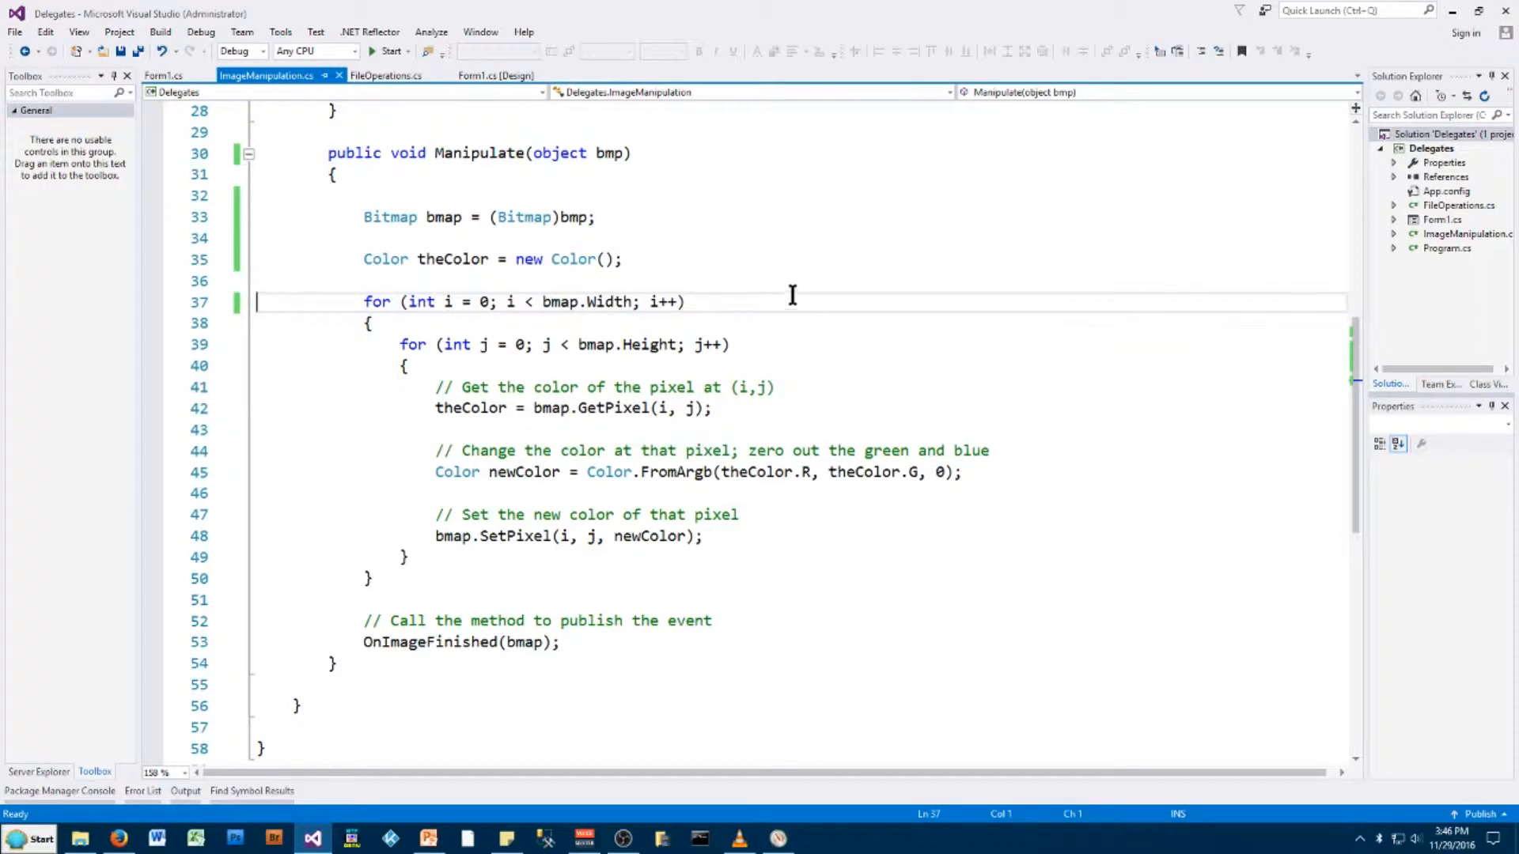
{"action": "mouse_move", "coordinate": [844, 373]}
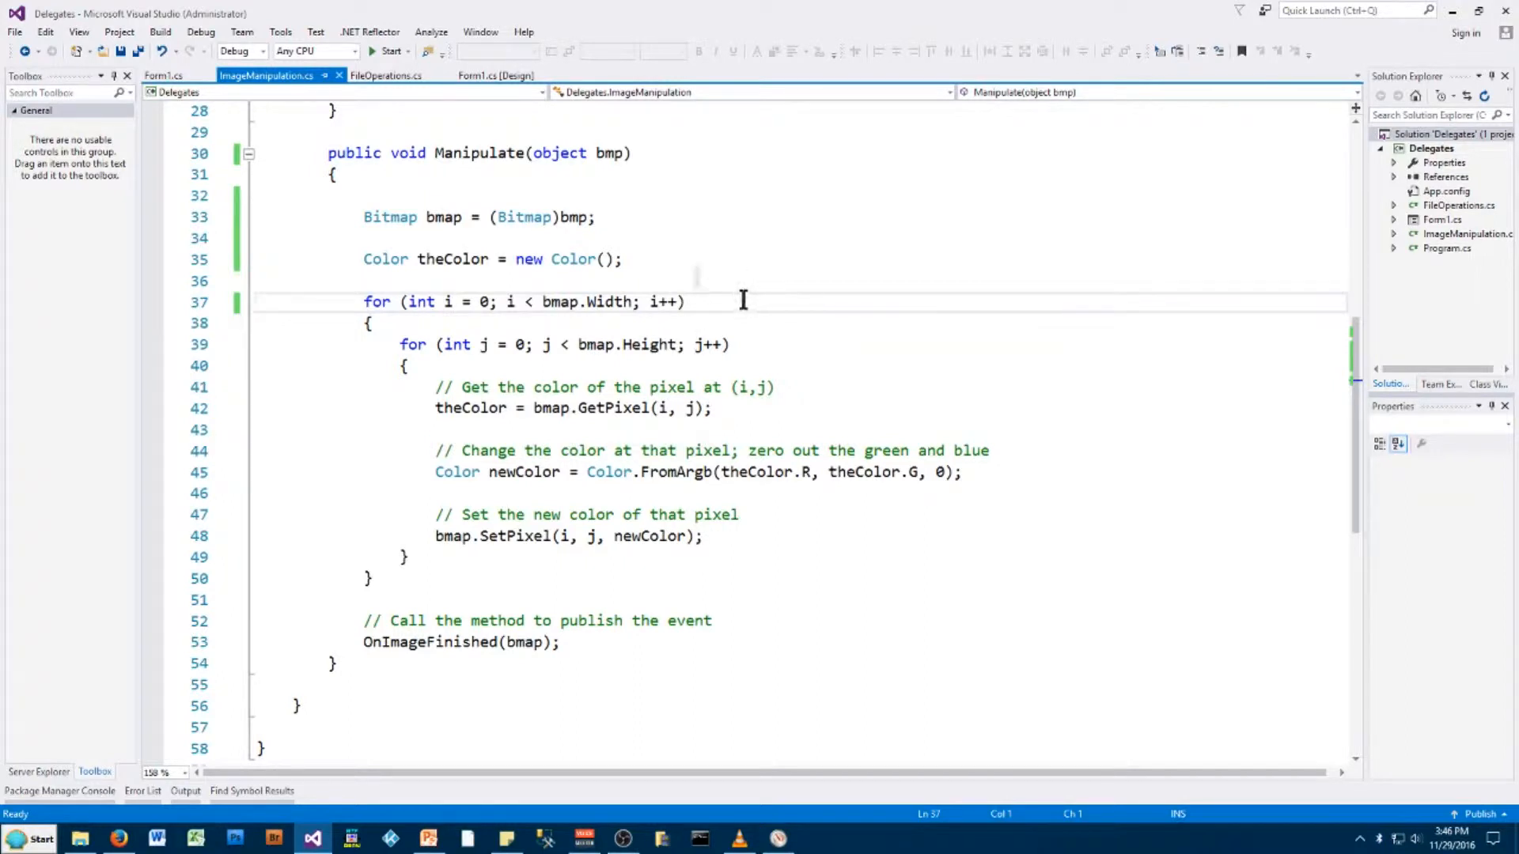
{"action": "mouse_move", "coordinate": [440, 153]}
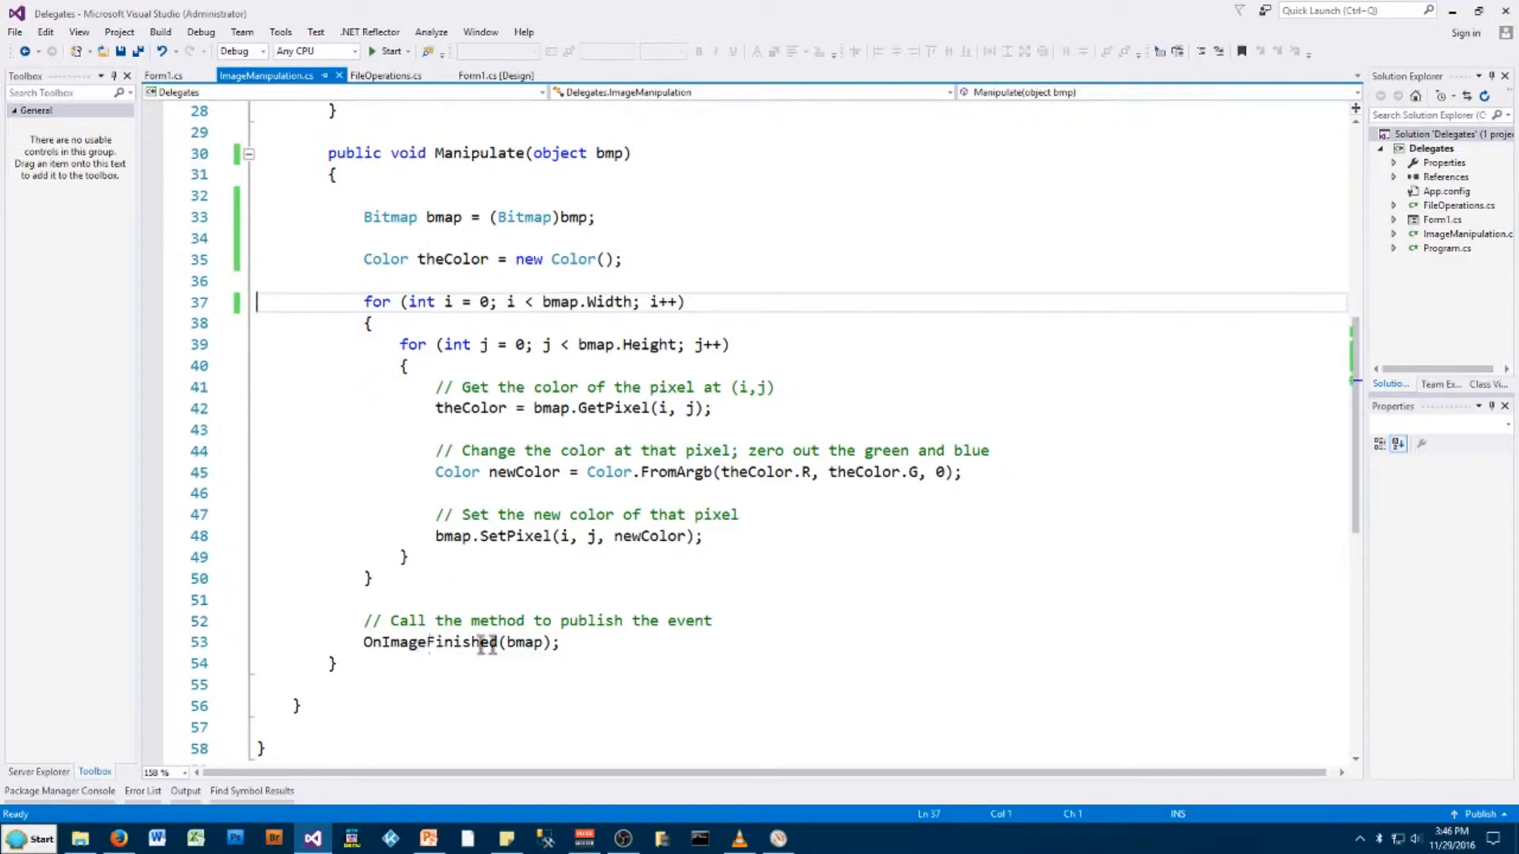
{"action": "mouse_move", "coordinate": [515, 642]}
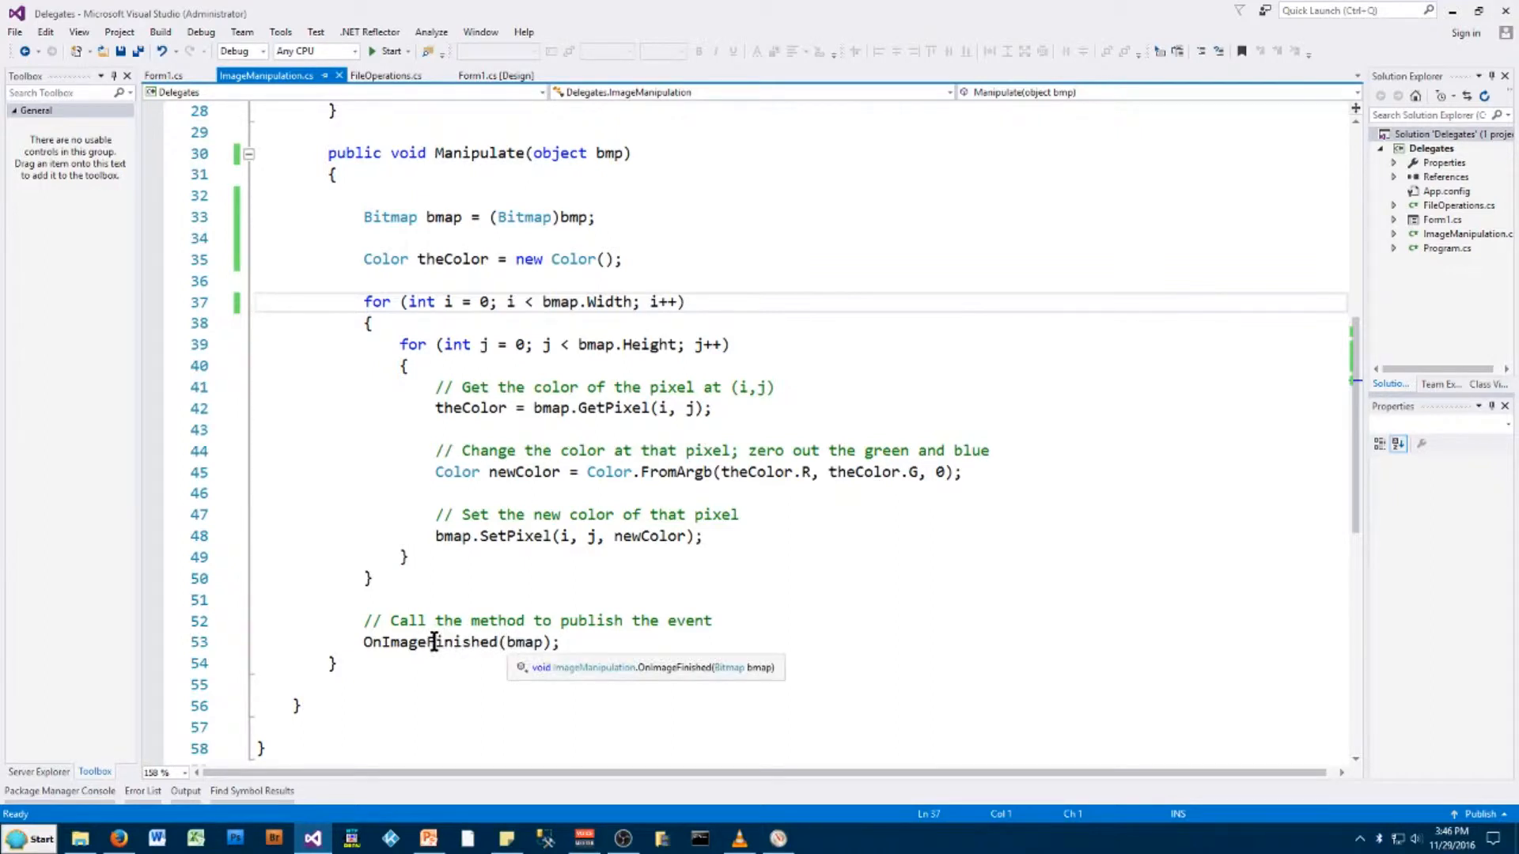
{"action": "mouse_move", "coordinate": [421, 643]}
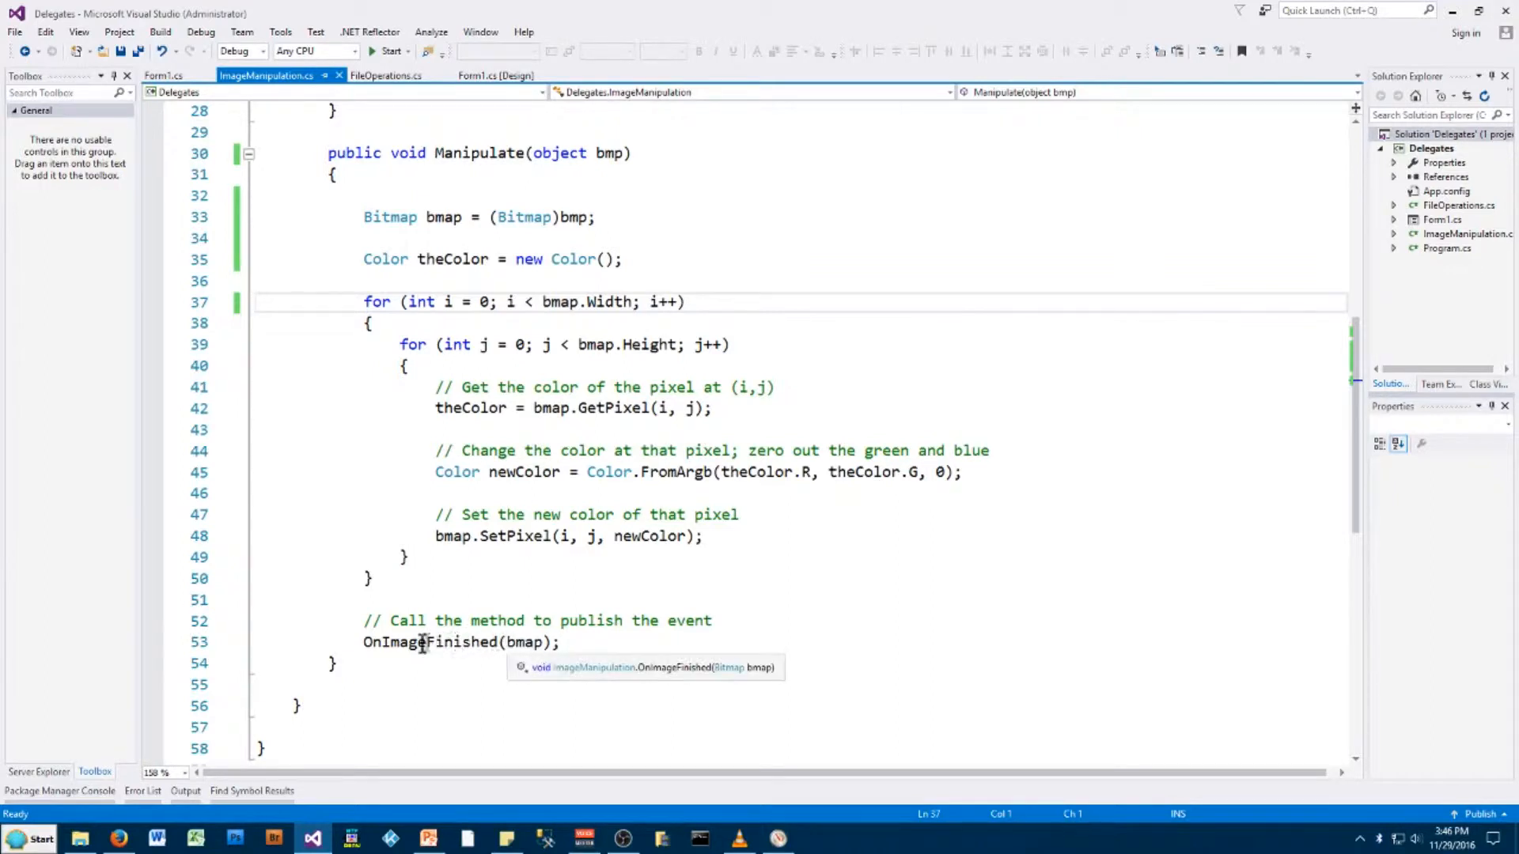
{"action": "mouse_move", "coordinate": [457, 643]}
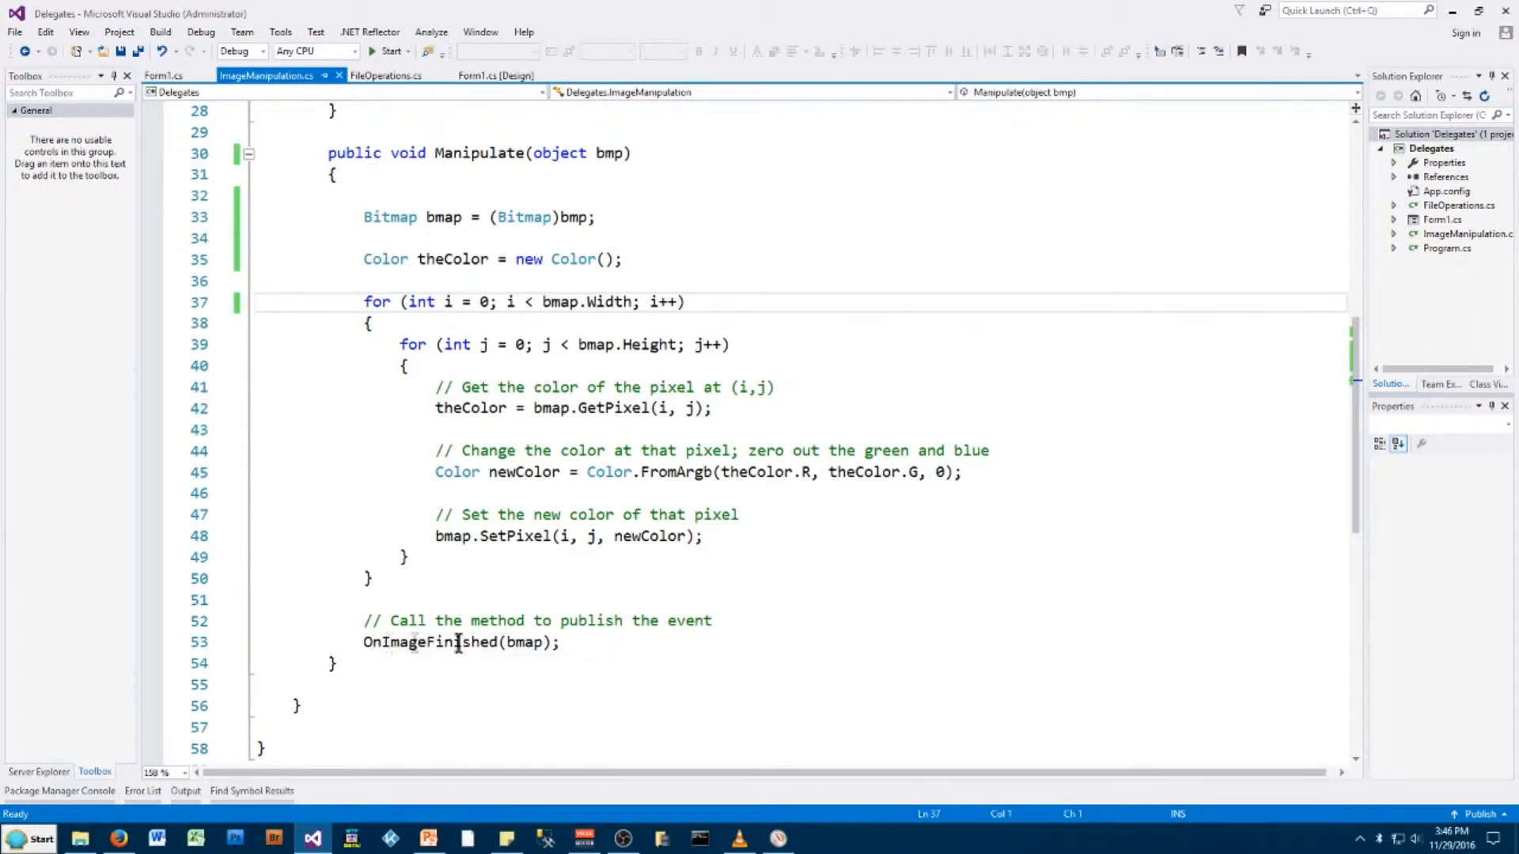
{"action": "mouse_move", "coordinate": [482, 642]}
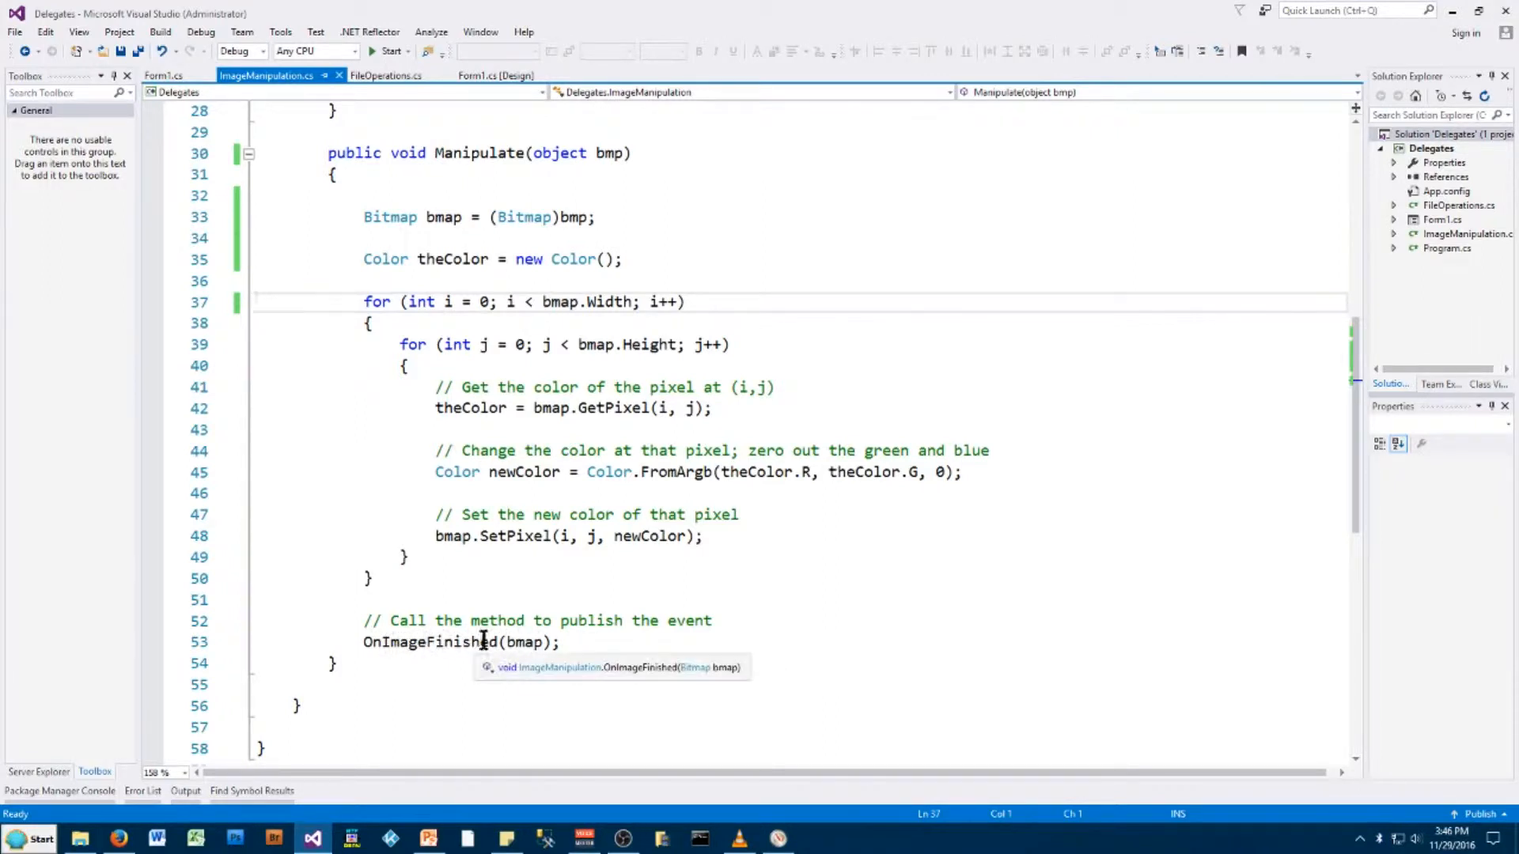
{"action": "mouse_move", "coordinate": [532, 642]}
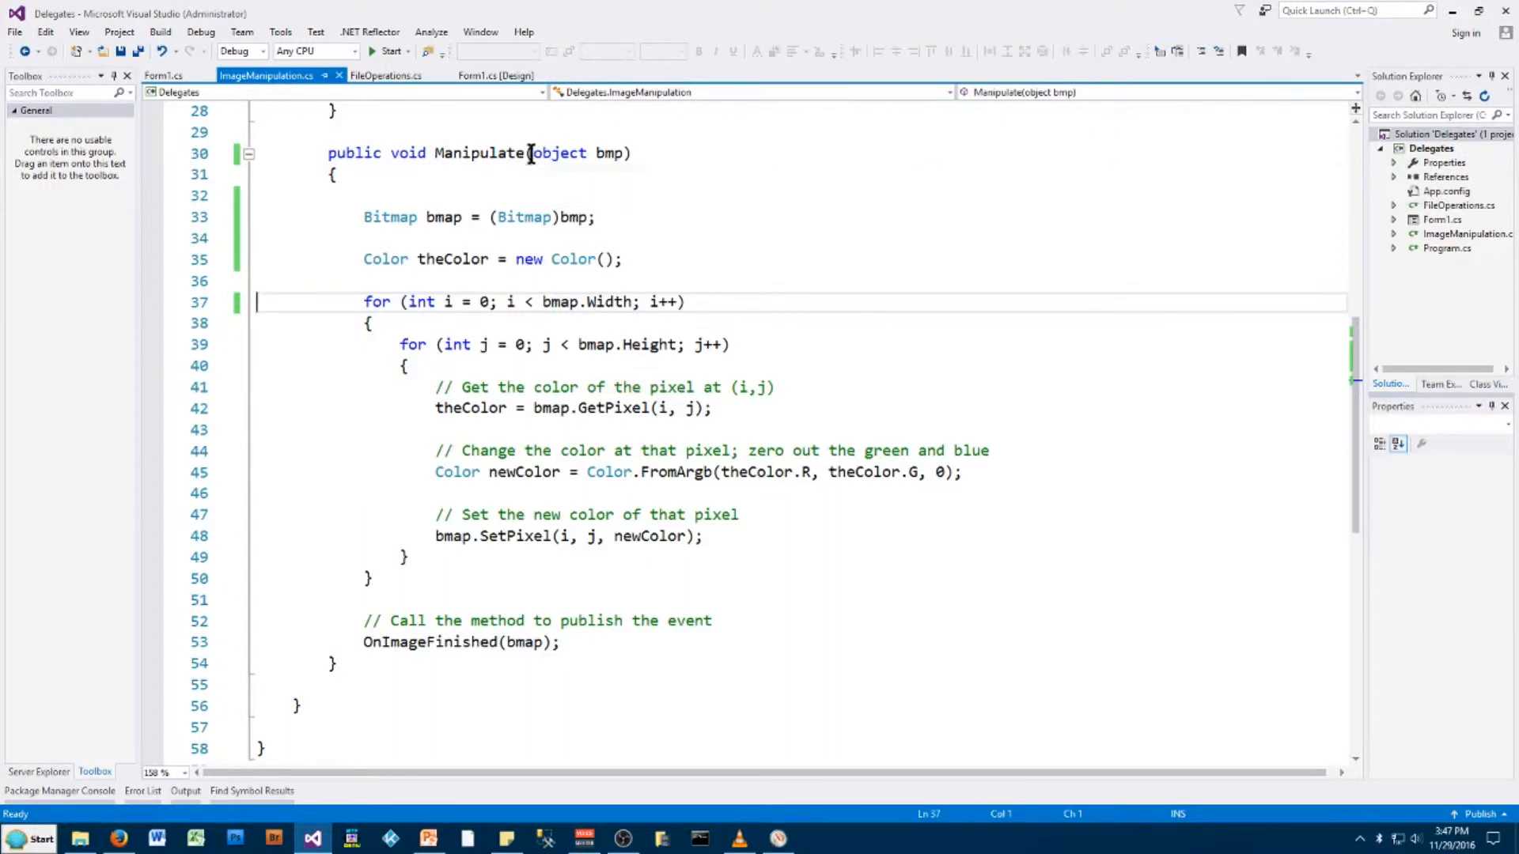
{"action": "mouse_move", "coordinate": [602, 153]}
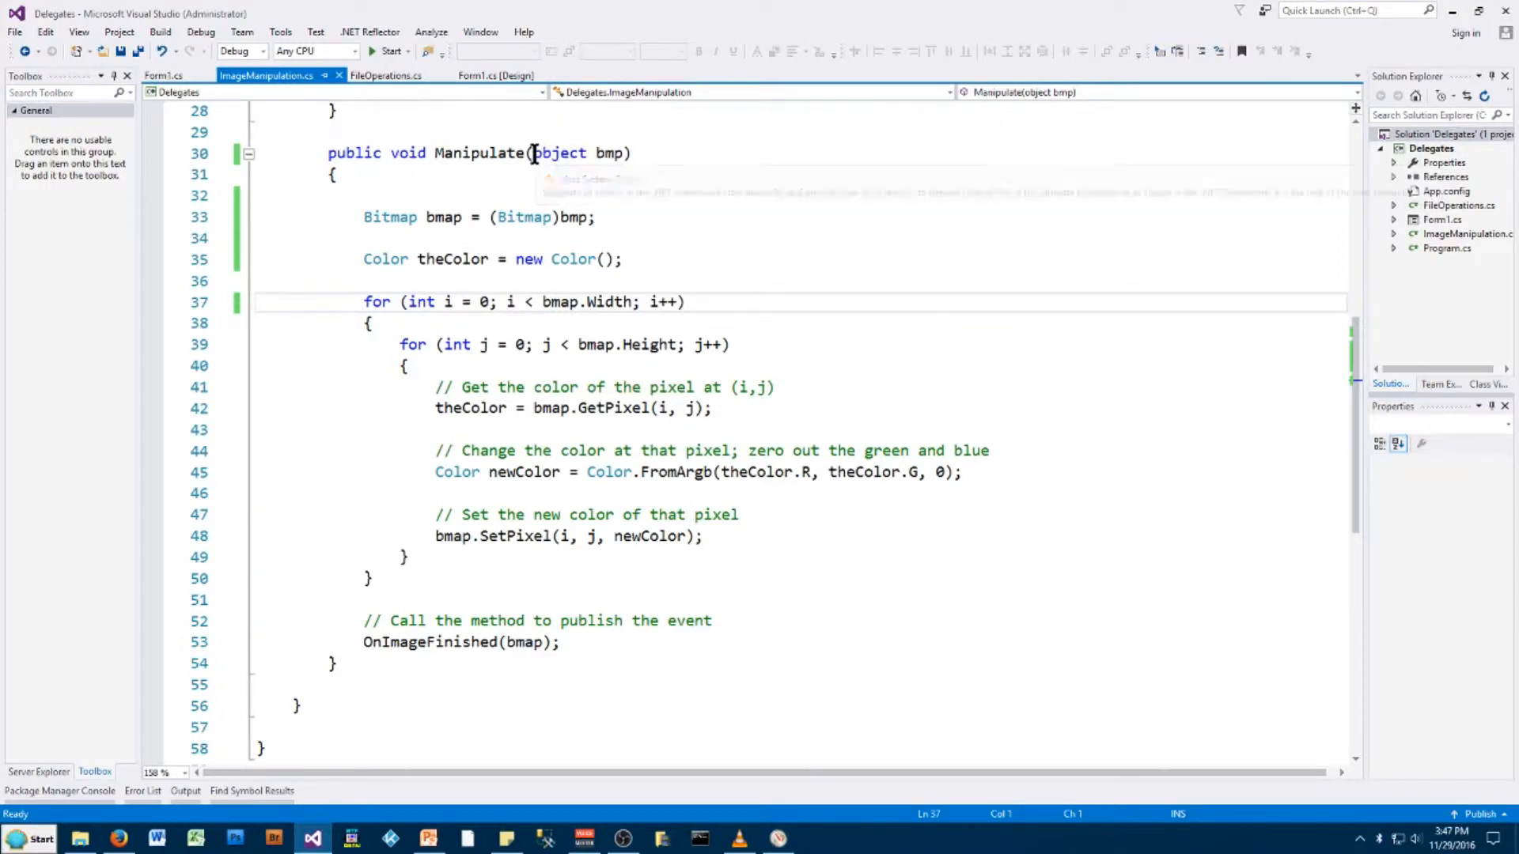
{"action": "mouse_move", "coordinate": [563, 153]}
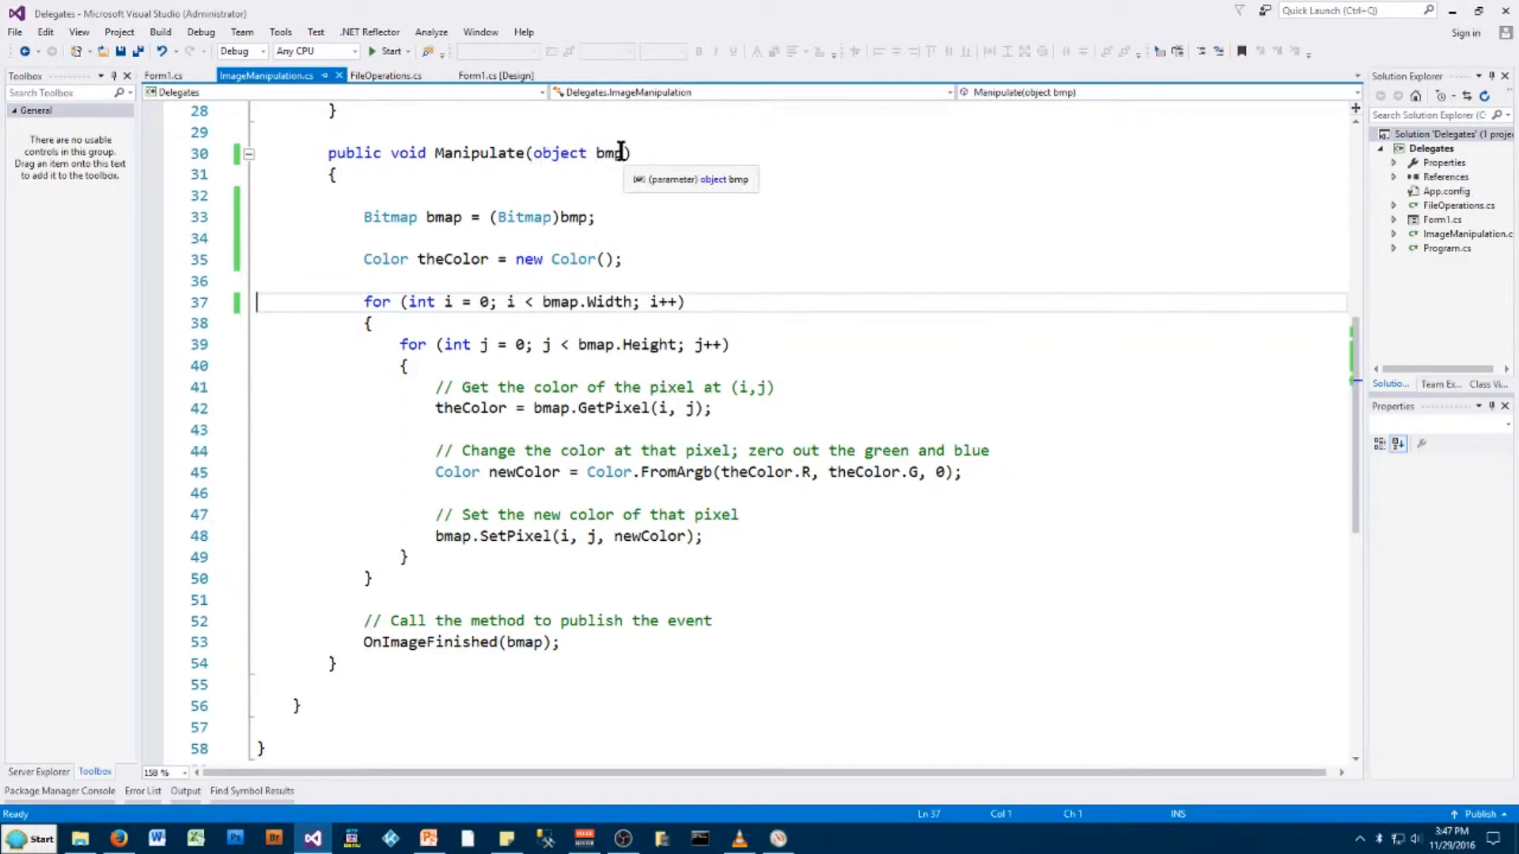
{"action": "mouse_move", "coordinate": [598, 154]}
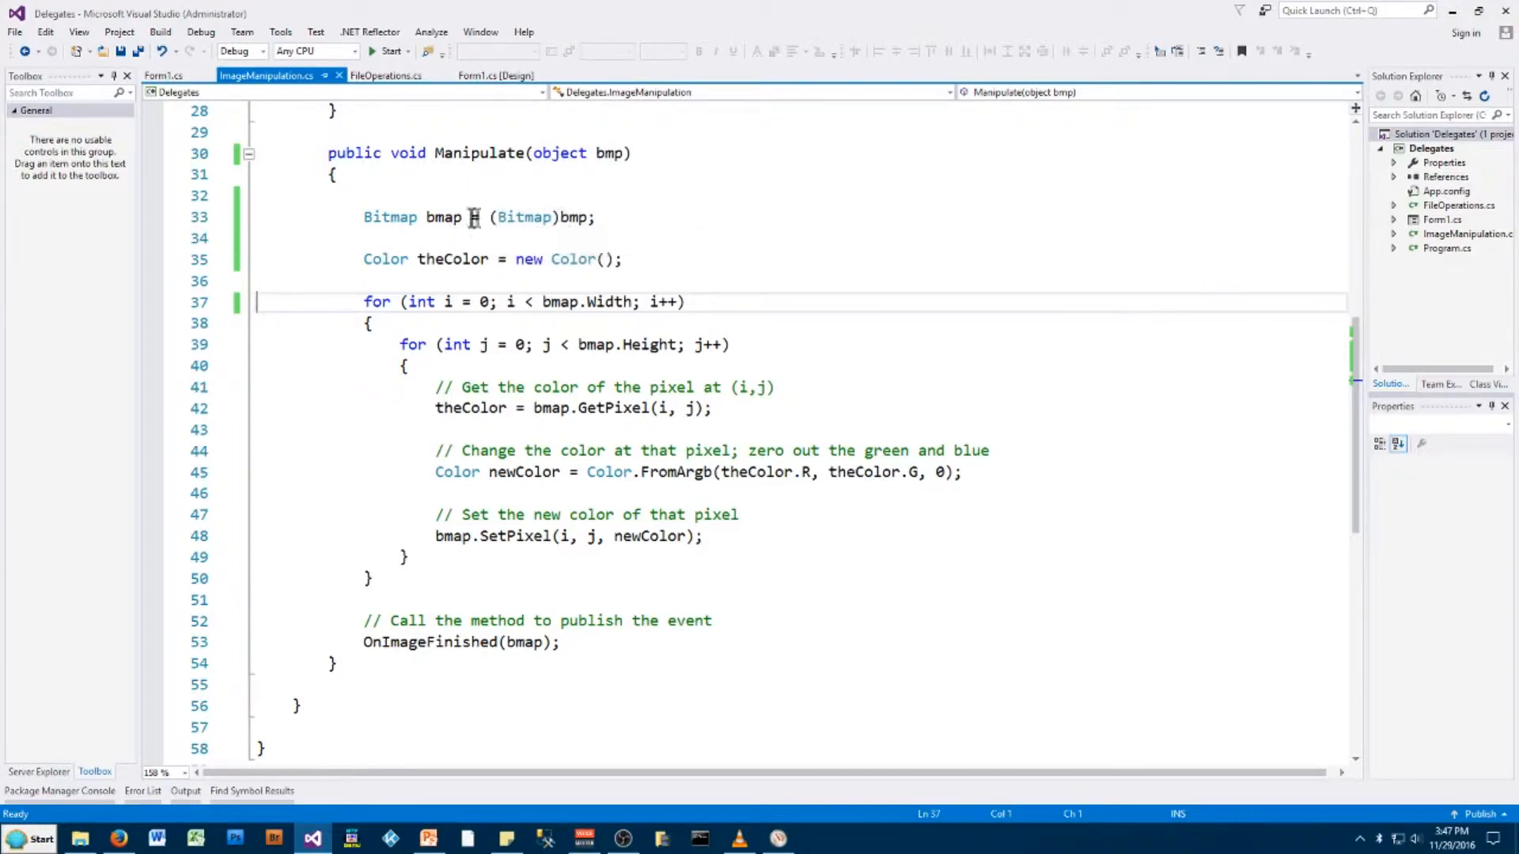
{"action": "mouse_move", "coordinate": [432, 217]}
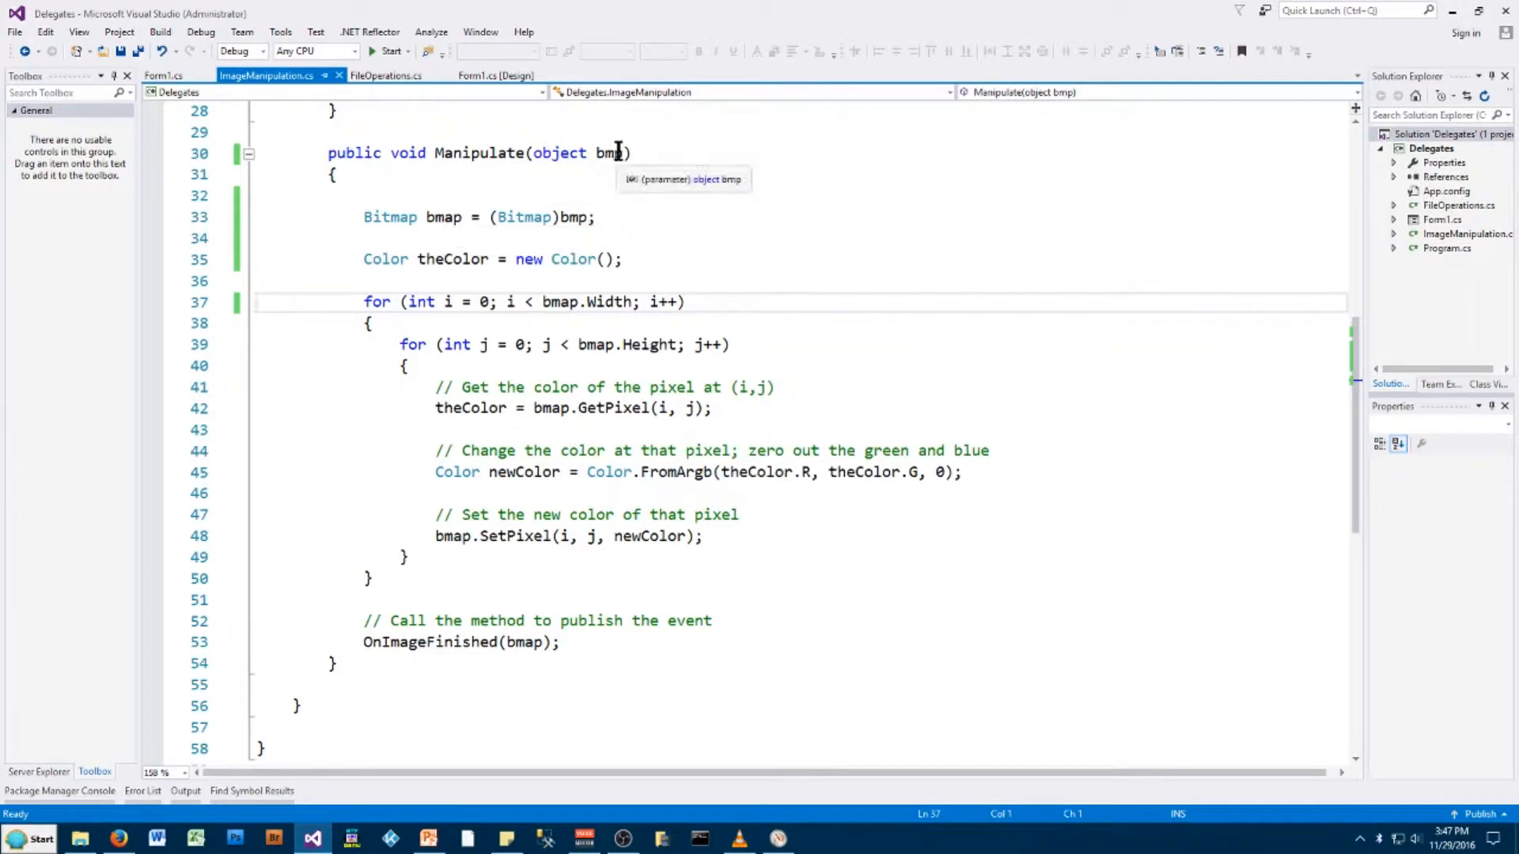
{"action": "mouse_move", "coordinate": [522, 217]}
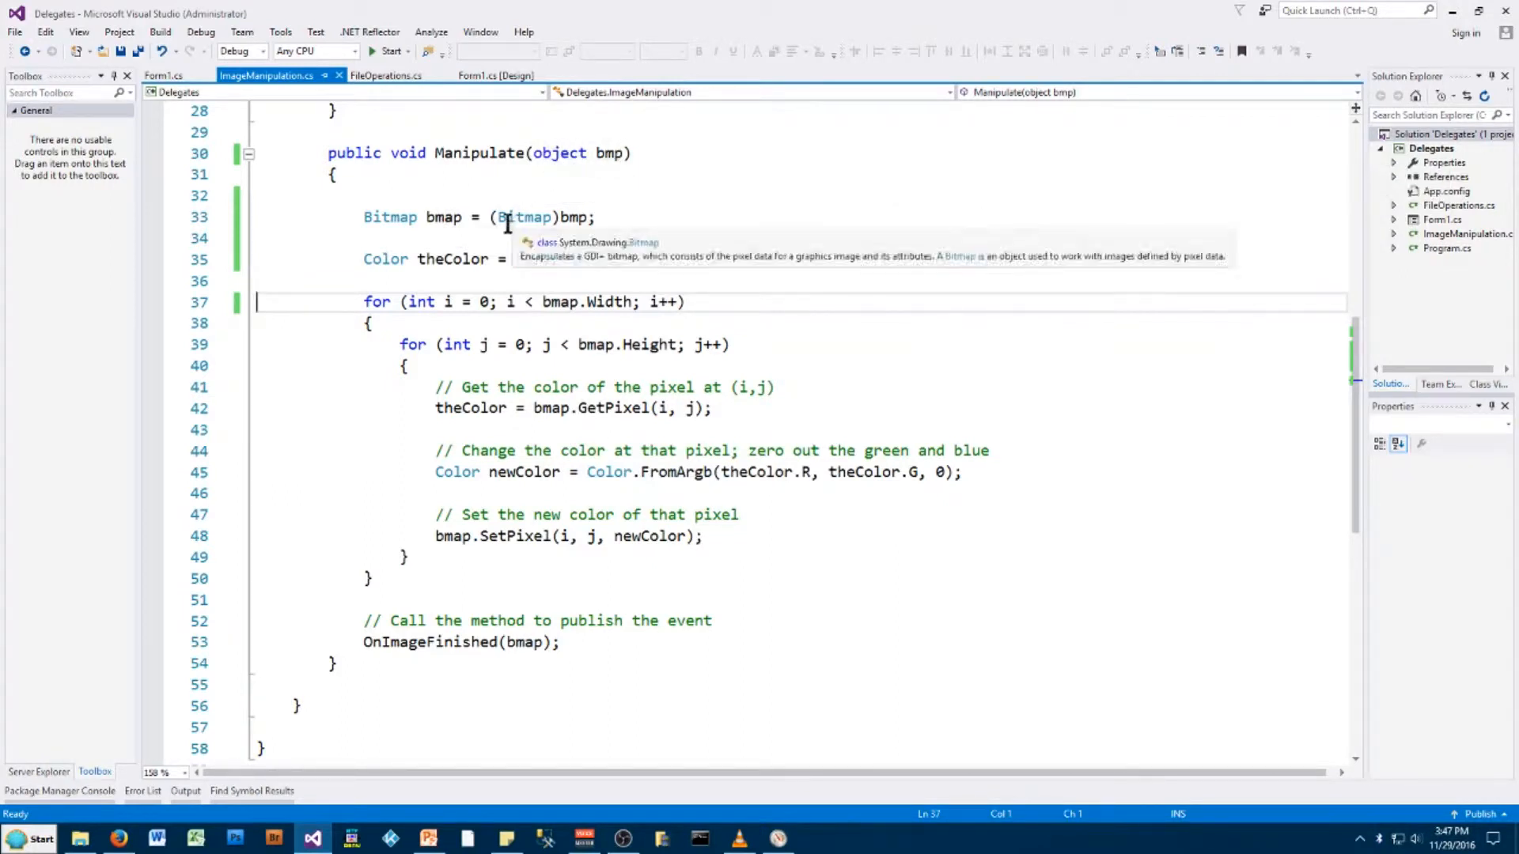
Touch the 'new Color();' line in Manipulate, then return to Form1.cs
{"action": "type", "text": "new Color();"}
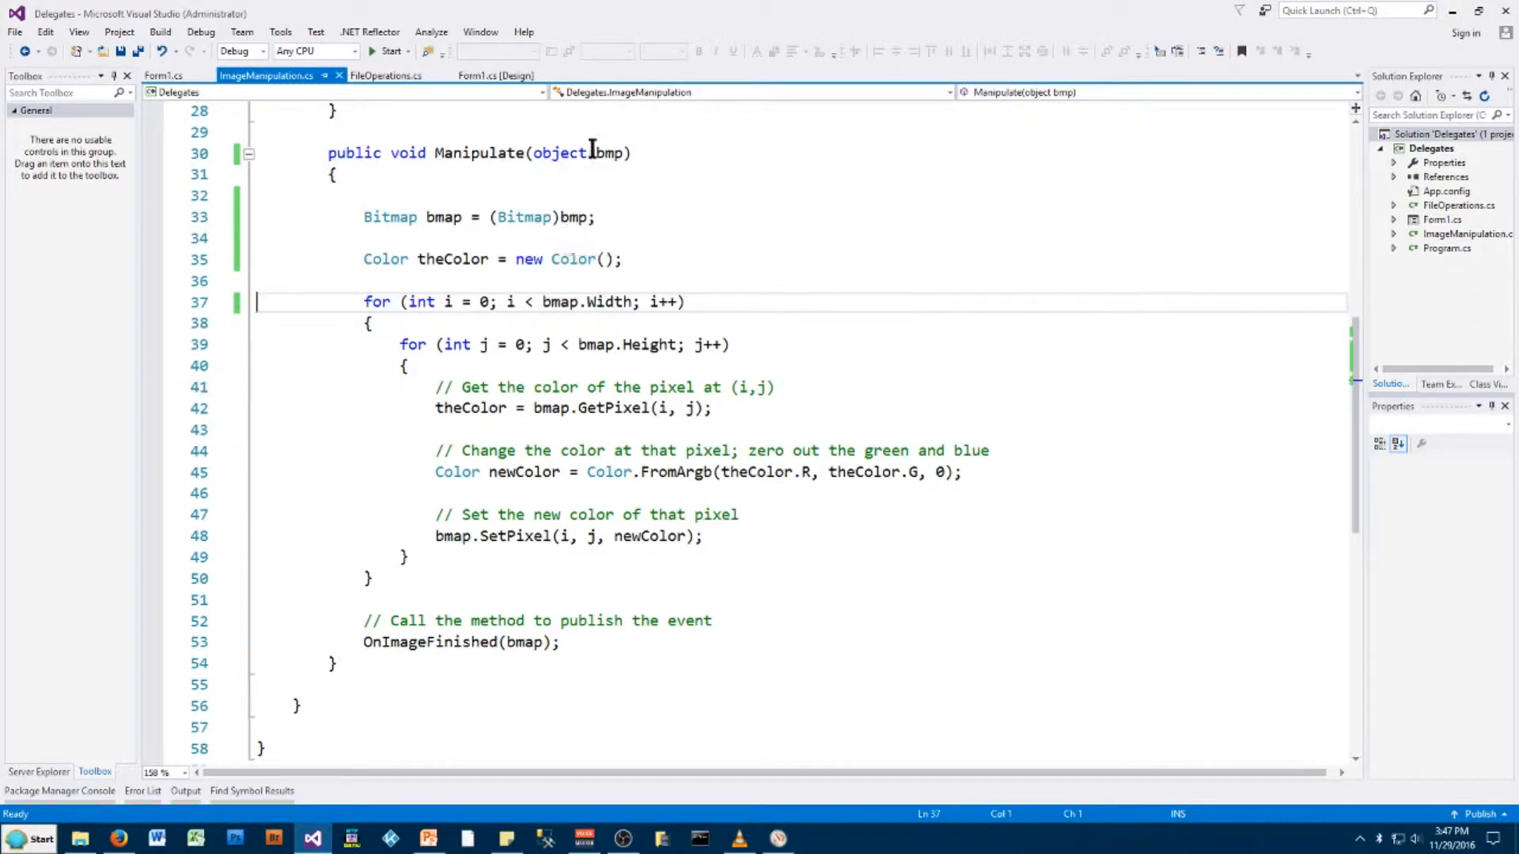
{"action": "mouse_move", "coordinate": [391, 217]}
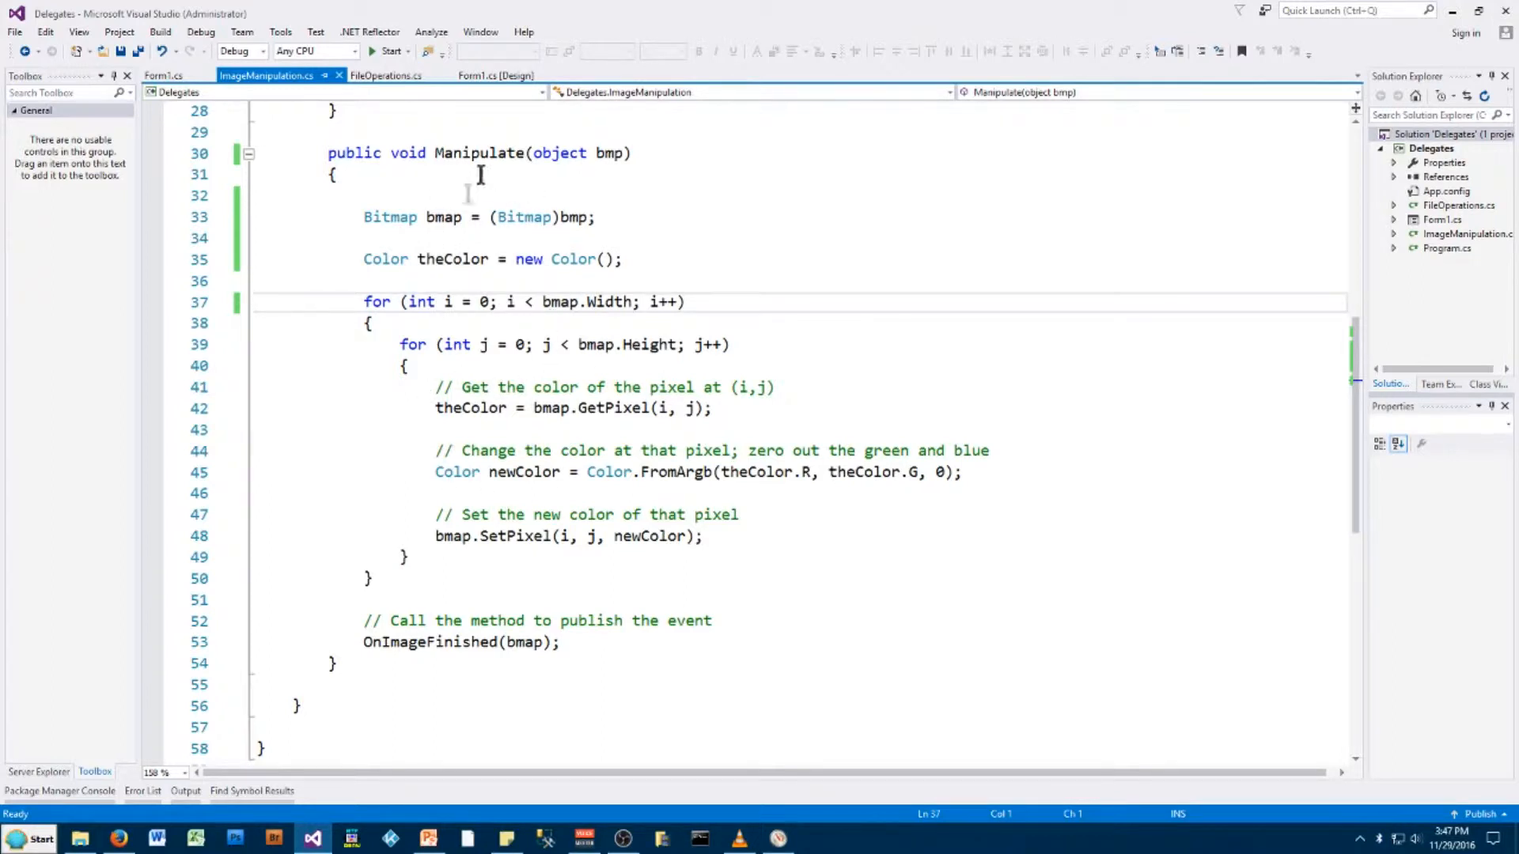
{"action": "mouse_move", "coordinate": [532, 366]}
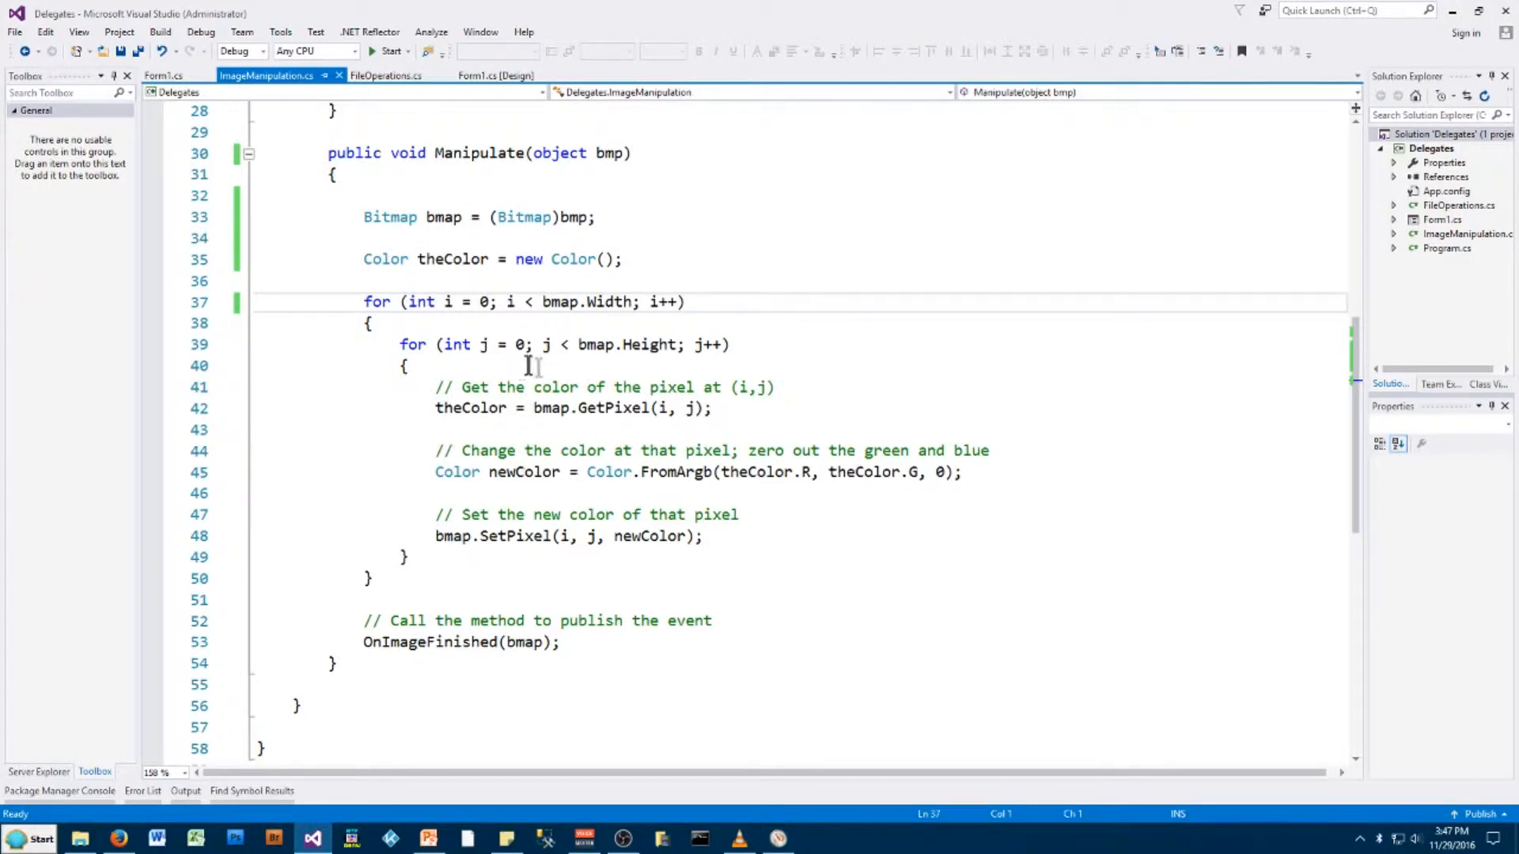
{"action": "left_click", "coordinate": [163, 75]}
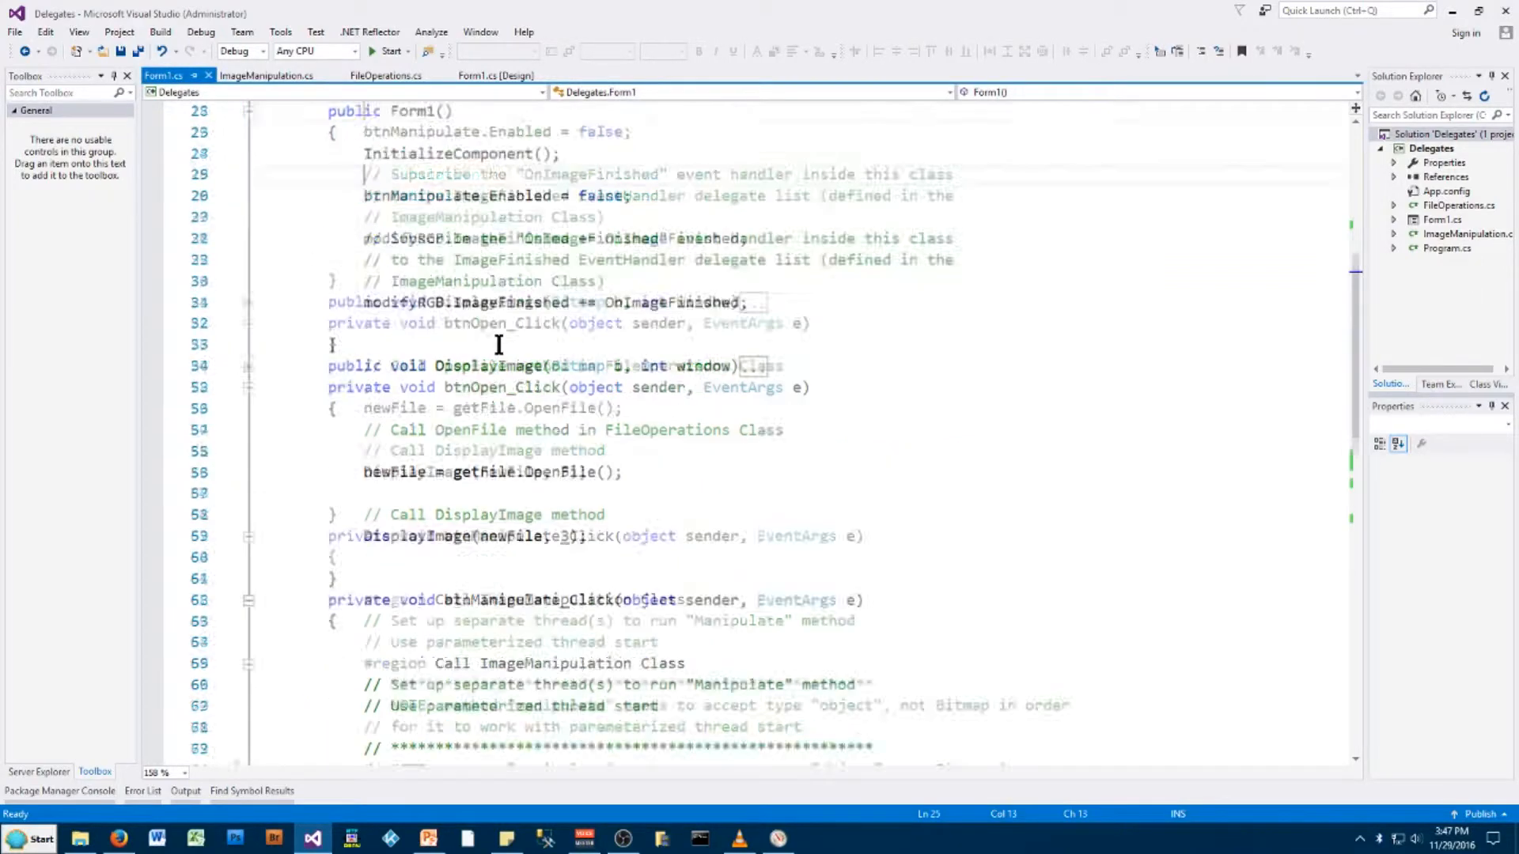
Scroll around the btnManipulate_Click handler where modifyRGB.Manipulate(newFile) gets commented out
{"action": "scroll", "scroll_direction": "down", "scroll_amount": 3}
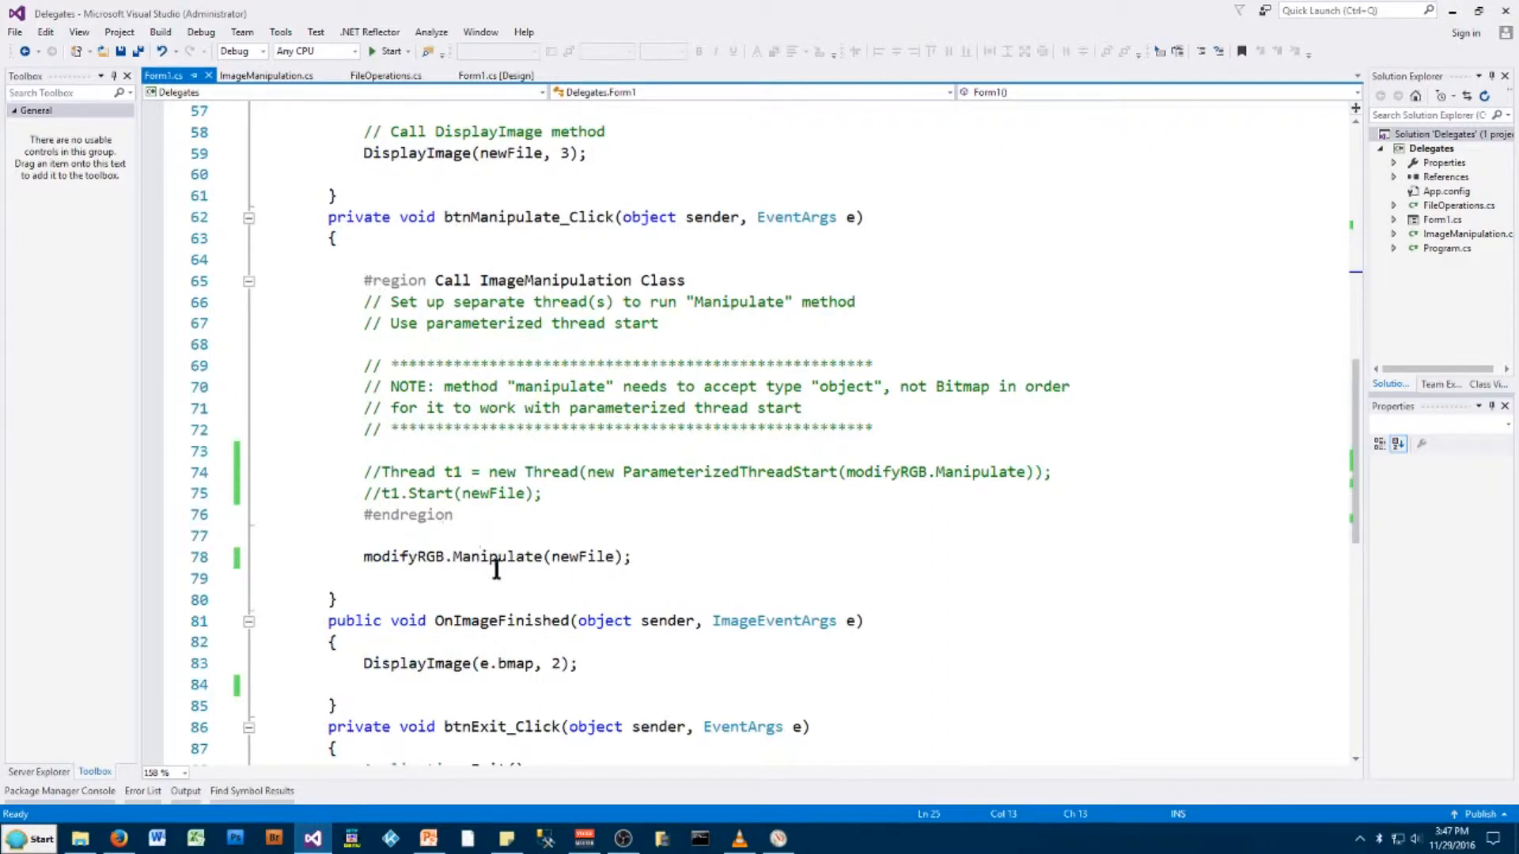
{"action": "mouse_move", "coordinate": [457, 557]}
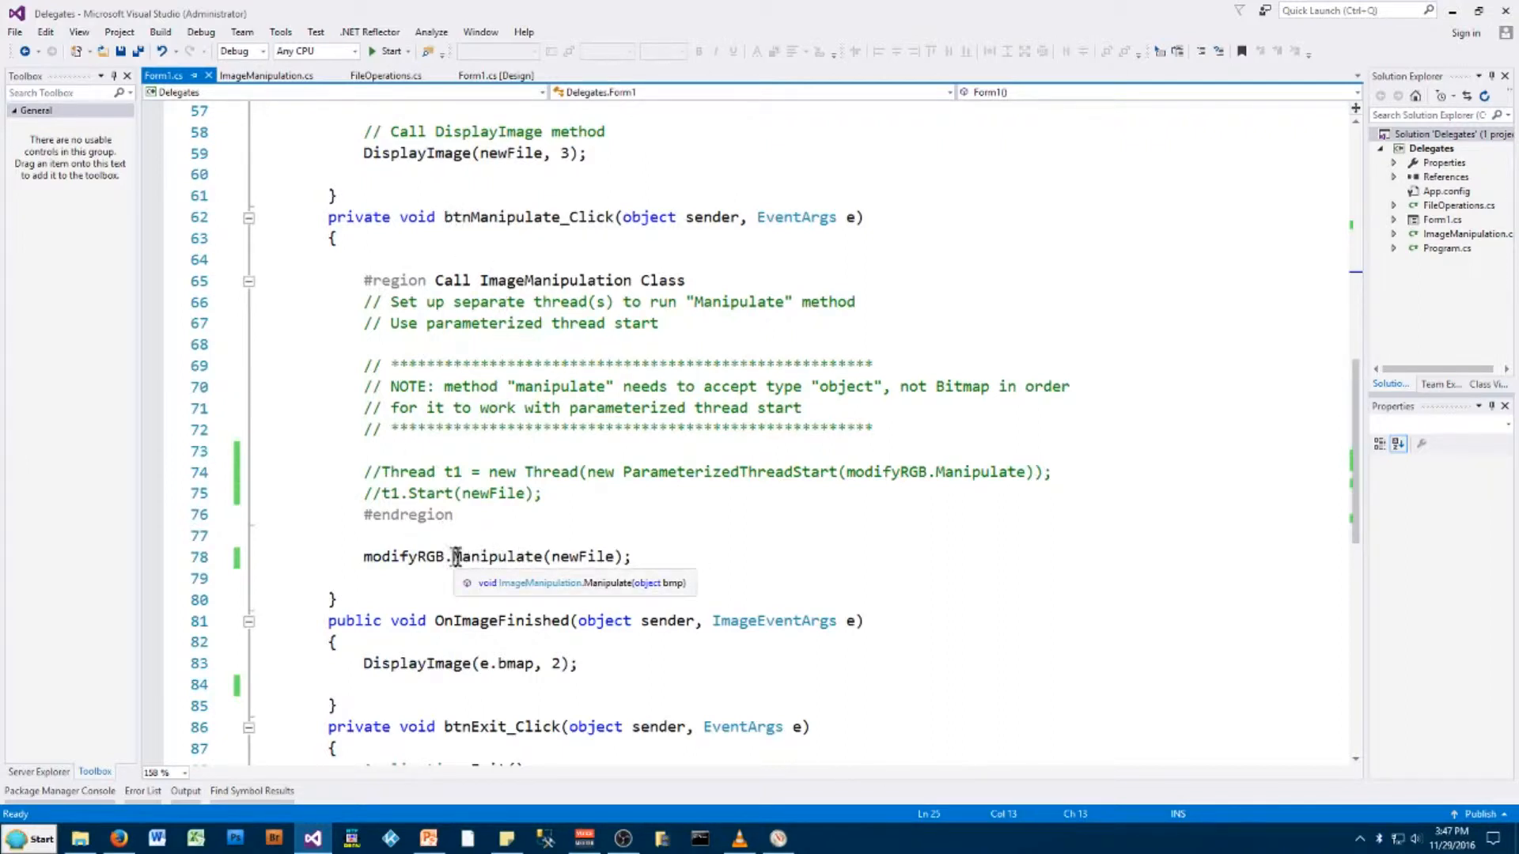
{"action": "mouse_move", "coordinate": [495, 240]}
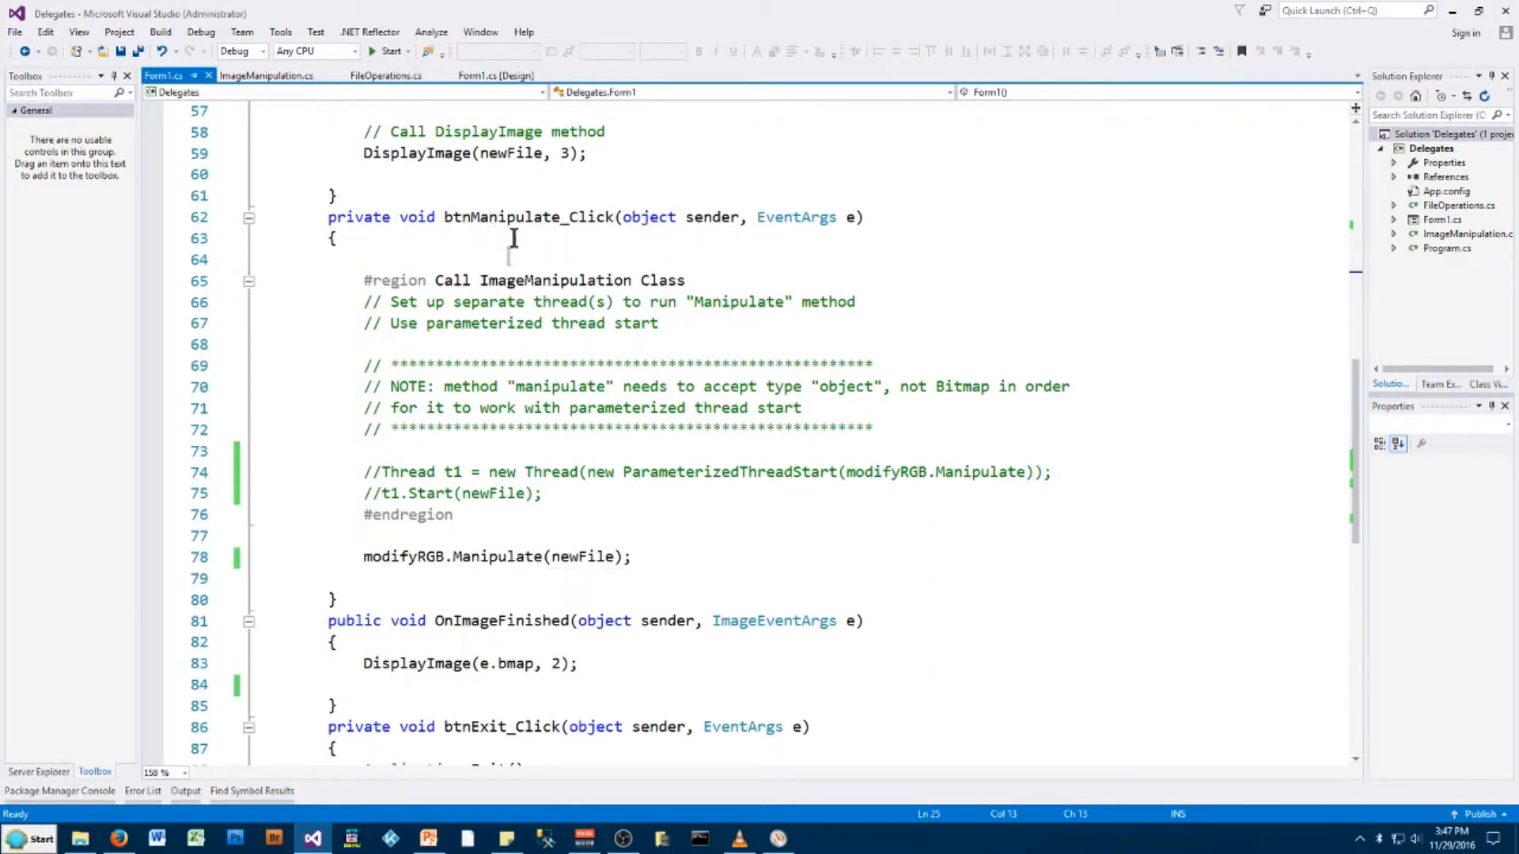
{"action": "mouse_move", "coordinate": [511, 301]}
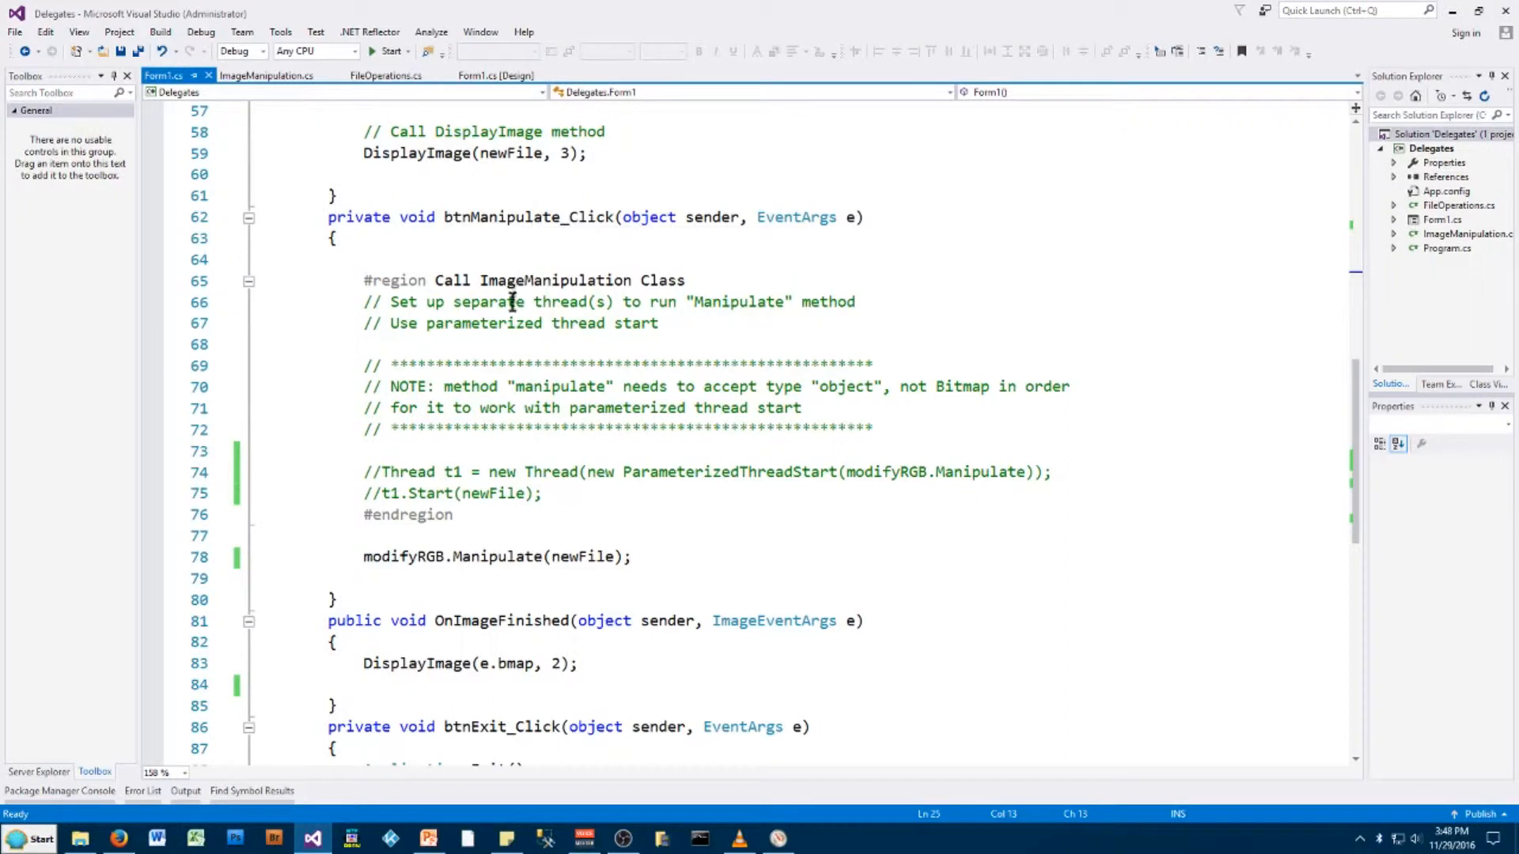
{"action": "mouse_move", "coordinate": [402, 557]}
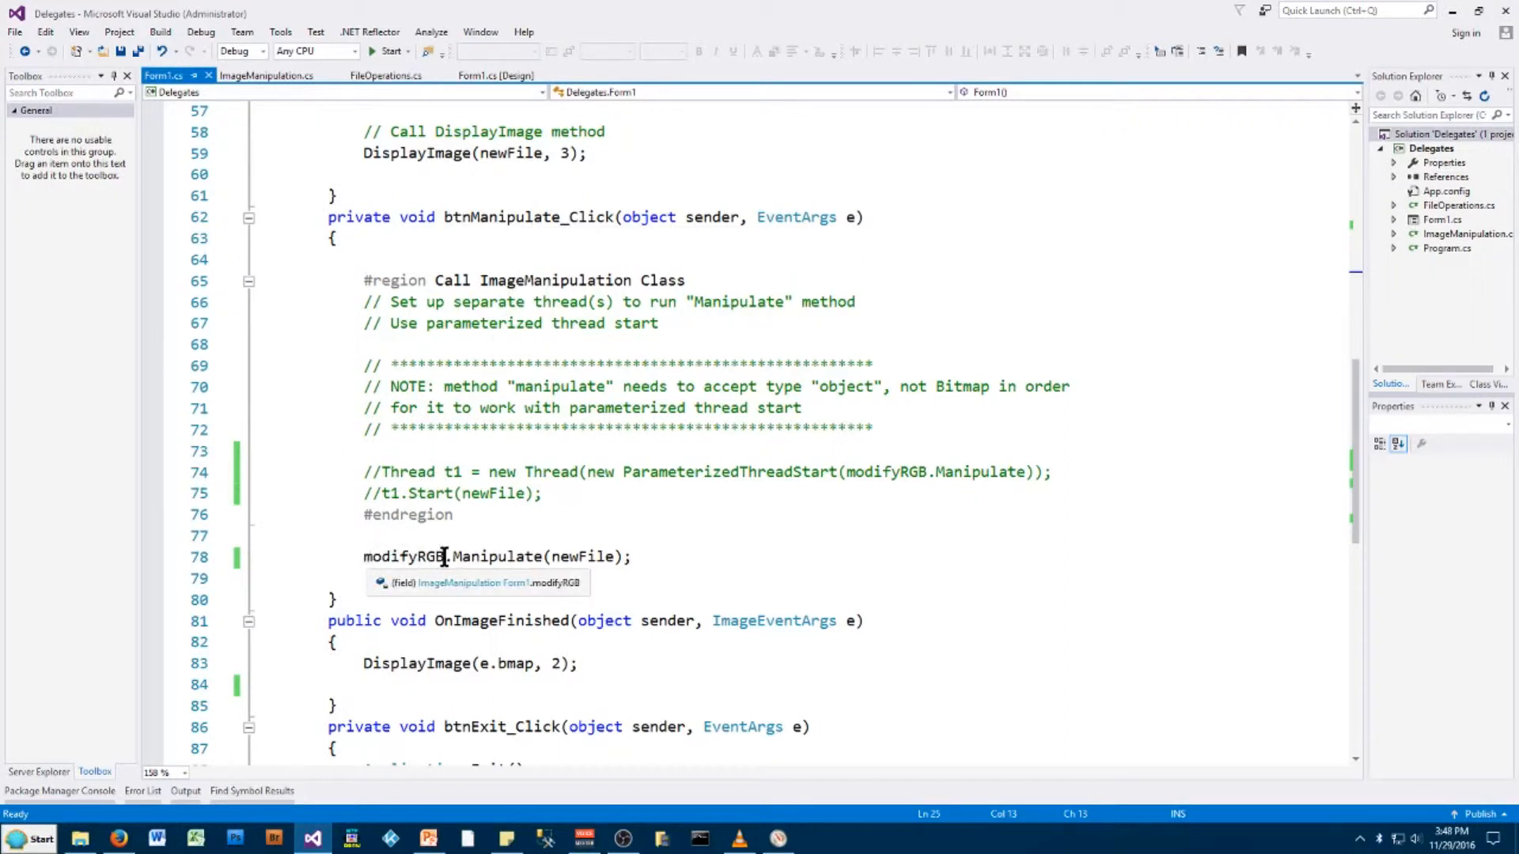
{"action": "mouse_move", "coordinate": [554, 557]}
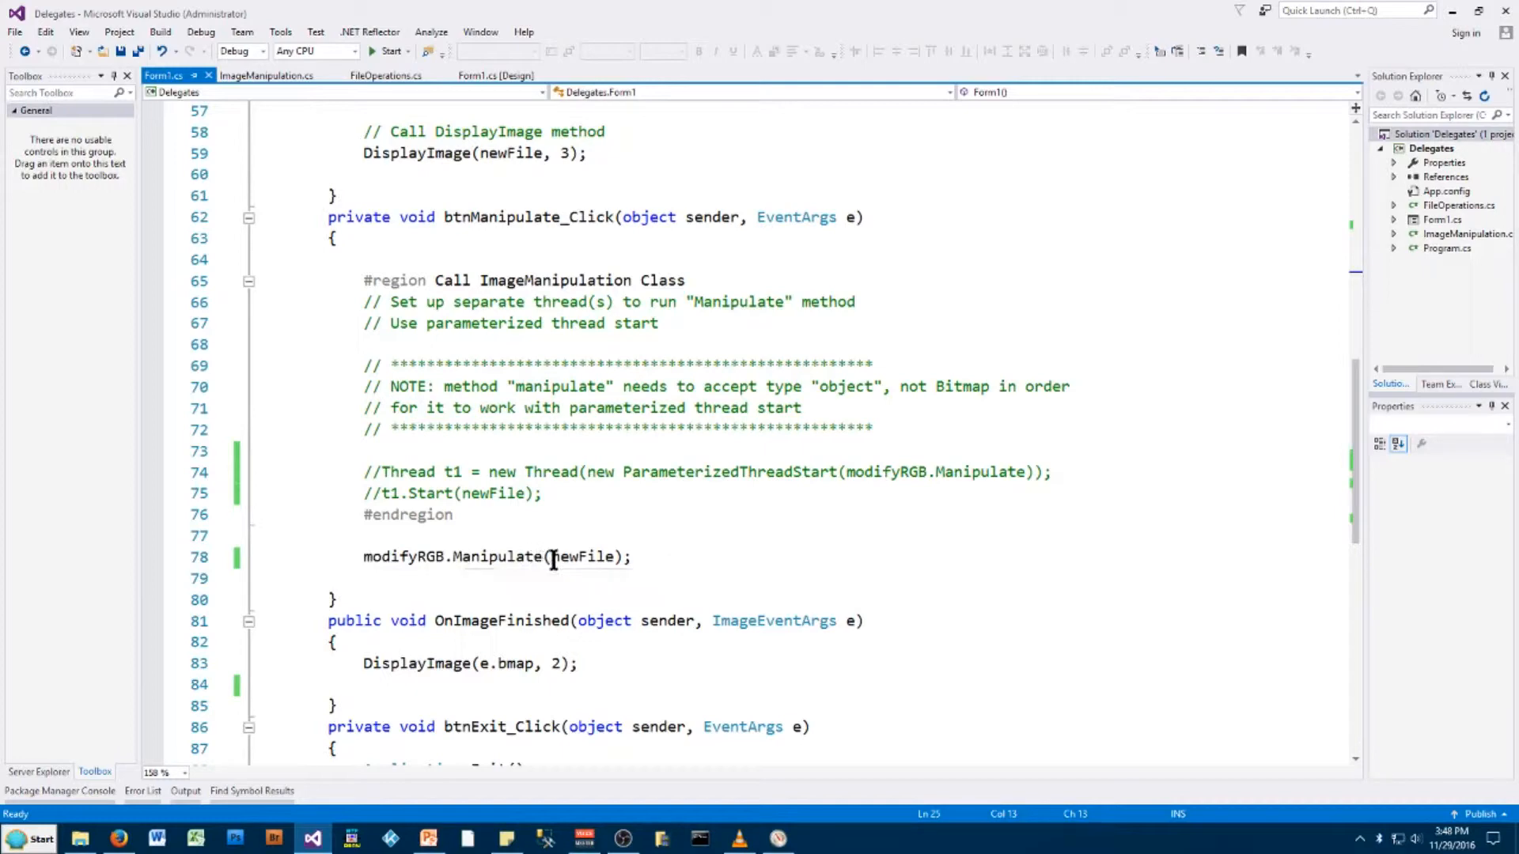
{"action": "mouse_move", "coordinate": [607, 557]}
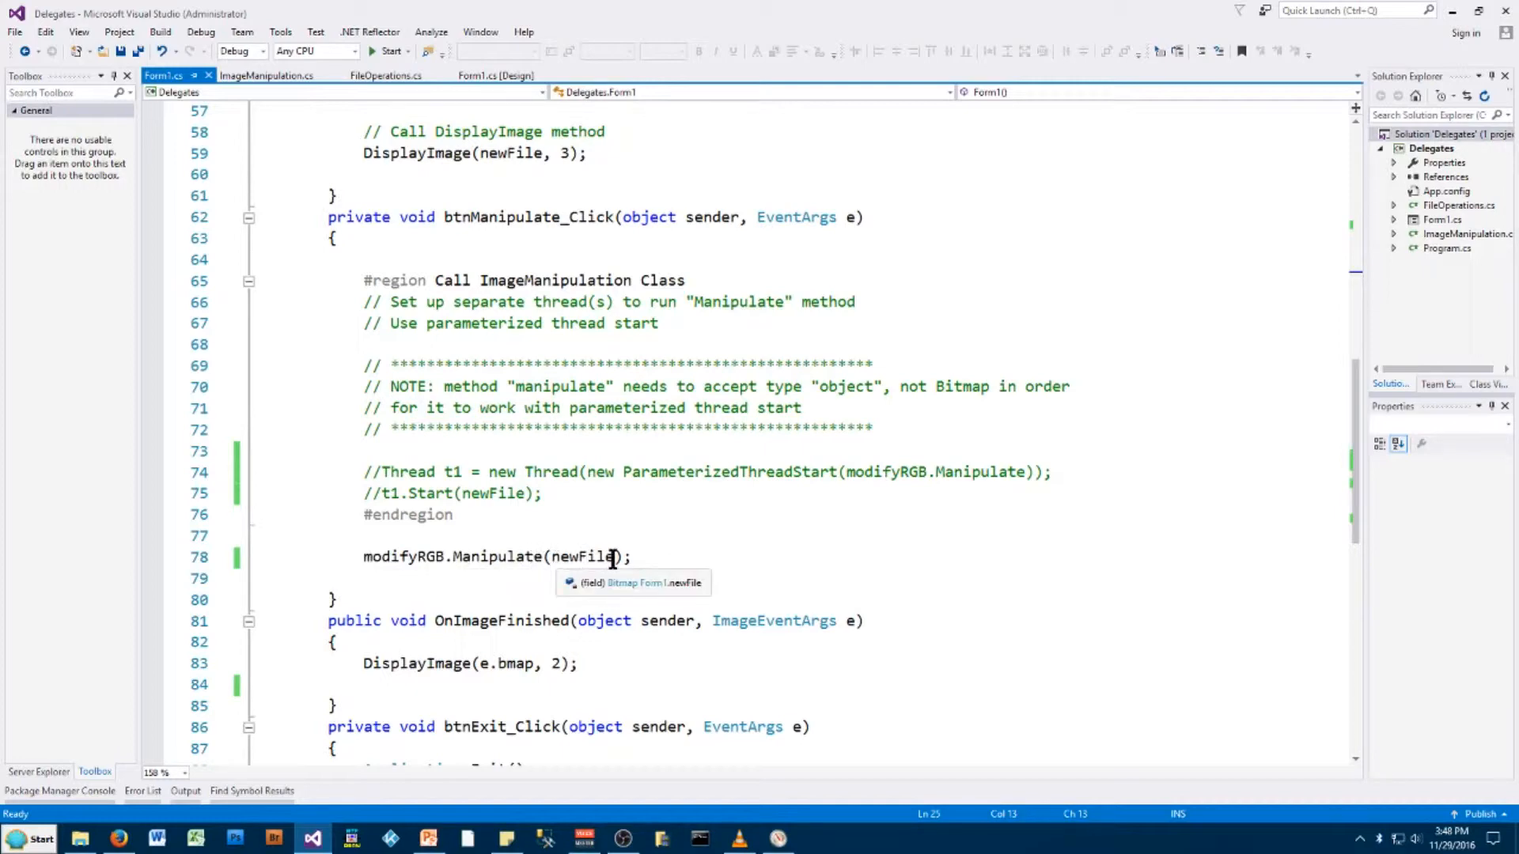
{"action": "scroll", "scroll_direction": "up", "scroll_amount": 3}
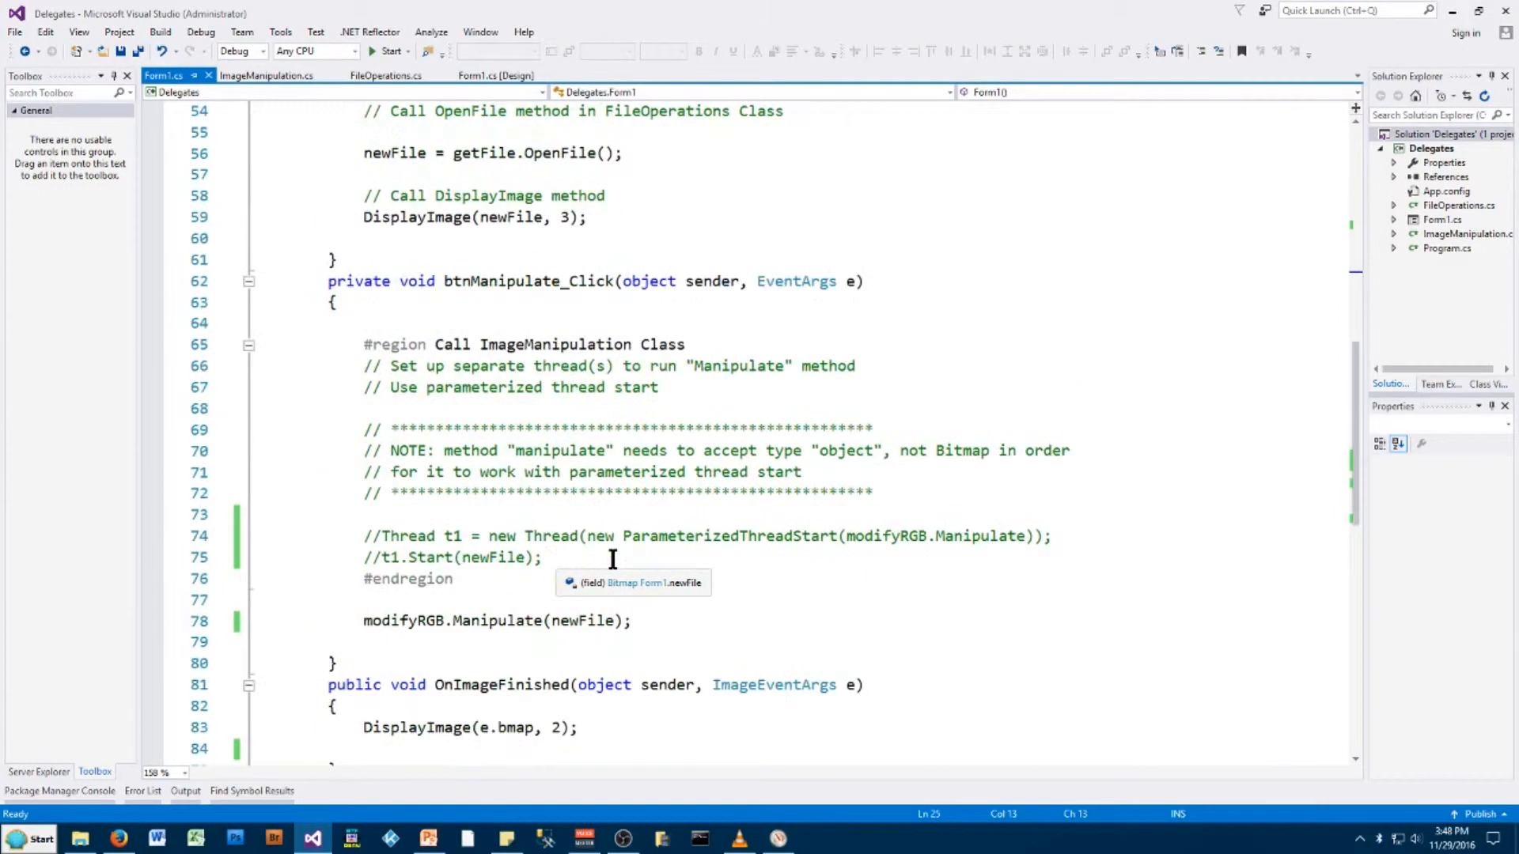
{"action": "scroll", "scroll_direction": "down", "scroll_amount": 3}
{"action": "type", "text": "//"}
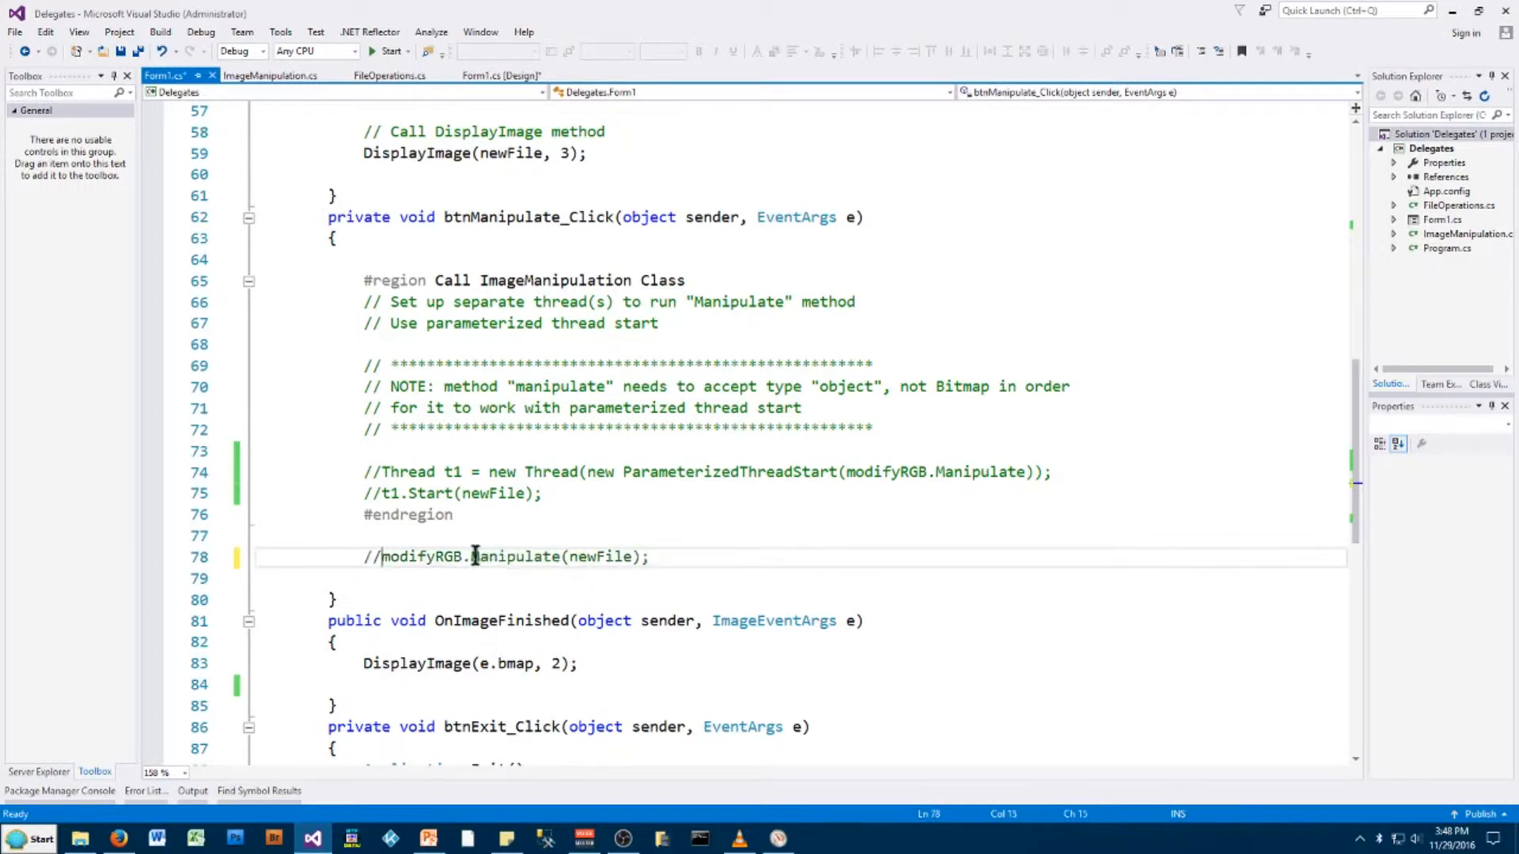
Uncomment the ParameterizedThreadStart thread t1 lines and complete t1.Start(newFile);
{"action": "left_click_drag", "start_coordinate": [364, 472], "coordinate": [451, 514]}
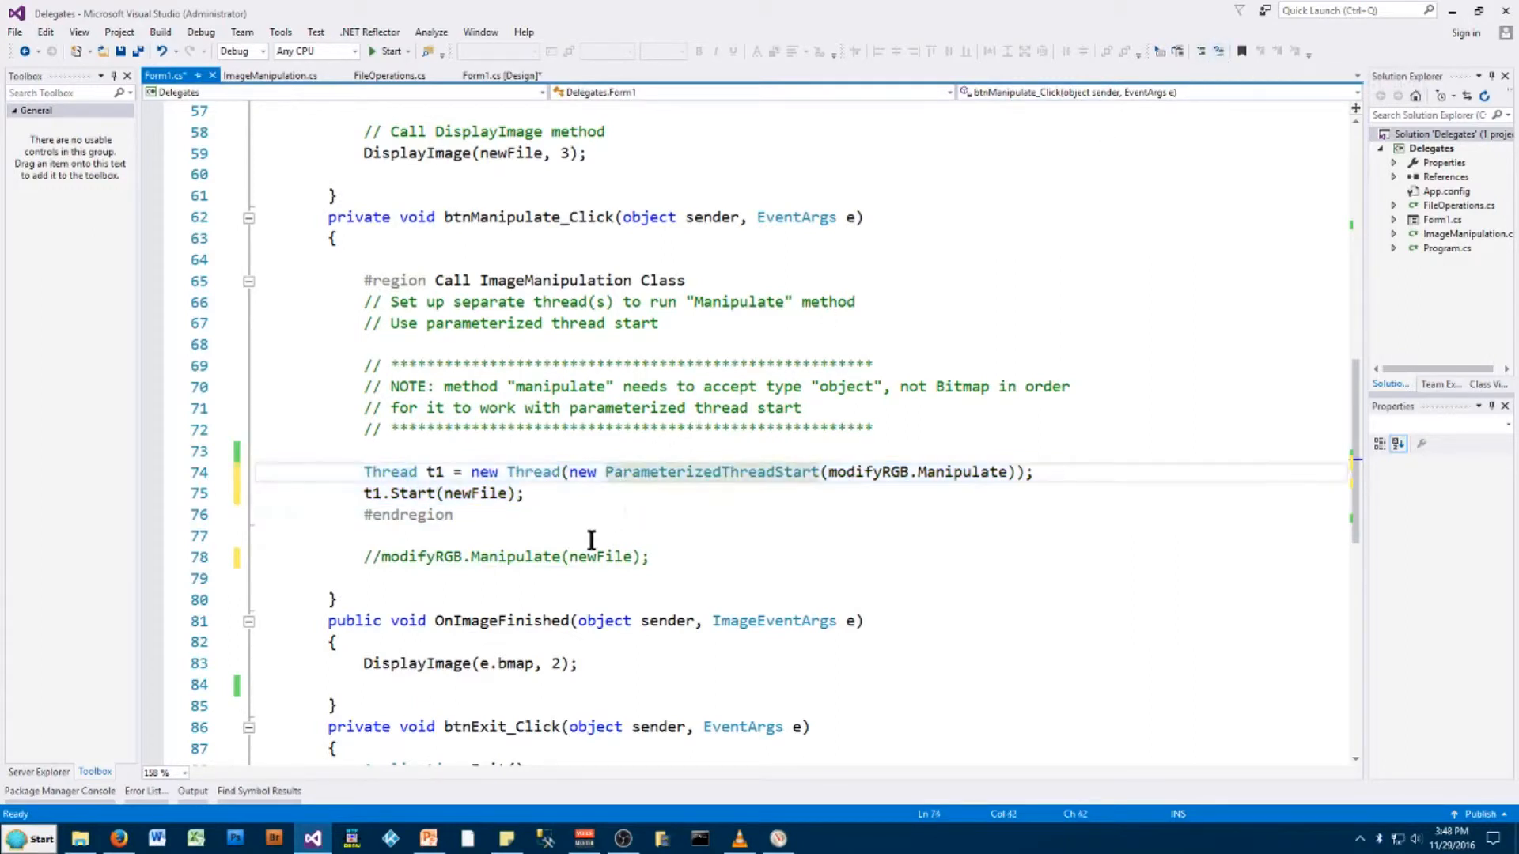
{"action": "left_click", "coordinate": [591, 507]}
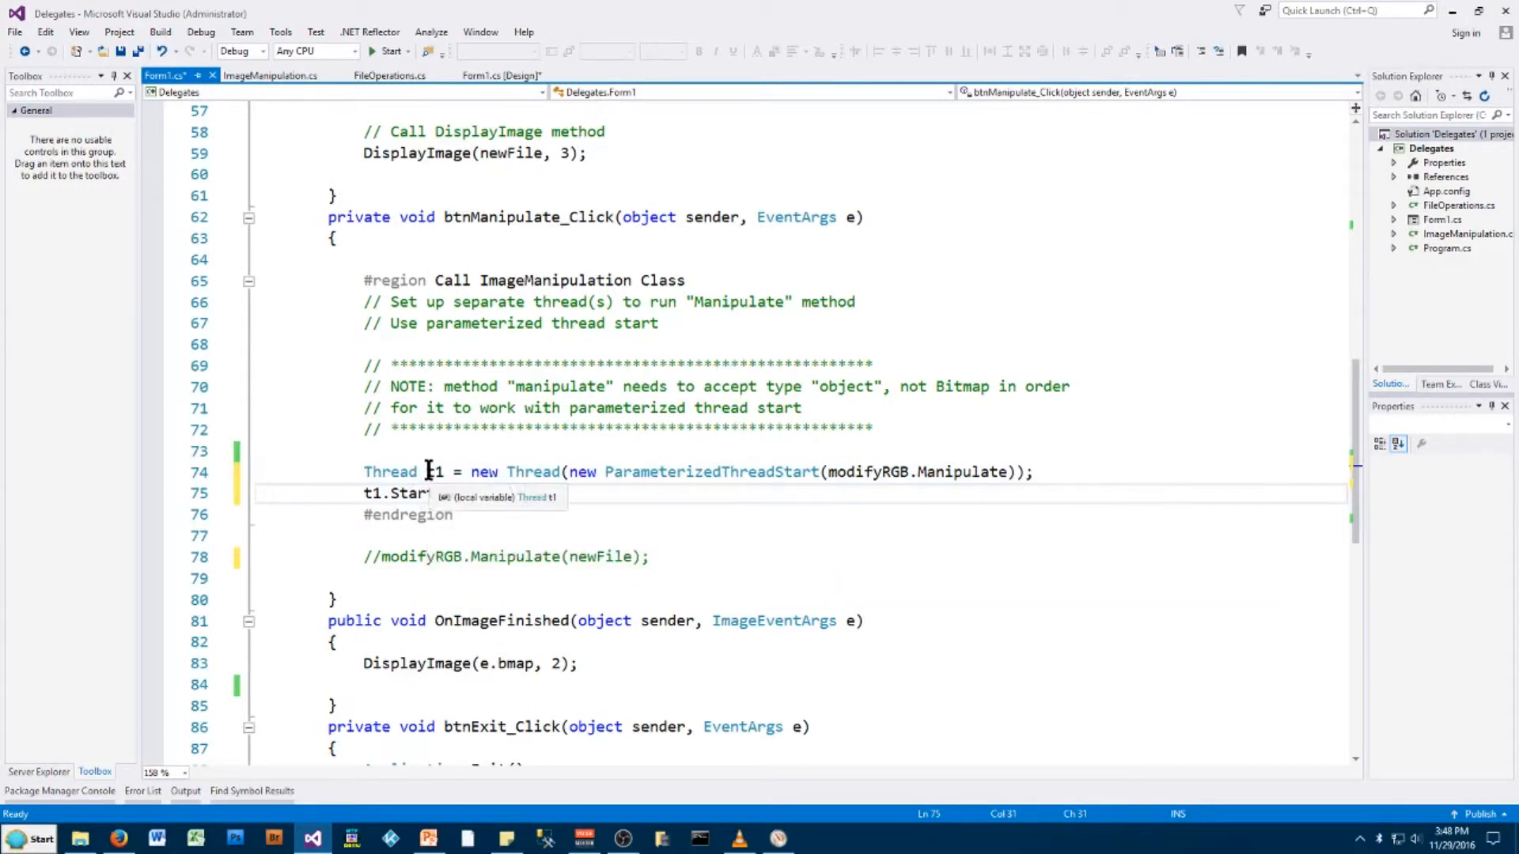
{"action": "type", "text": "(newFile);"}
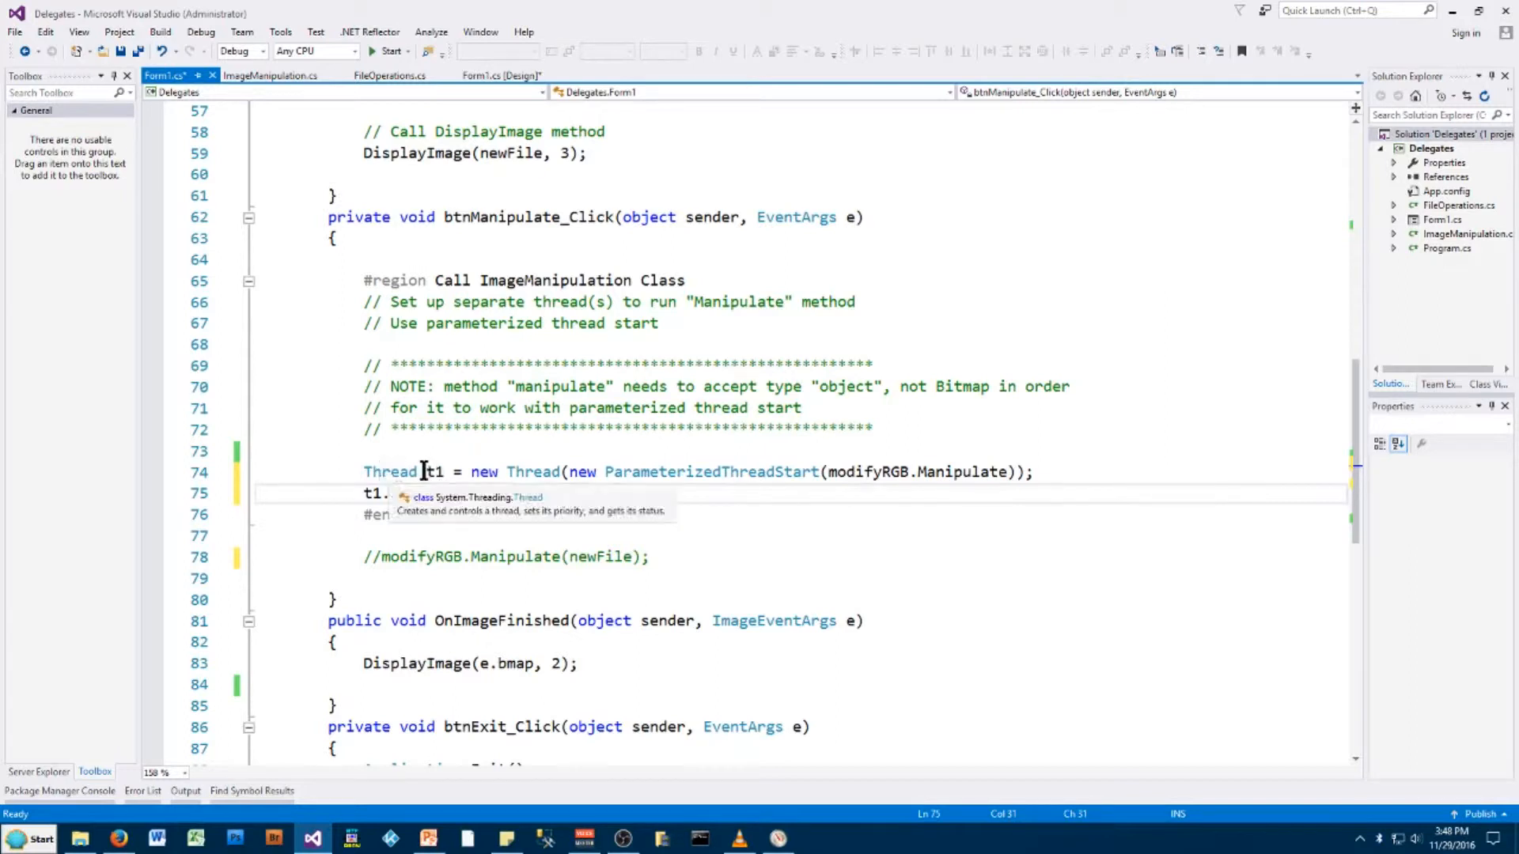
{"action": "type", "text": "Start(newFile);"}
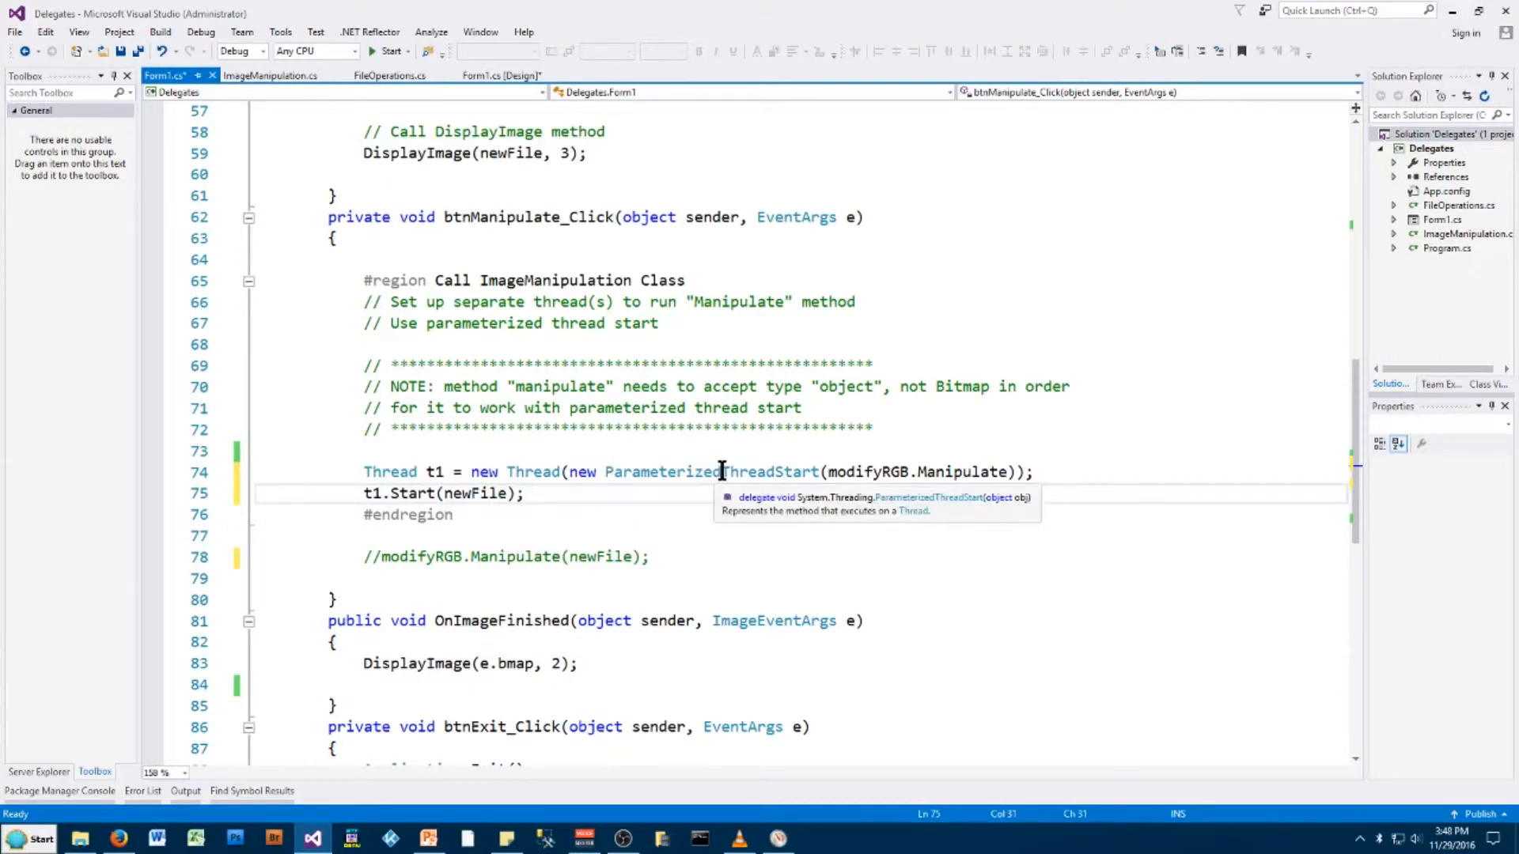
{"action": "mouse_move", "coordinate": [693, 470]}
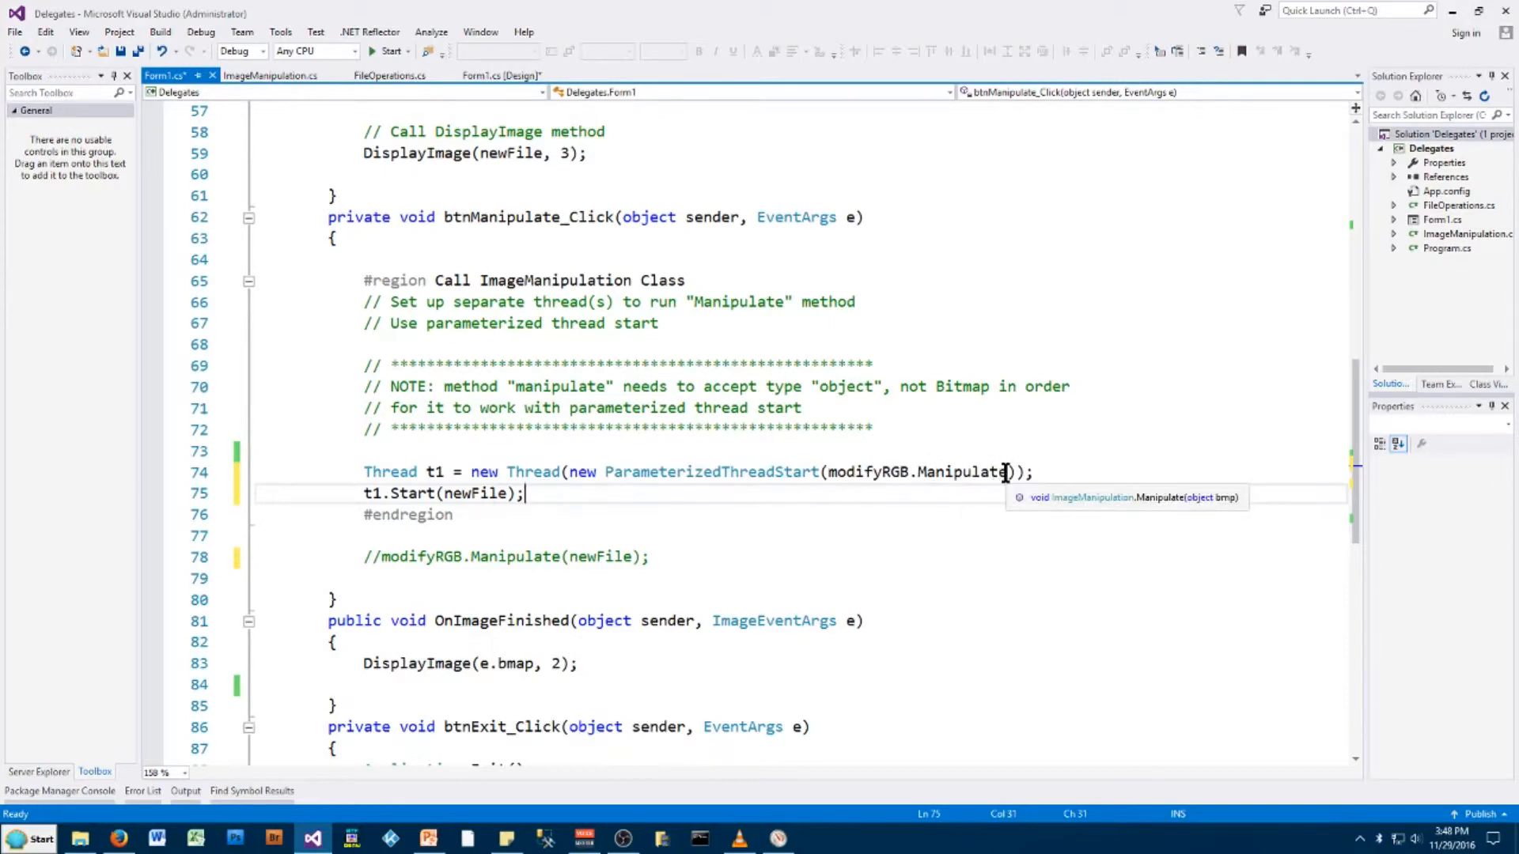
Peek at Manipulate in ImageManipulation.cs, then return to the Form1.cs handler
{"action": "left_click", "coordinate": [279, 75]}
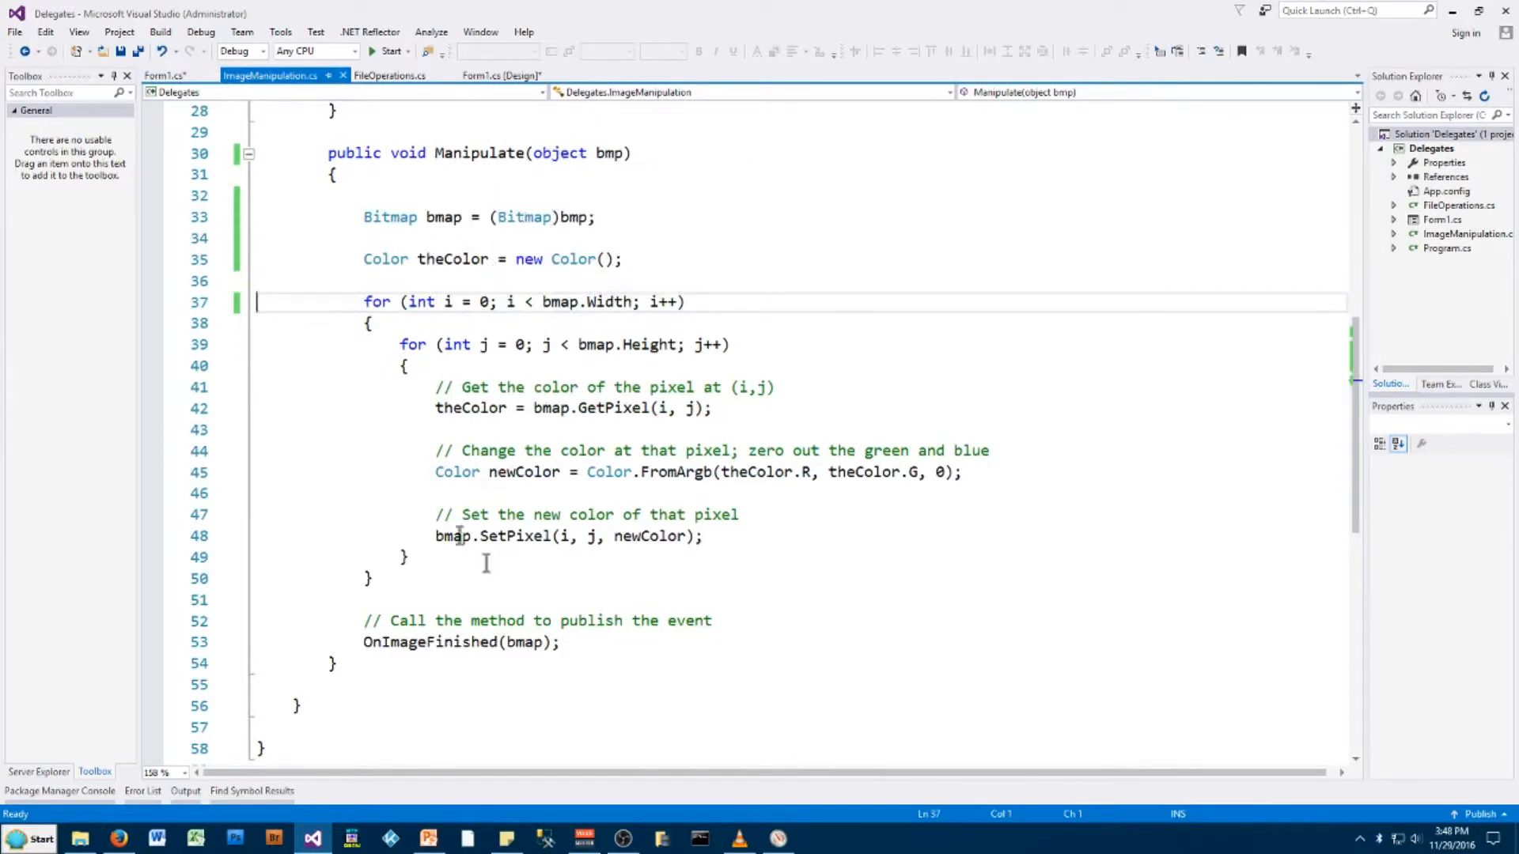
{"action": "left_click", "coordinate": [168, 76]}
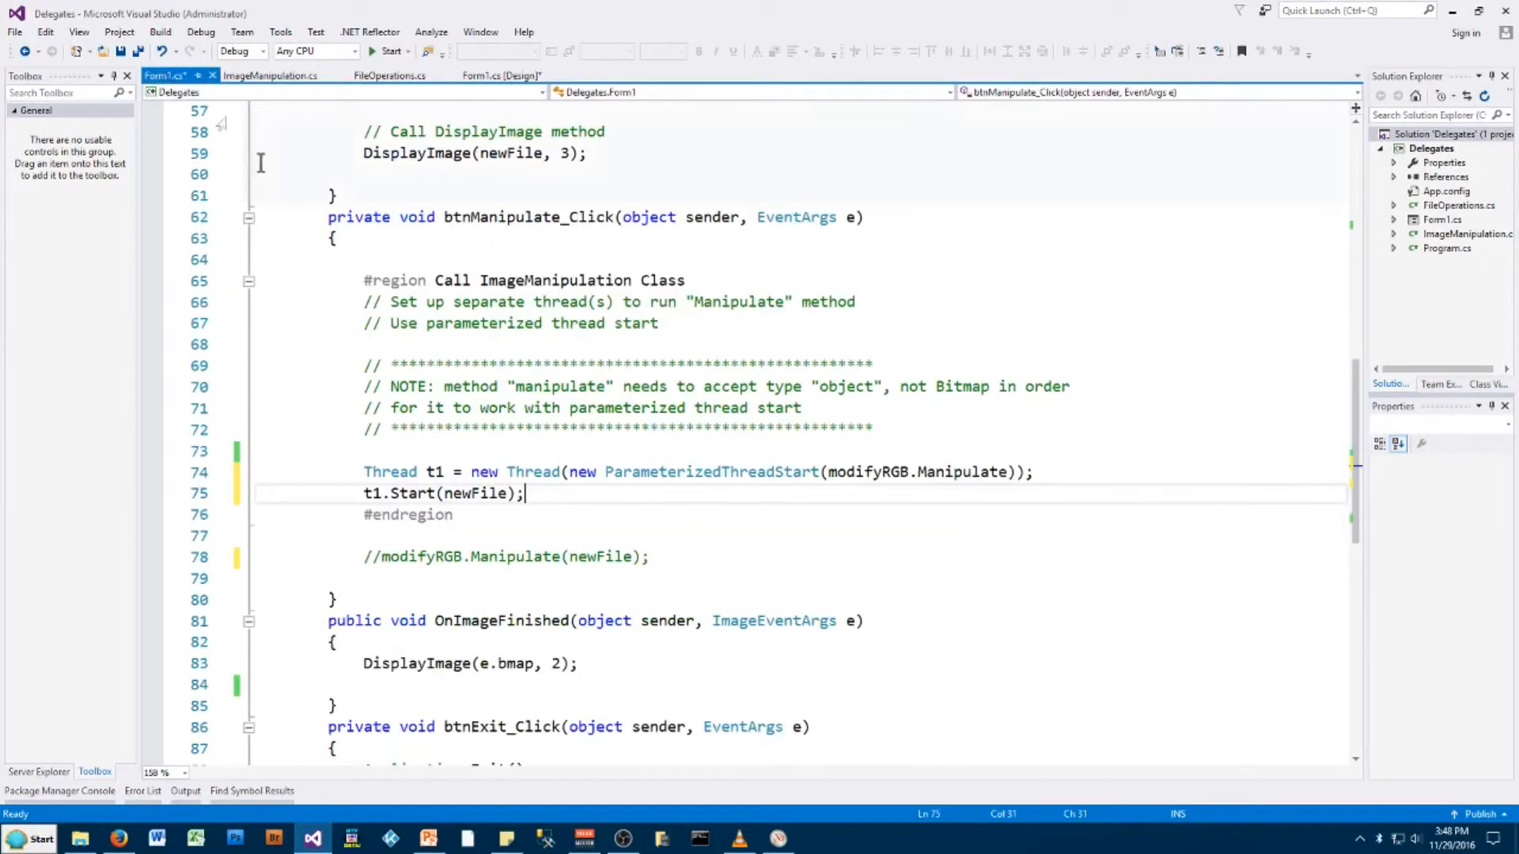
{"action": "mouse_move", "coordinate": [776, 443]}
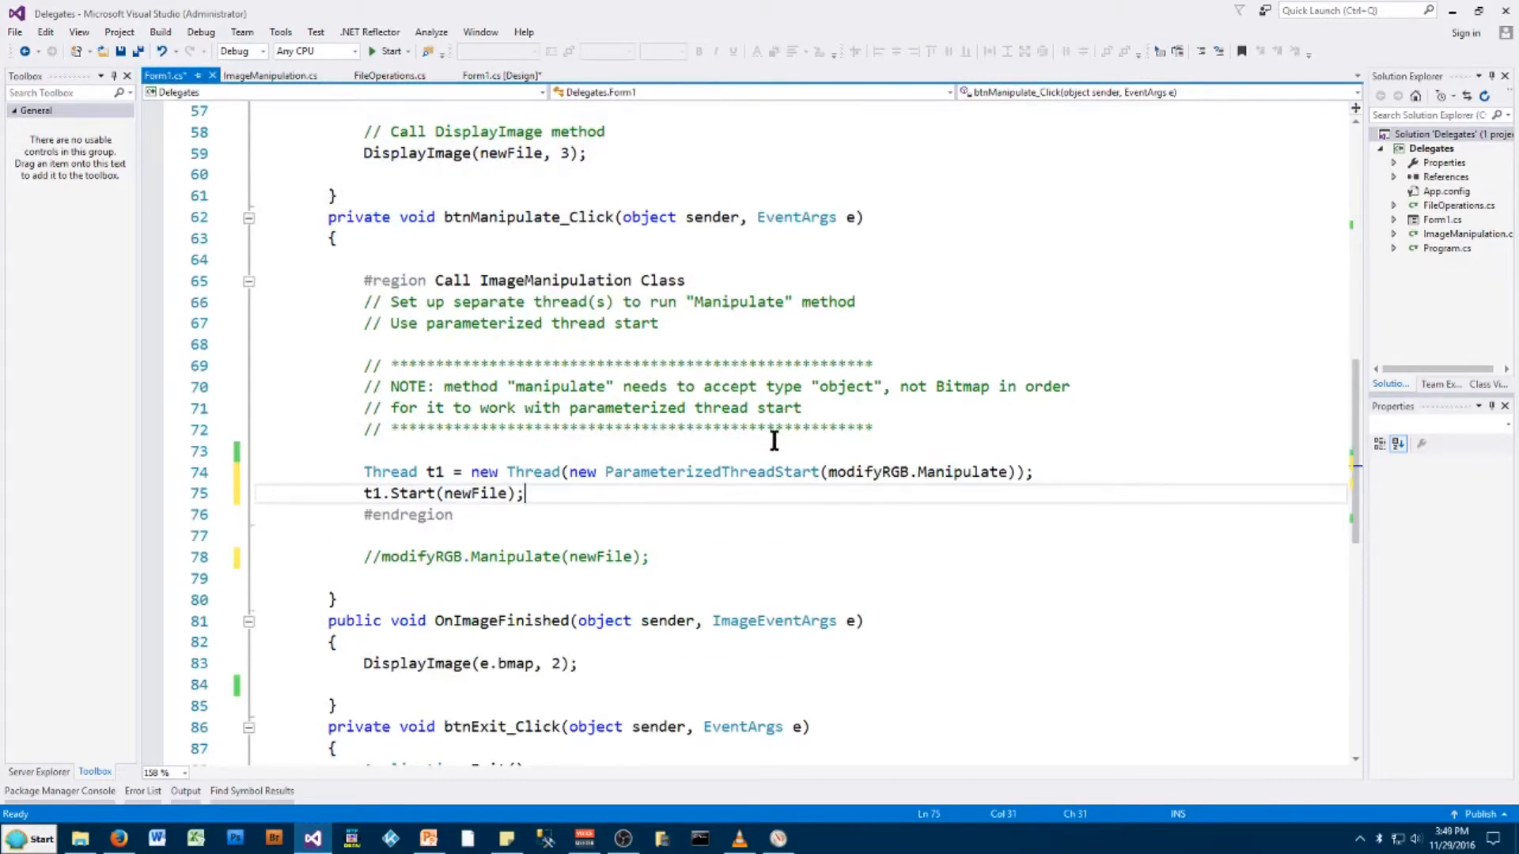
{"action": "scroll", "scroll_direction": "down", "scroll_amount": 3}
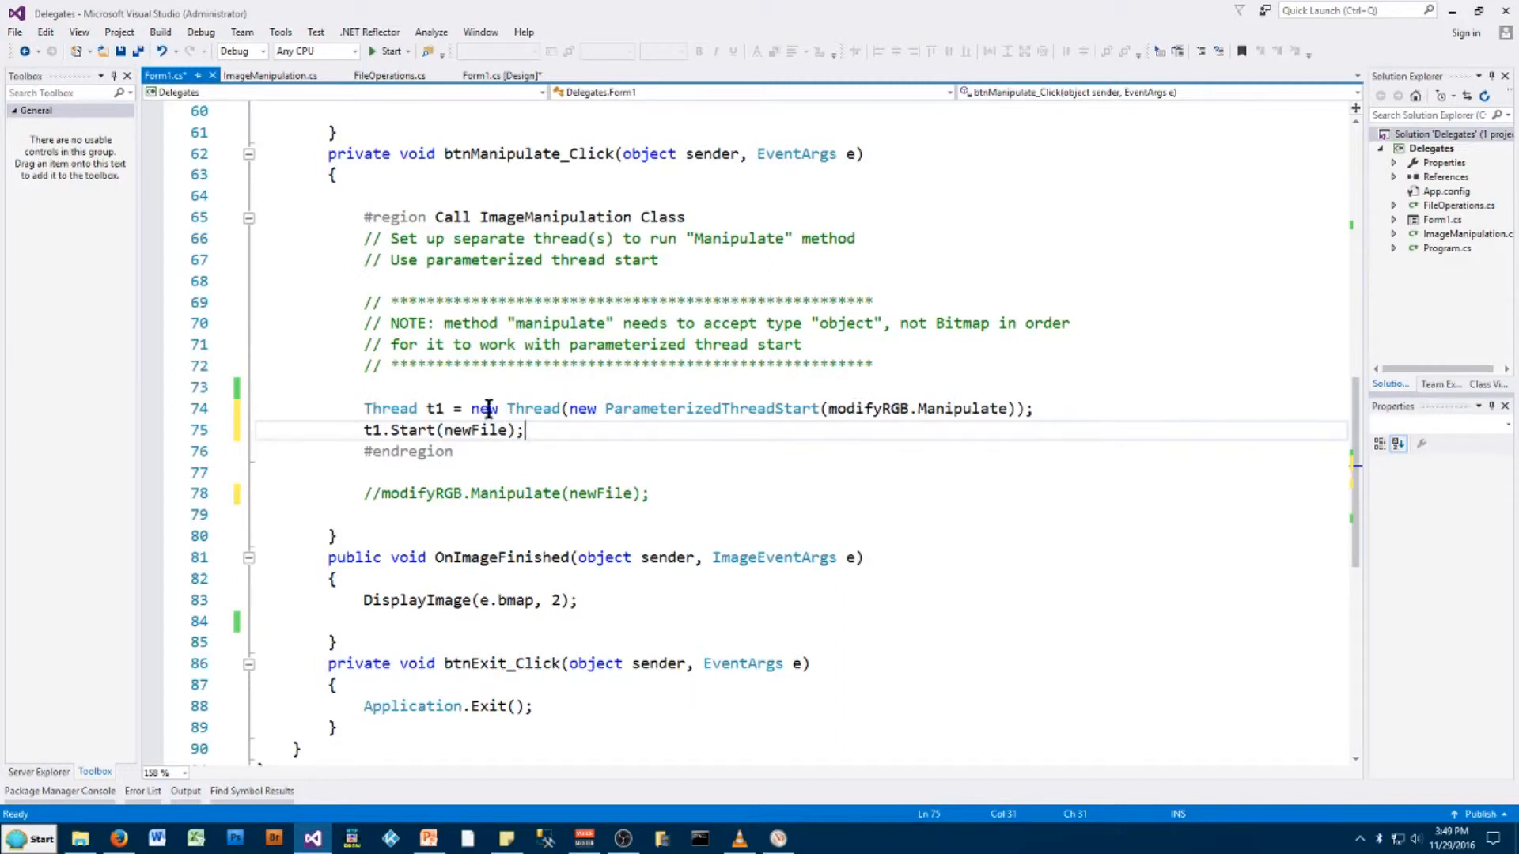
{"action": "mouse_move", "coordinate": [783, 409]}
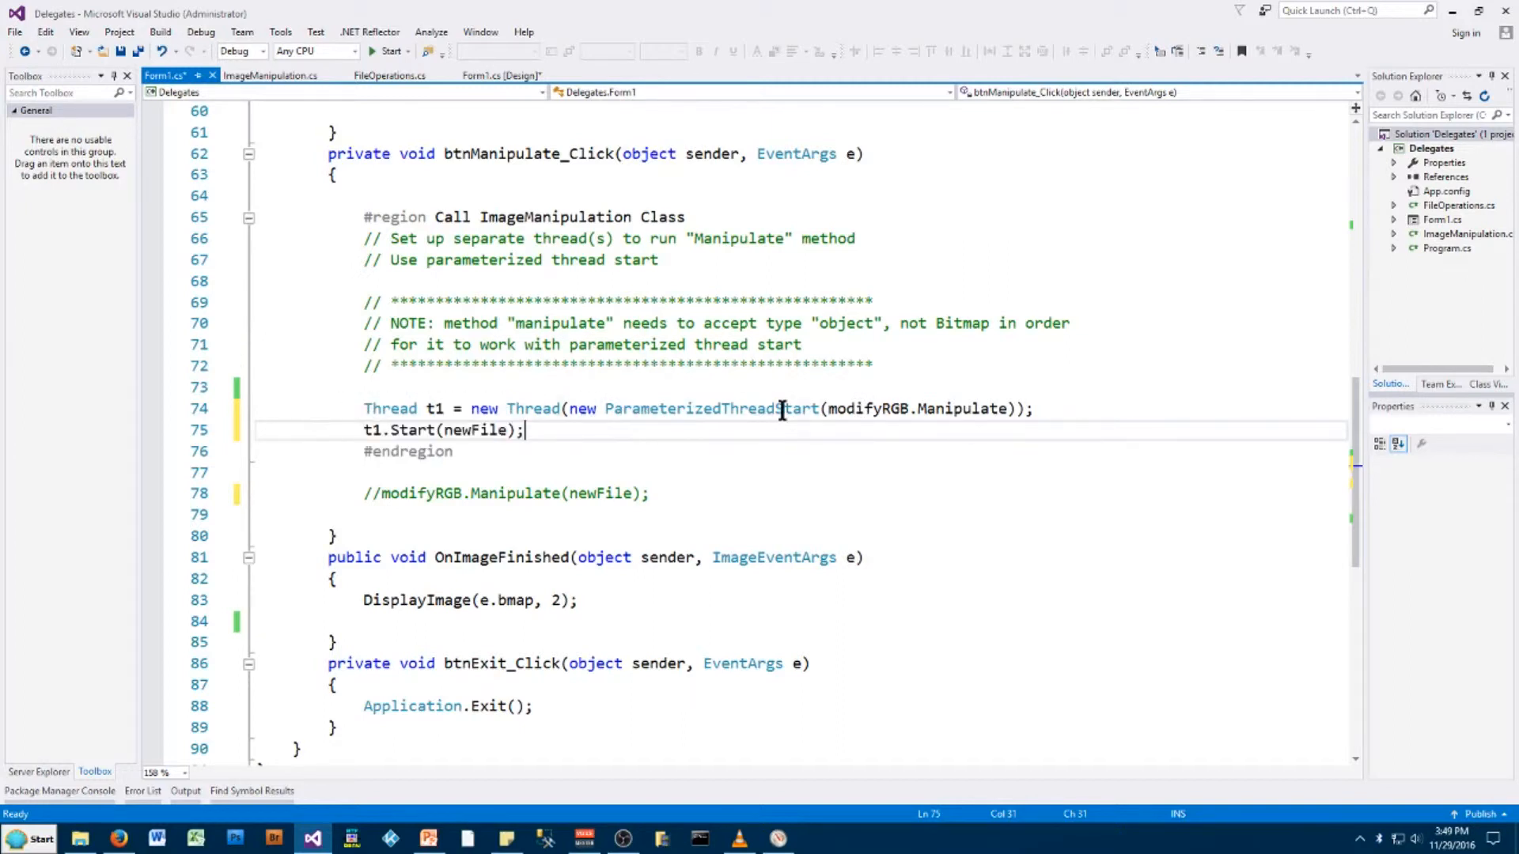
{"action": "mouse_move", "coordinate": [915, 408]}
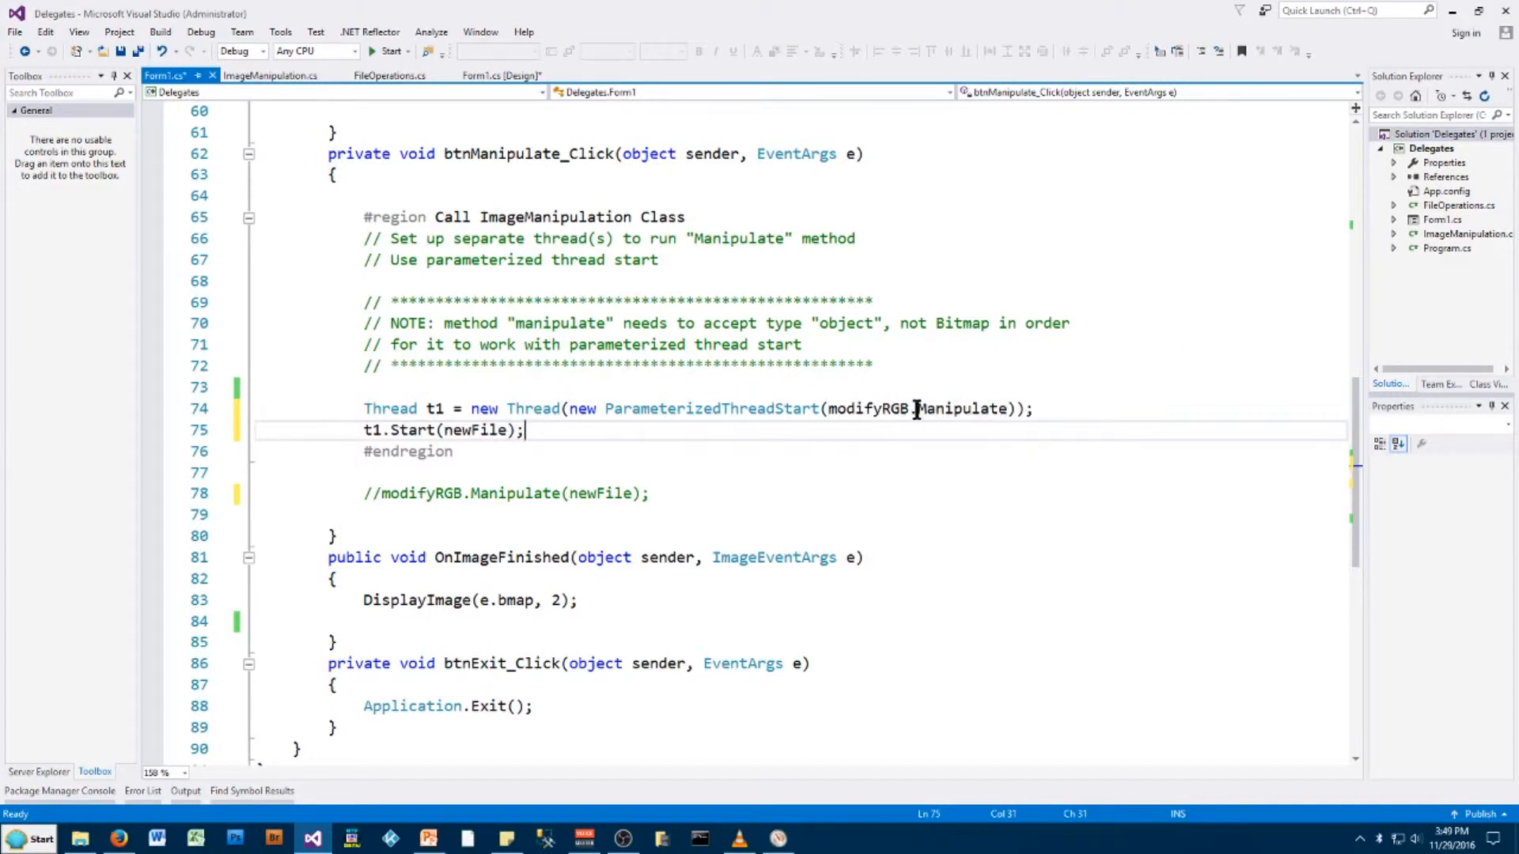
{"action": "mouse_move", "coordinate": [970, 408]}
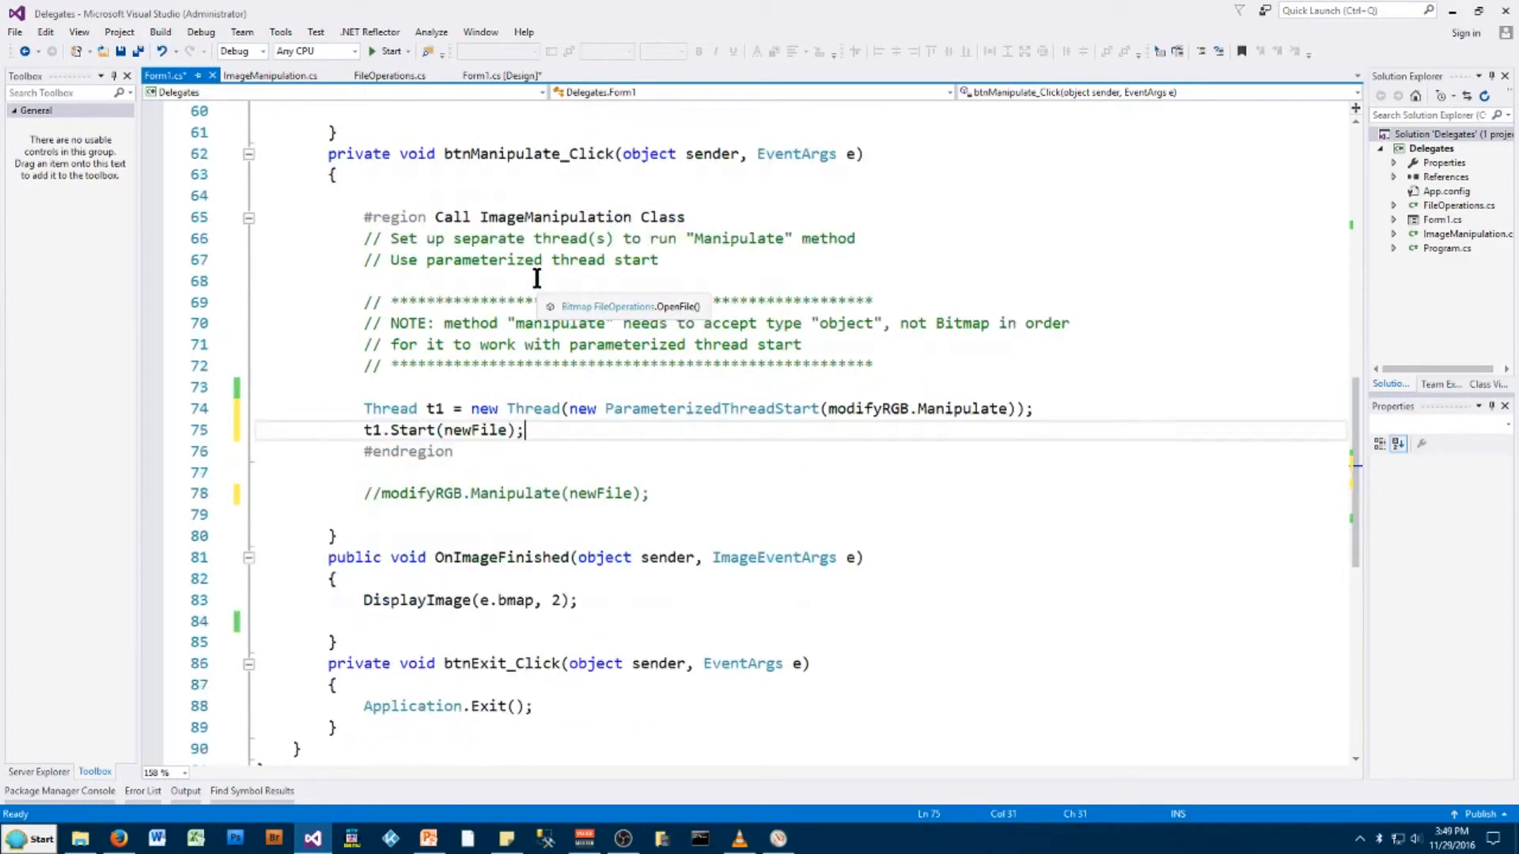
{"action": "scroll", "scroll_direction": "down", "scroll_amount": 3}
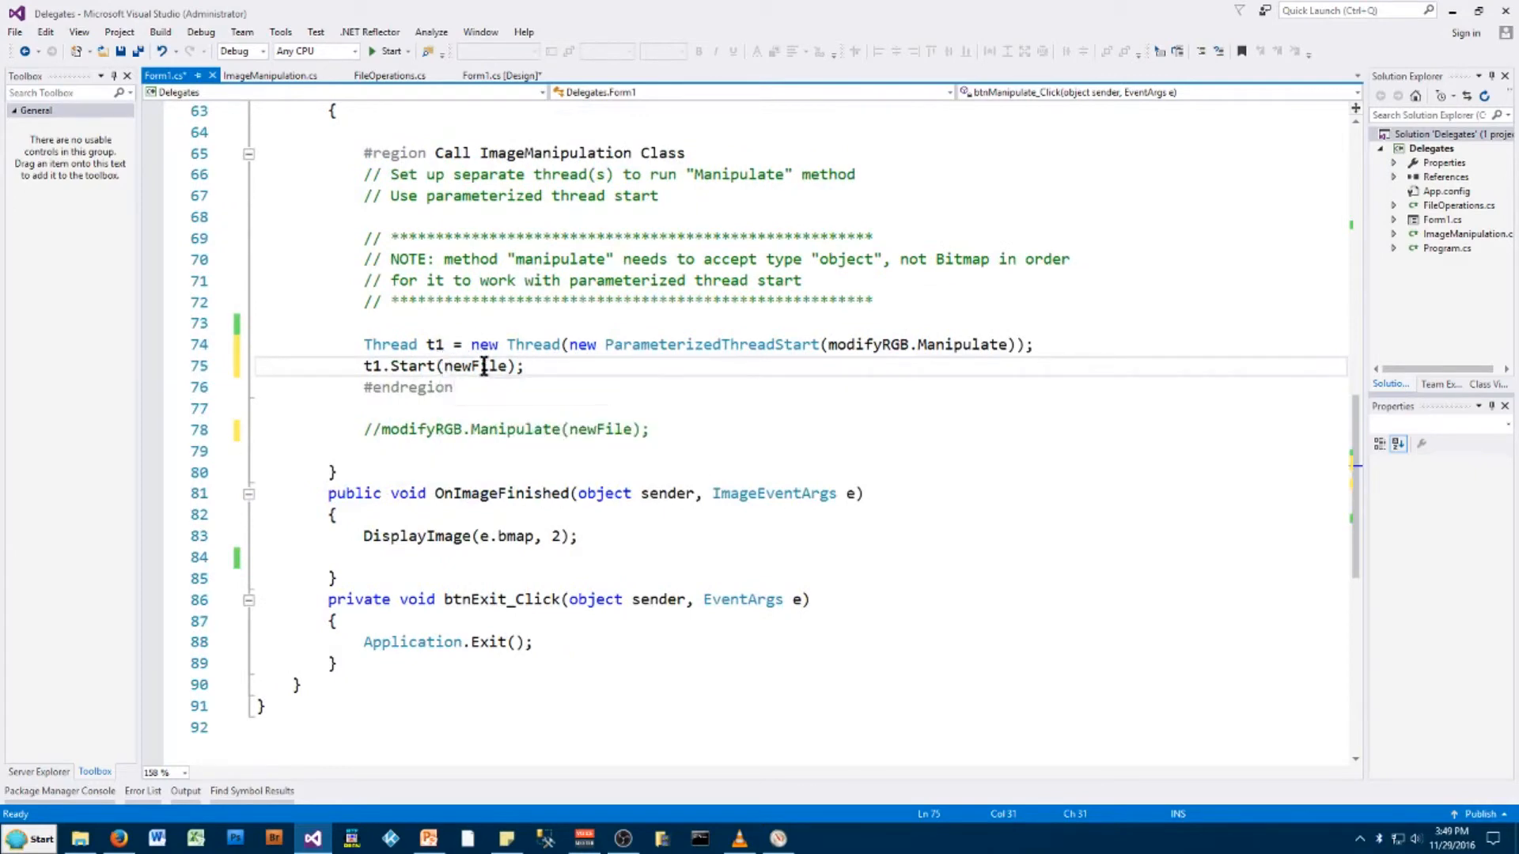
{"action": "mouse_move", "coordinate": [878, 345]}
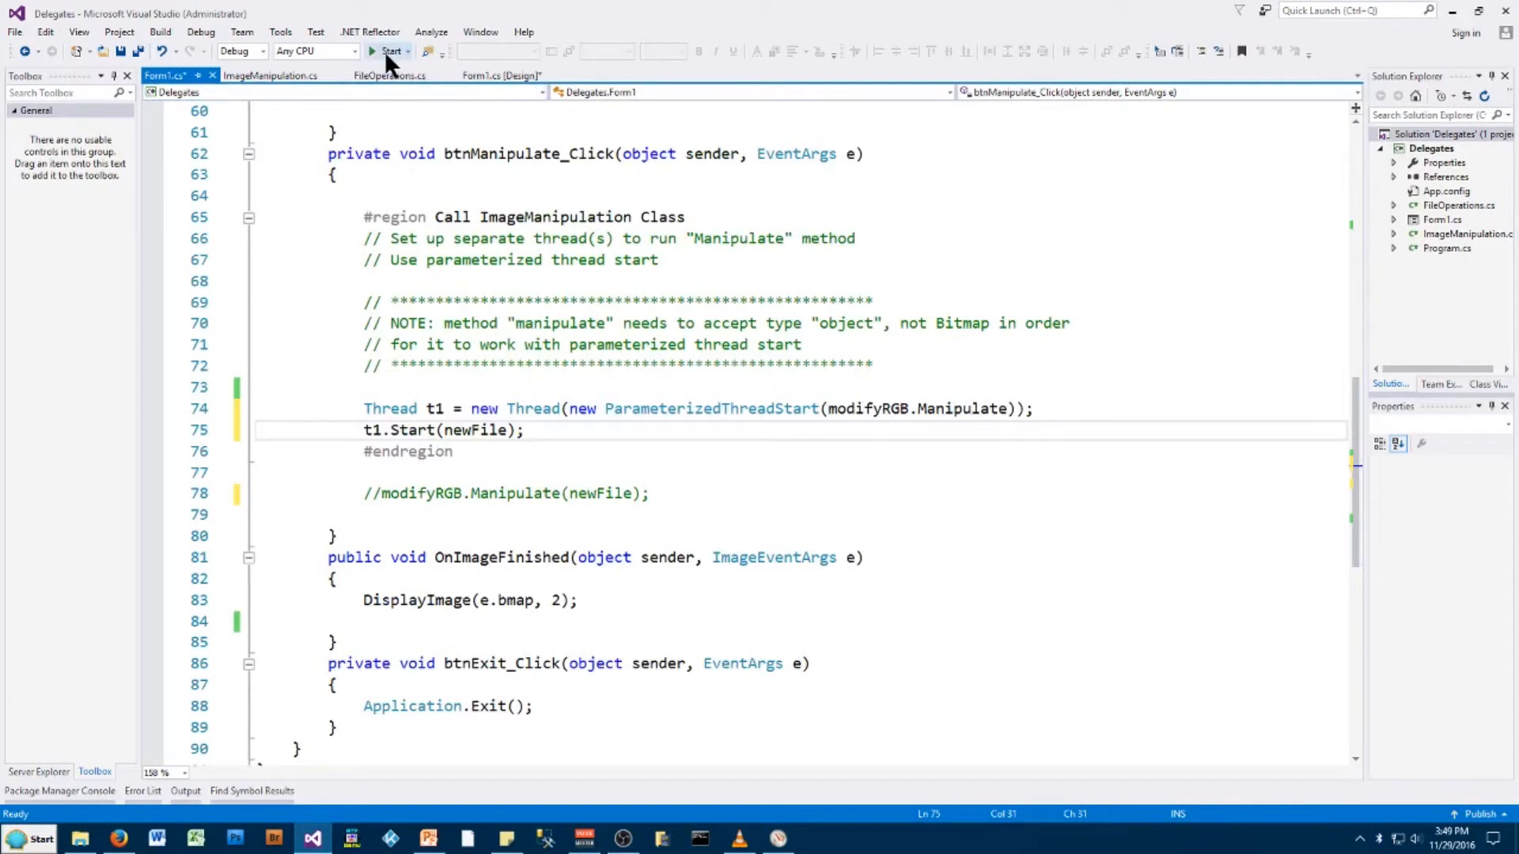
Start the threaded build and load the desert balloon photo into both panes
{"action": "left_click", "coordinate": [386, 51]}
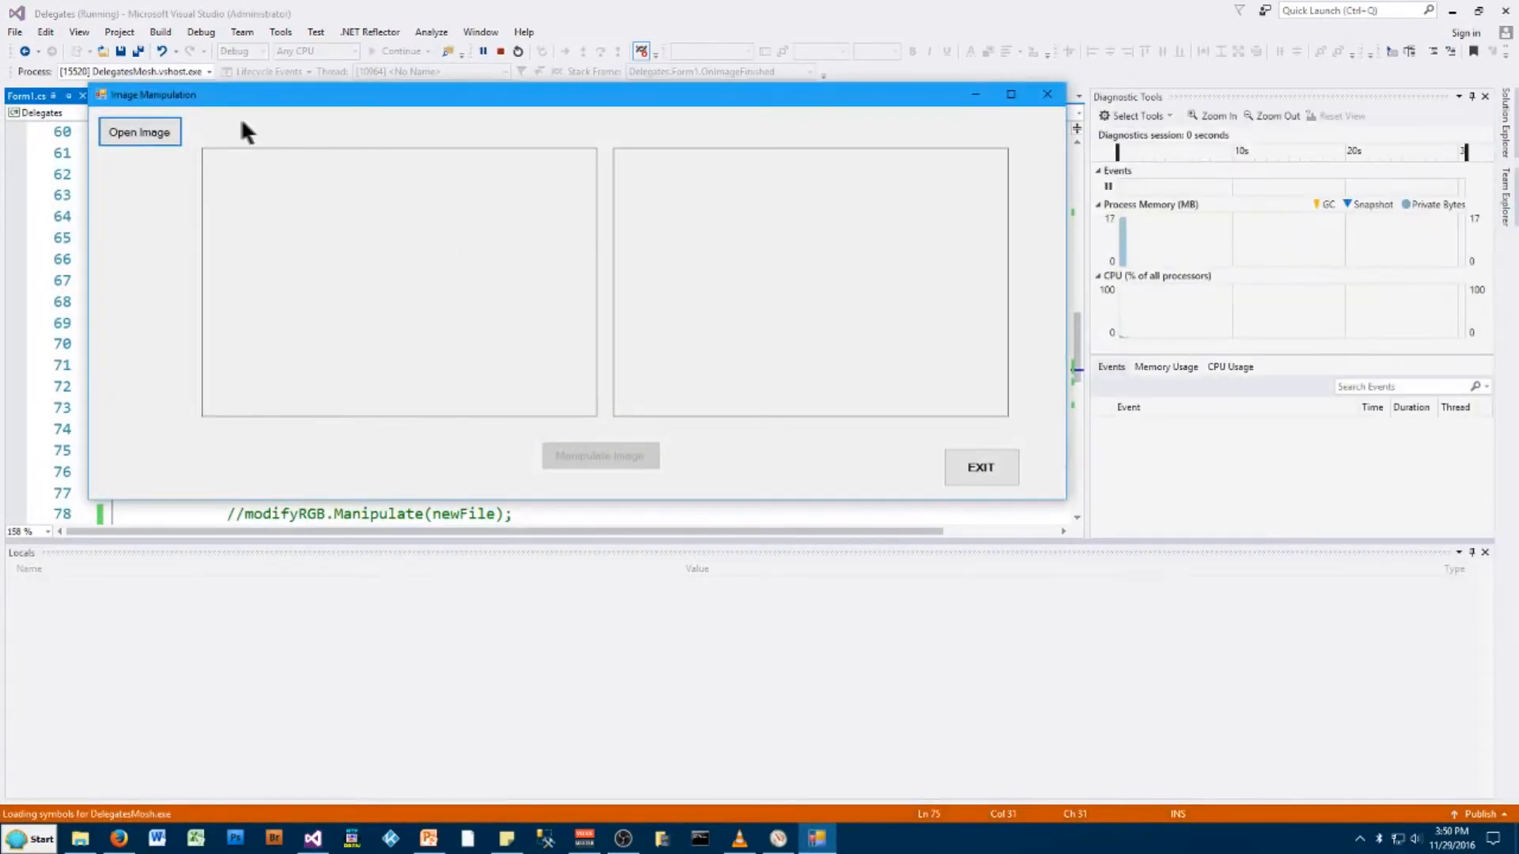
{"action": "left_click", "coordinate": [140, 131]}
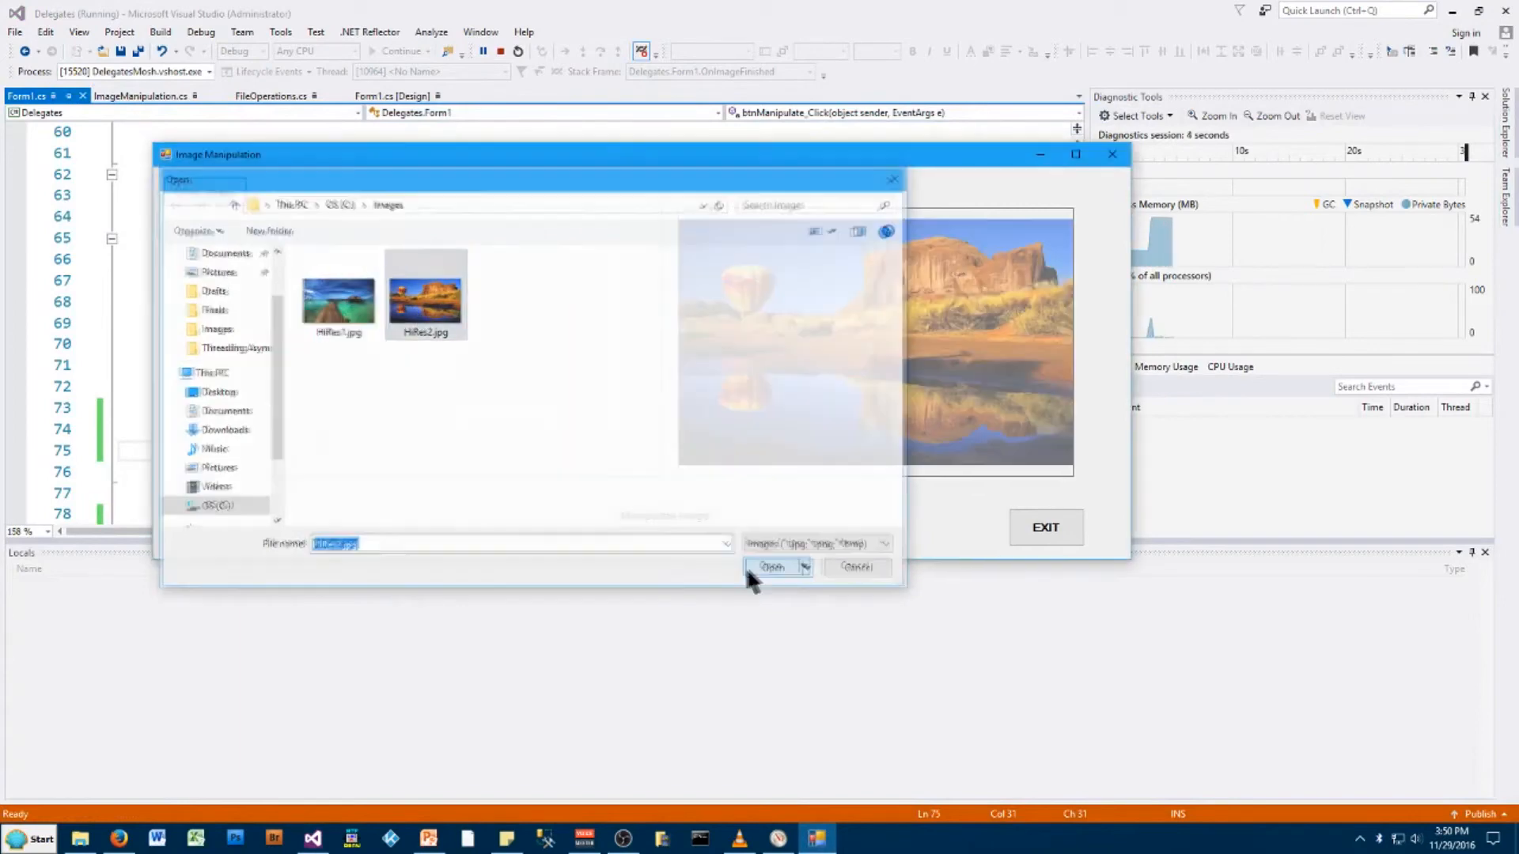
{"action": "left_click", "coordinate": [772, 566]}
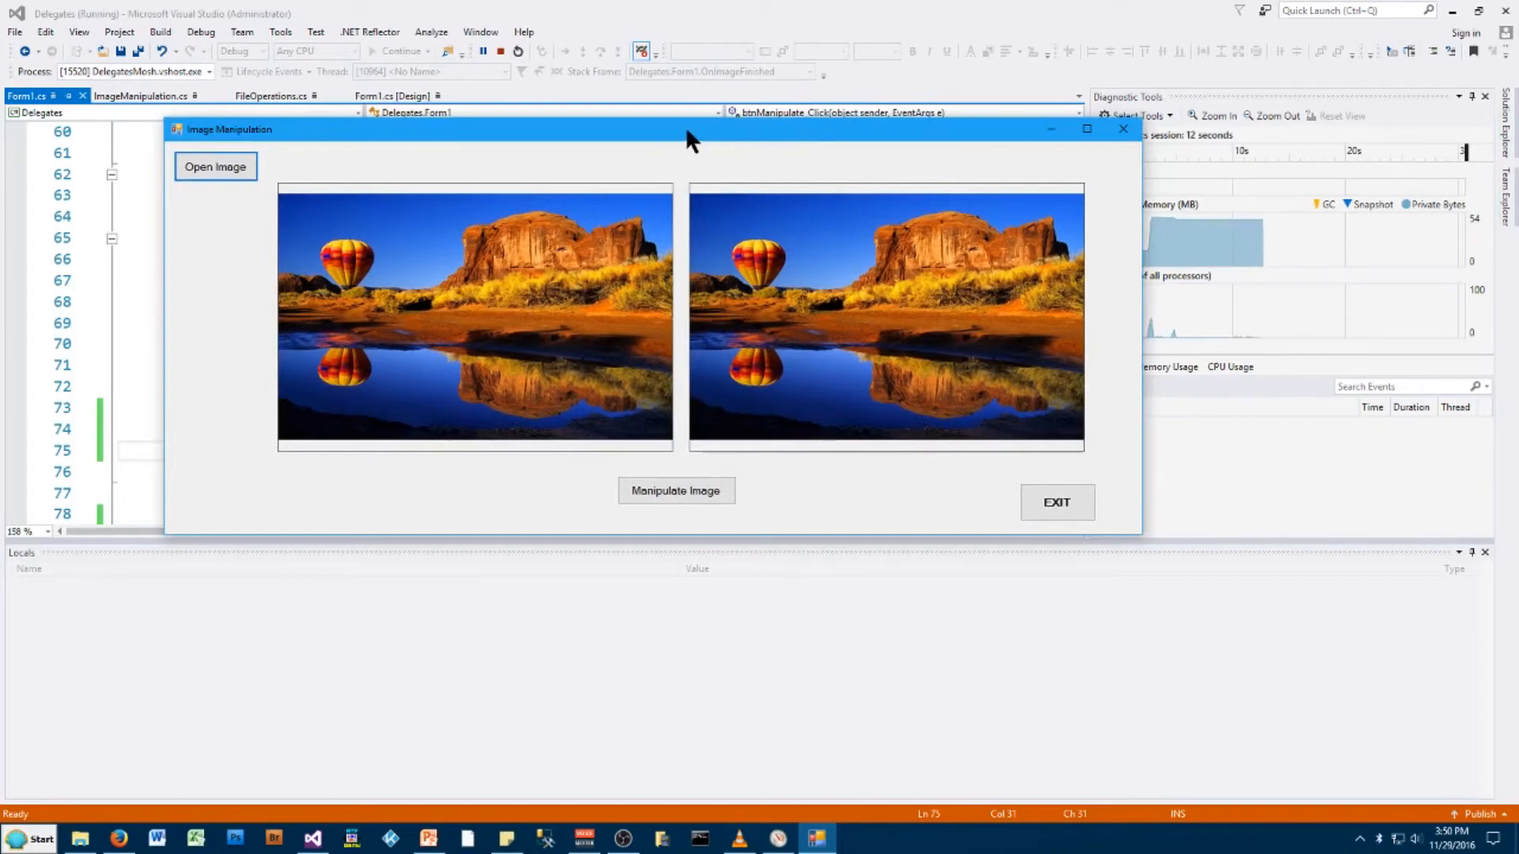
{"action": "mouse_move", "coordinate": [889, 310]}
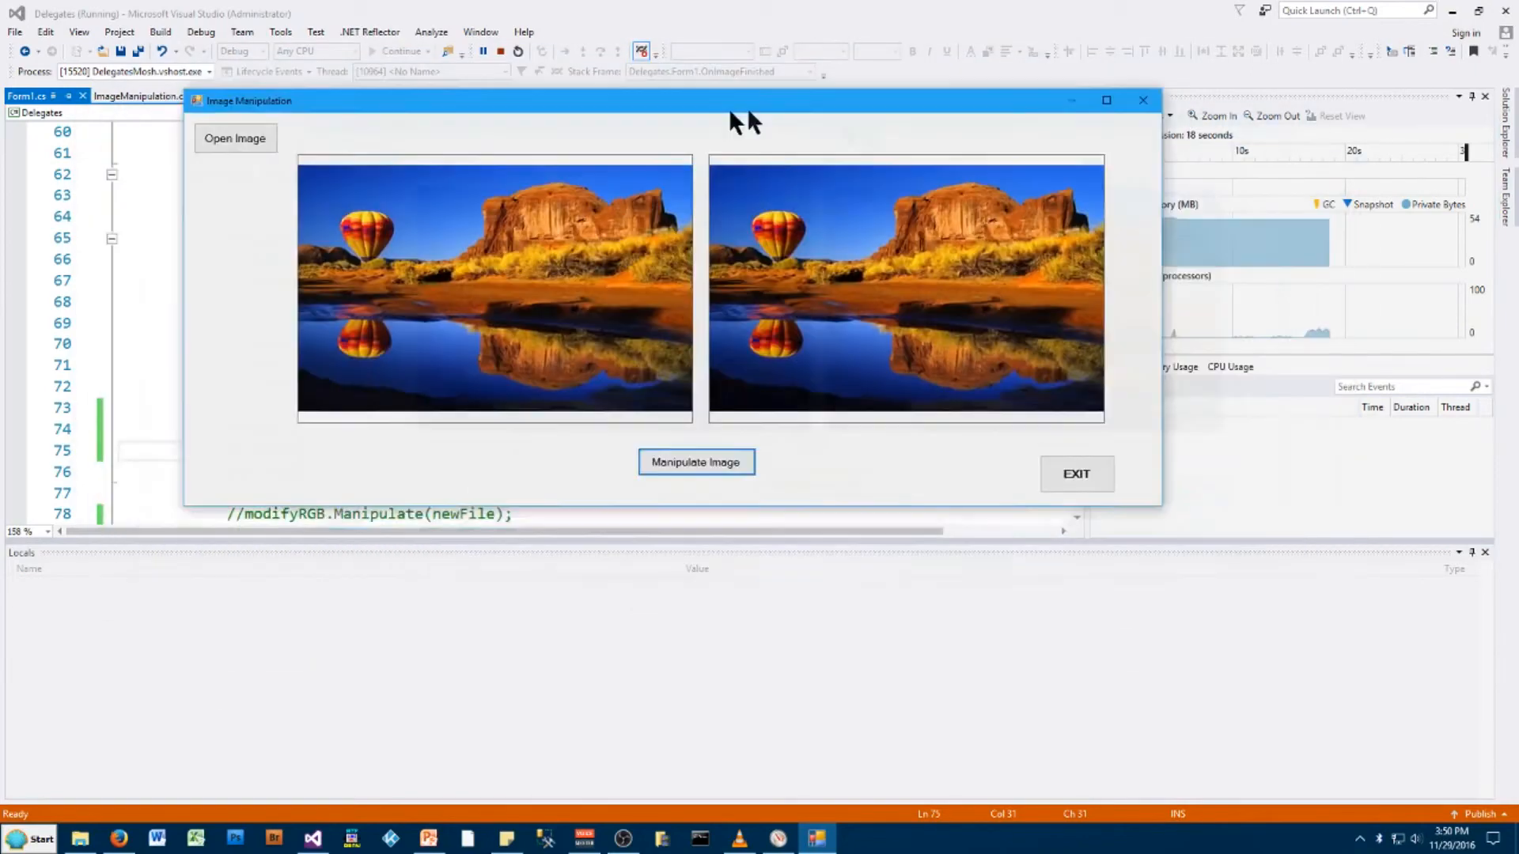
Run Manipulate Image on its thread and drag the form around while the copy turns green-tinted
{"action": "left_click", "coordinate": [696, 462]}
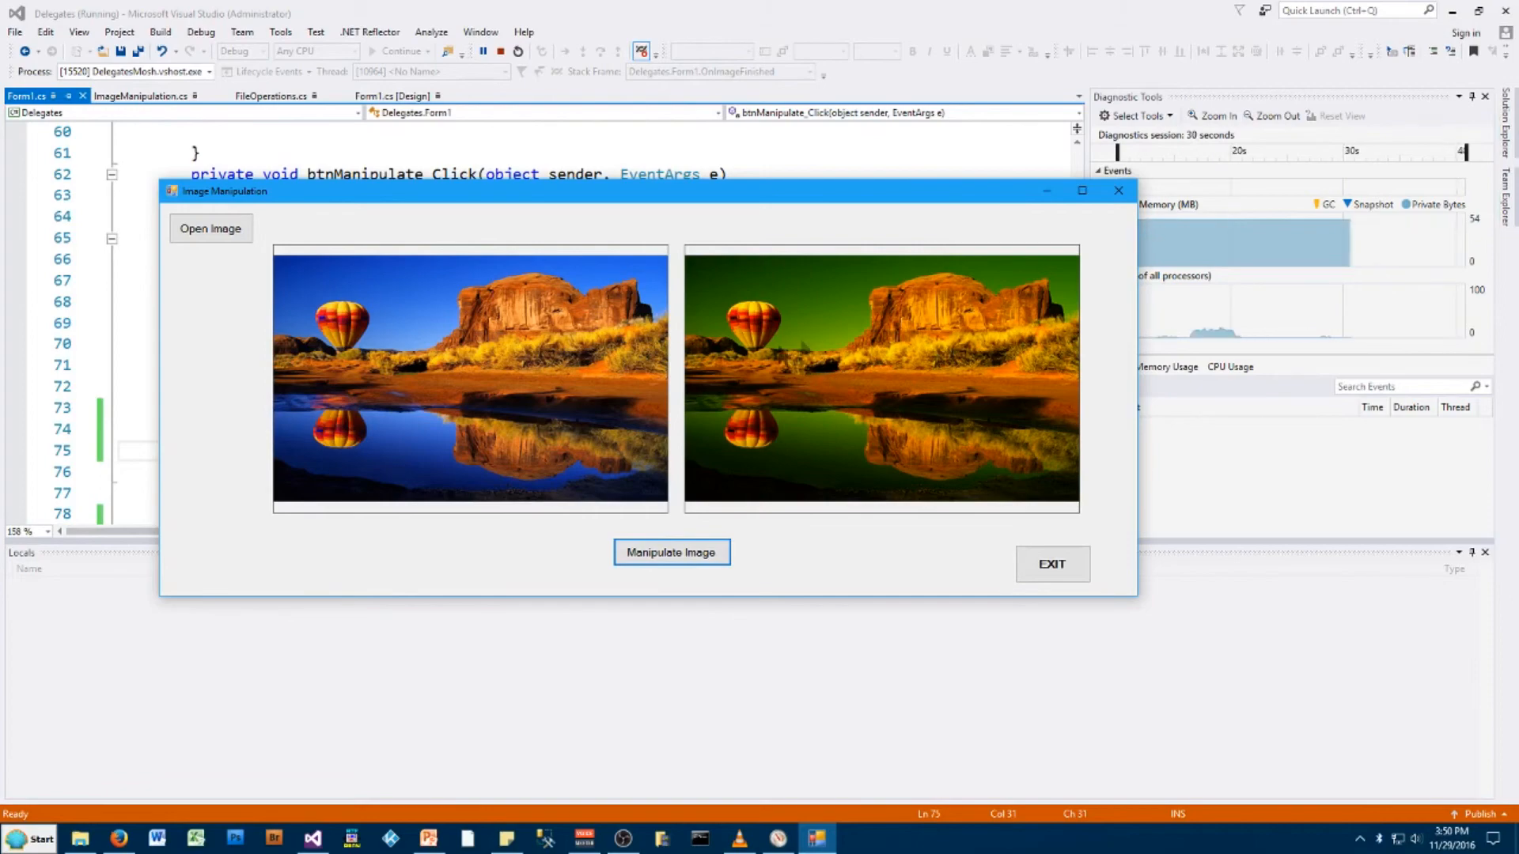
{"action": "mouse_move", "coordinate": [838, 389]}
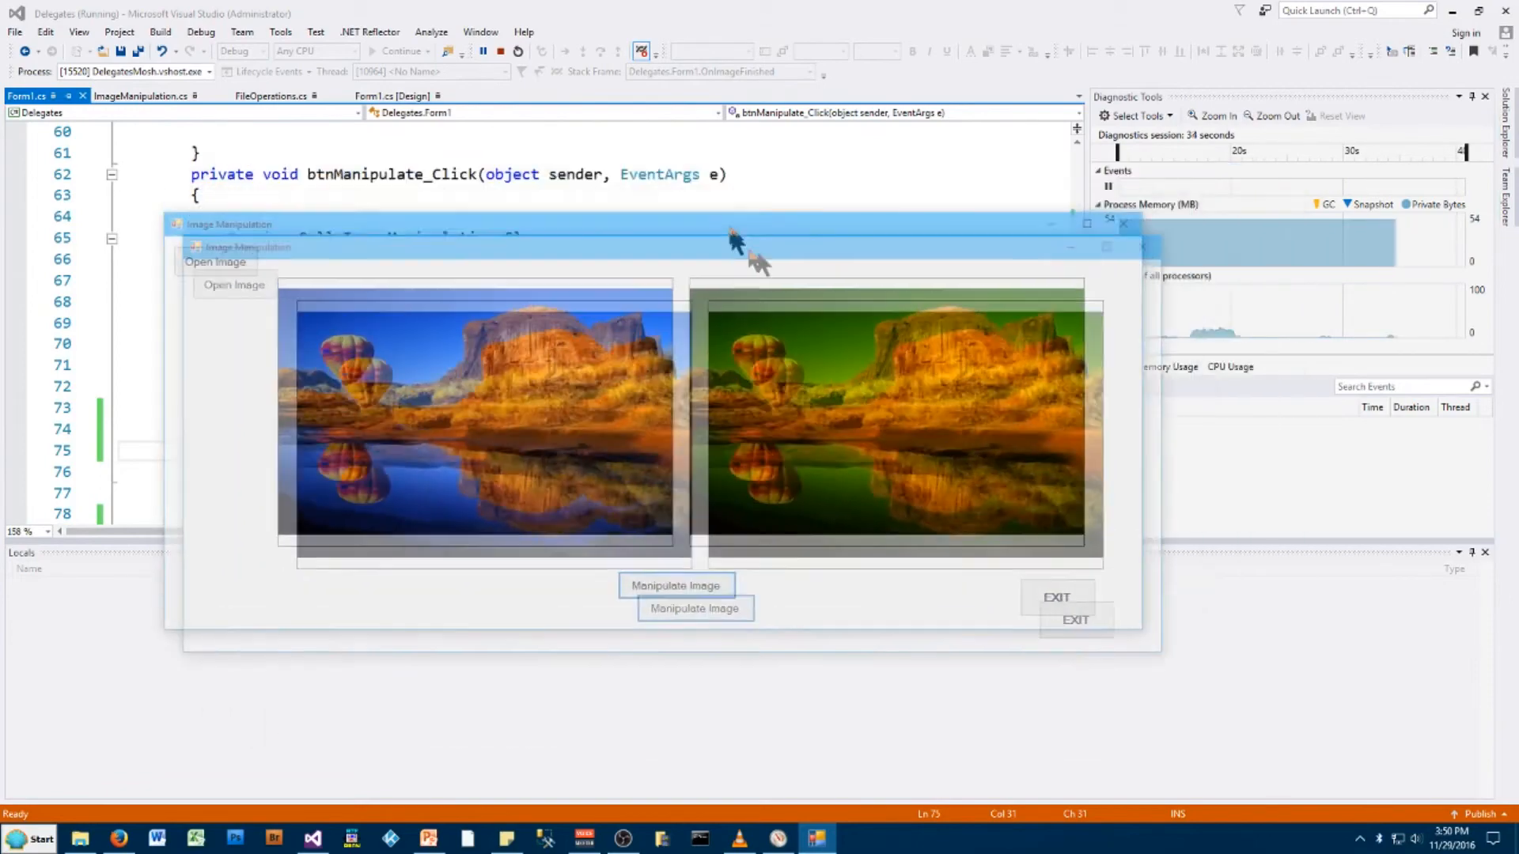
{"action": "left_click_drag", "start_coordinate": [732, 233], "coordinate": [834, 255]}
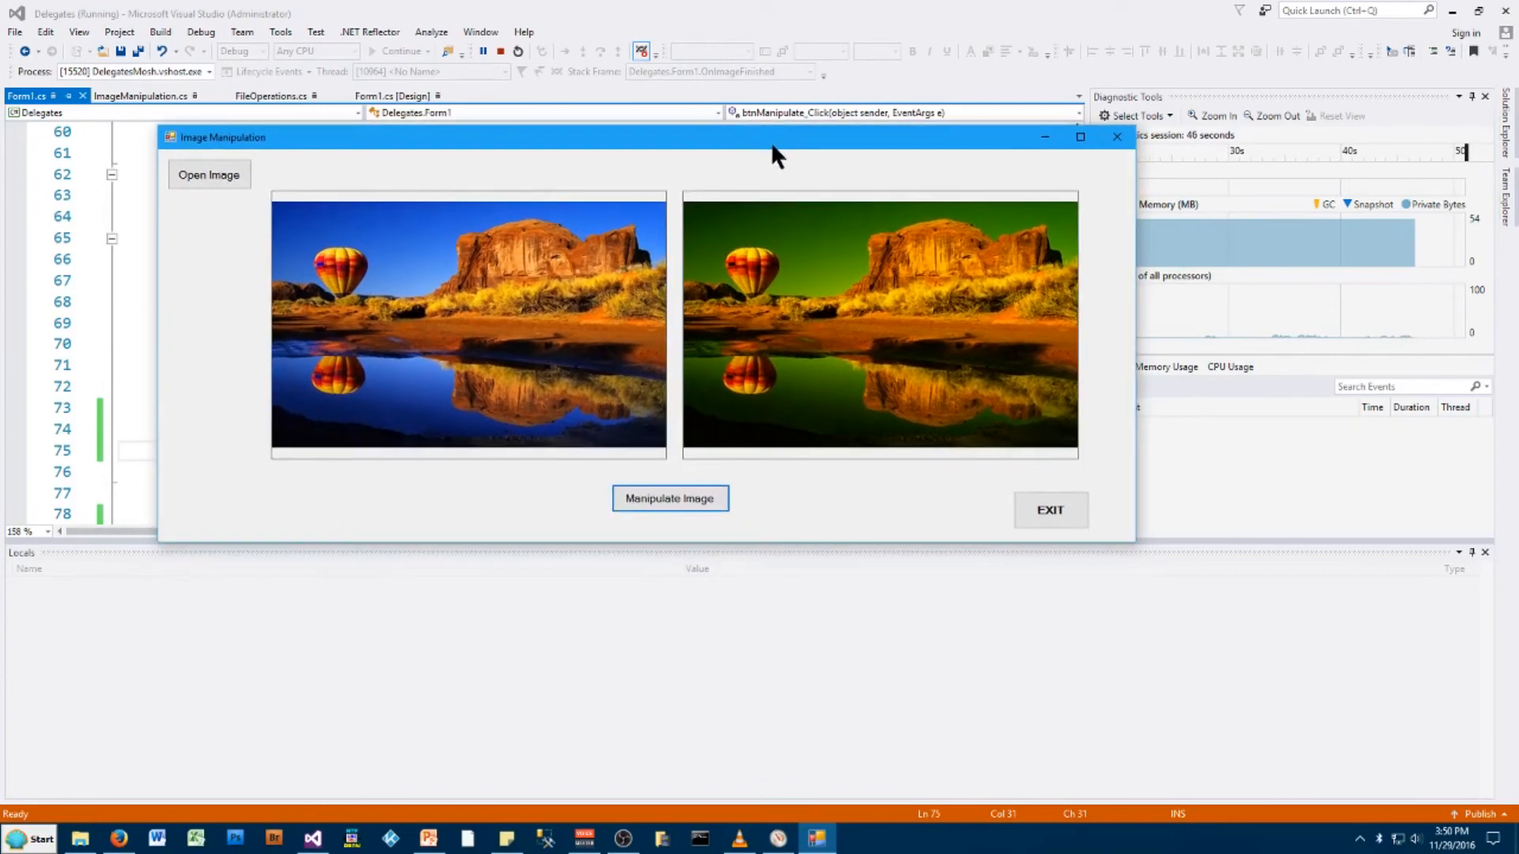
{"action": "mouse_move", "coordinate": [809, 385]}
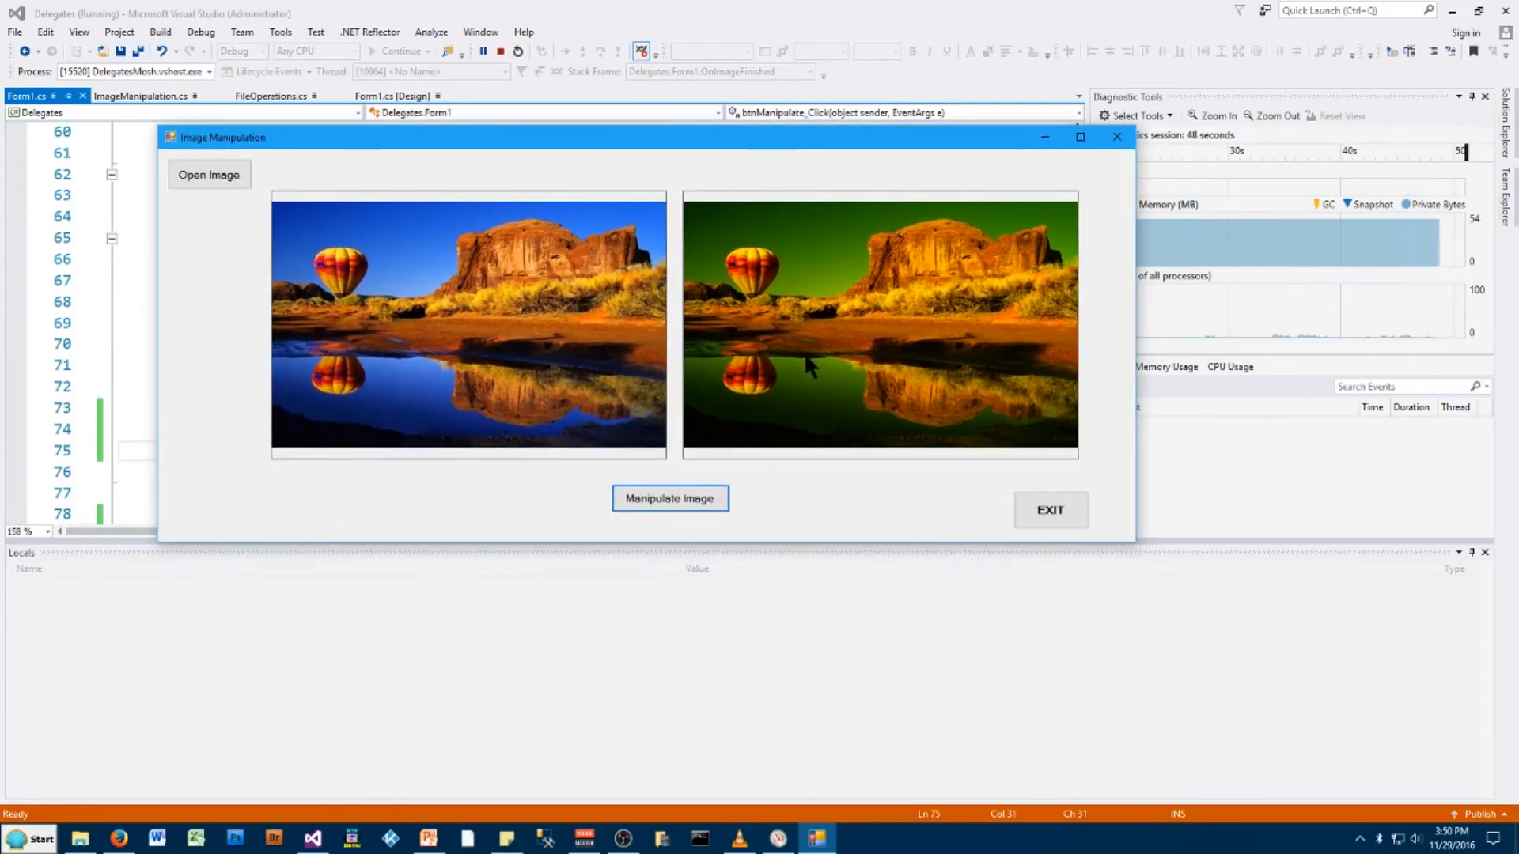